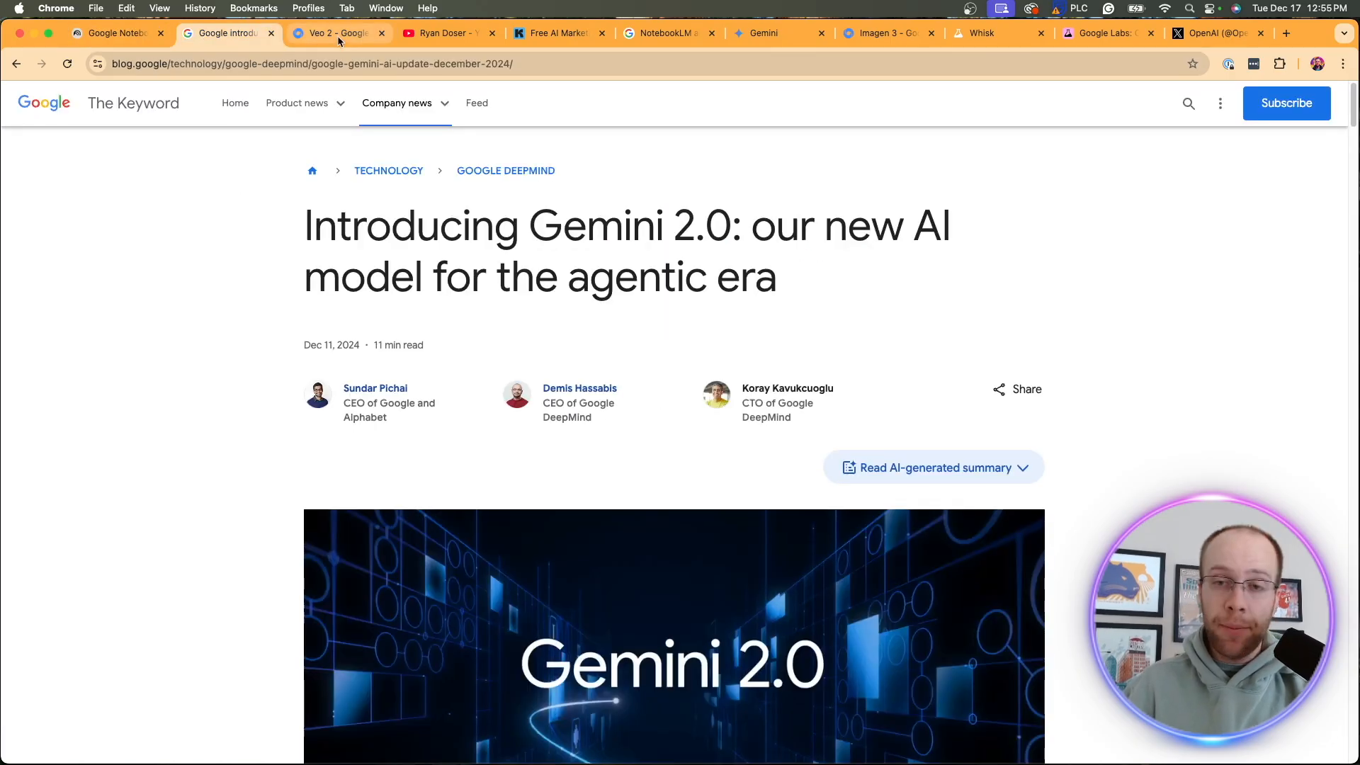
Visit the Veo 2, Google Labs and NotebookLM pages, then move to the creator's YouTube channel videos
{"action": "left_click", "coordinate": [337, 33]}
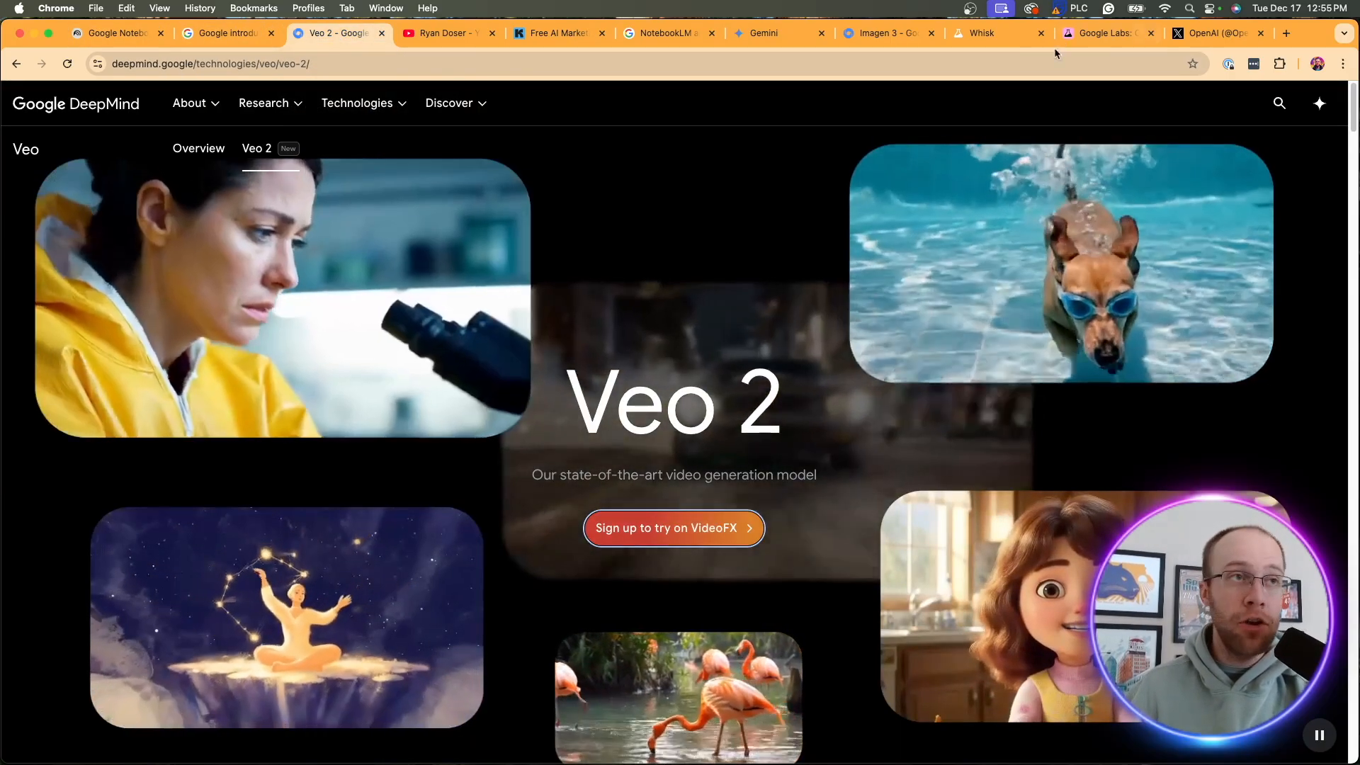
{"action": "left_click", "coordinate": [1103, 33]}
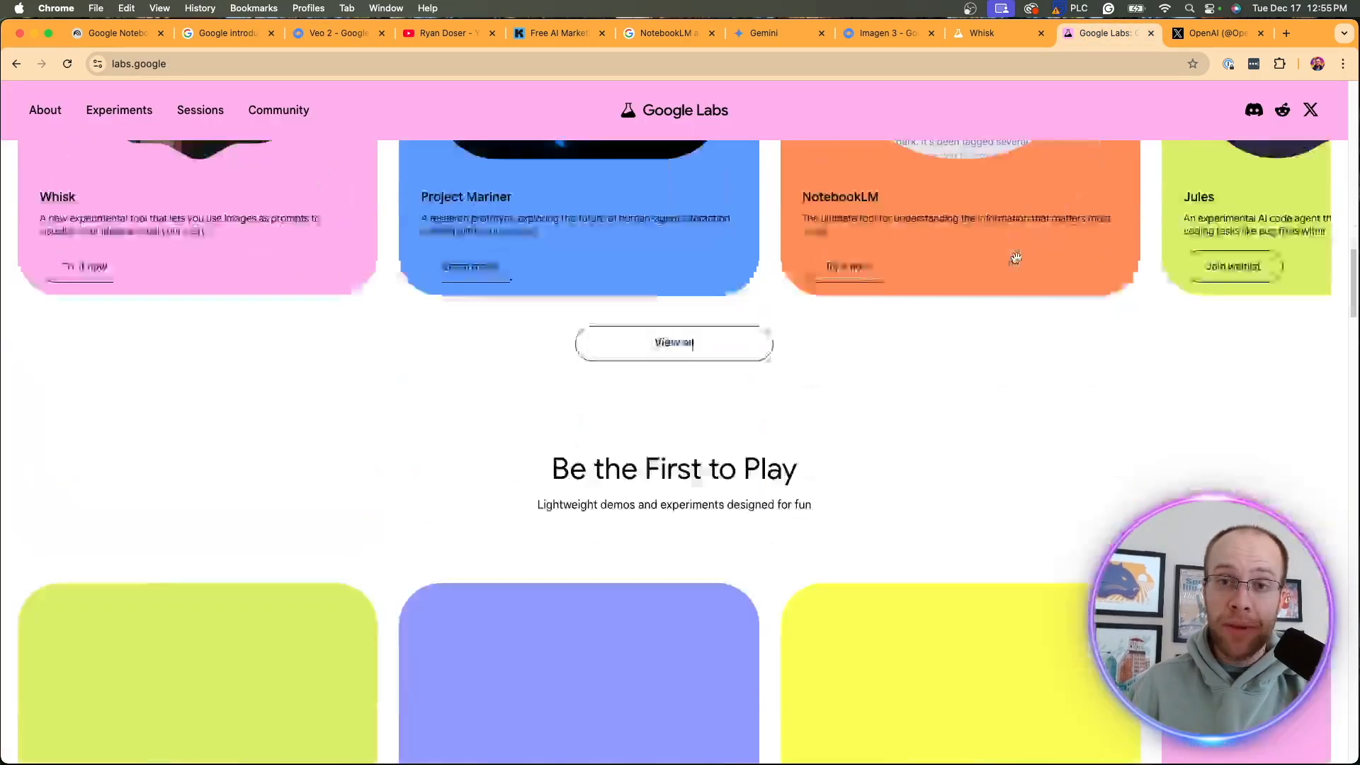
{"action": "left_click", "coordinate": [113, 33]}
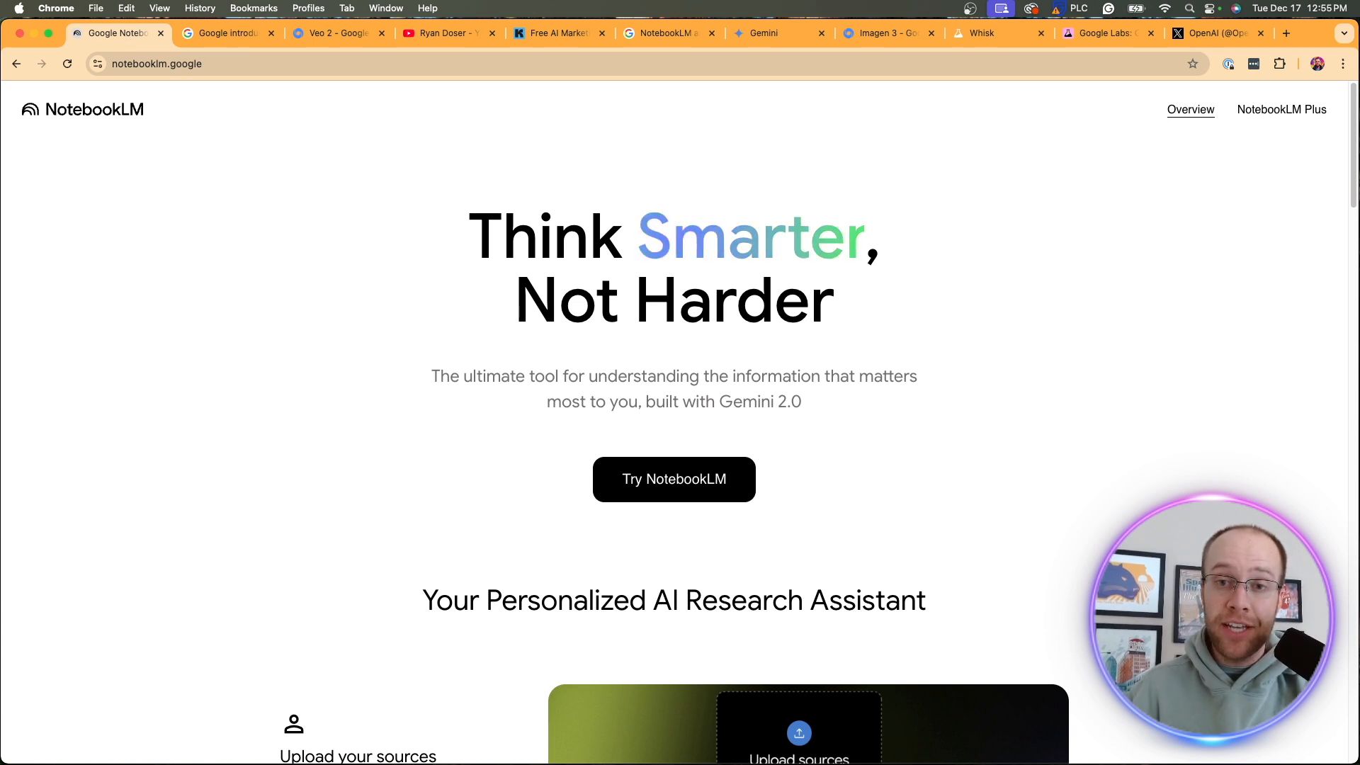
{"action": "left_click", "coordinate": [444, 33]}
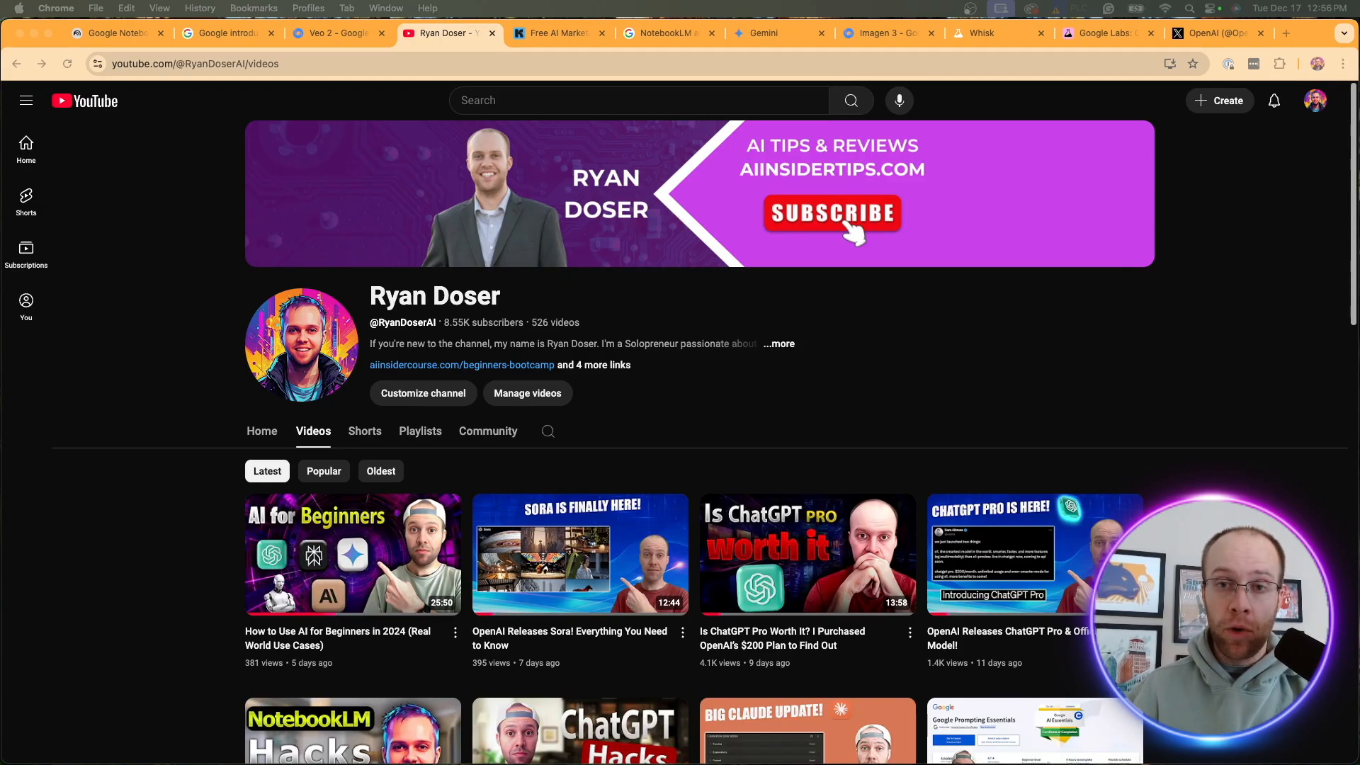
Show the Free AI Marketing Essentials Guide sign-up page, then return to the NotebookLM homepage
{"action": "left_click", "coordinate": [556, 33]}
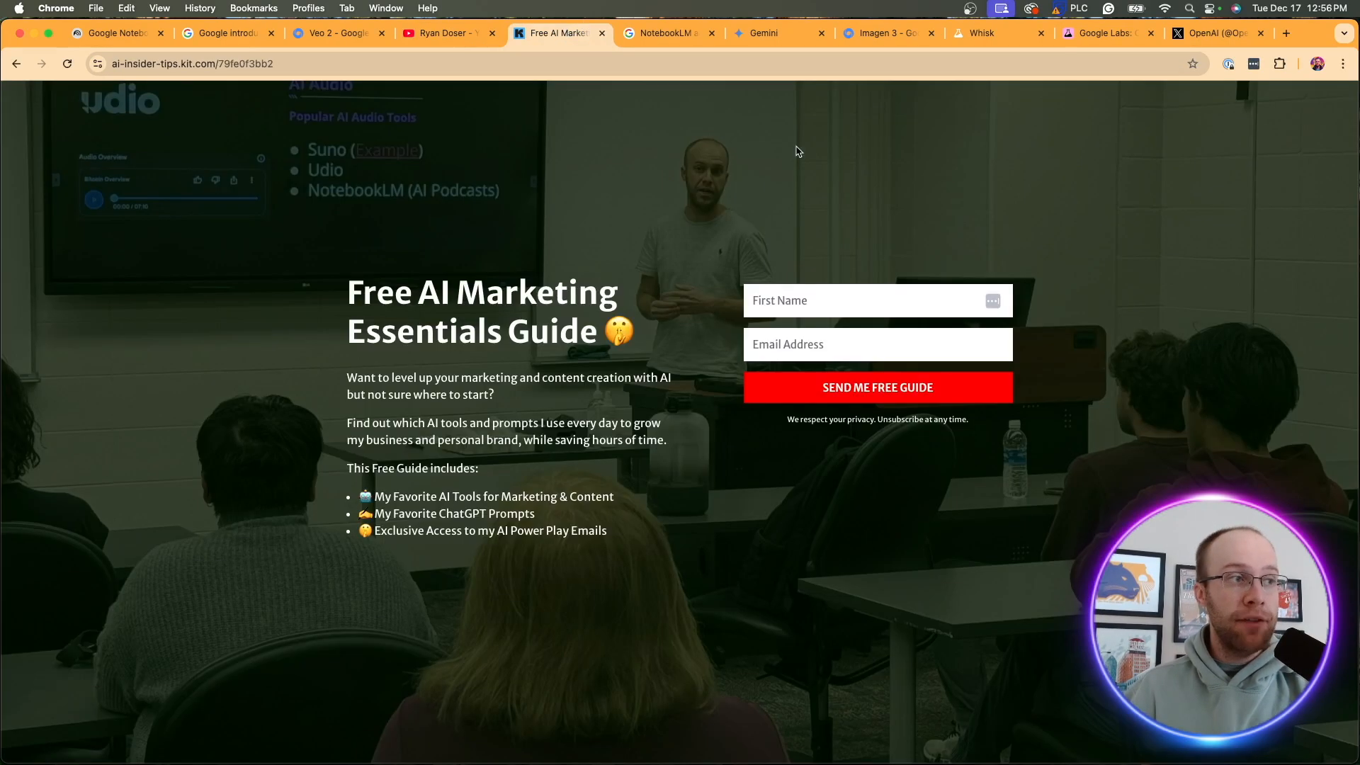
{"action": "mouse_move", "coordinate": [1067, 194]}
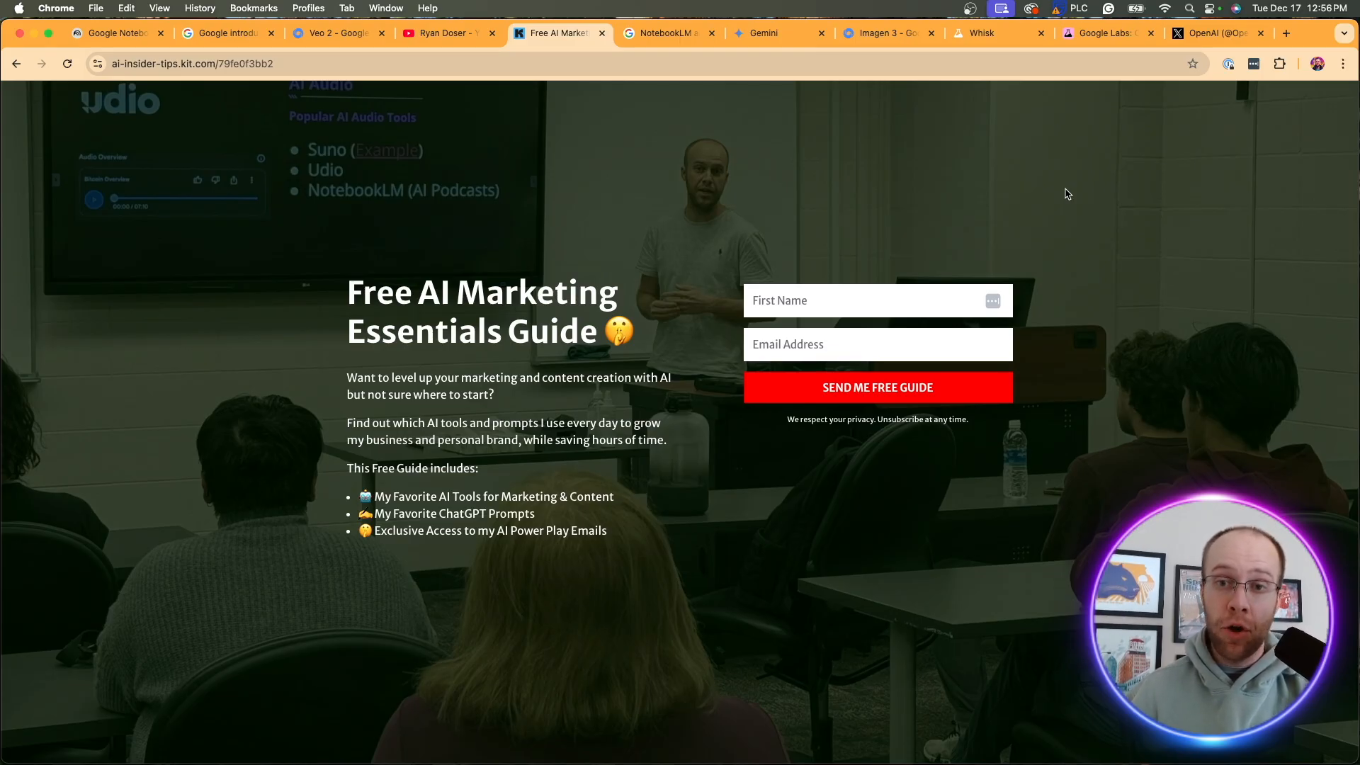
{"action": "left_click", "coordinate": [113, 32]}
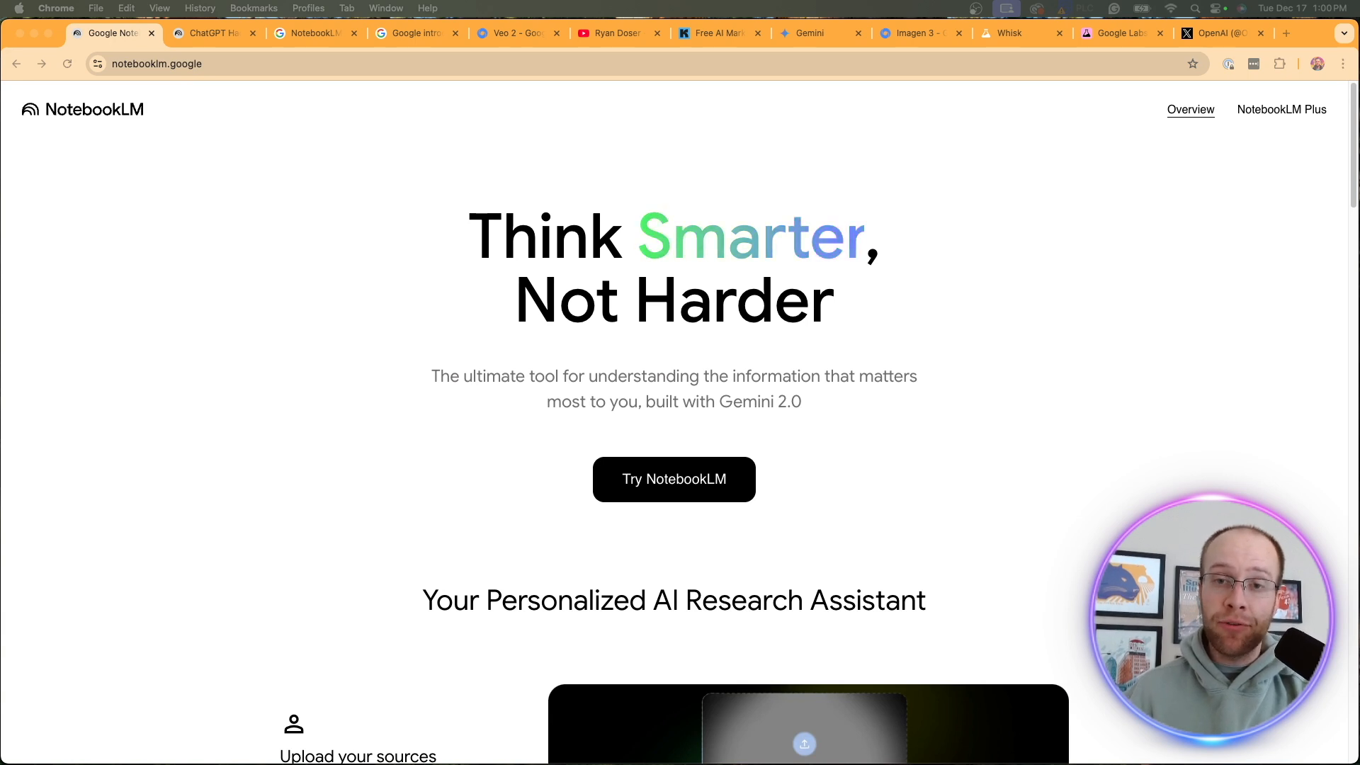
{"action": "mouse_move", "coordinate": [391, 70]}
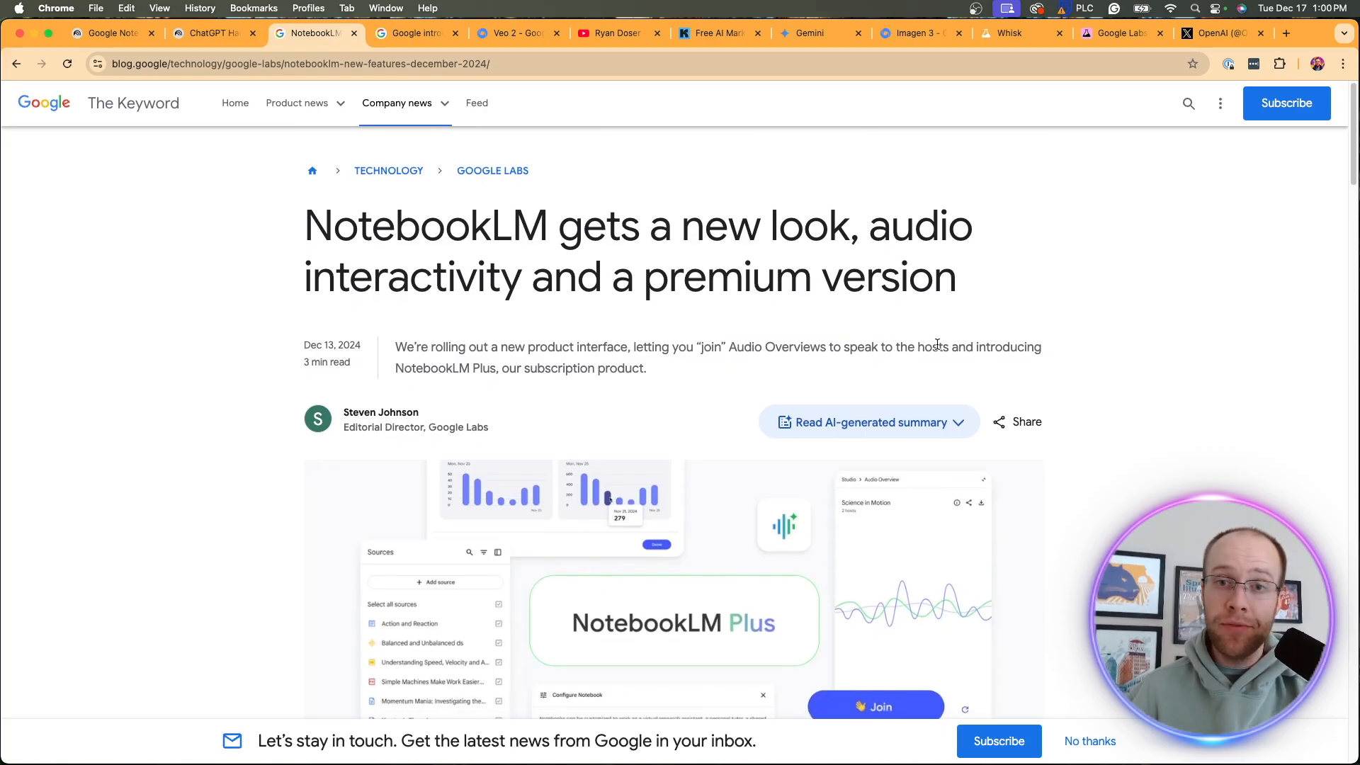
{"action": "mouse_move", "coordinate": [909, 330]}
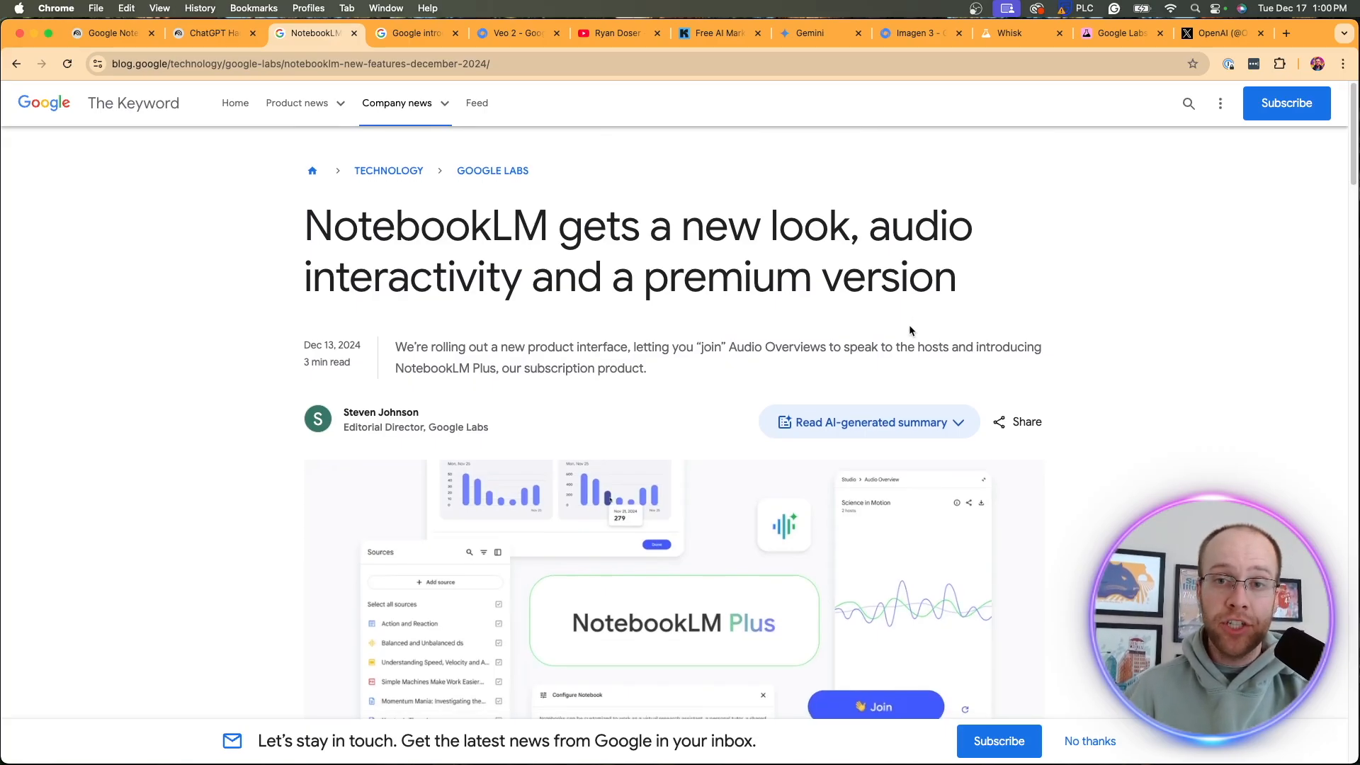
Highlight the new-interface line in the NotebookLM updates article, then move to the ChatGPT Hacks notebook
{"action": "scroll", "scroll_direction": "down", "scroll_amount": 3}
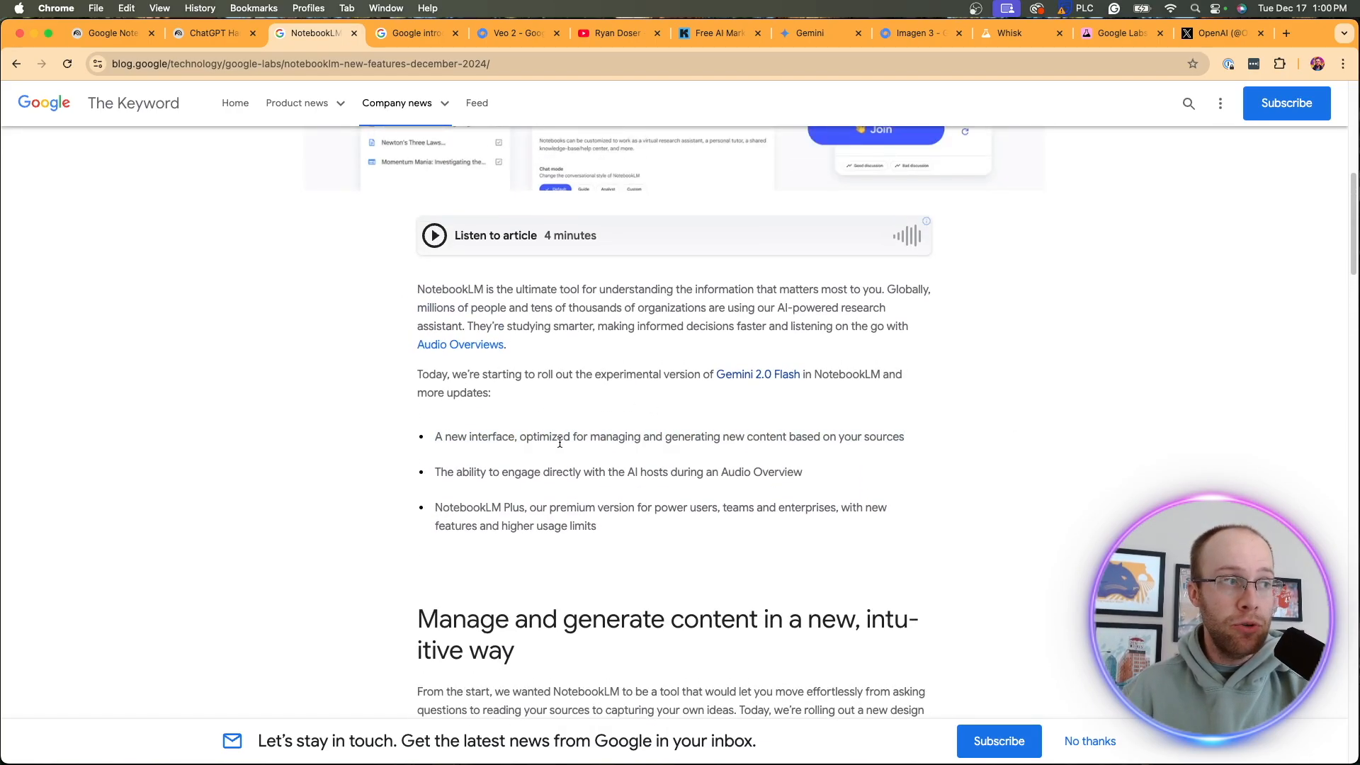
{"action": "left_click_drag", "start_coordinate": [520, 437], "coordinate": [659, 437]}
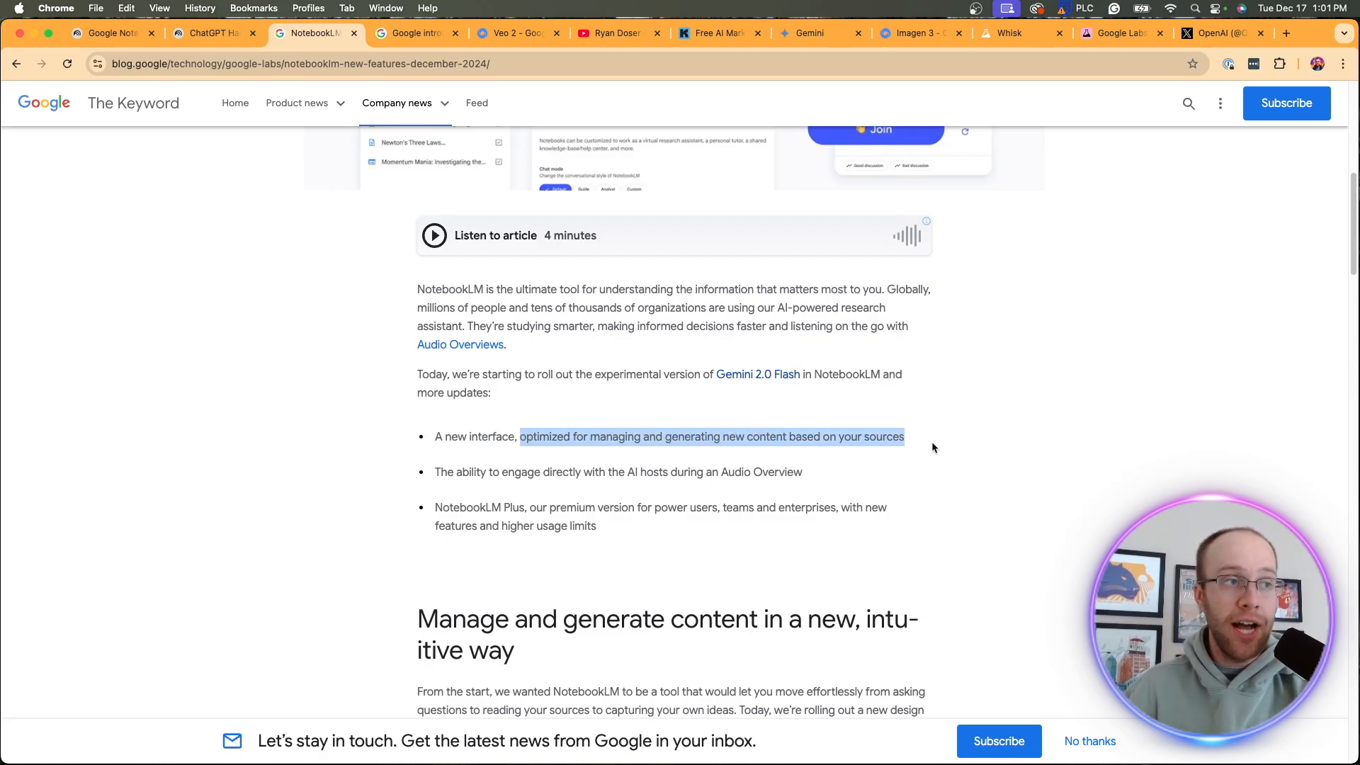
{"action": "left_click", "coordinate": [211, 32]}
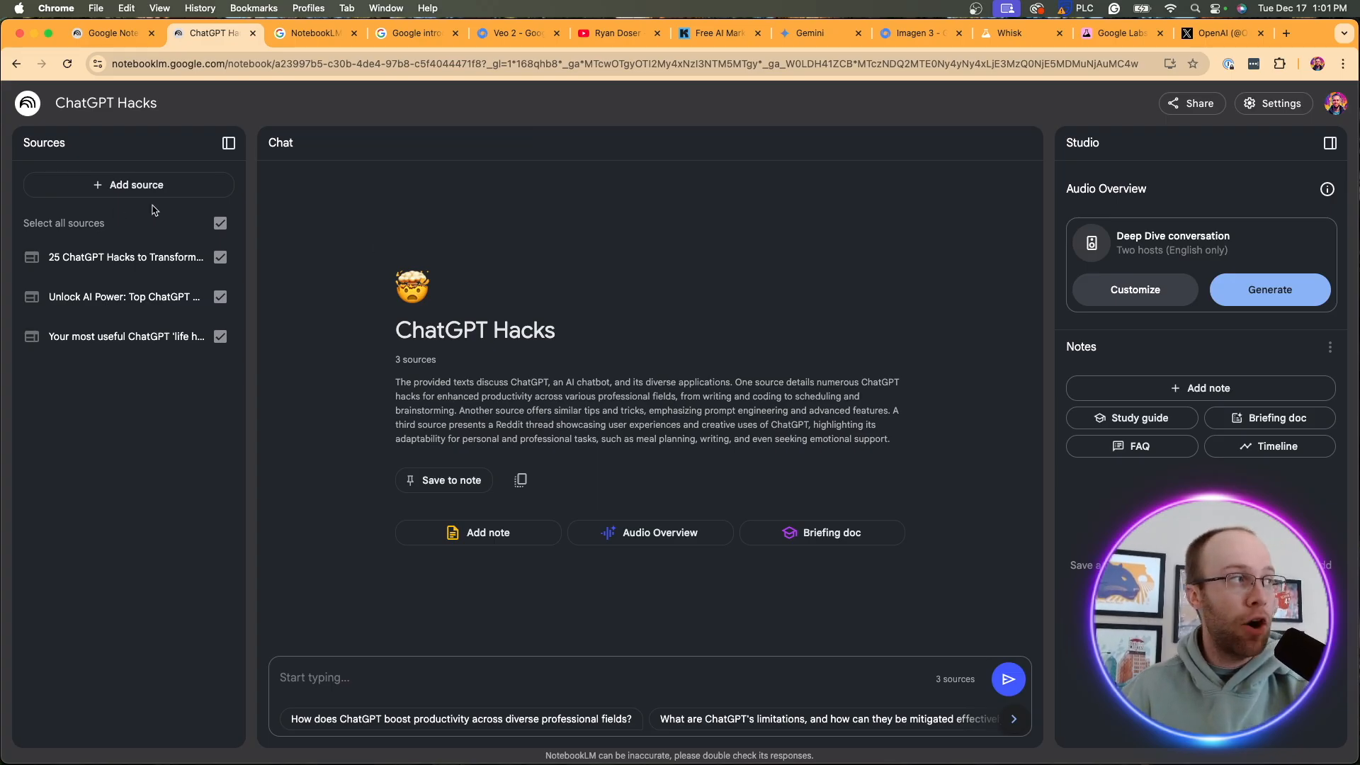
{"action": "mouse_move", "coordinate": [767, 156]}
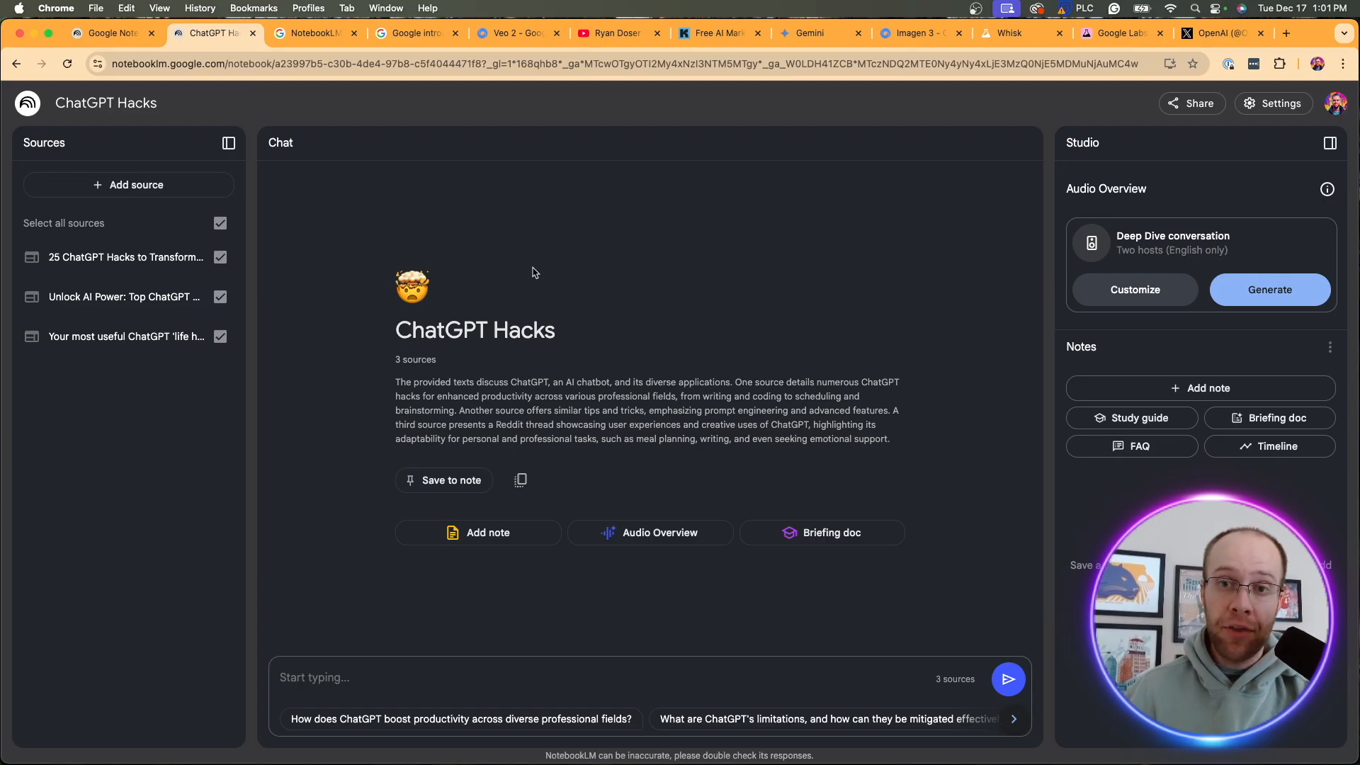
{"action": "mouse_move", "coordinate": [1114, 147]}
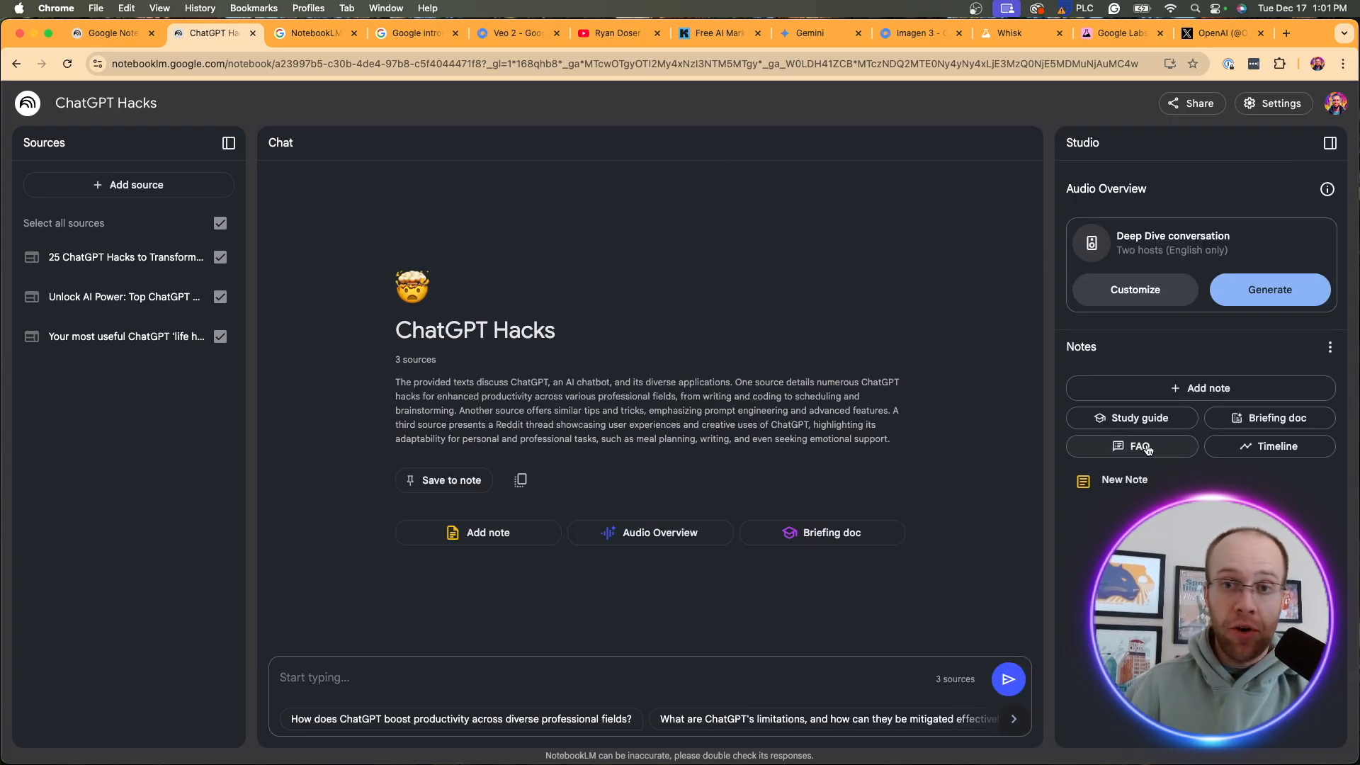
{"action": "mouse_move", "coordinate": [1208, 455]}
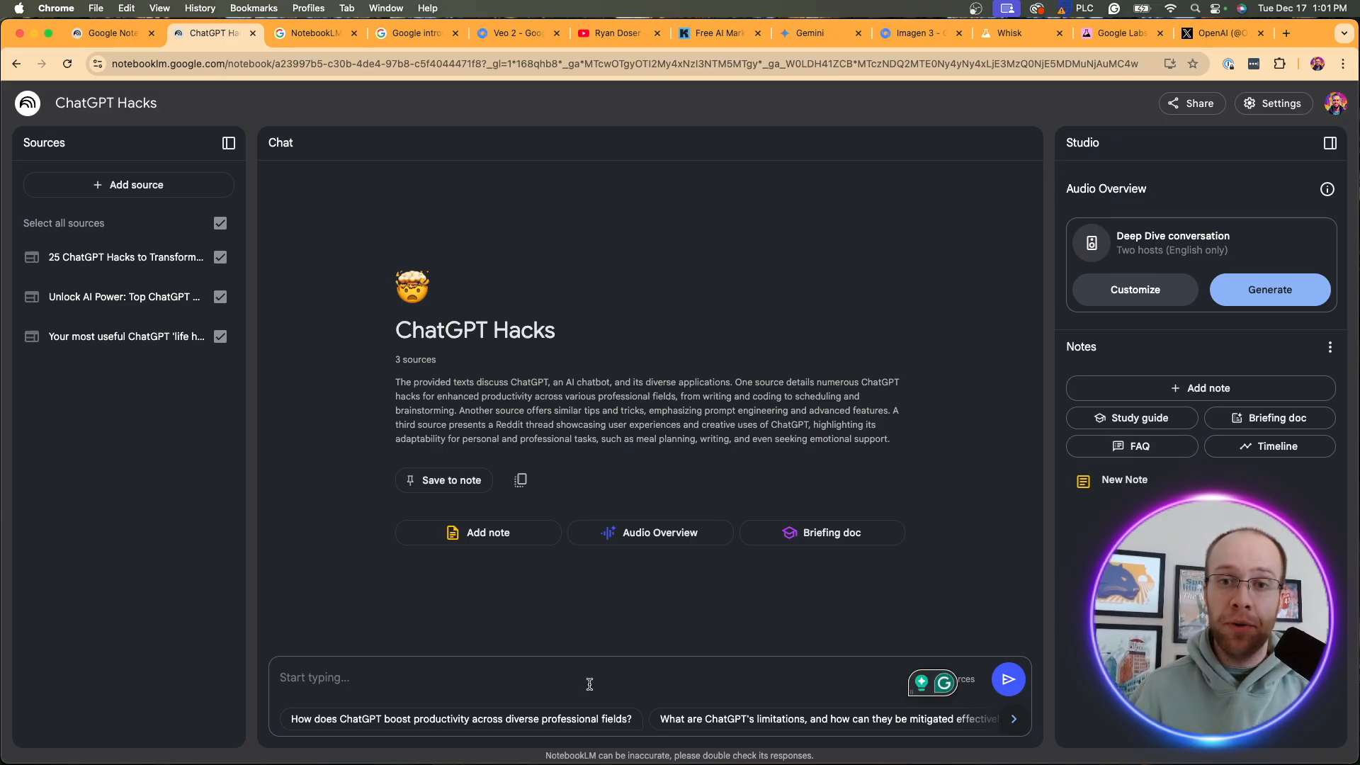
{"action": "mouse_move", "coordinate": [367, 215]}
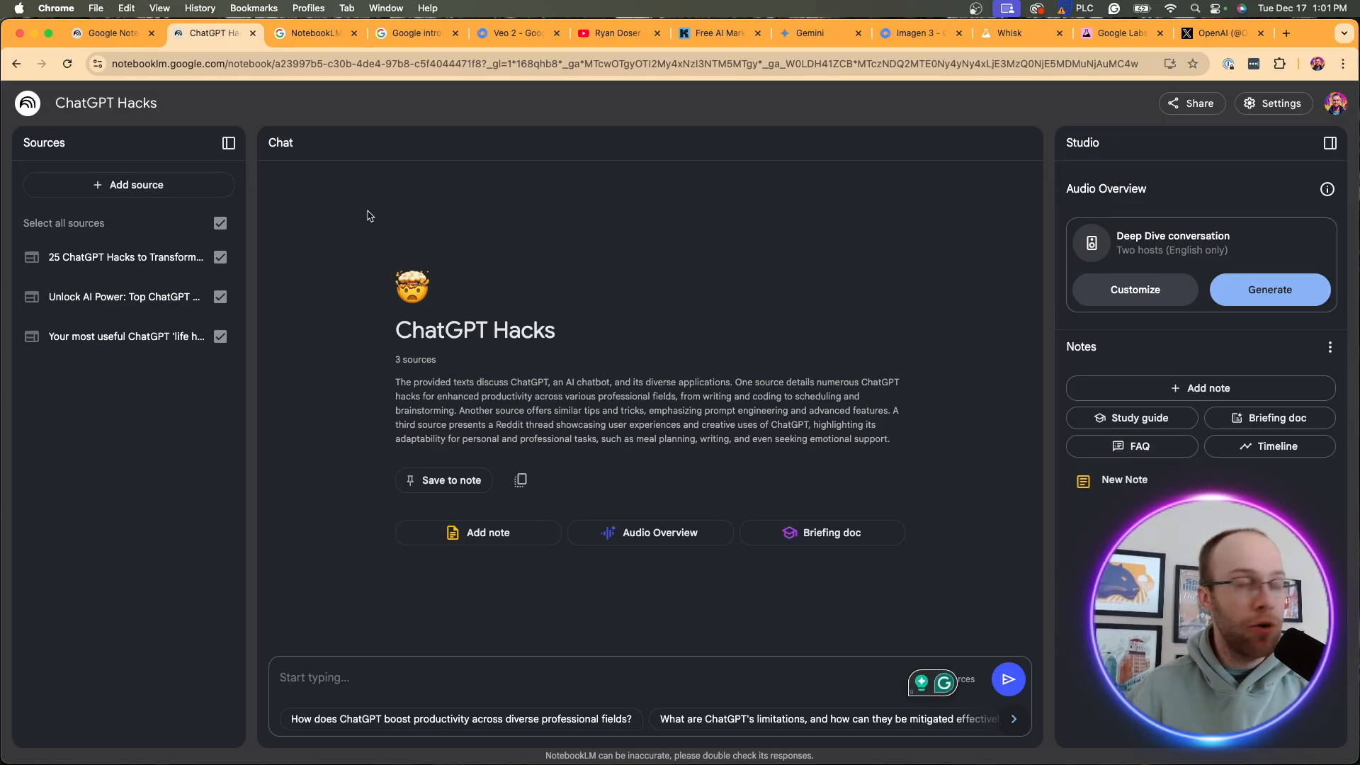
Return from the ChatGPT Hacks notebook to the NotebookLM December features article
{"action": "left_click", "coordinate": [314, 32]}
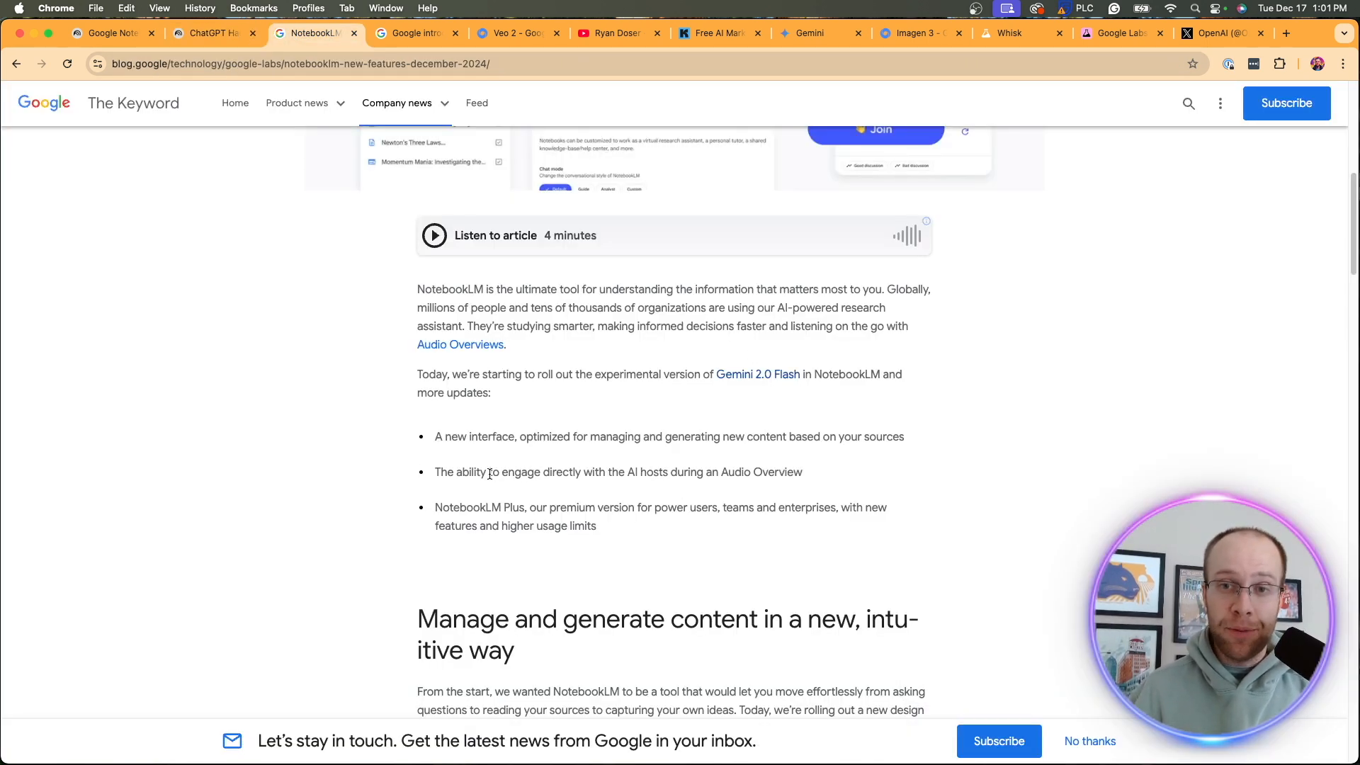
{"action": "left_click_drag", "start_coordinate": [435, 471], "coordinate": [553, 471]}
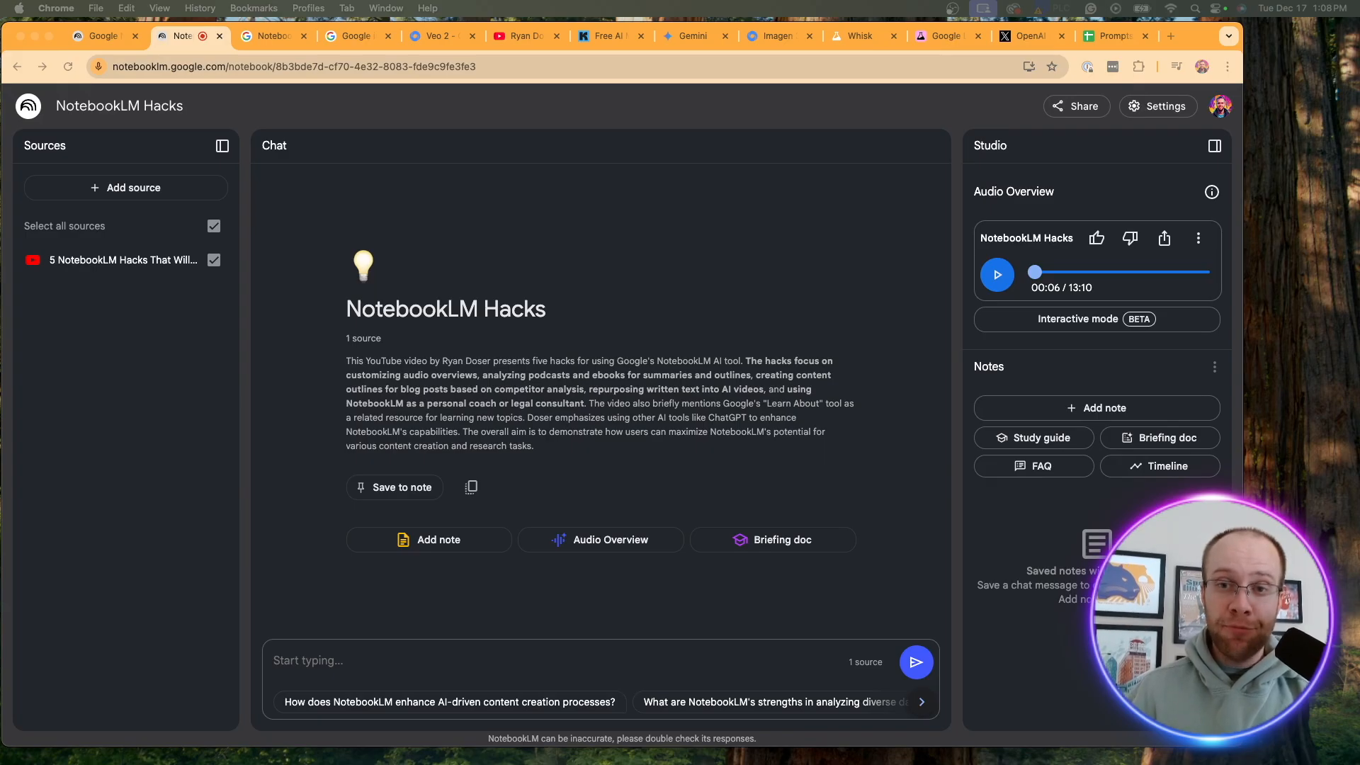
{"action": "mouse_move", "coordinate": [130, 187]}
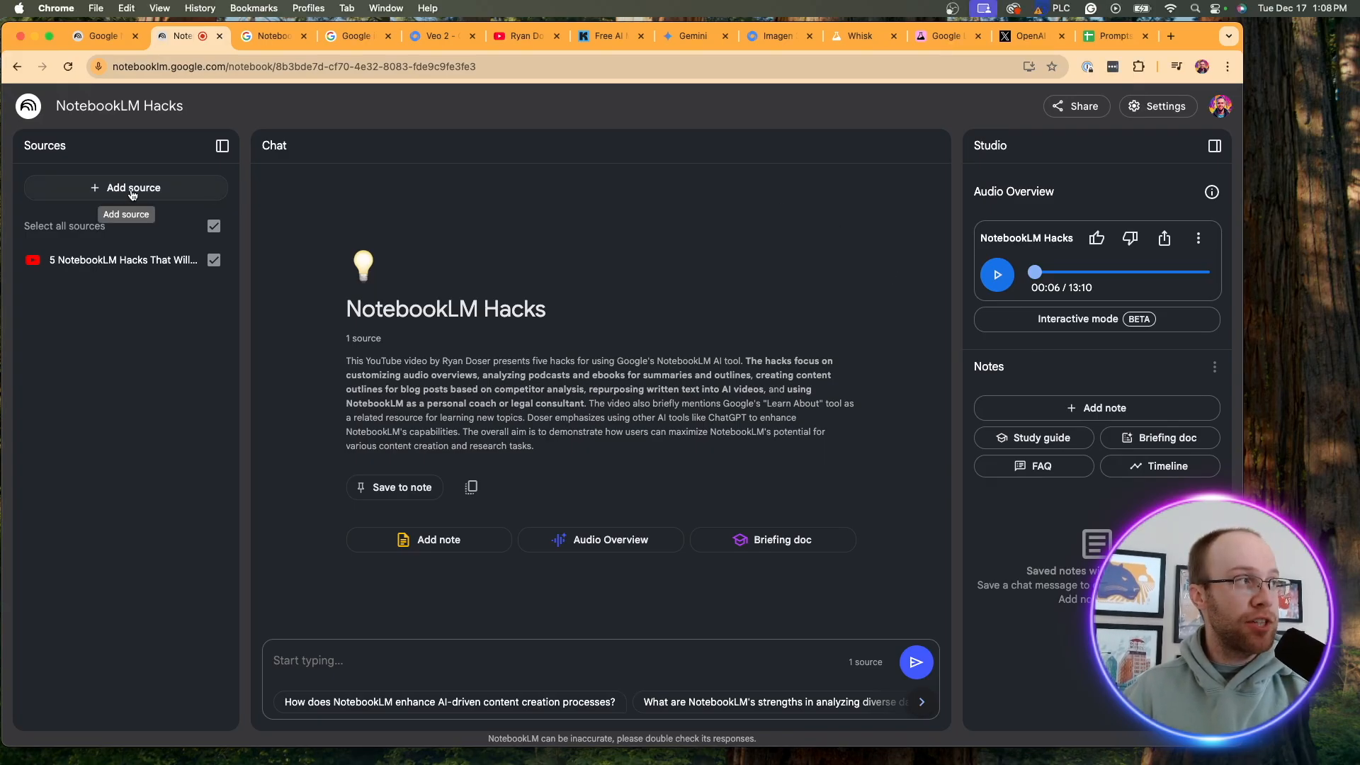
{"action": "mouse_move", "coordinate": [122, 259]}
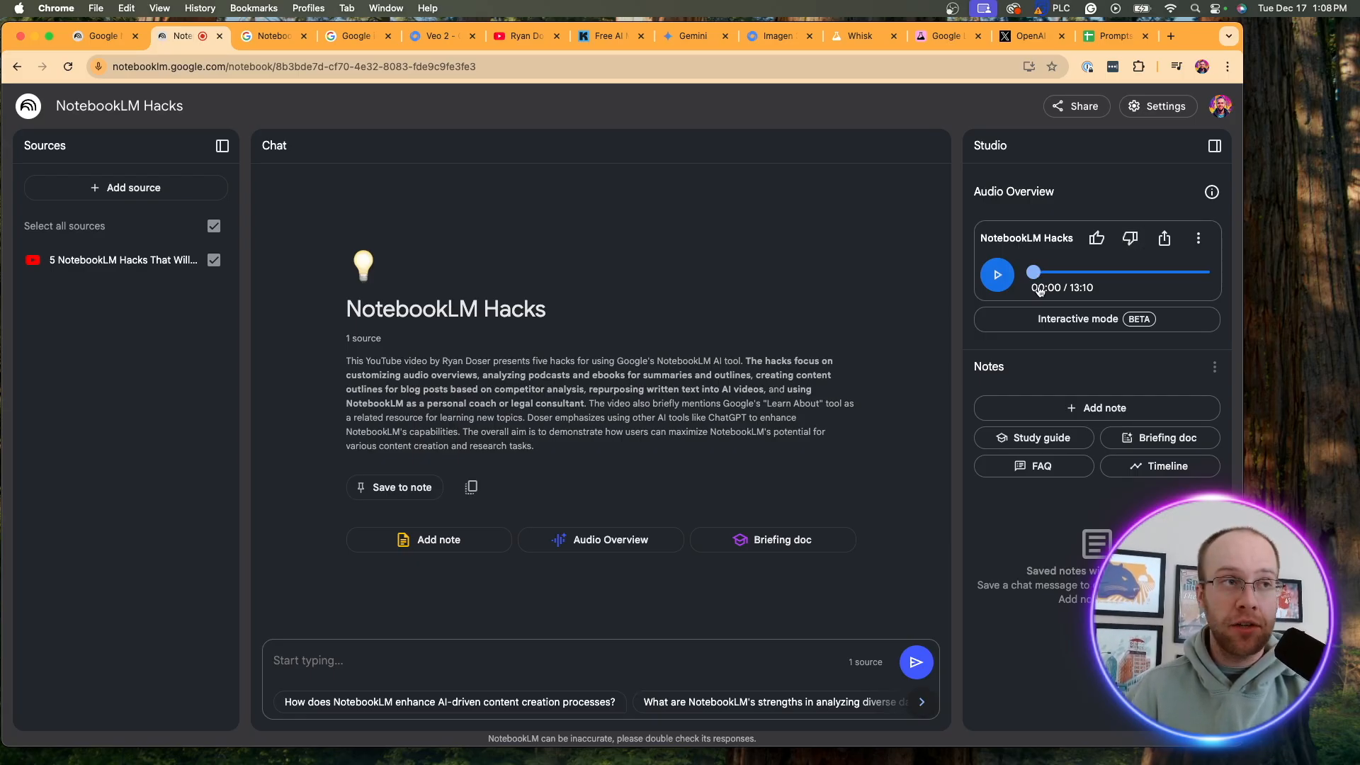
Play the NotebookLM Hacks audio overview briefly and pause it at 00:07 of 13:10
{"action": "left_click", "coordinate": [996, 275]}
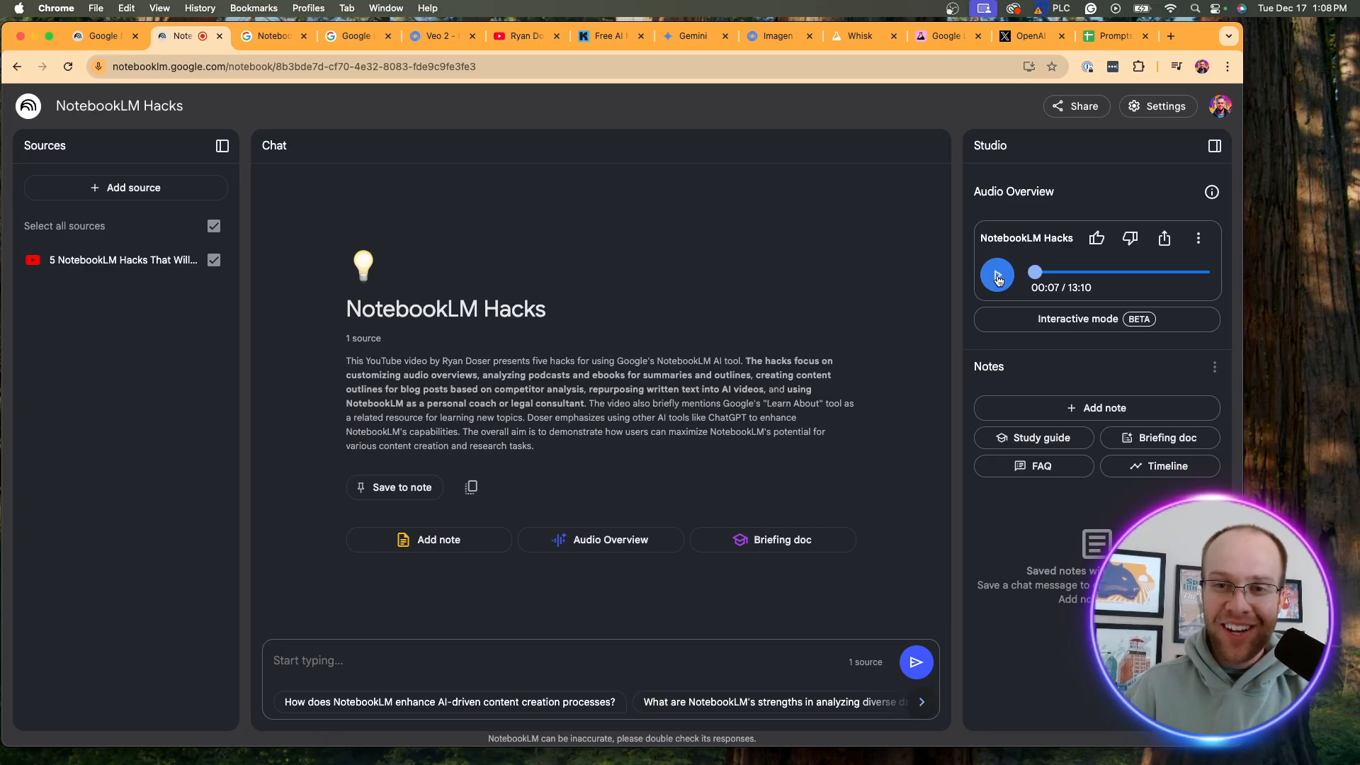
{"action": "left_click", "coordinate": [996, 274]}
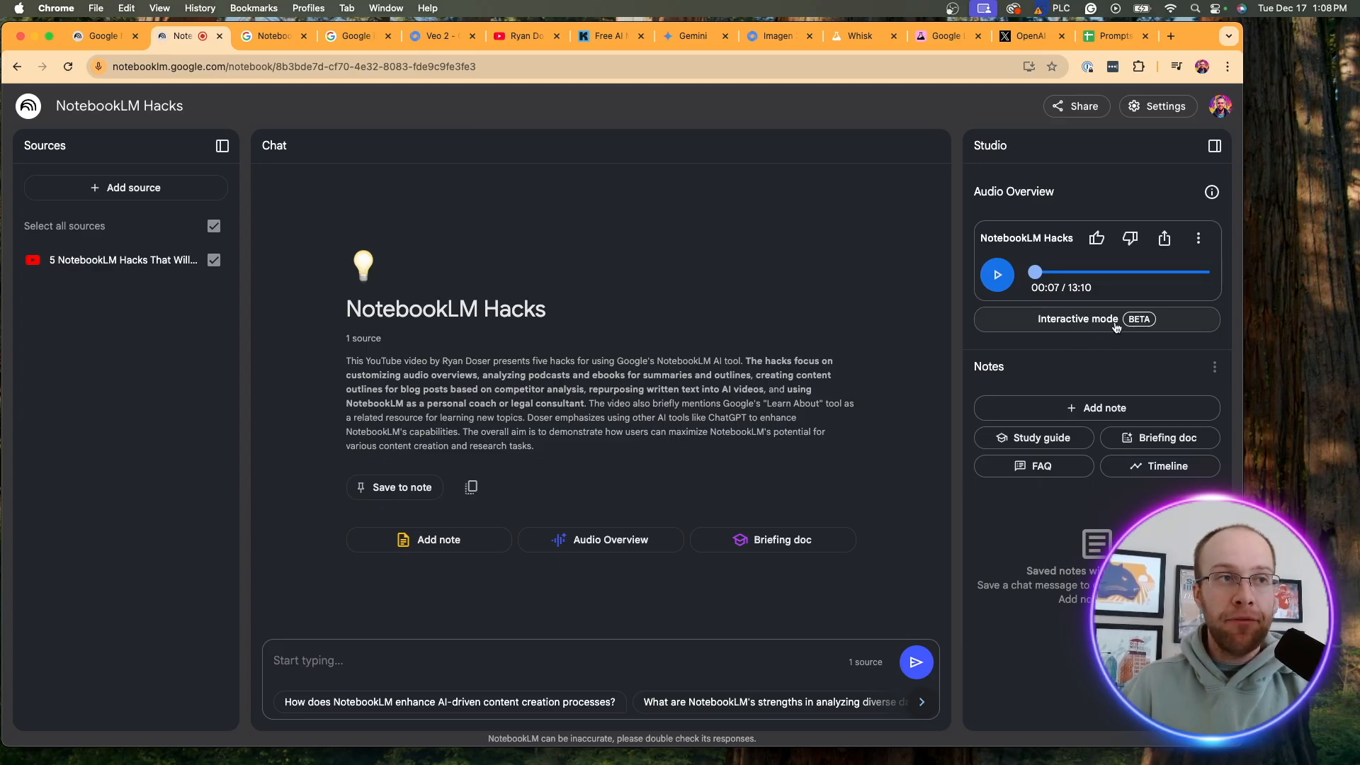
Run the NotebookLM Hacks audio overview in interactive mode with its two hosts, then pause it
{"action": "left_click", "coordinate": [1080, 319]}
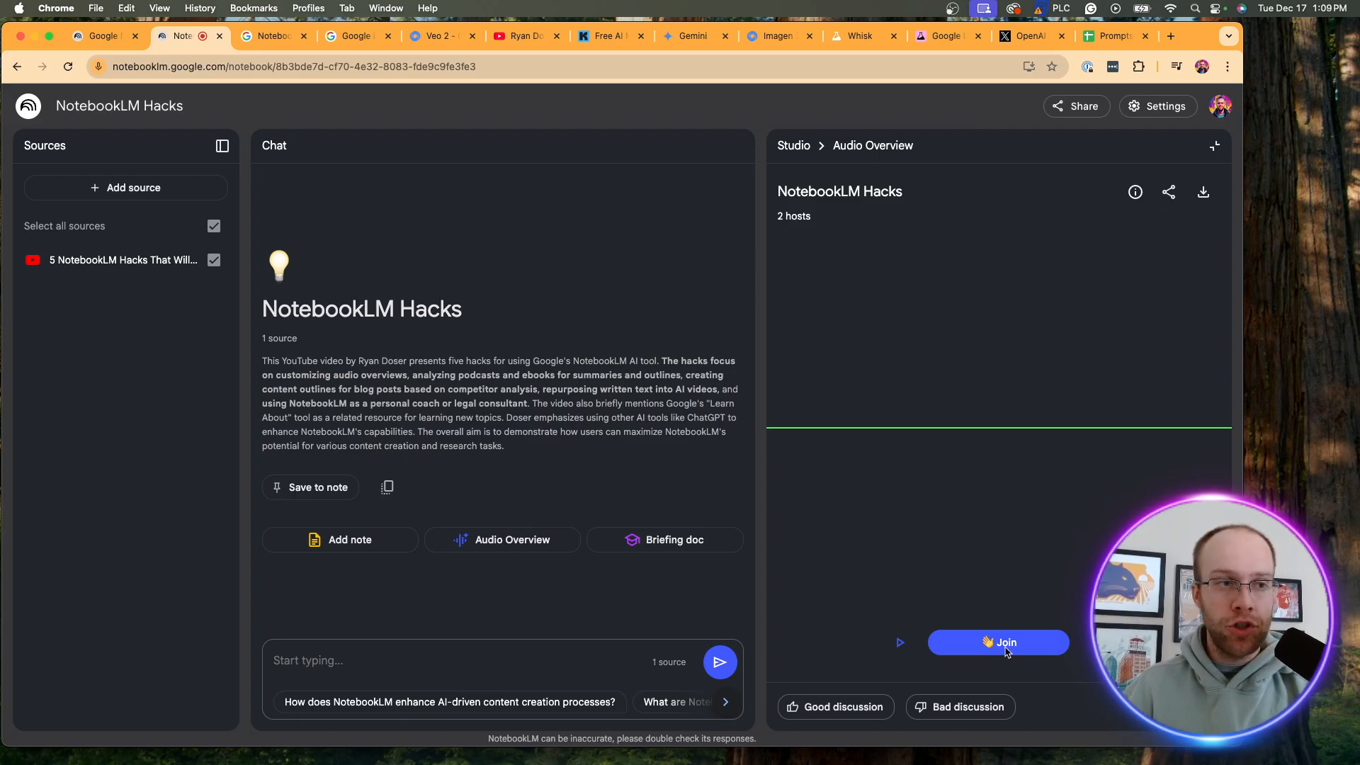
{"action": "mouse_move", "coordinate": [929, 545]}
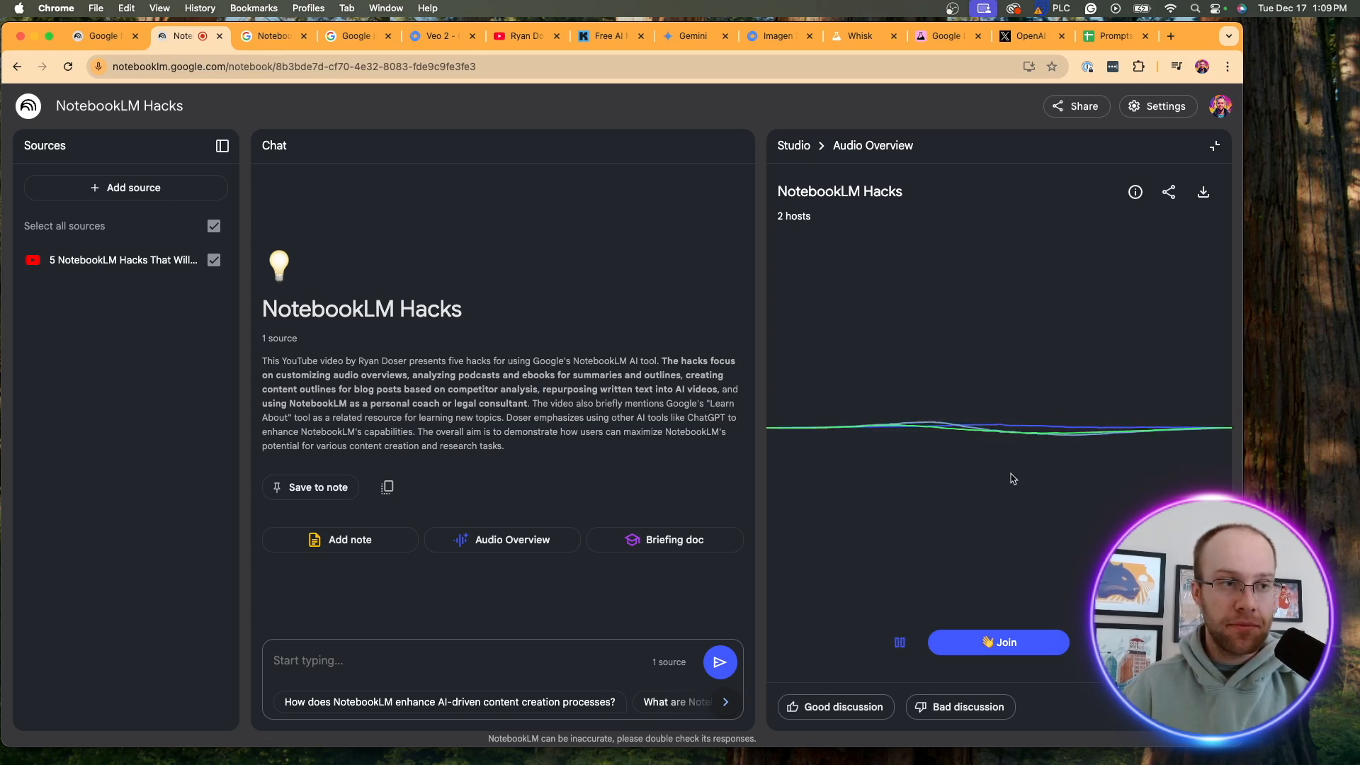
{"action": "mouse_move", "coordinate": [1013, 568]}
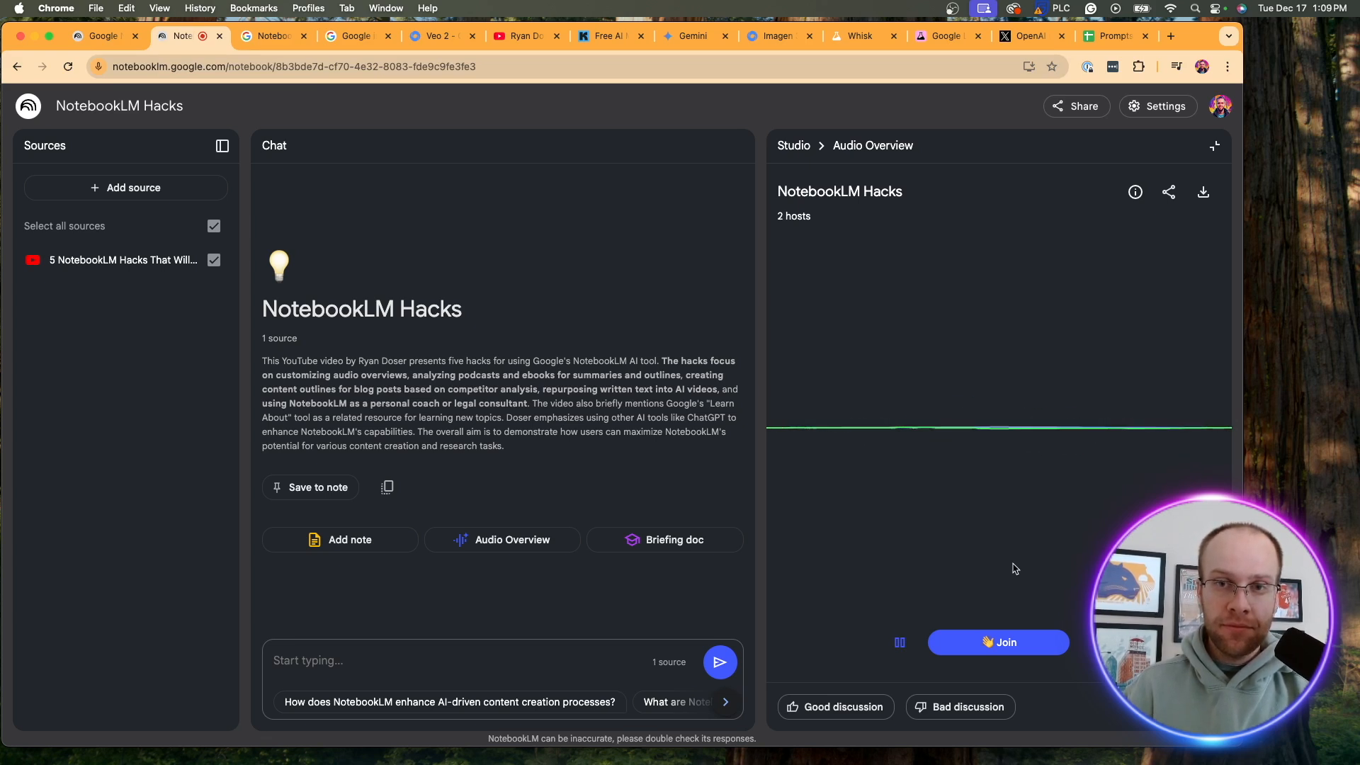
{"action": "left_click", "coordinate": [997, 642]}
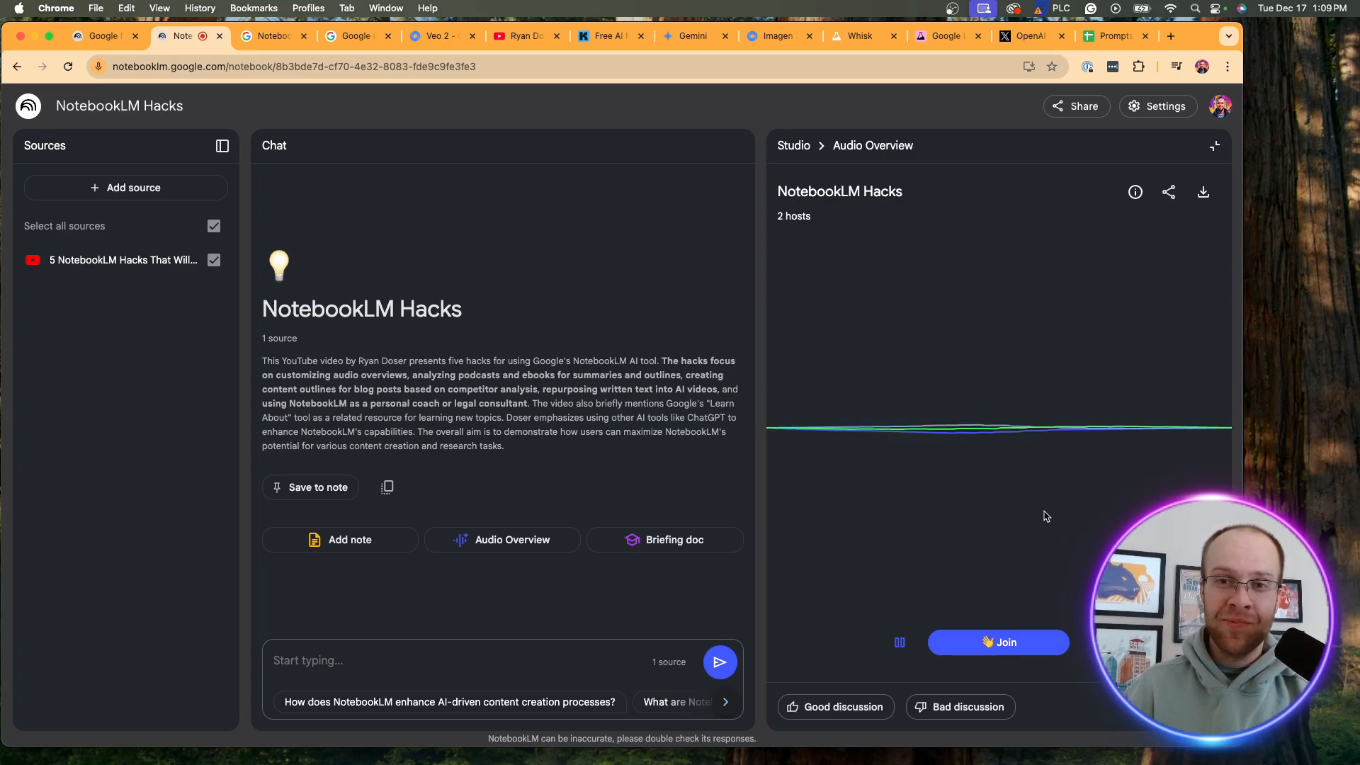
{"action": "left_click", "coordinate": [997, 641]}
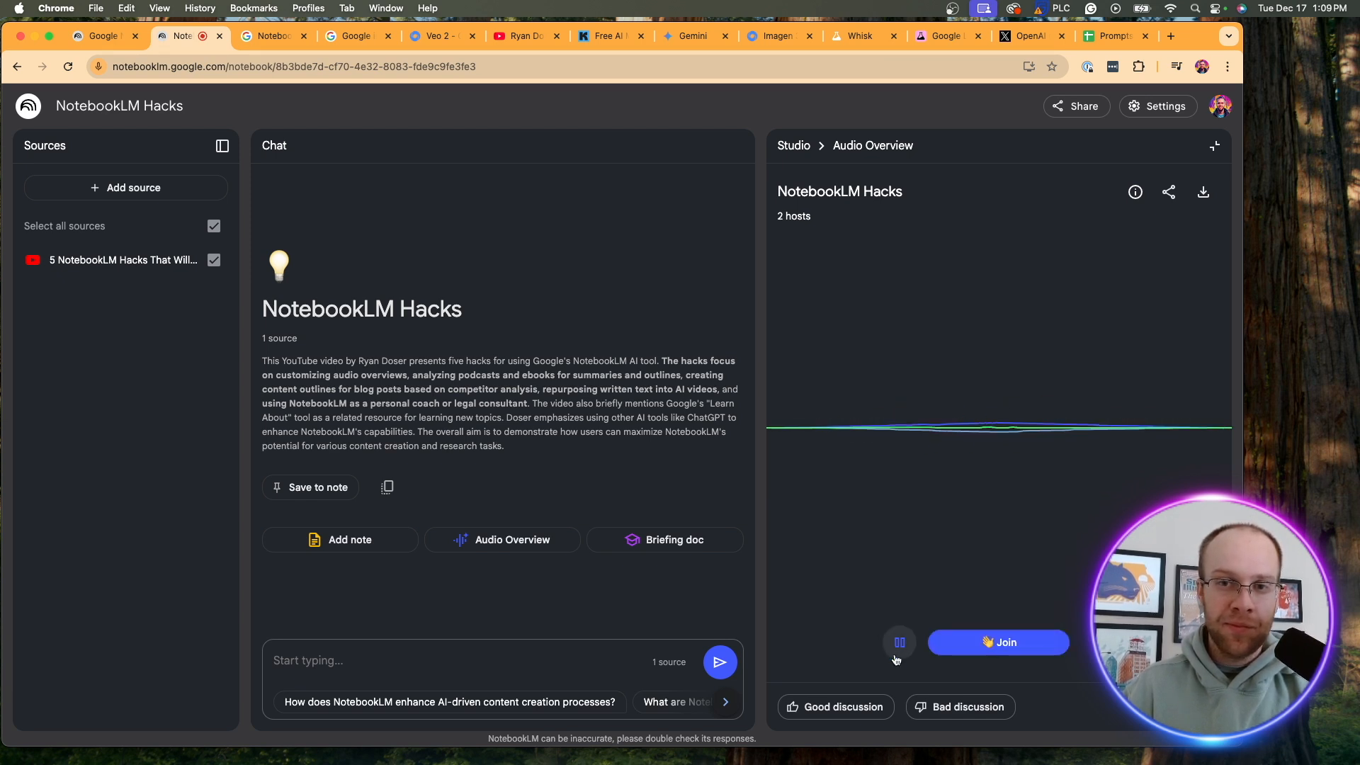
{"action": "left_click", "coordinate": [900, 642]}
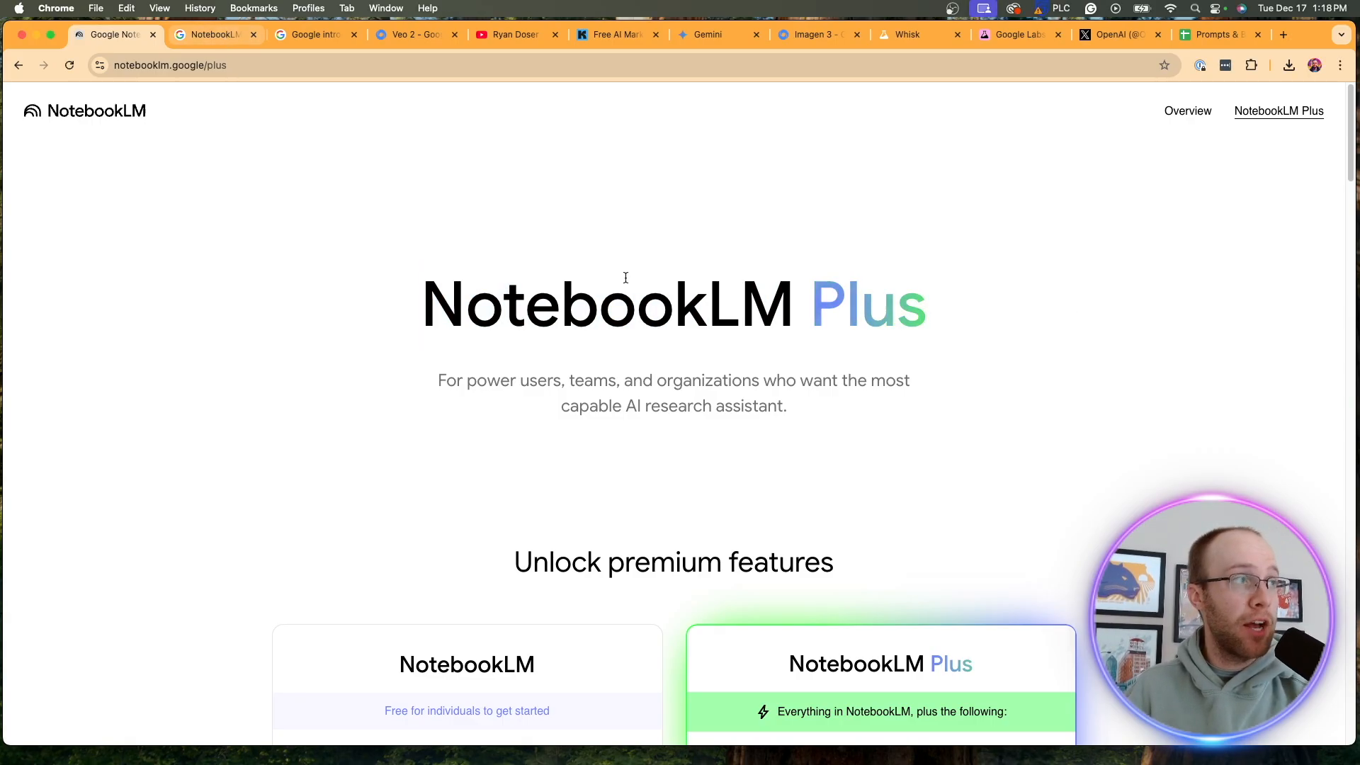
{"action": "scroll", "scroll_direction": "down", "scroll_amount": 3}
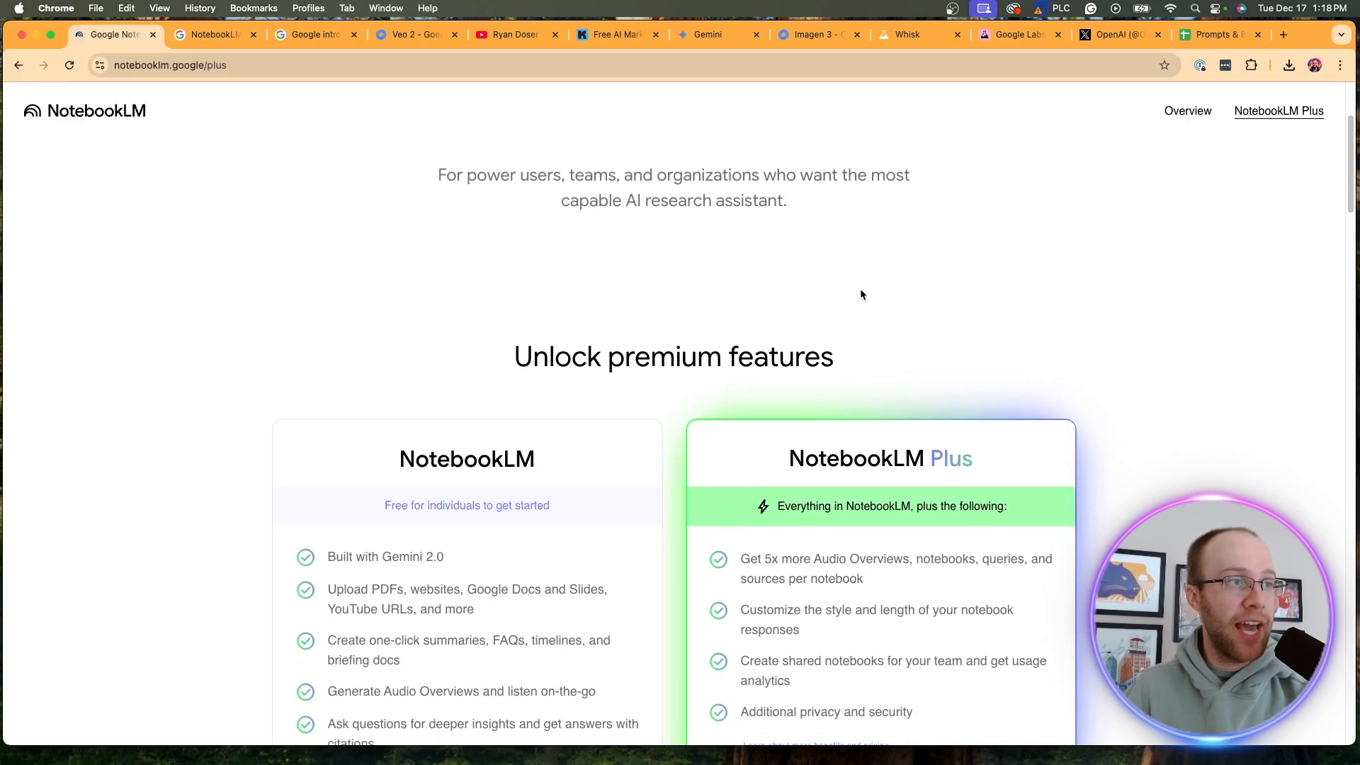
{"action": "scroll", "scroll_direction": "down", "scroll_amount": 3}
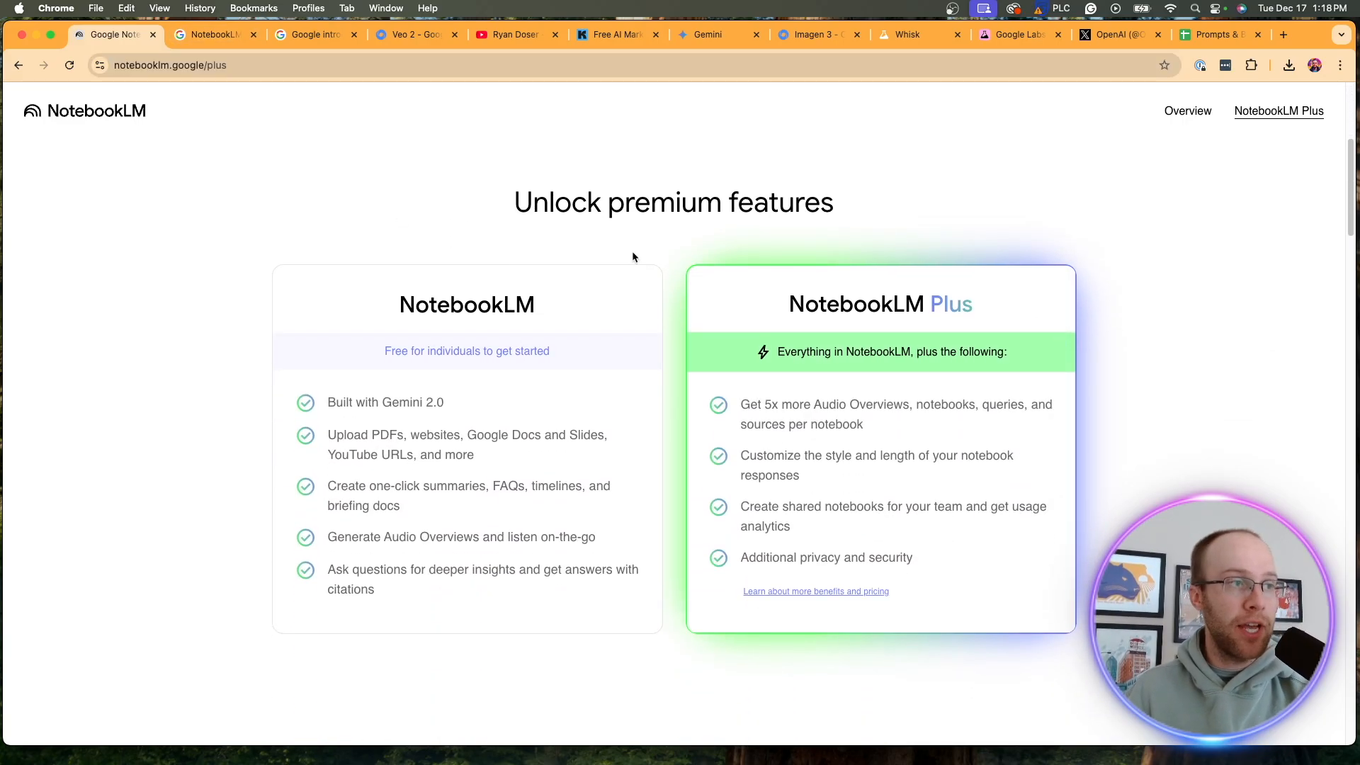
{"action": "left_click_drag", "start_coordinate": [741, 404], "coordinate": [863, 424]}
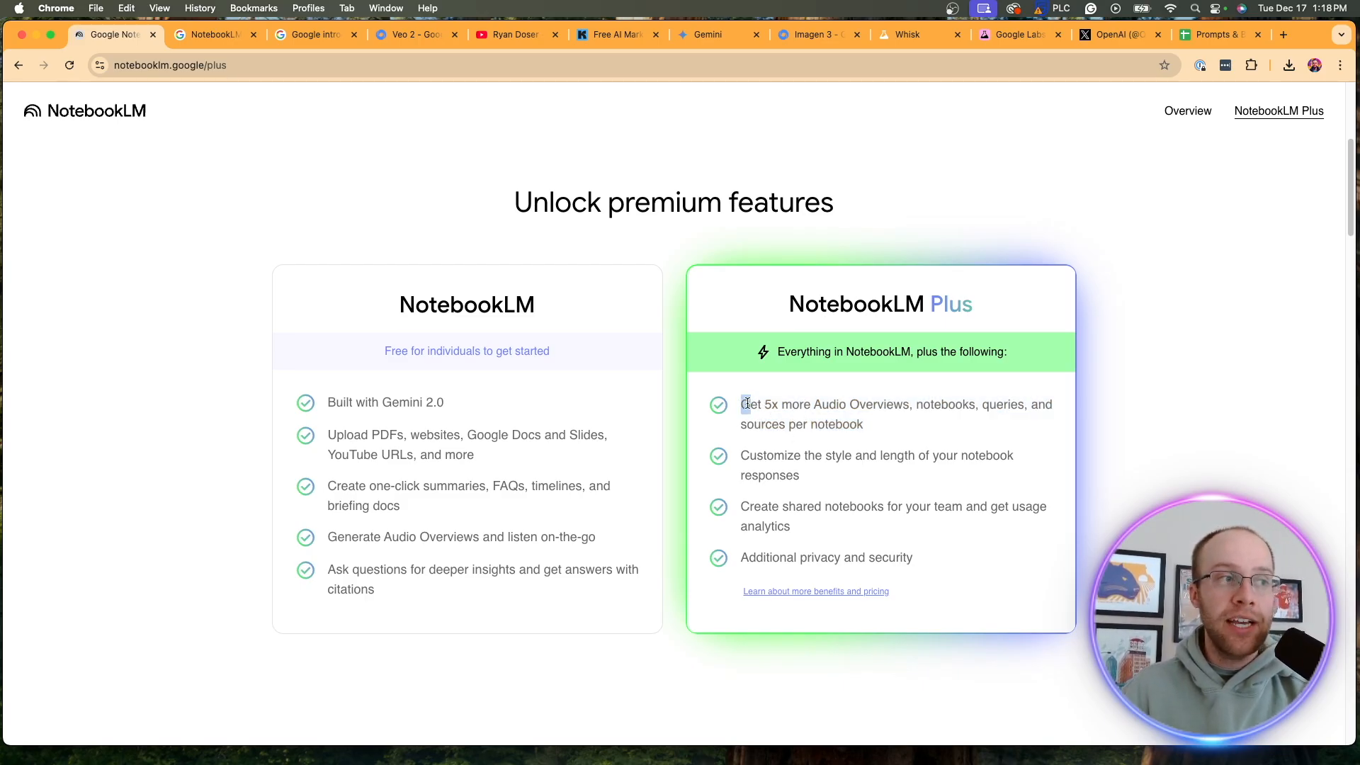
{"action": "left_click_drag", "start_coordinate": [744, 404], "coordinate": [985, 403]}
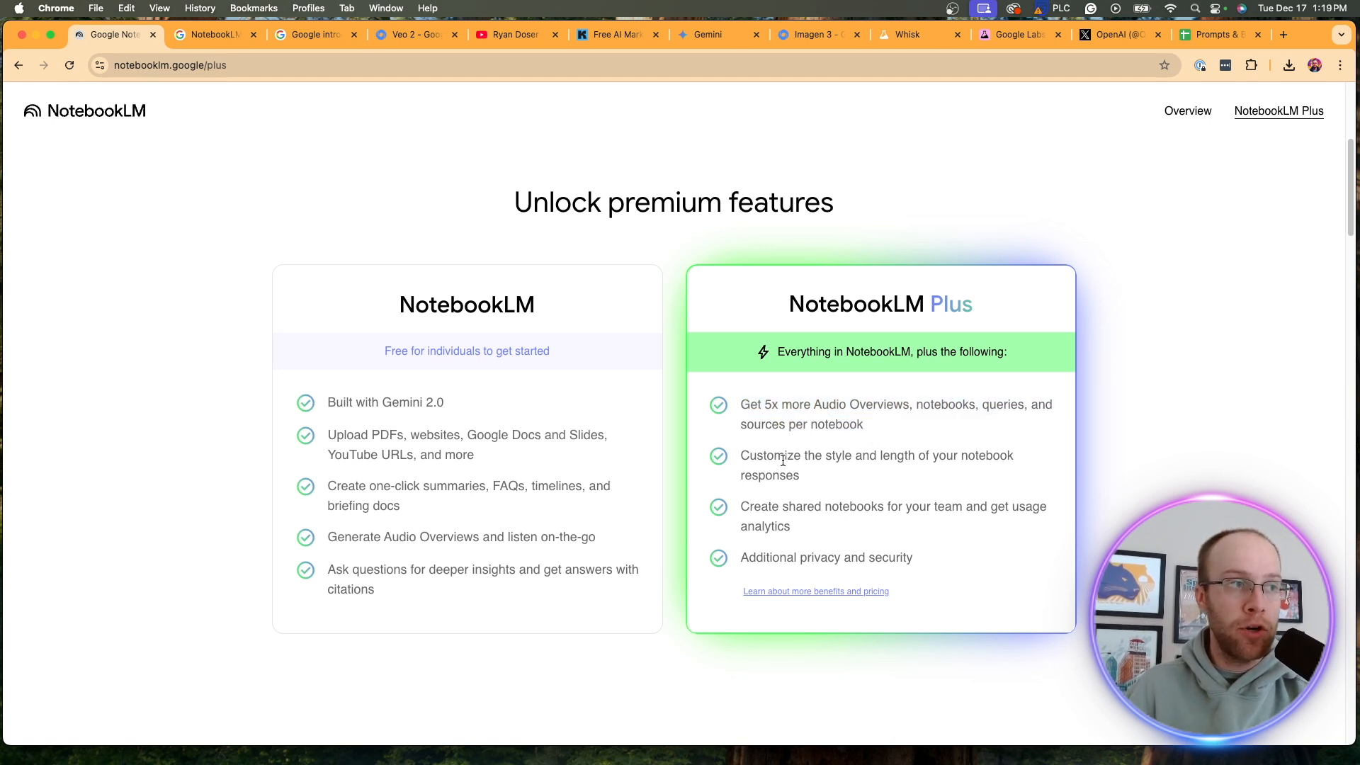
{"action": "left_click_drag", "start_coordinate": [741, 455], "coordinate": [917, 454]}
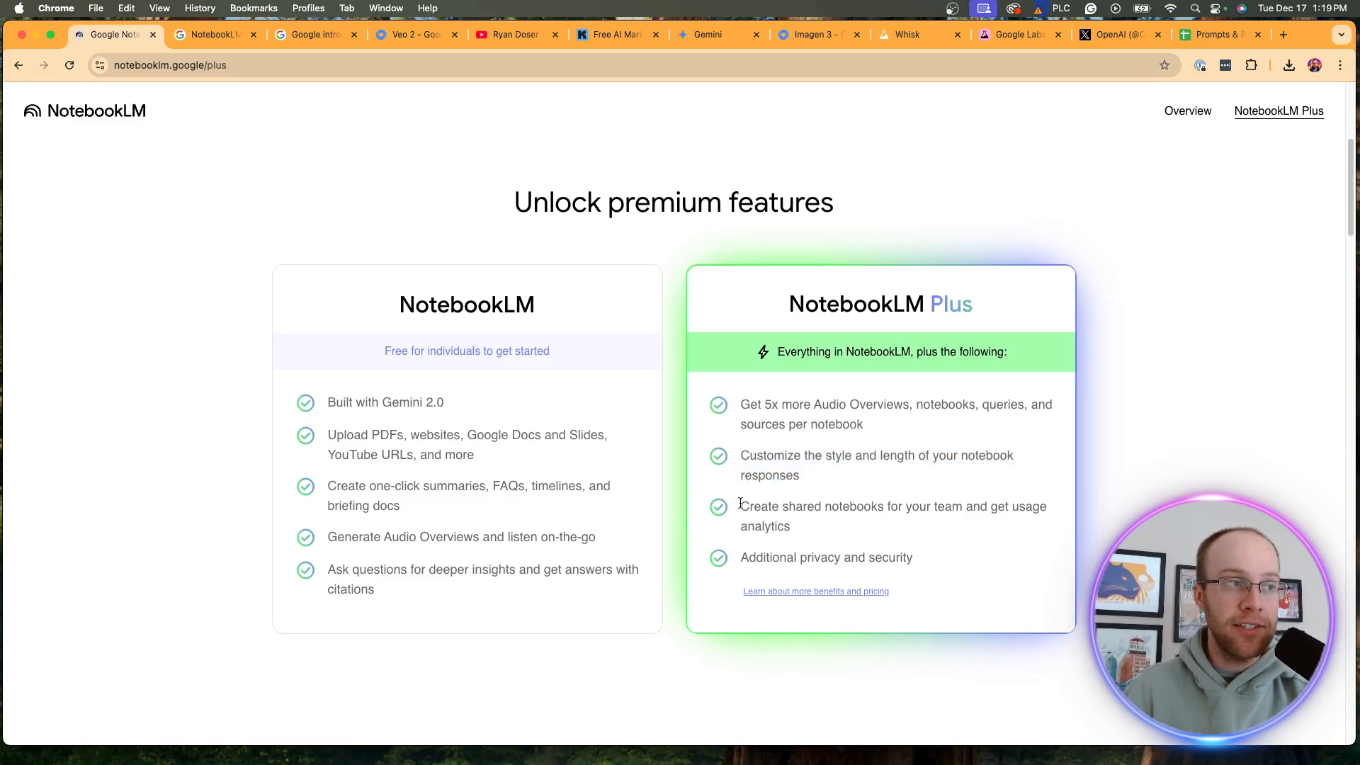
{"action": "left_click_drag", "start_coordinate": [740, 507], "coordinate": [951, 507]}
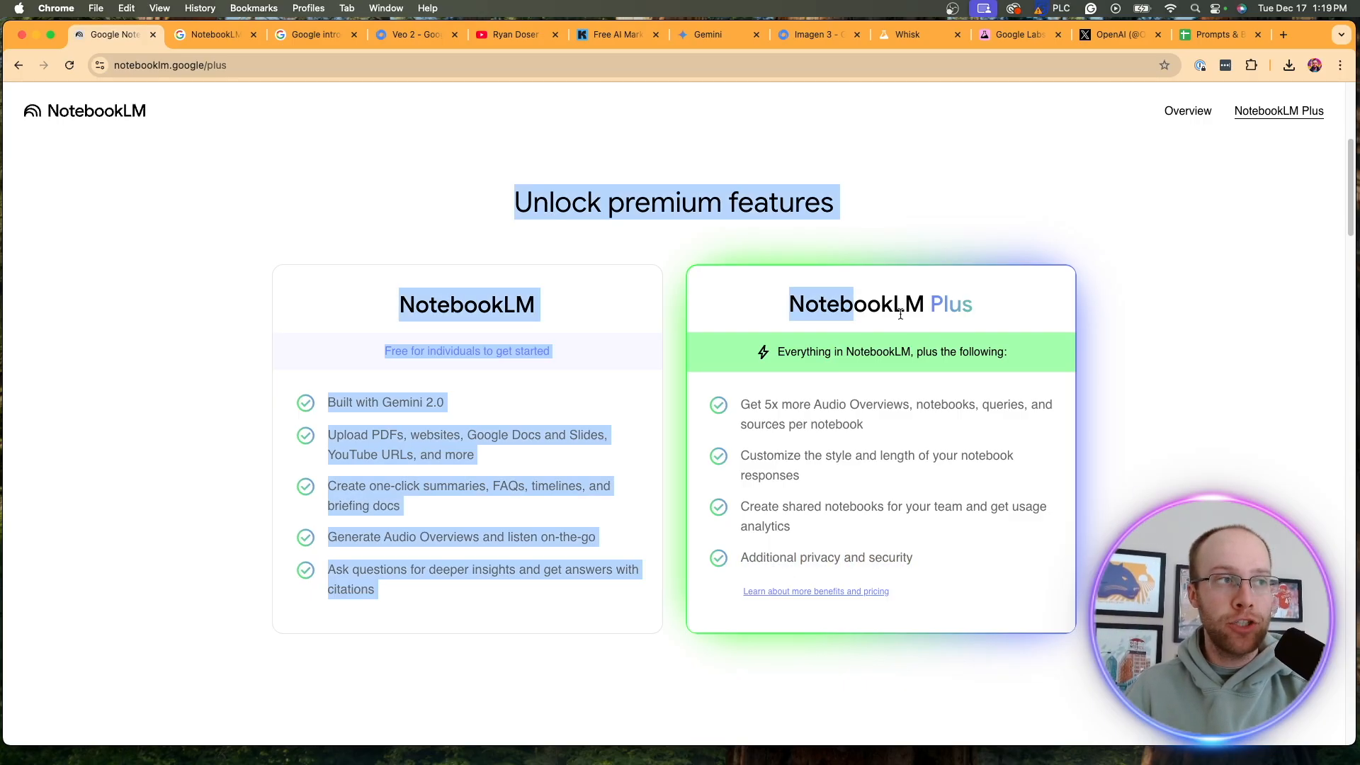
{"action": "left_click", "coordinate": [1203, 336]}
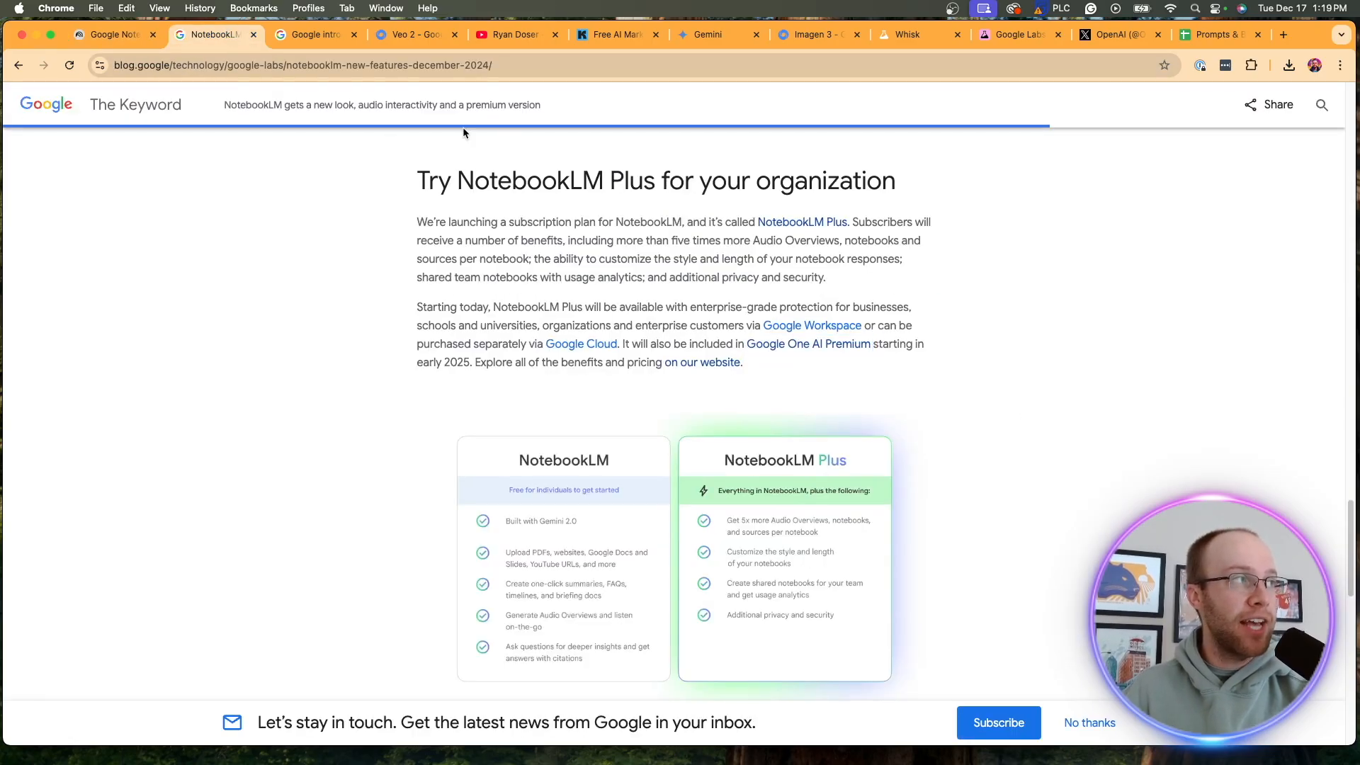
{"action": "mouse_move", "coordinate": [963, 359]}
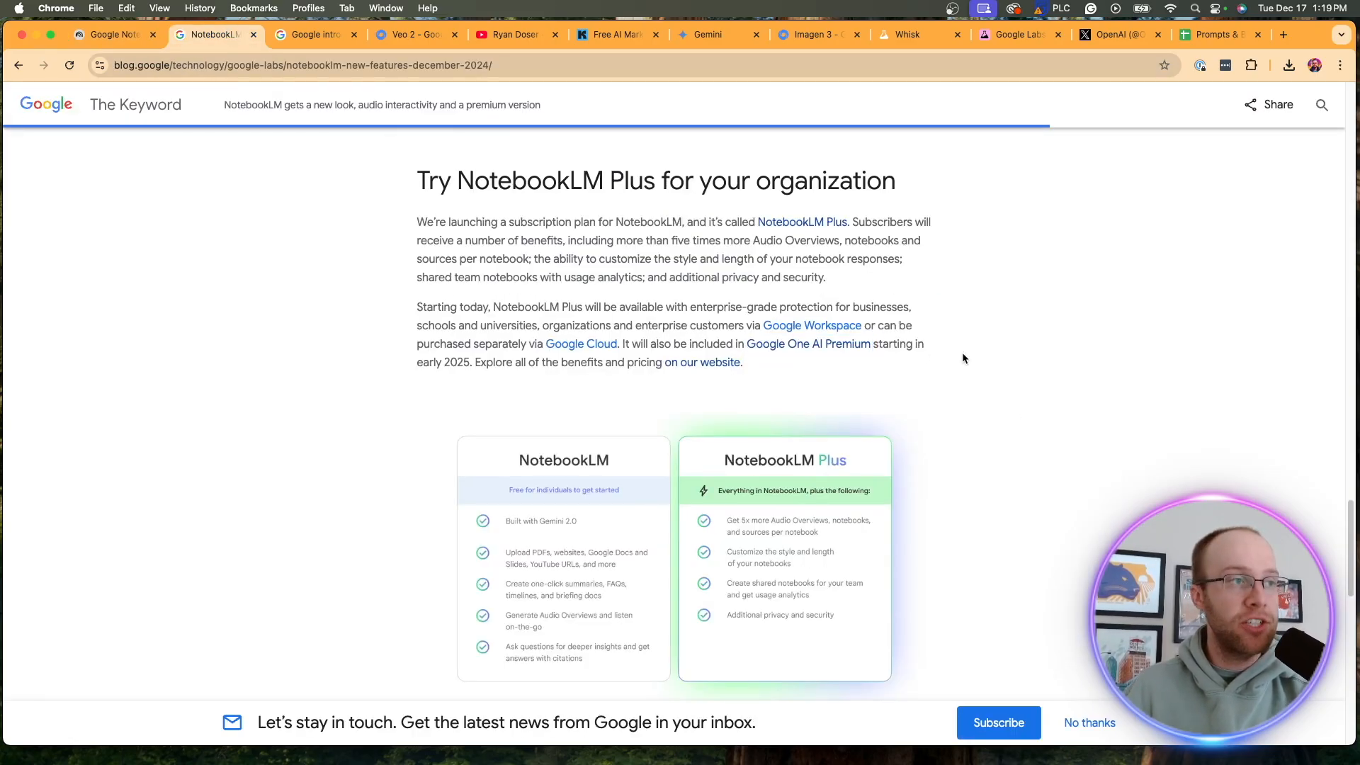
{"action": "left_click_drag", "start_coordinate": [585, 308], "coordinate": [711, 307]}
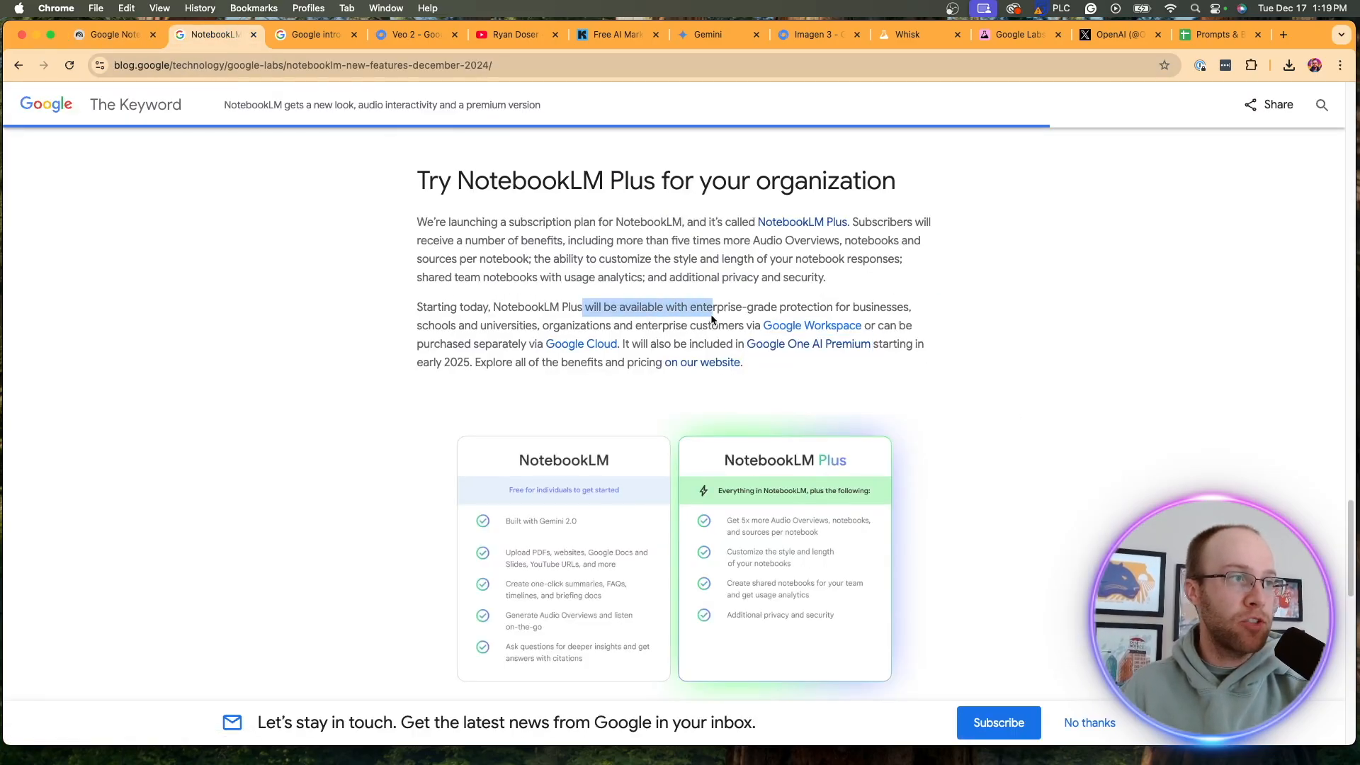
{"action": "left_click_drag", "start_coordinate": [711, 308], "coordinate": [840, 308]}
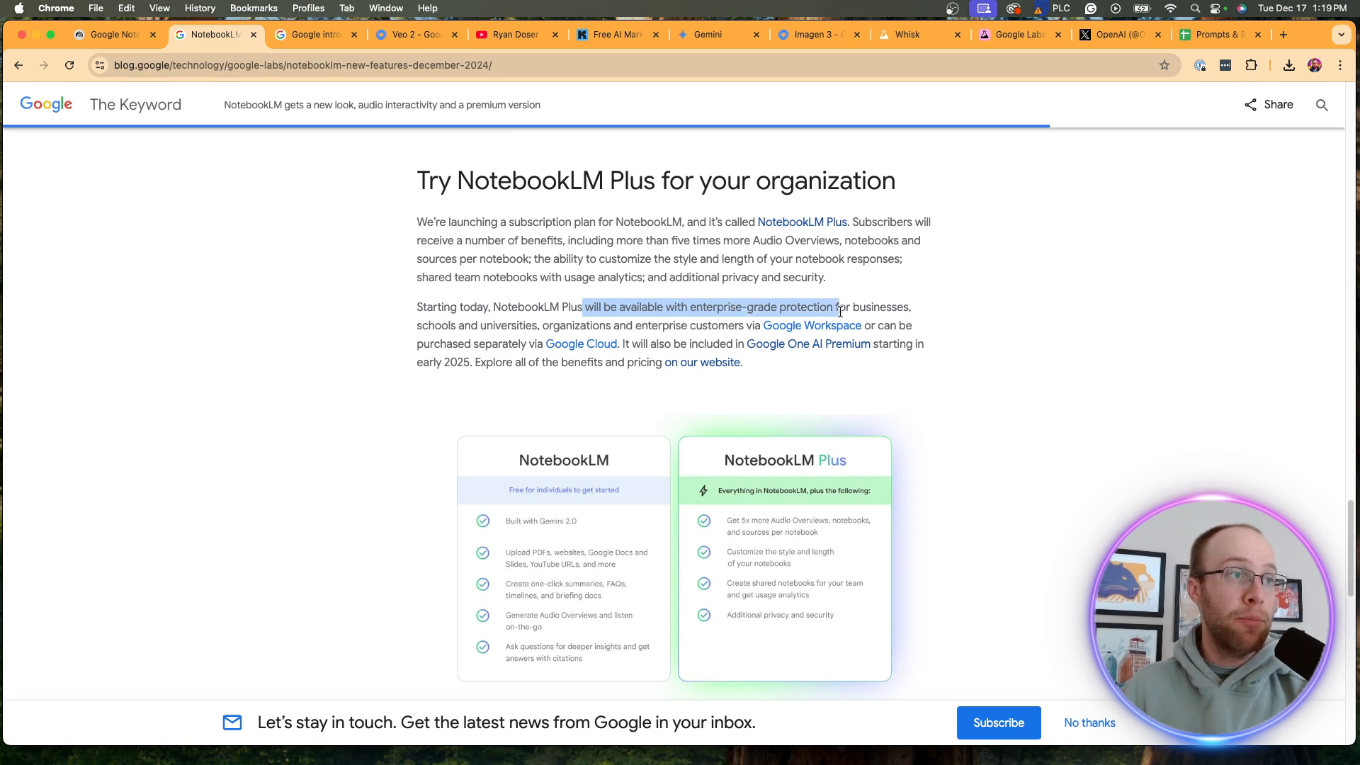
{"action": "left_click", "coordinate": [652, 326]}
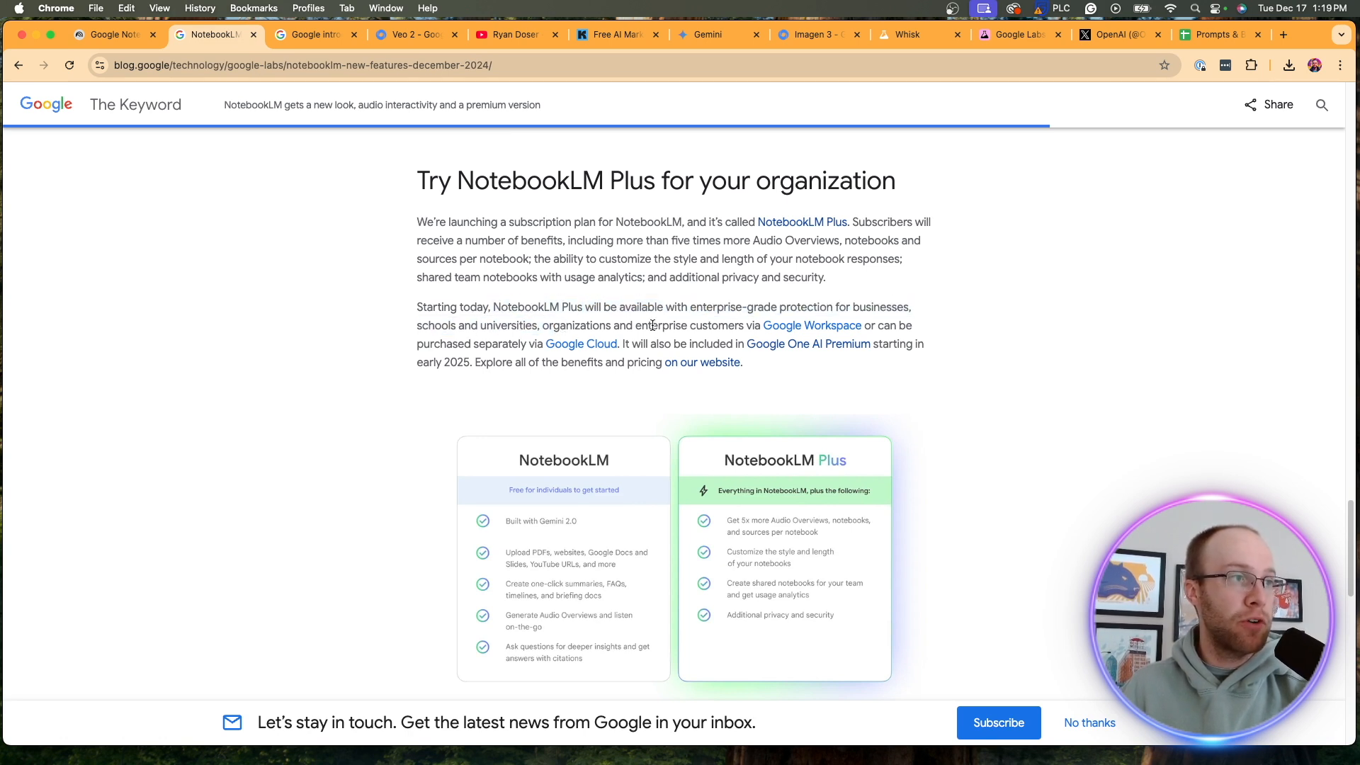
{"action": "left_click_drag", "start_coordinate": [626, 326], "coordinate": [860, 325]}
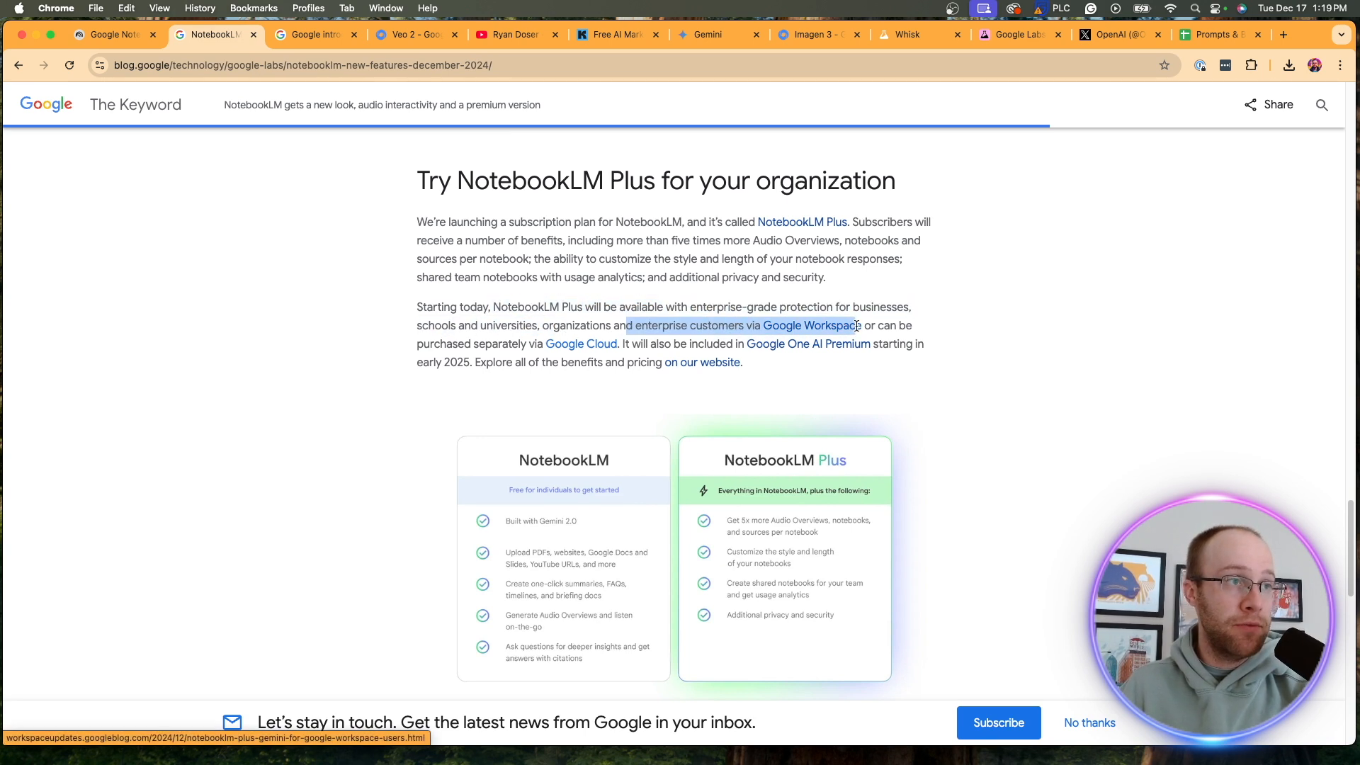
{"action": "left_click_drag", "start_coordinate": [859, 326], "coordinate": [592, 343]}
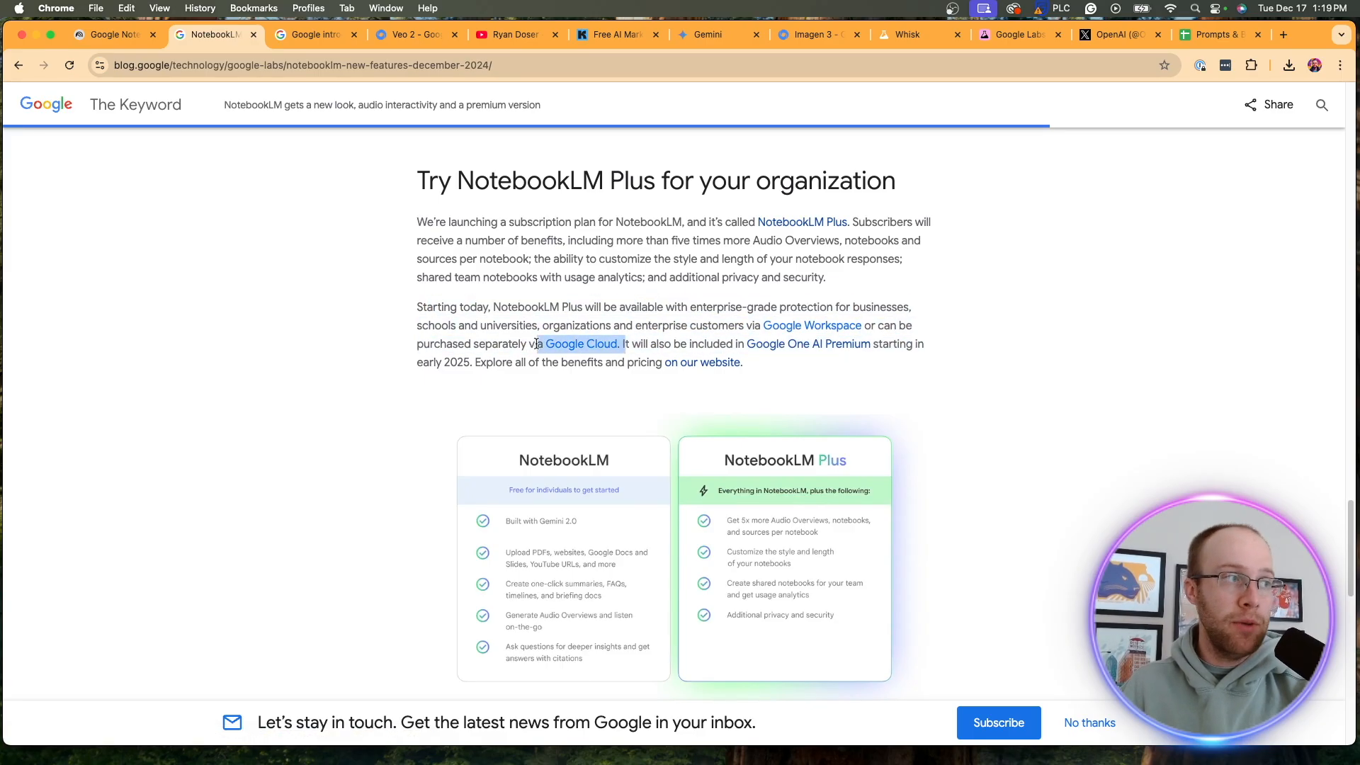
{"action": "mouse_move", "coordinate": [806, 343]}
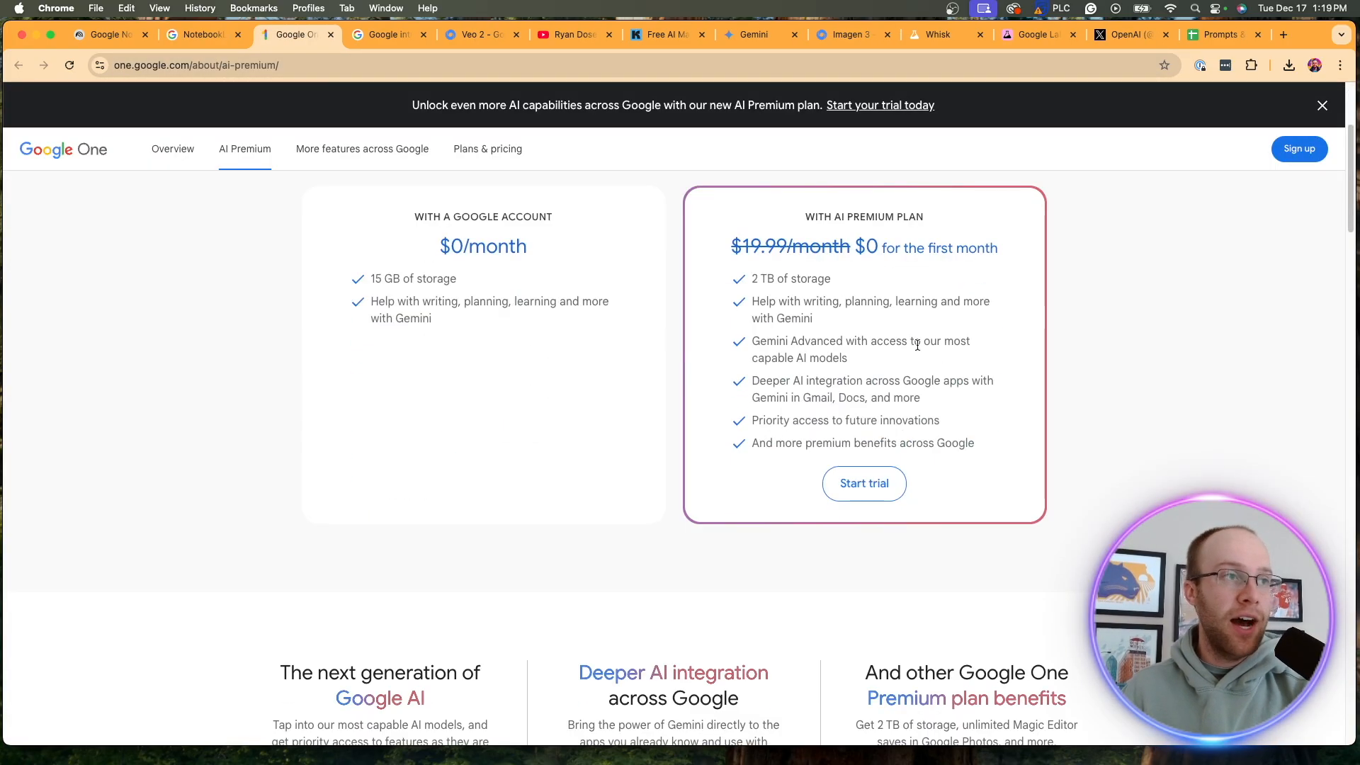
{"action": "scroll", "scroll_direction": "down", "scroll_amount": 3}
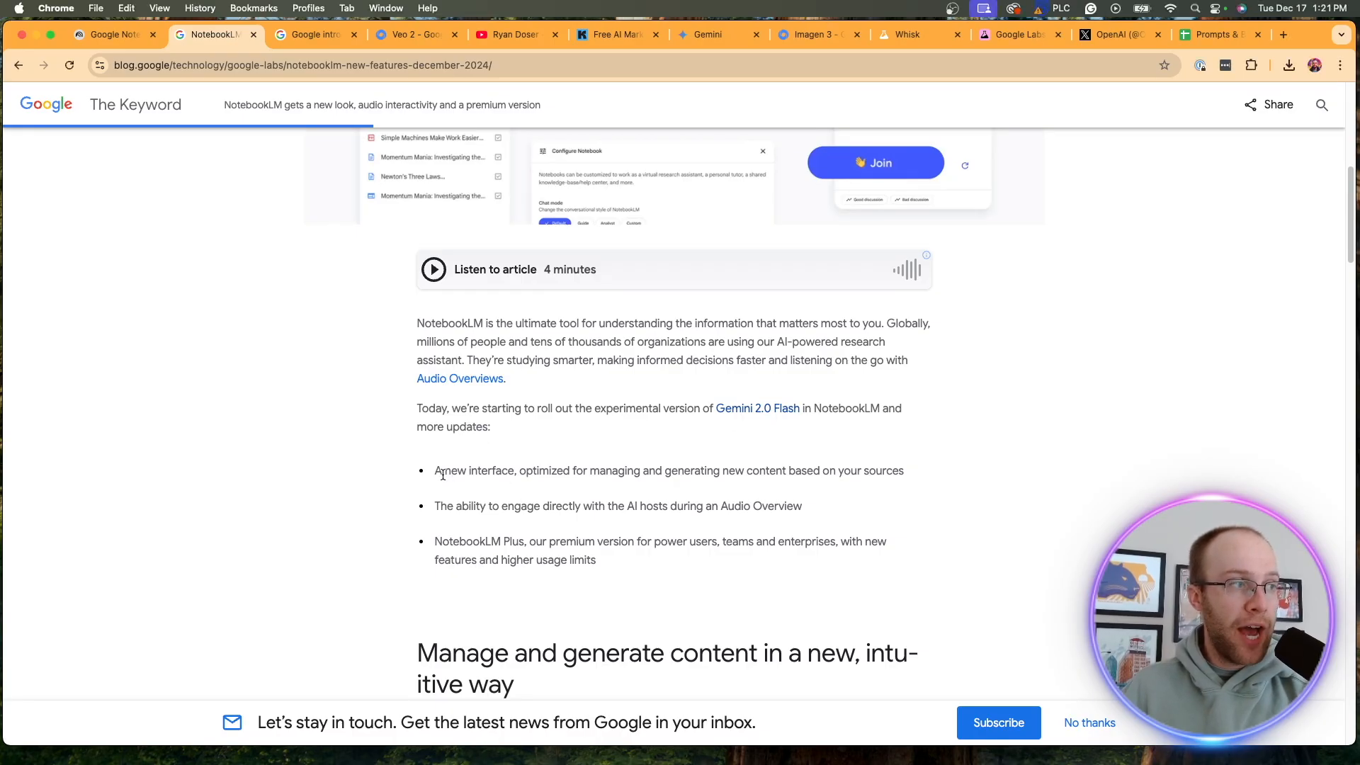
{"action": "left_click_drag", "start_coordinate": [502, 506], "coordinate": [751, 506]}
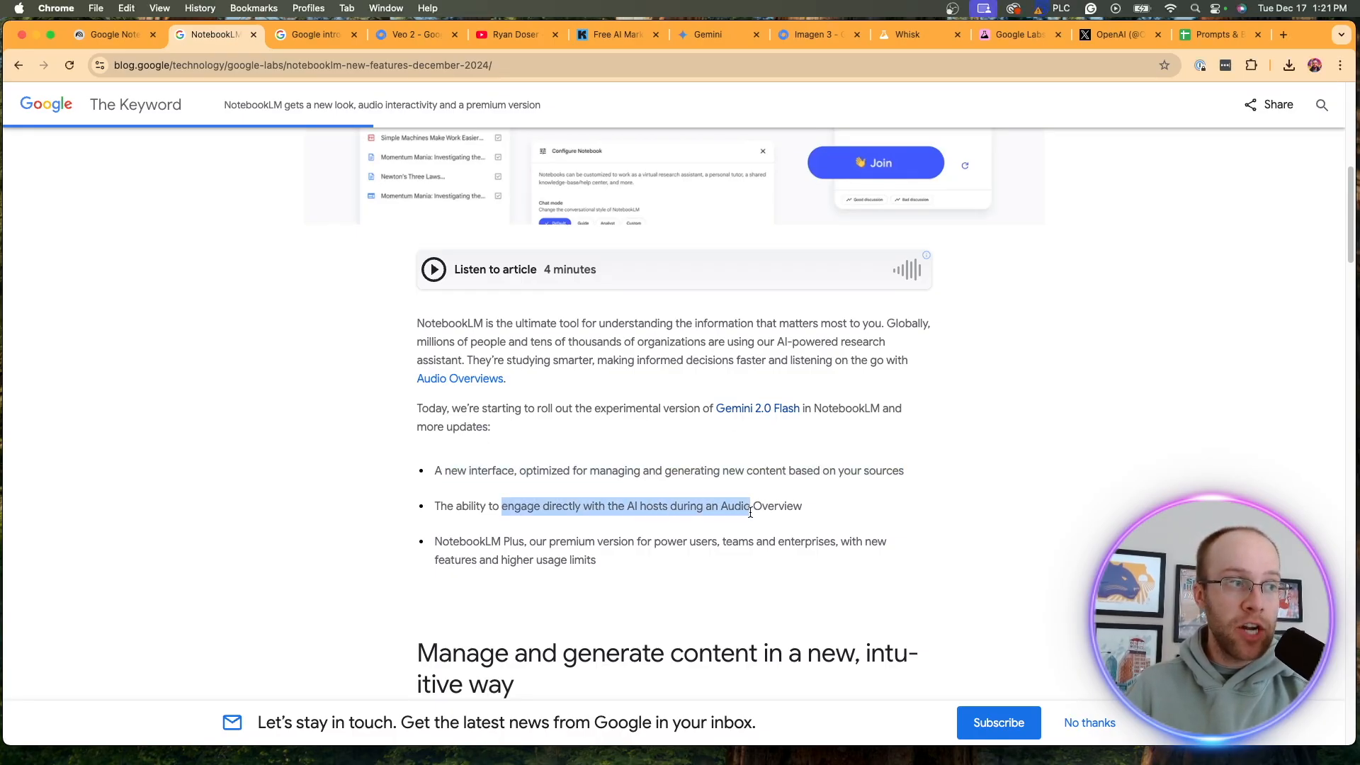
{"action": "left_click", "coordinate": [786, 513]}
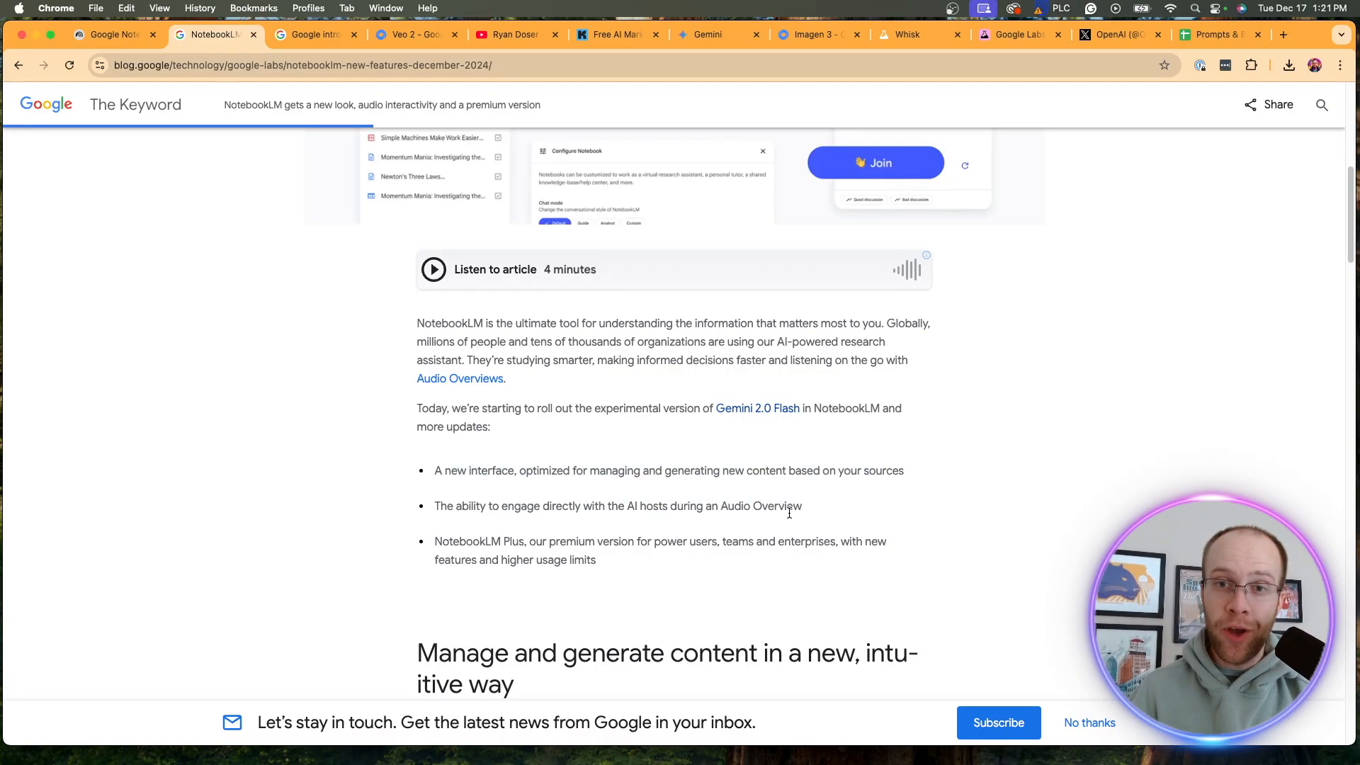
{"action": "mouse_move", "coordinate": [458, 538]}
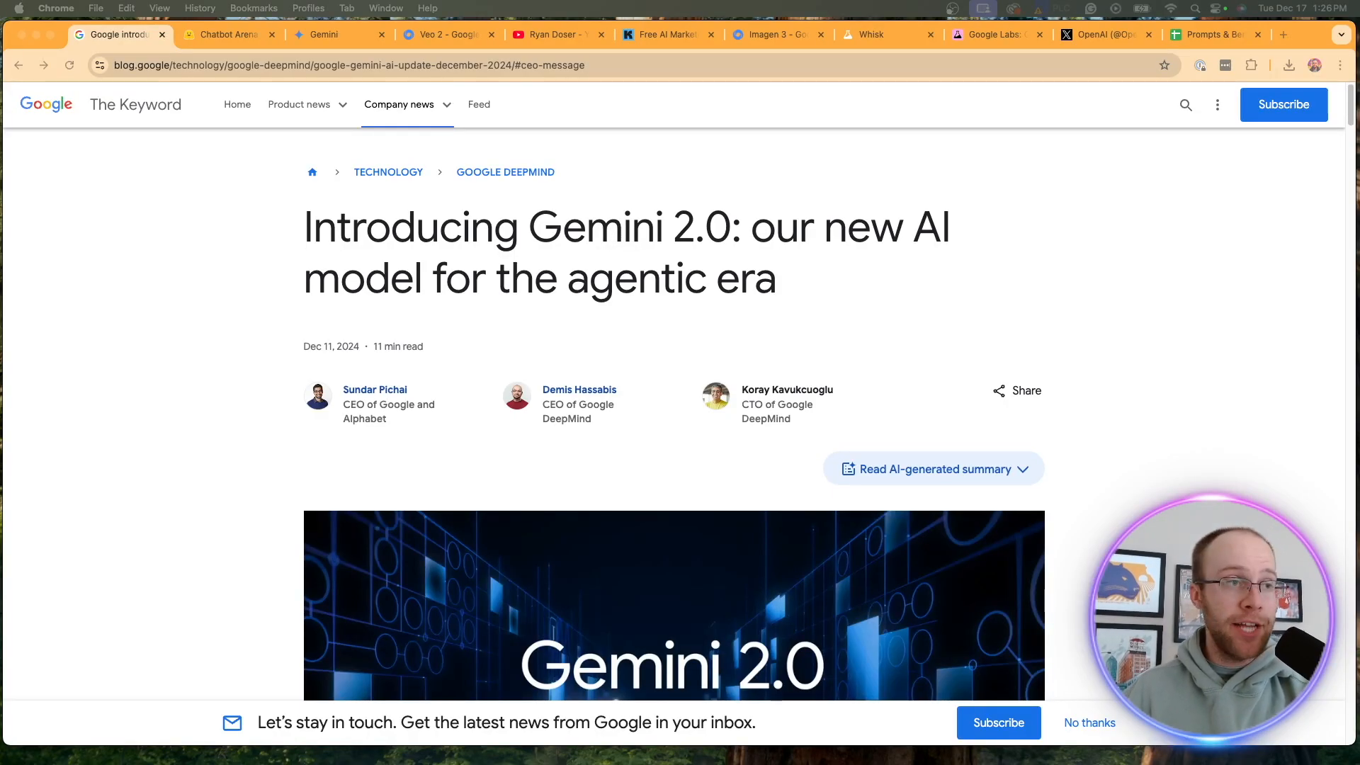
{"action": "scroll", "scroll_direction": "down", "scroll_amount": 3}
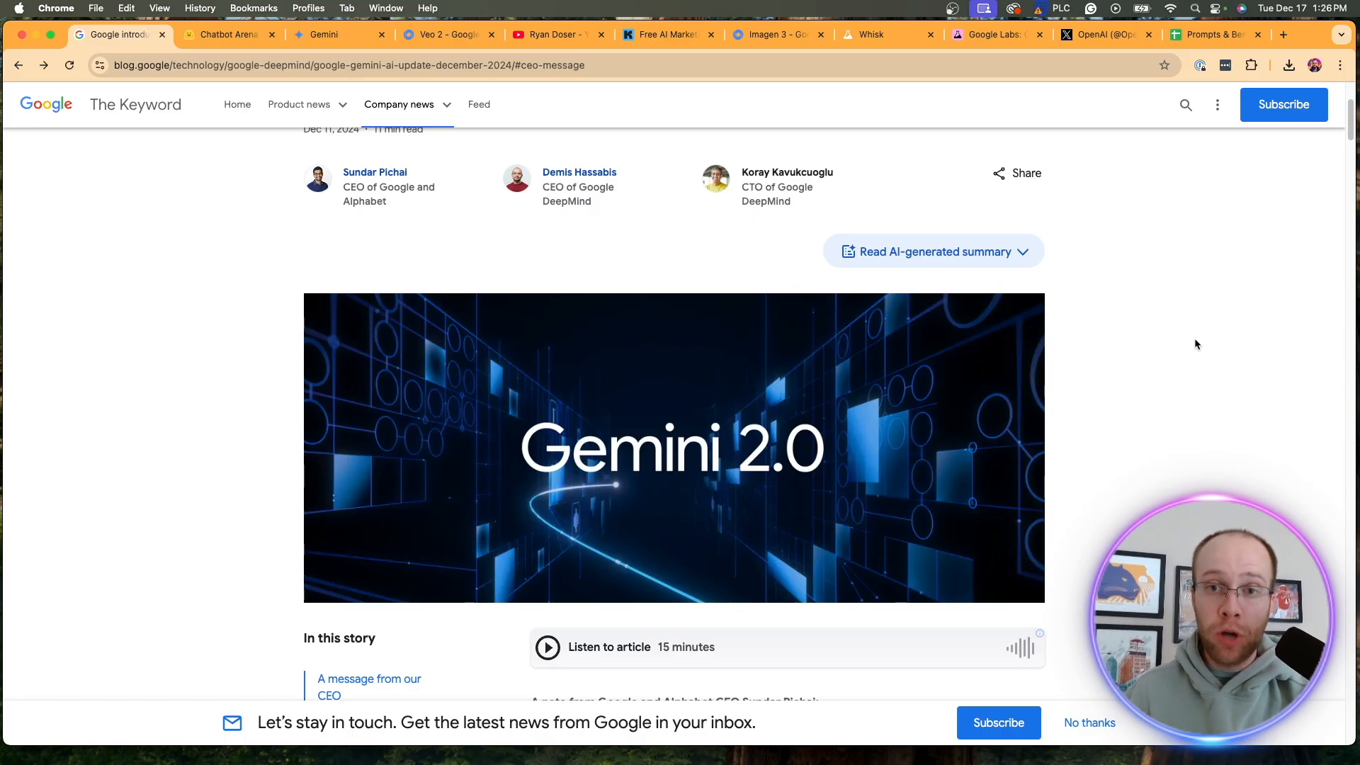
{"action": "scroll", "scroll_direction": "down", "scroll_amount": 3}
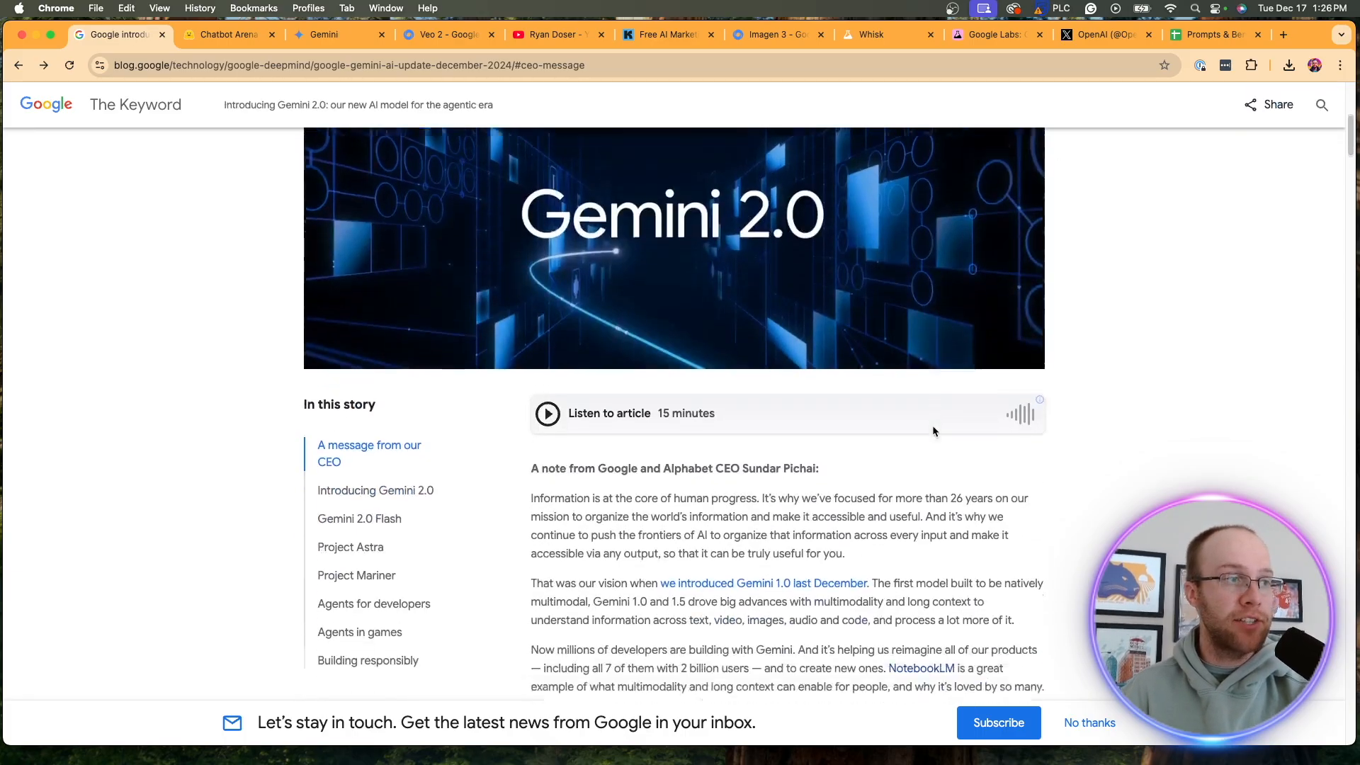
{"action": "scroll", "scroll_direction": "down", "scroll_amount": 3}
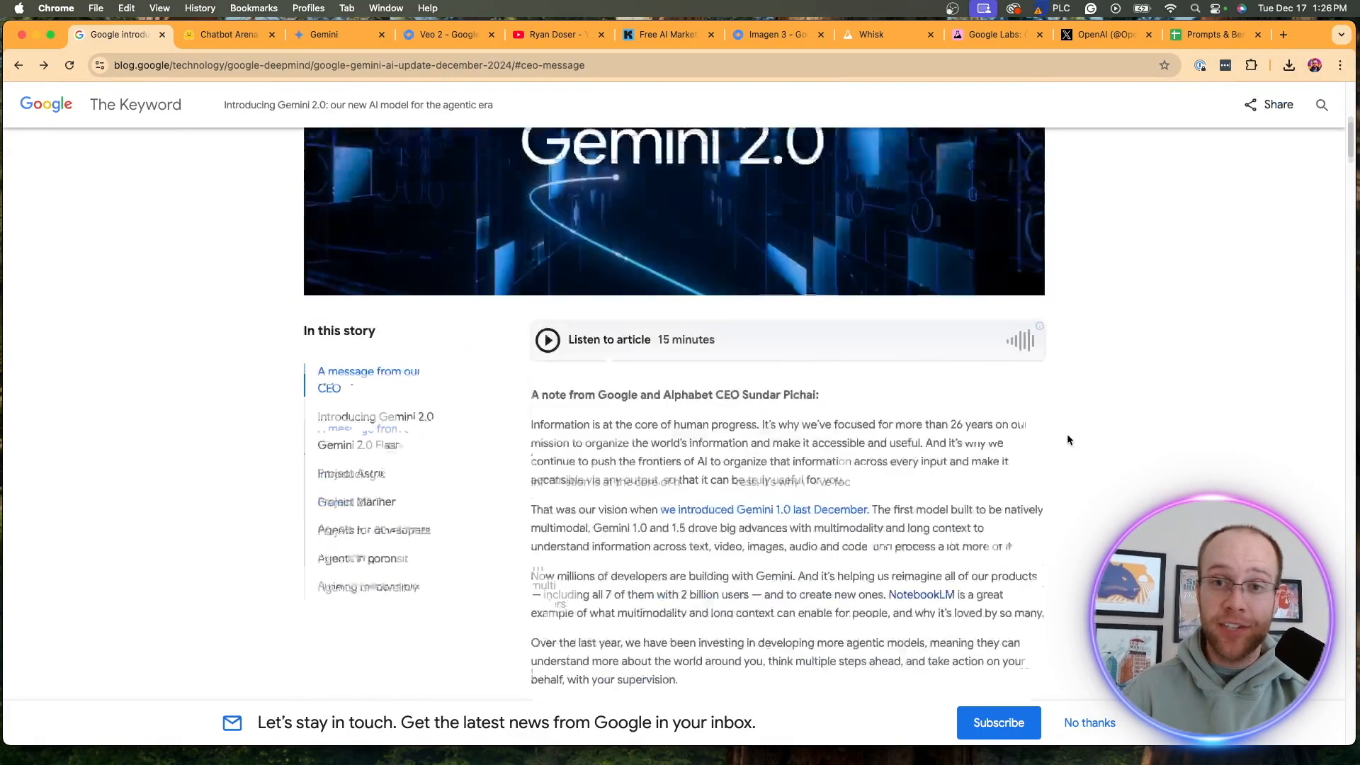
{"action": "scroll", "scroll_direction": "down", "scroll_amount": 3}
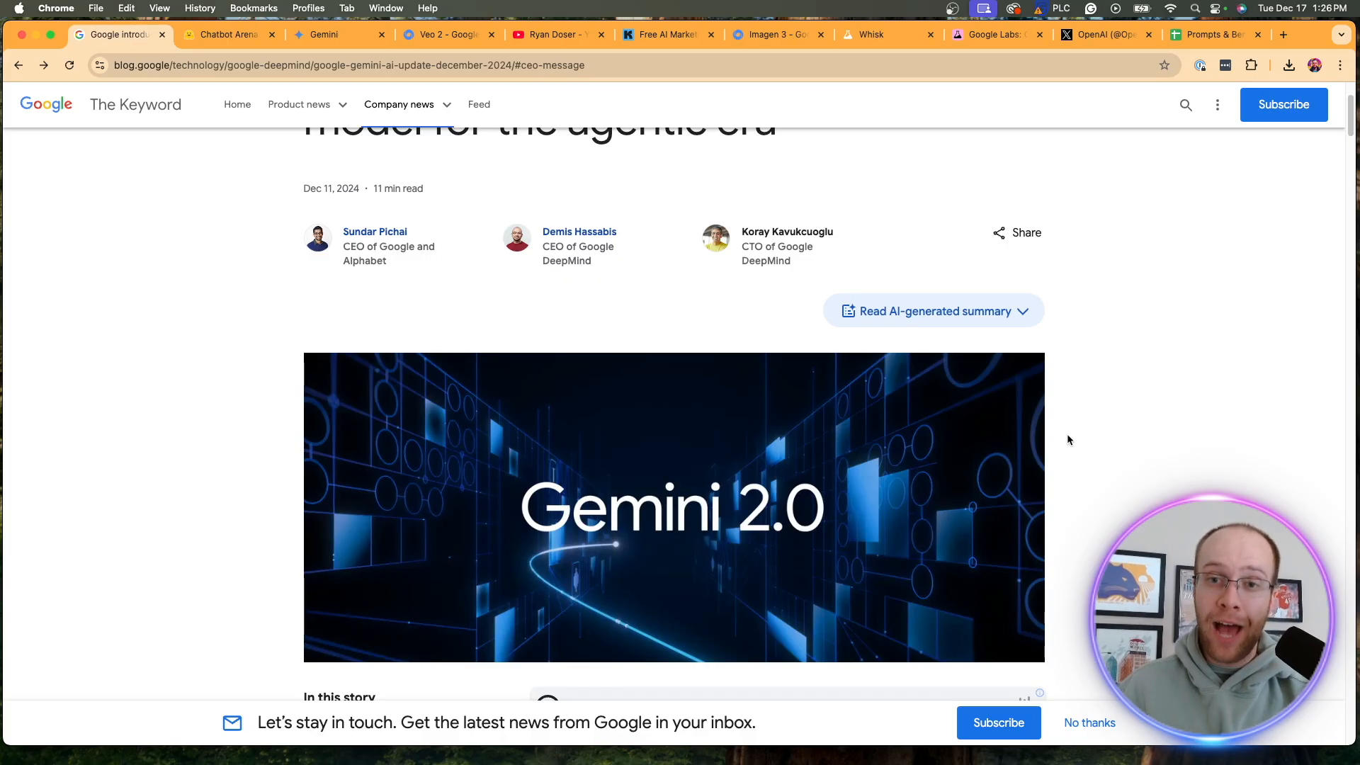
{"action": "mouse_move", "coordinate": [376, 122]}
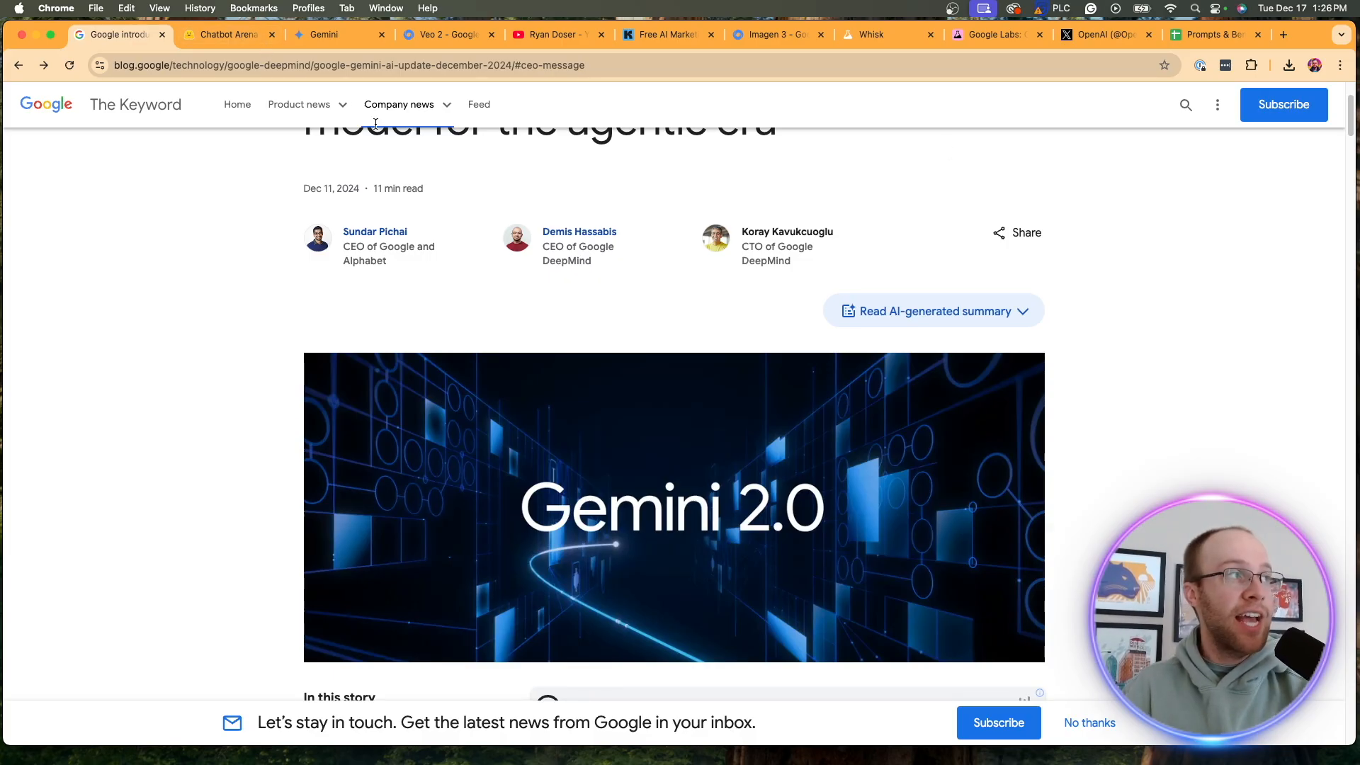
{"action": "left_click", "coordinate": [339, 34]}
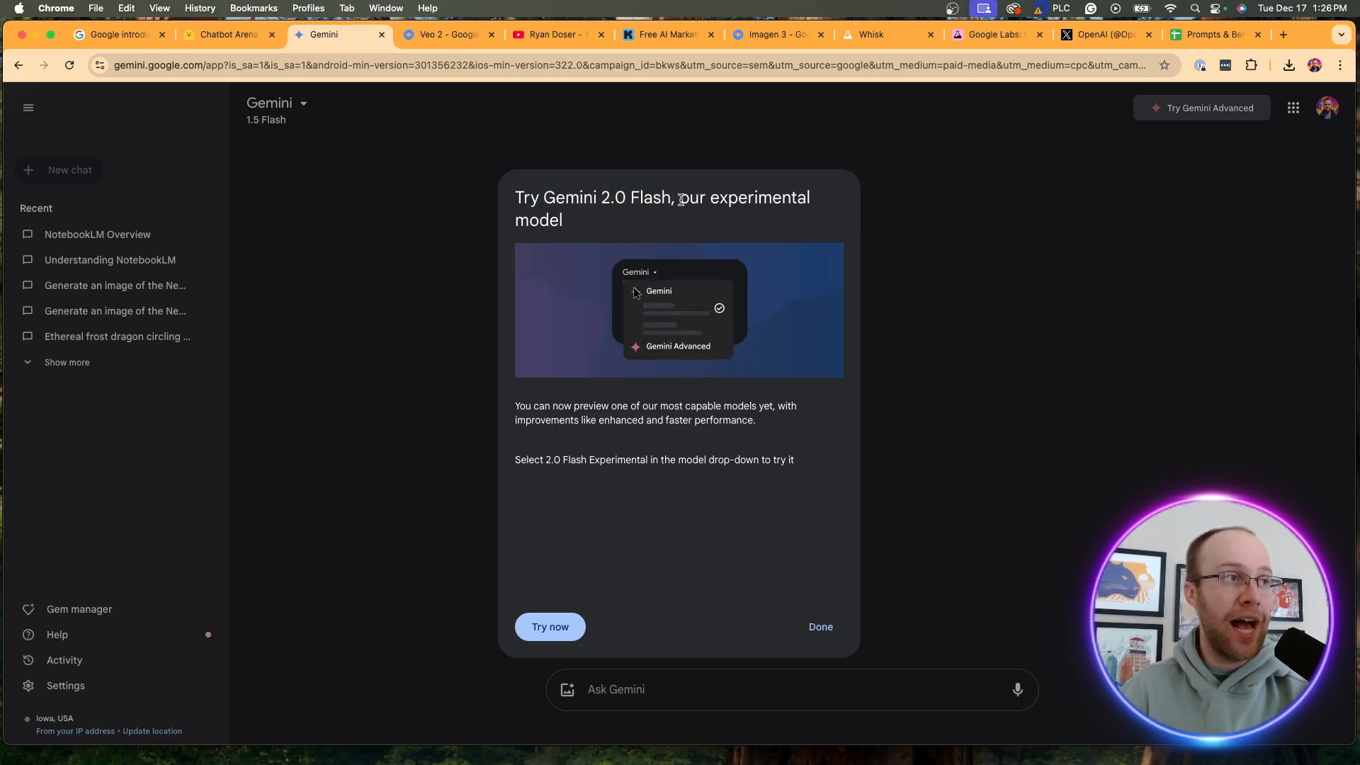
Accept the 2.0 Flash Experimental model, confirm it in the model list, then return to the Gemini 2.0 article
{"action": "left_click", "coordinate": [549, 627]}
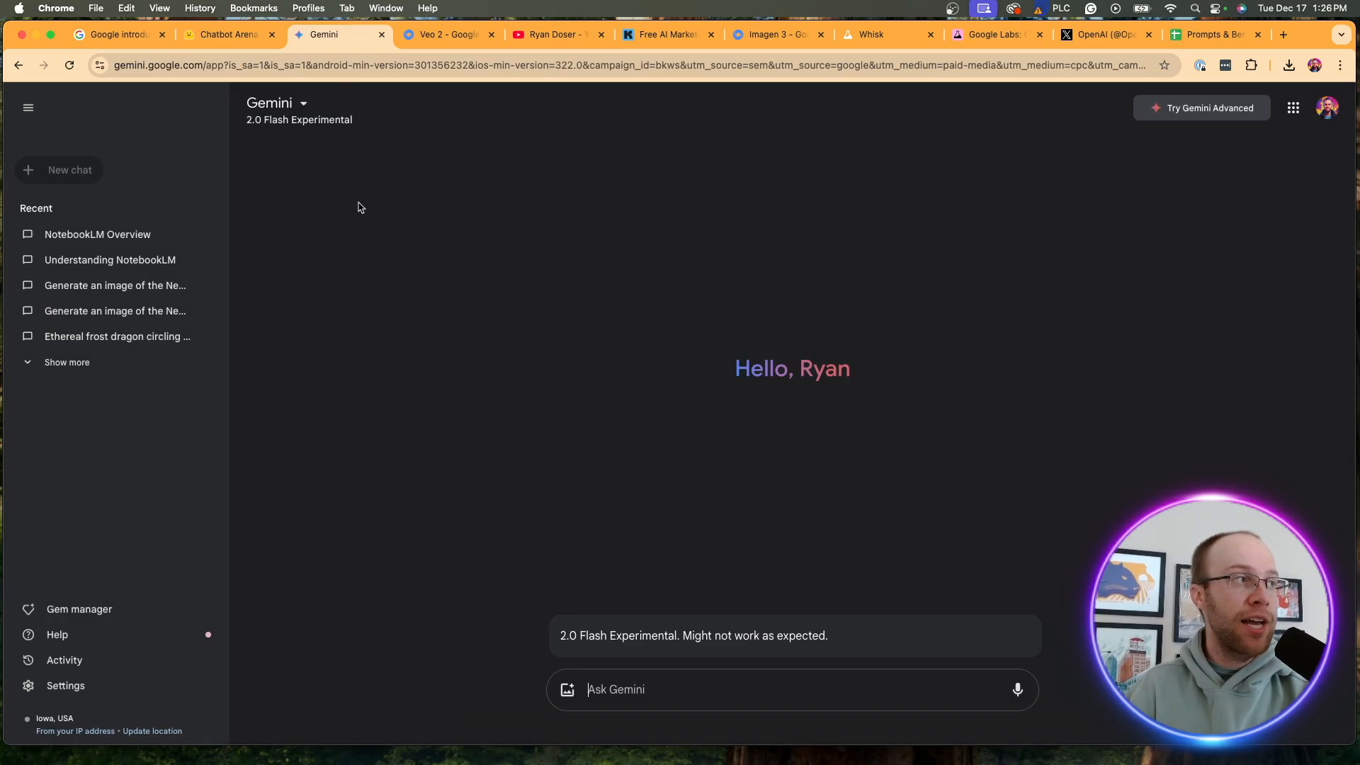
{"action": "left_click", "coordinate": [276, 102]}
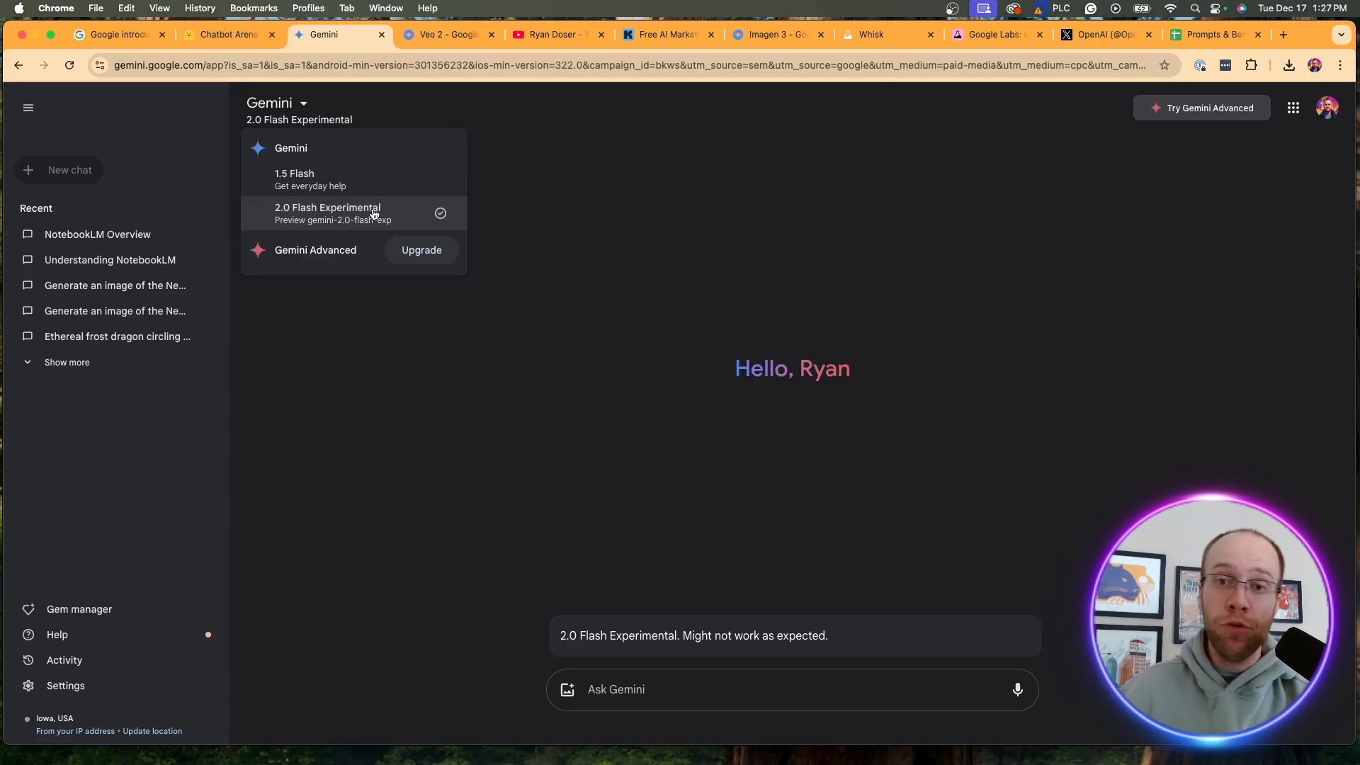
{"action": "mouse_move", "coordinate": [379, 211]}
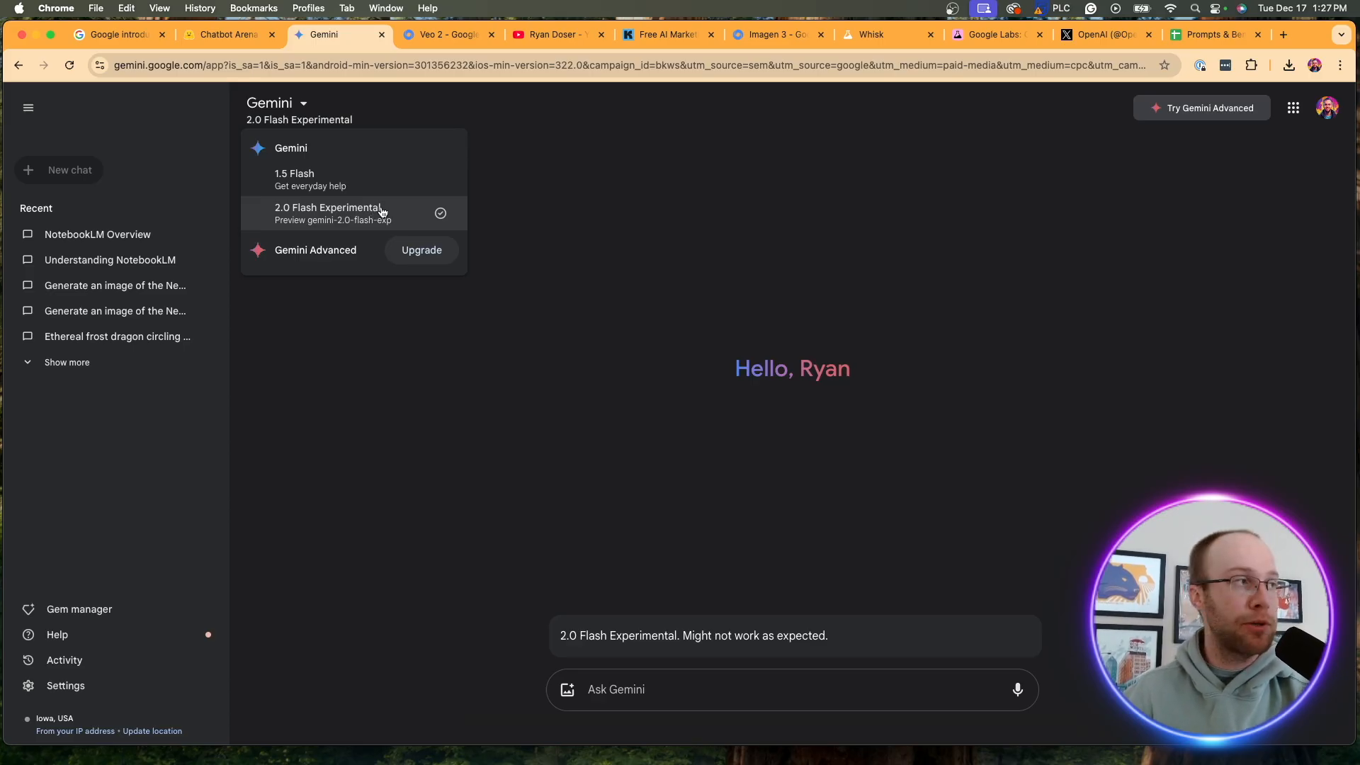
{"action": "left_click", "coordinate": [113, 34]}
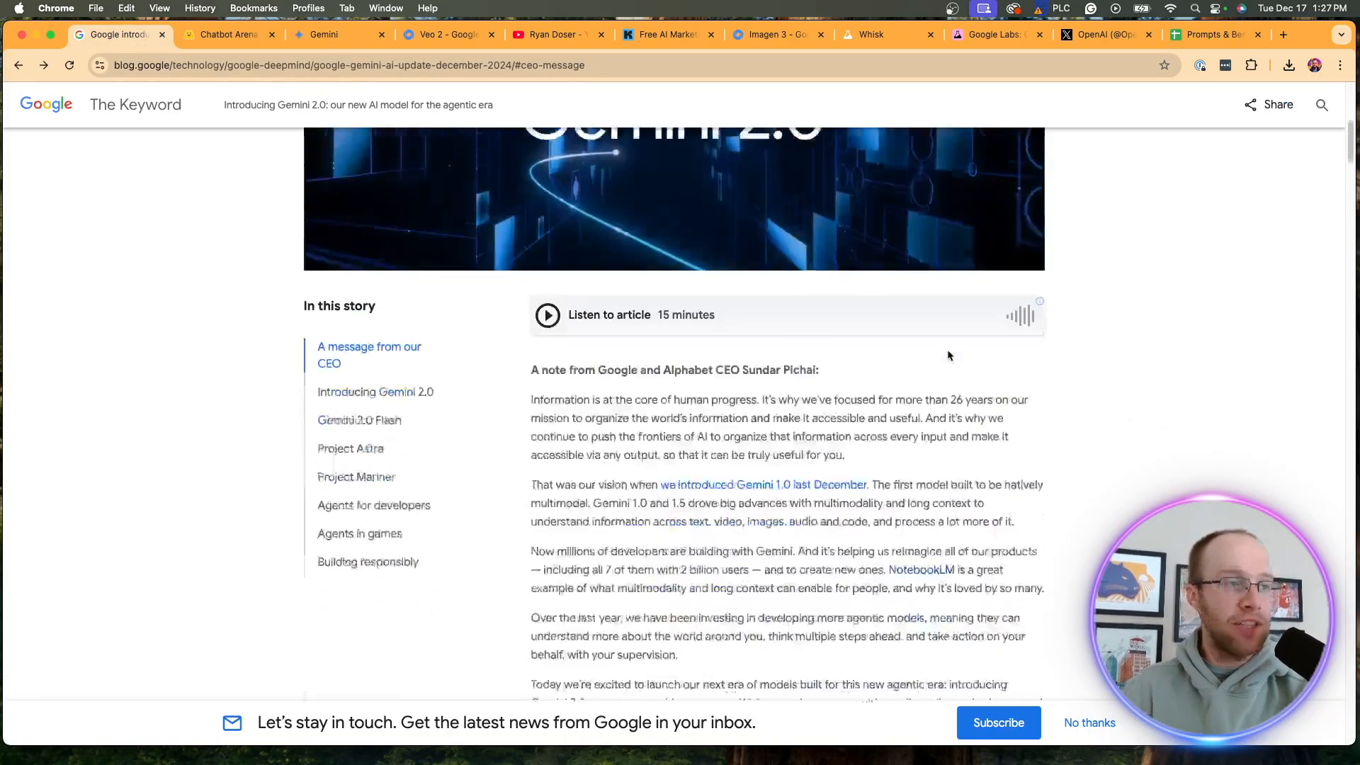
Jump to the Gemini 2.0 Flash section via the 'In this story' sidebar and back to the article start
{"action": "scroll", "scroll_direction": "down", "scroll_amount": 3}
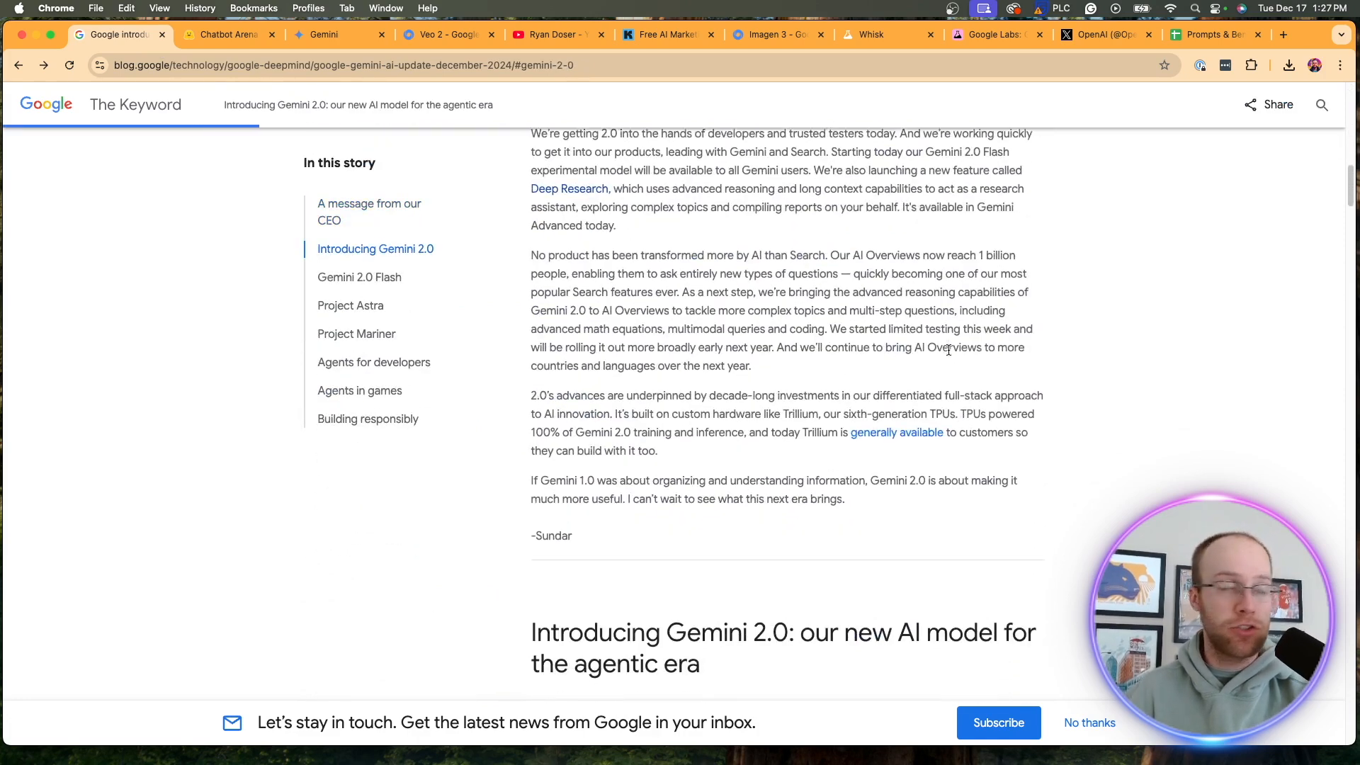
{"action": "left_click", "coordinate": [358, 276]}
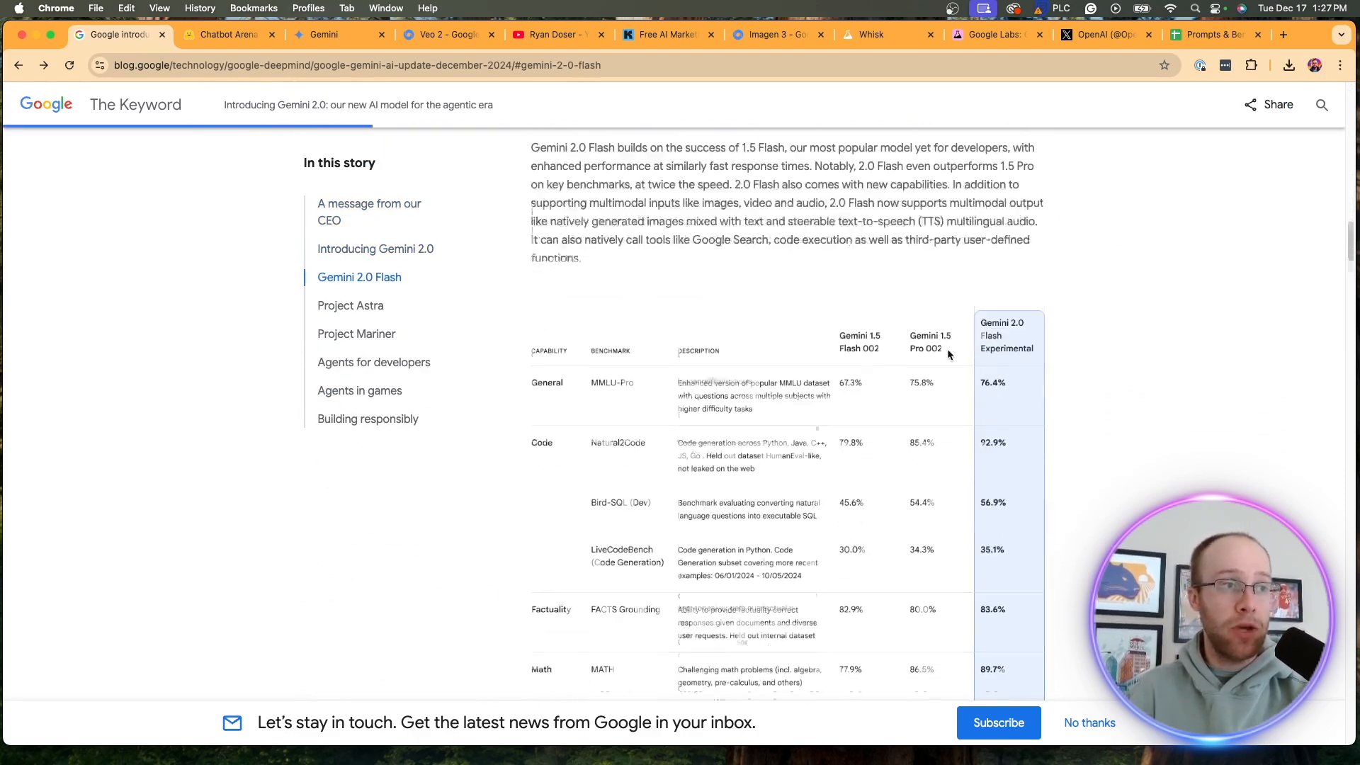
{"action": "left_click", "coordinate": [350, 306]}
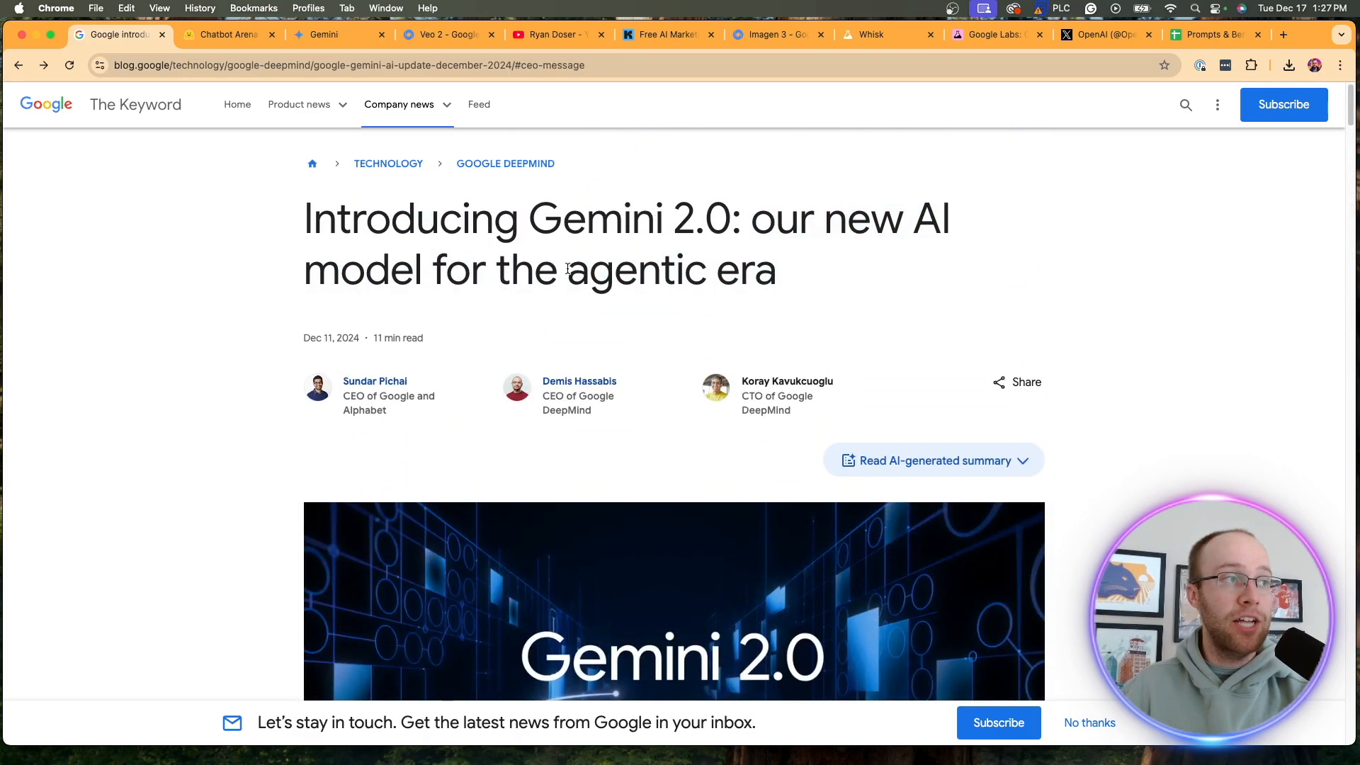
{"action": "mouse_move", "coordinate": [816, 276]}
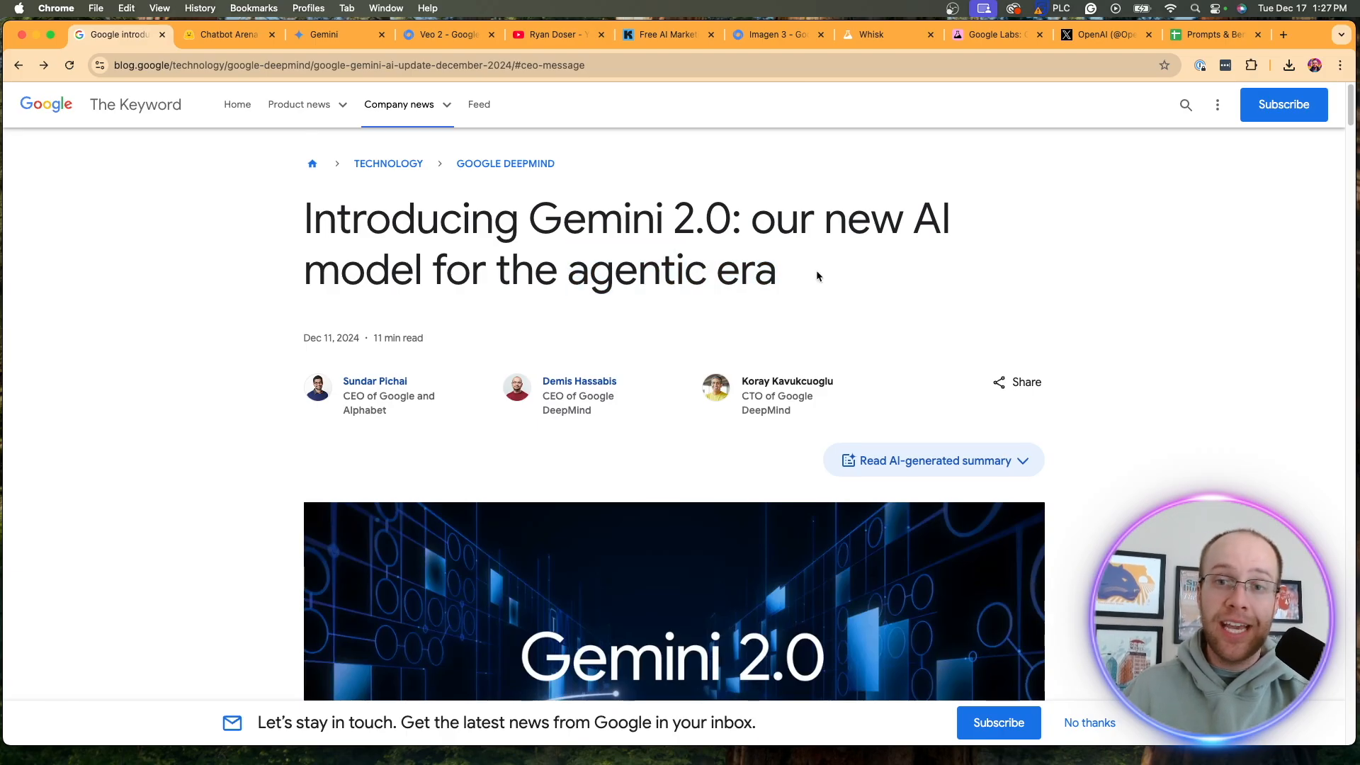
Scroll past the Flash benchmark table to the Gemini app announcement, then move to the Chatbot Arena leaderboard
{"action": "scroll", "scroll_direction": "down", "scroll_amount": 3}
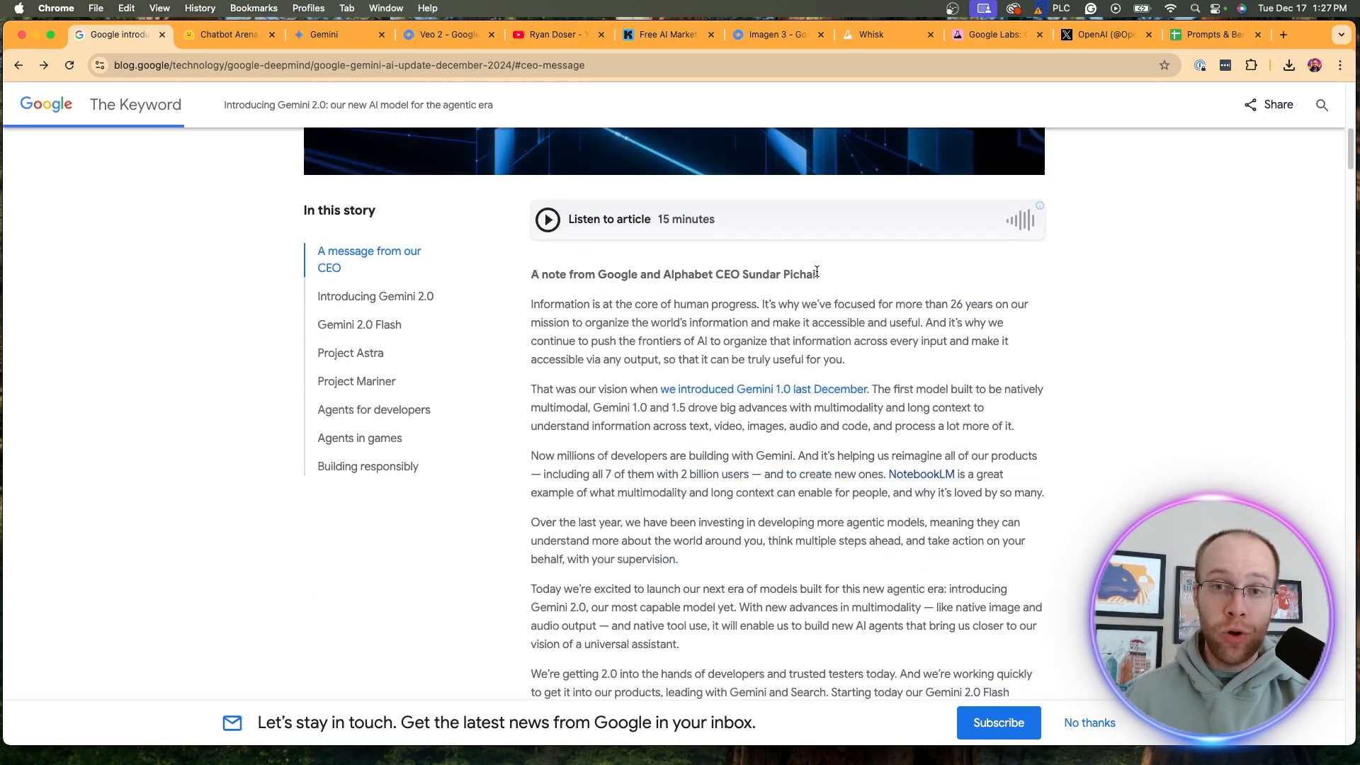
{"action": "scroll", "scroll_direction": "down", "scroll_amount": 3}
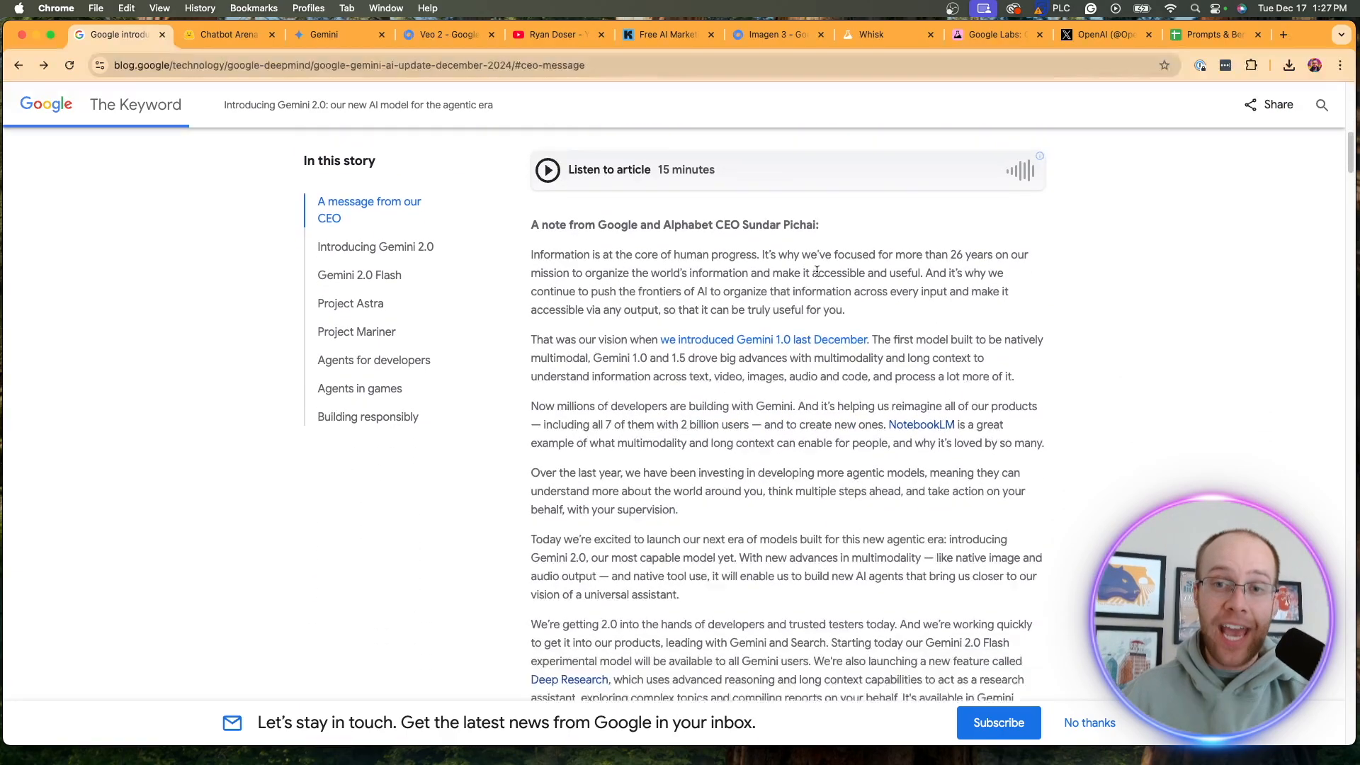
{"action": "scroll", "scroll_direction": "down", "scroll_amount": 3}
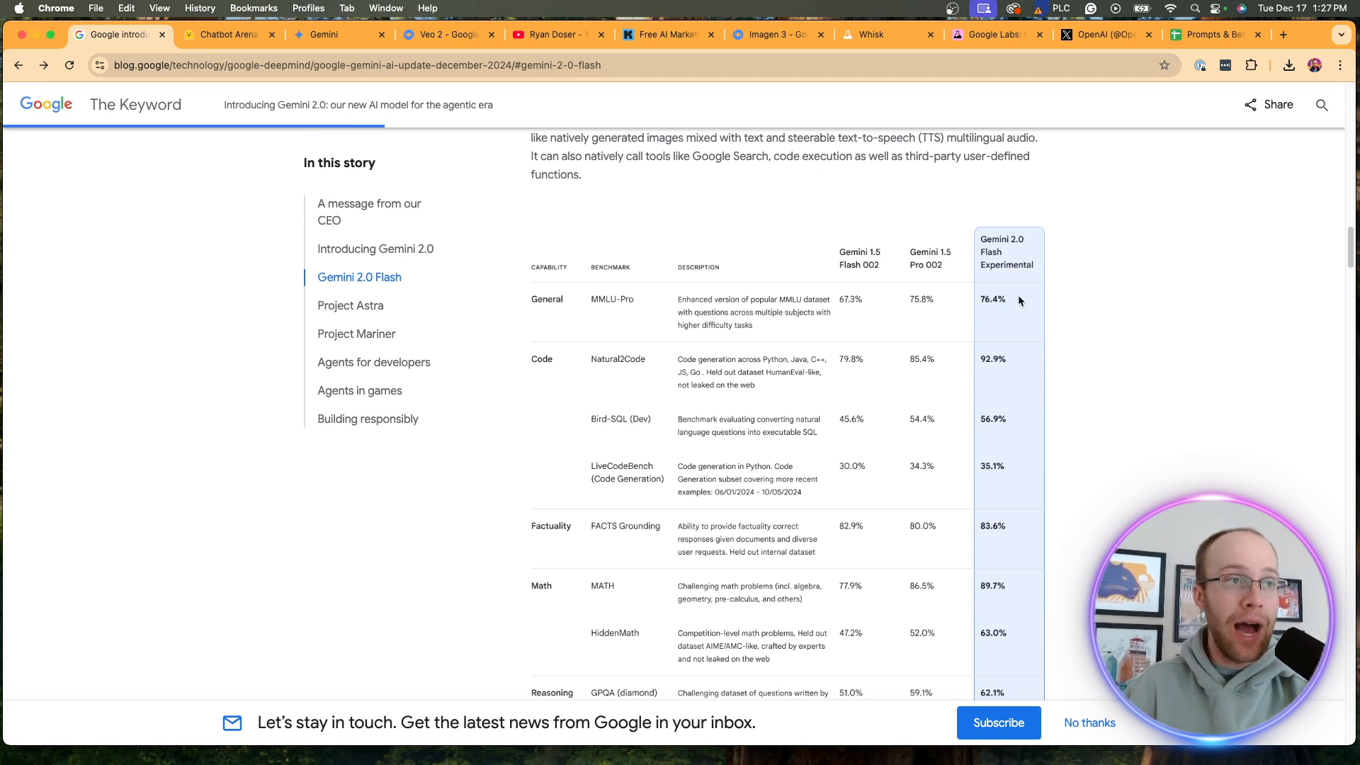
{"action": "scroll", "scroll_direction": "down", "scroll_amount": 3}
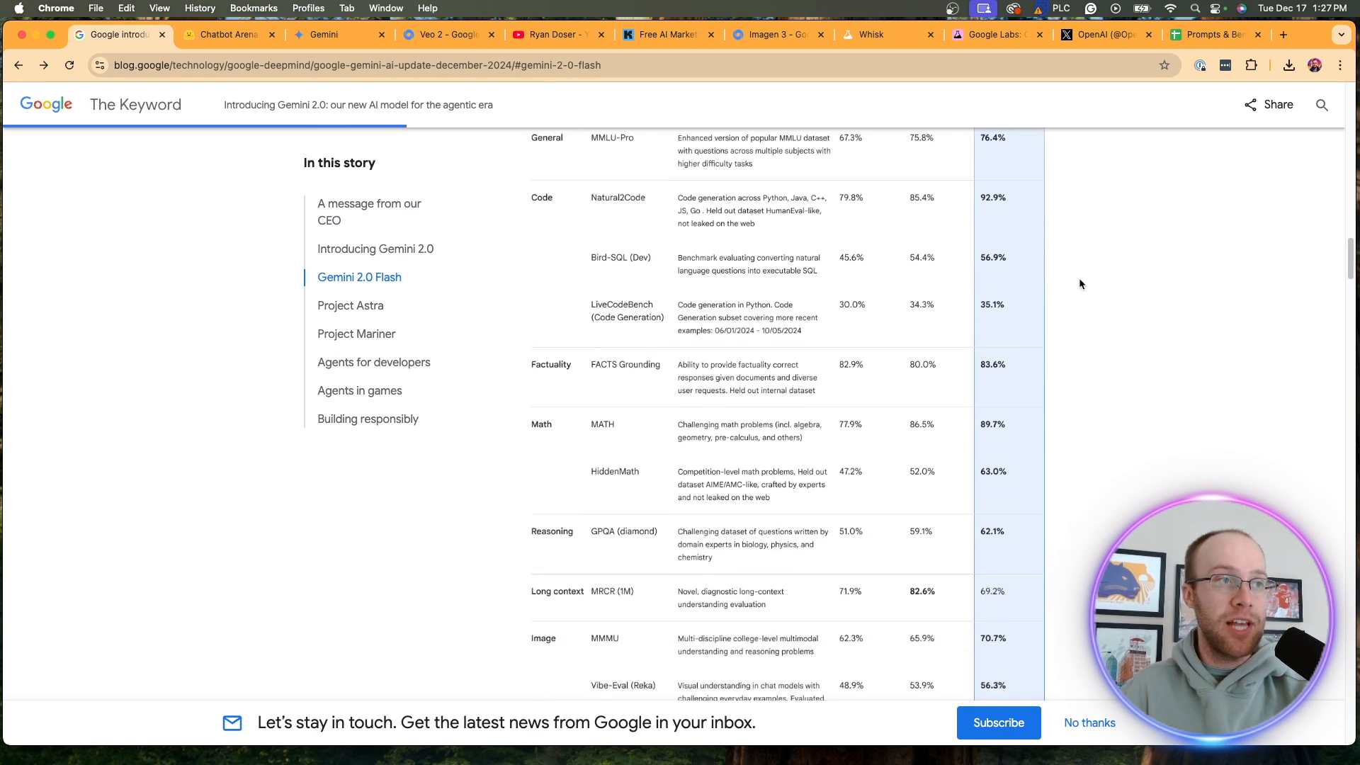
{"action": "scroll", "scroll_direction": "down", "scroll_amount": 3}
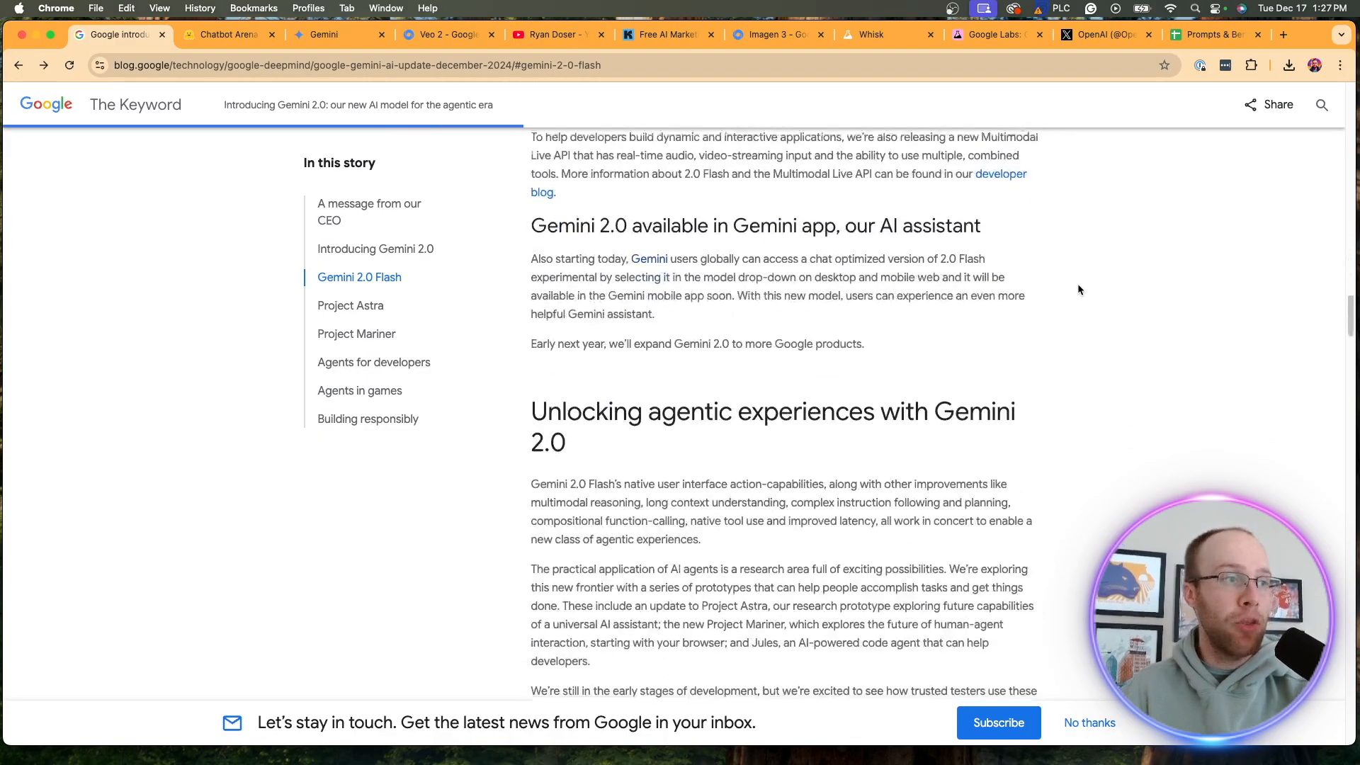
{"action": "left_click", "coordinate": [226, 34]}
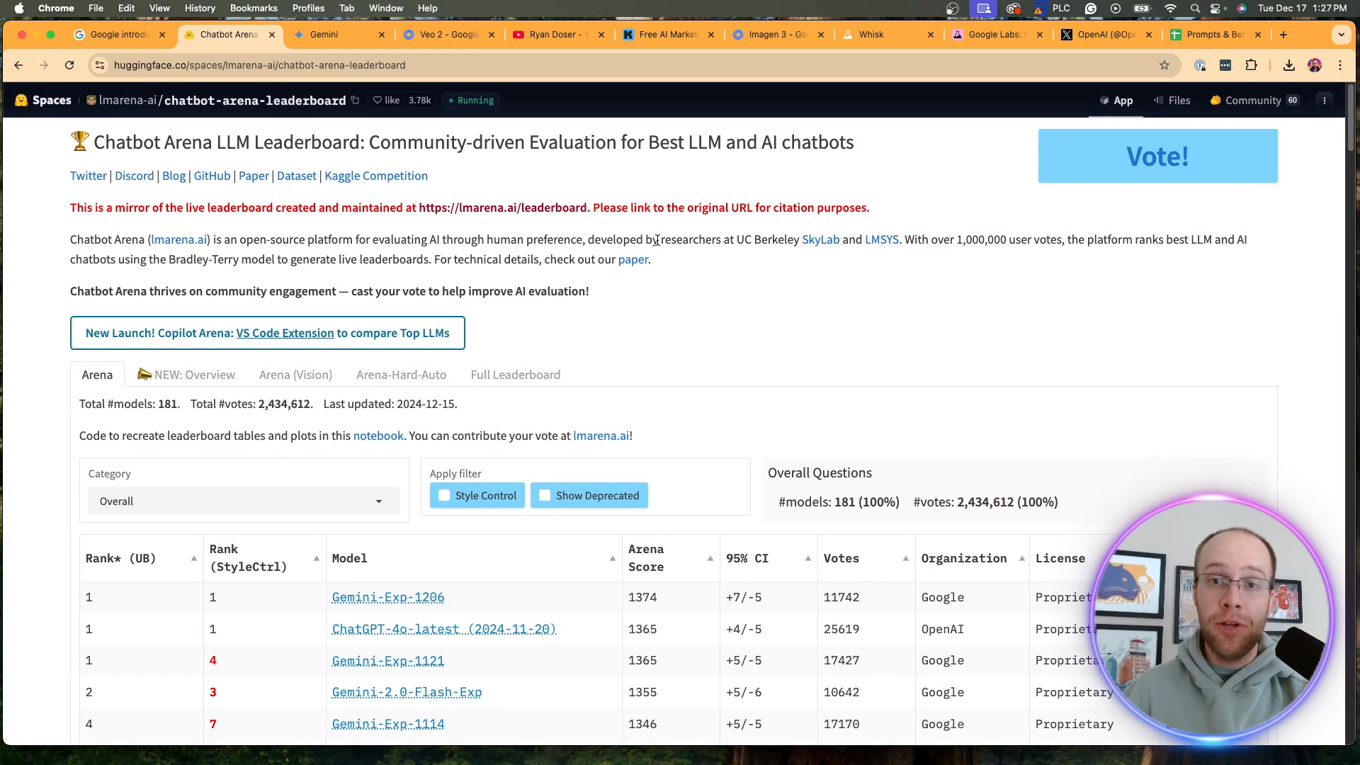
Scroll to the Chatbot Arena leaderboard table with Gemini-Exp-1206 ranked first
{"action": "scroll", "scroll_direction": "down", "scroll_amount": 3}
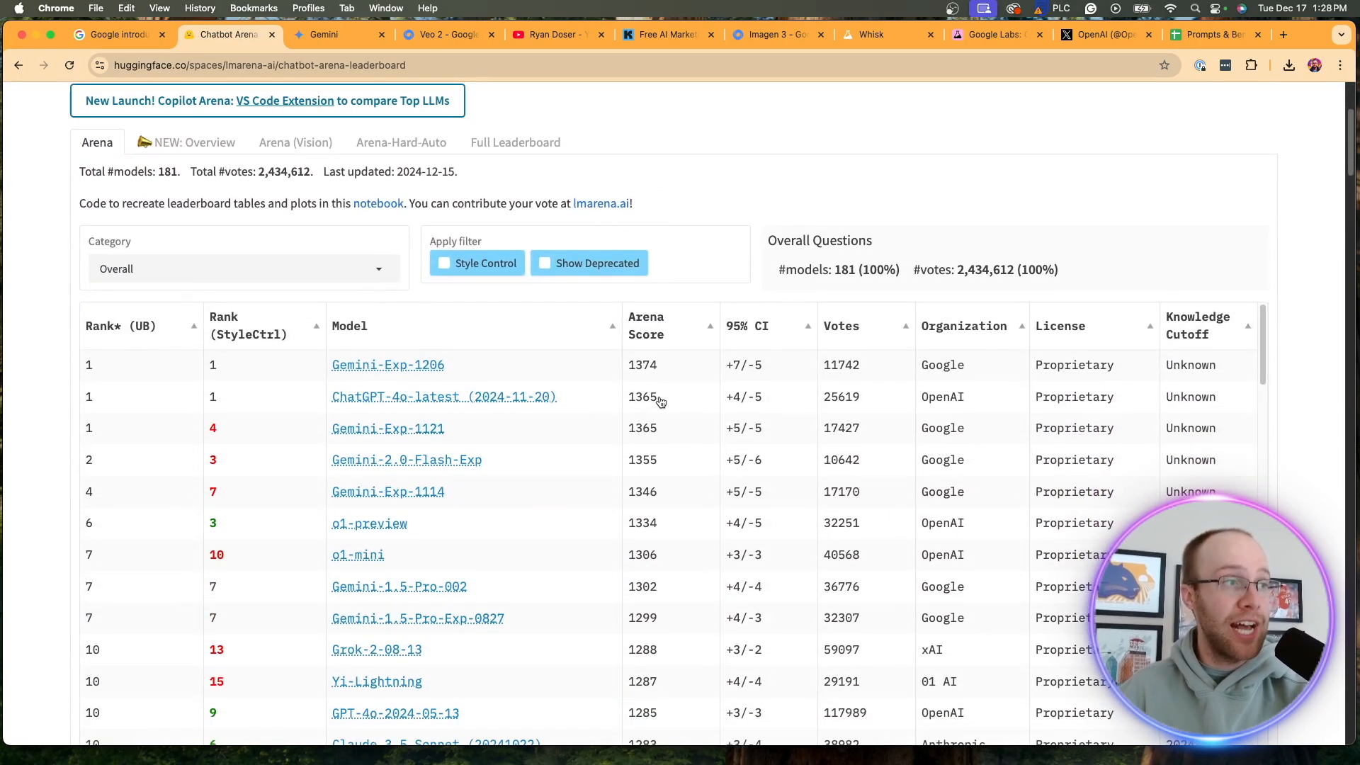
{"action": "mouse_move", "coordinate": [259, 466]}
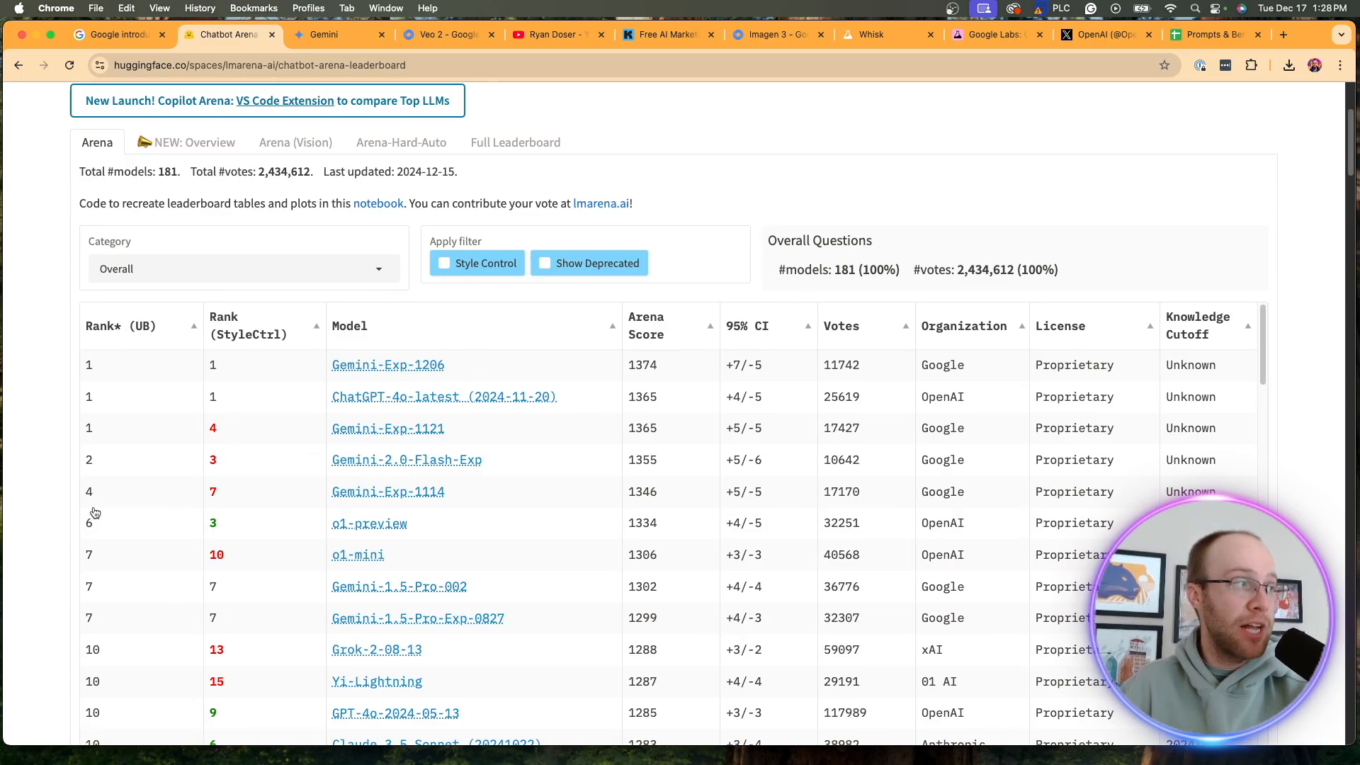
{"action": "mouse_move", "coordinate": [415, 438]}
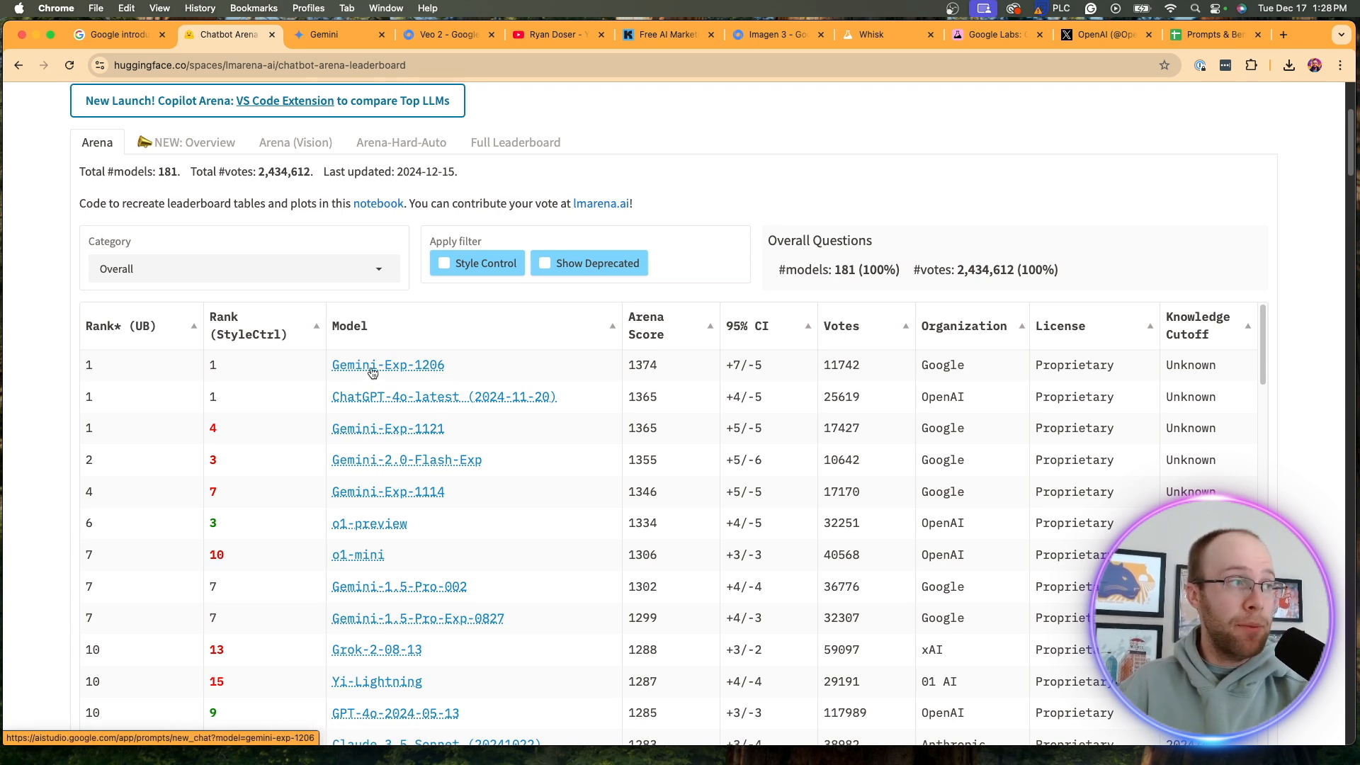
{"action": "mouse_move", "coordinate": [433, 445]}
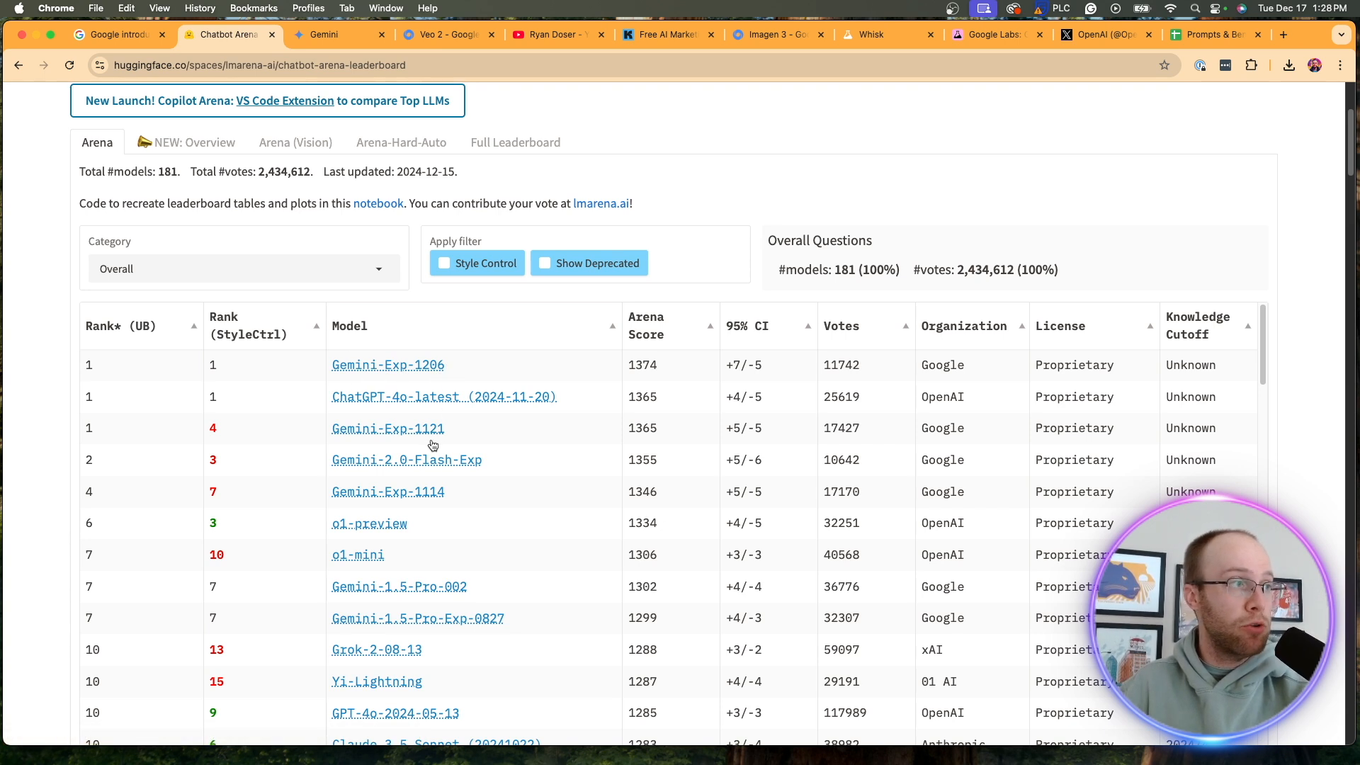
{"action": "mouse_move", "coordinate": [423, 412]}
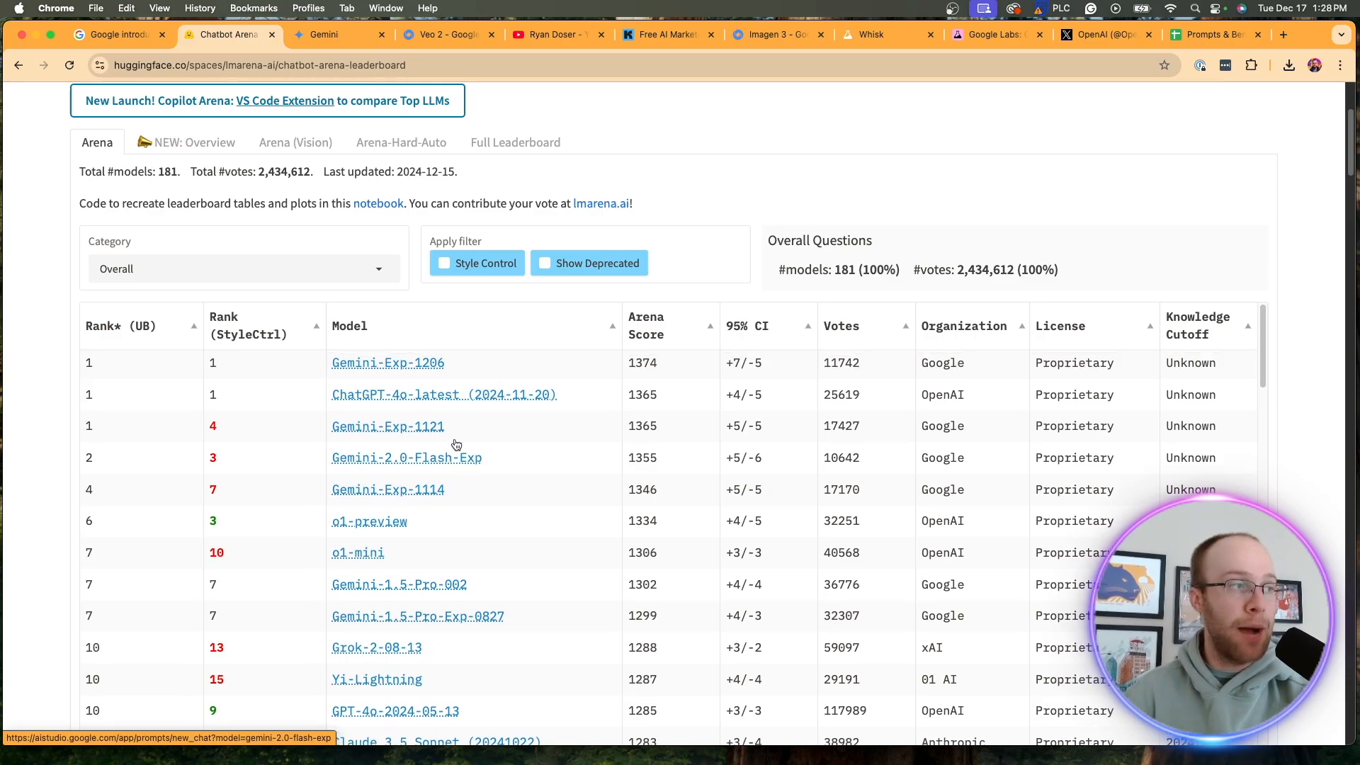
{"action": "mouse_move", "coordinate": [368, 509]}
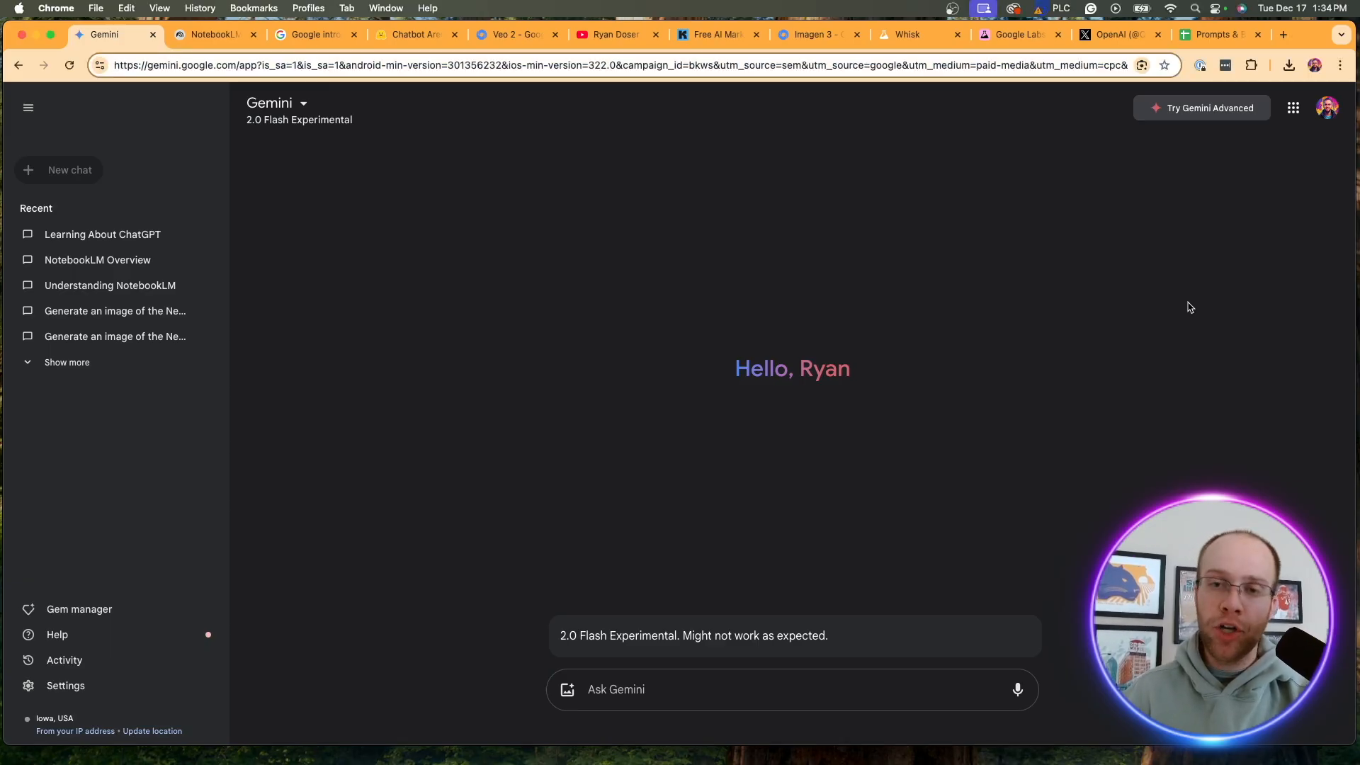
{"action": "mouse_move", "coordinate": [24, 135]}
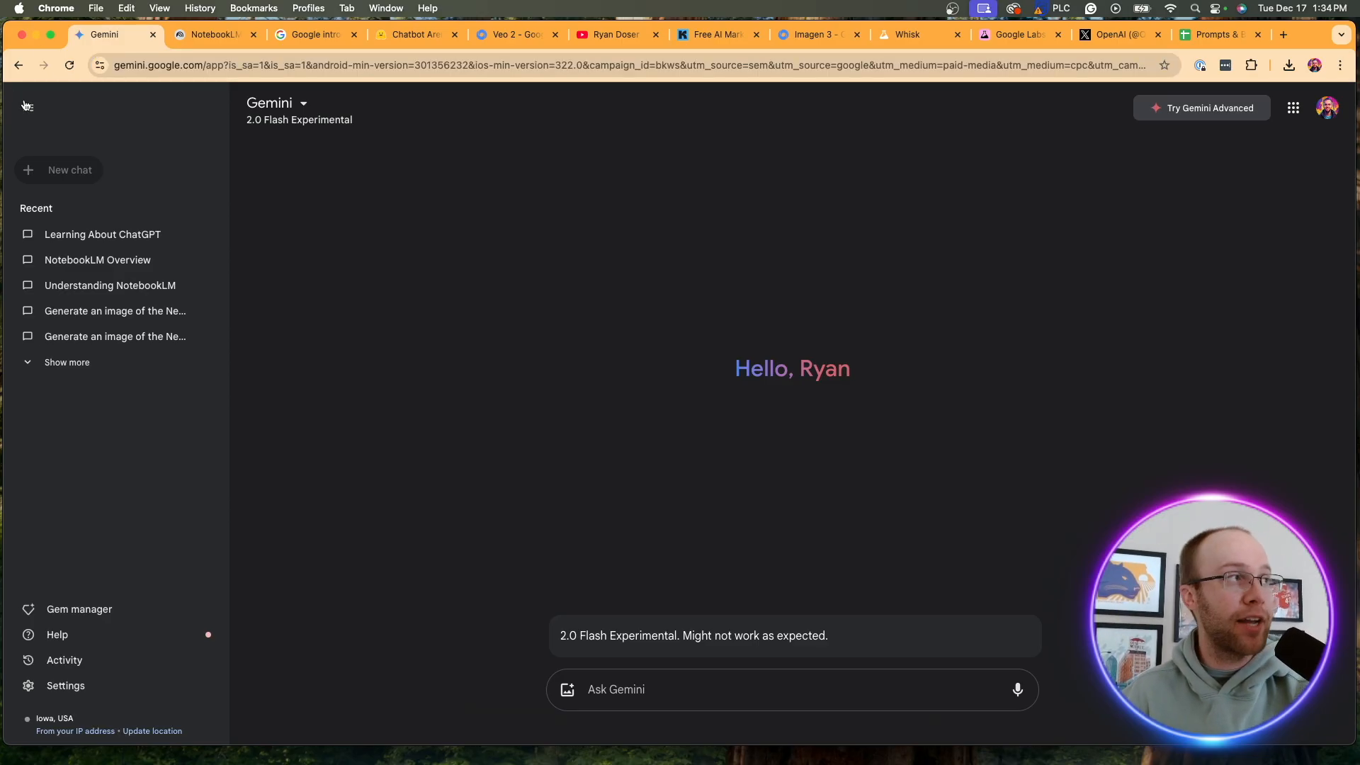
Show the NotebookLM Hacks notebook with its YouTube source, then move to the Google DeepMind Veo 2 page
{"action": "left_click", "coordinate": [211, 34]}
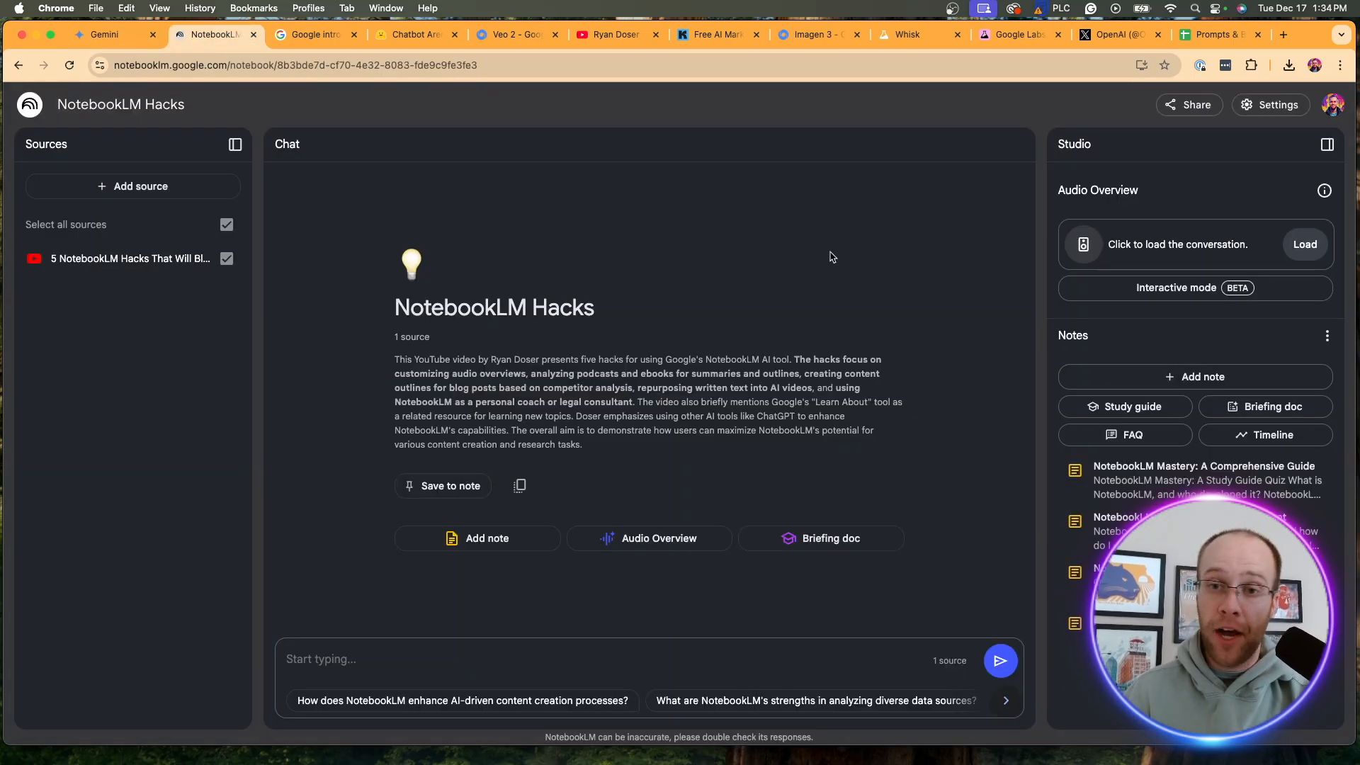
{"action": "mouse_move", "coordinate": [768, 253]}
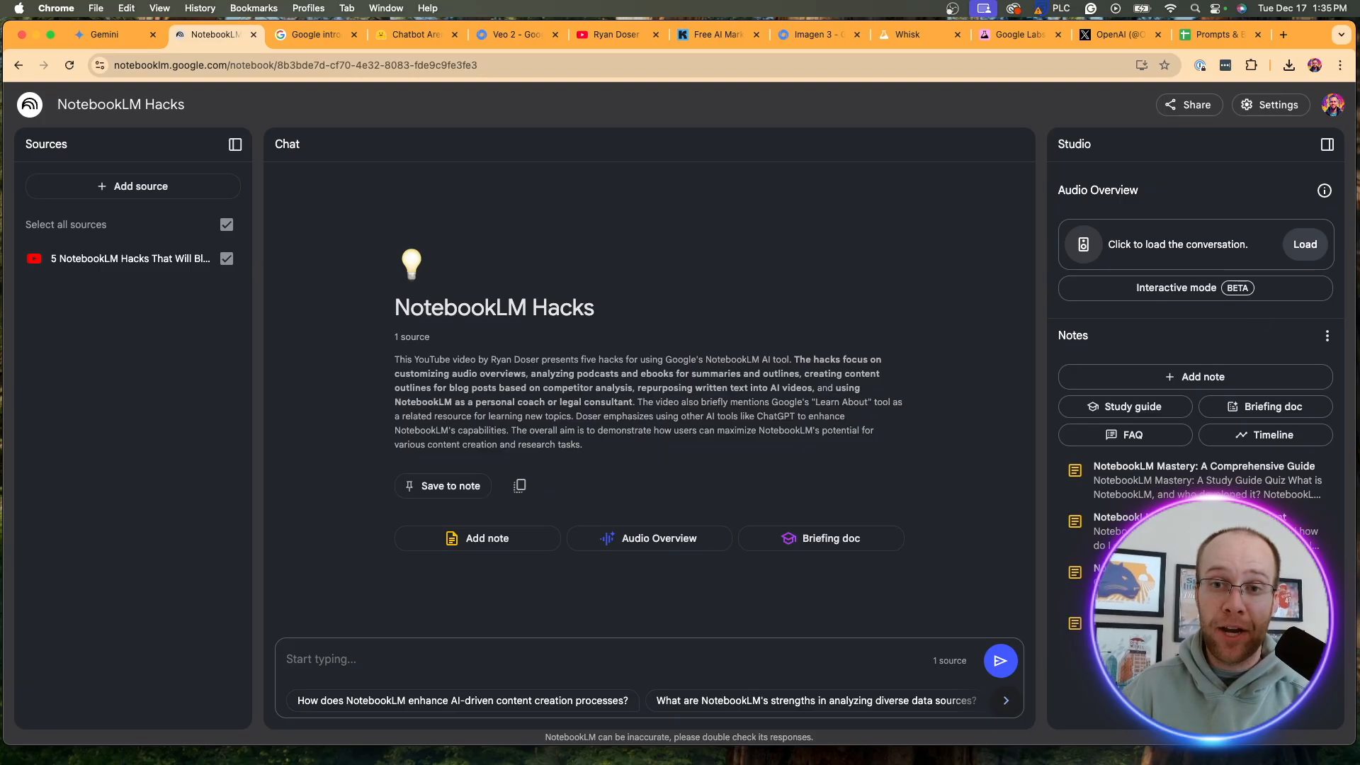
{"action": "left_click", "coordinate": [513, 34]}
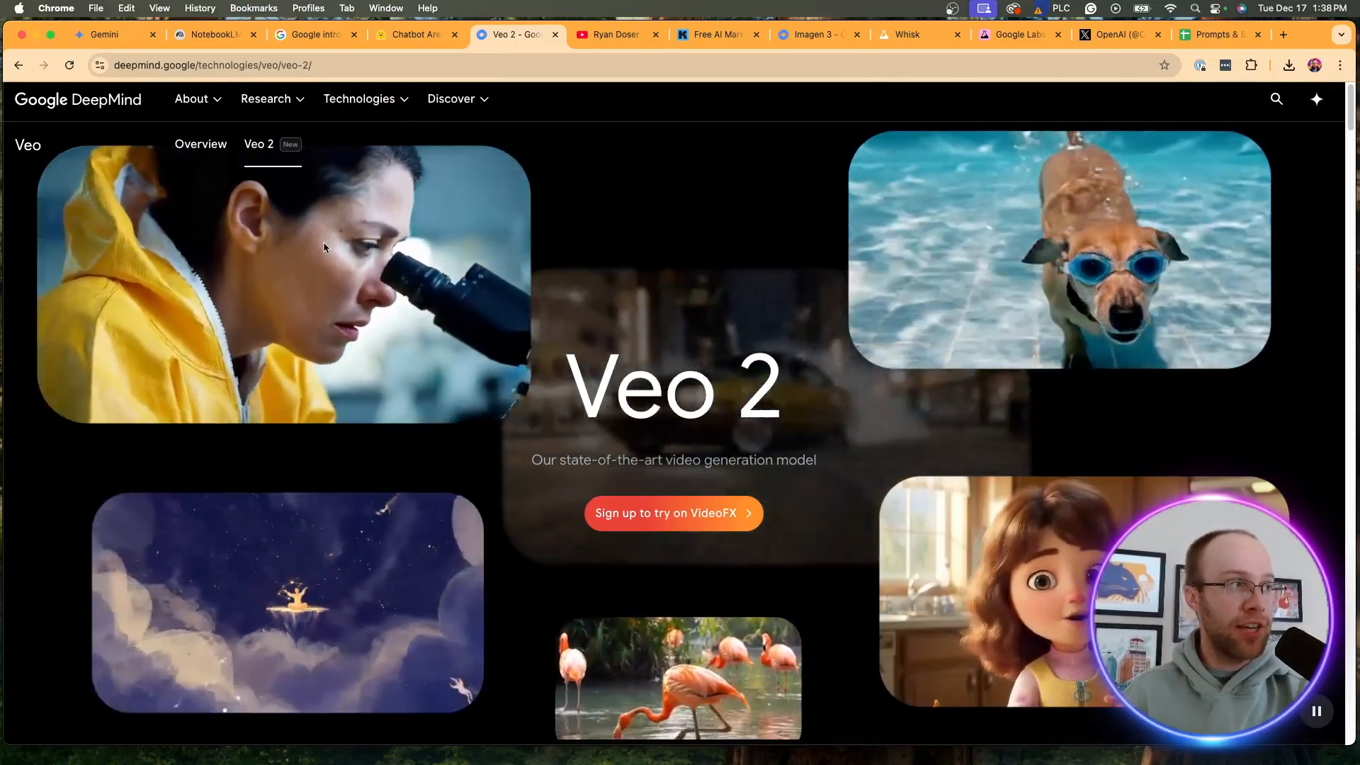
Review the Veo 2 benchmark charts and capabilities, returning to the sample clips
{"action": "scroll", "scroll_direction": "down", "scroll_amount": 3}
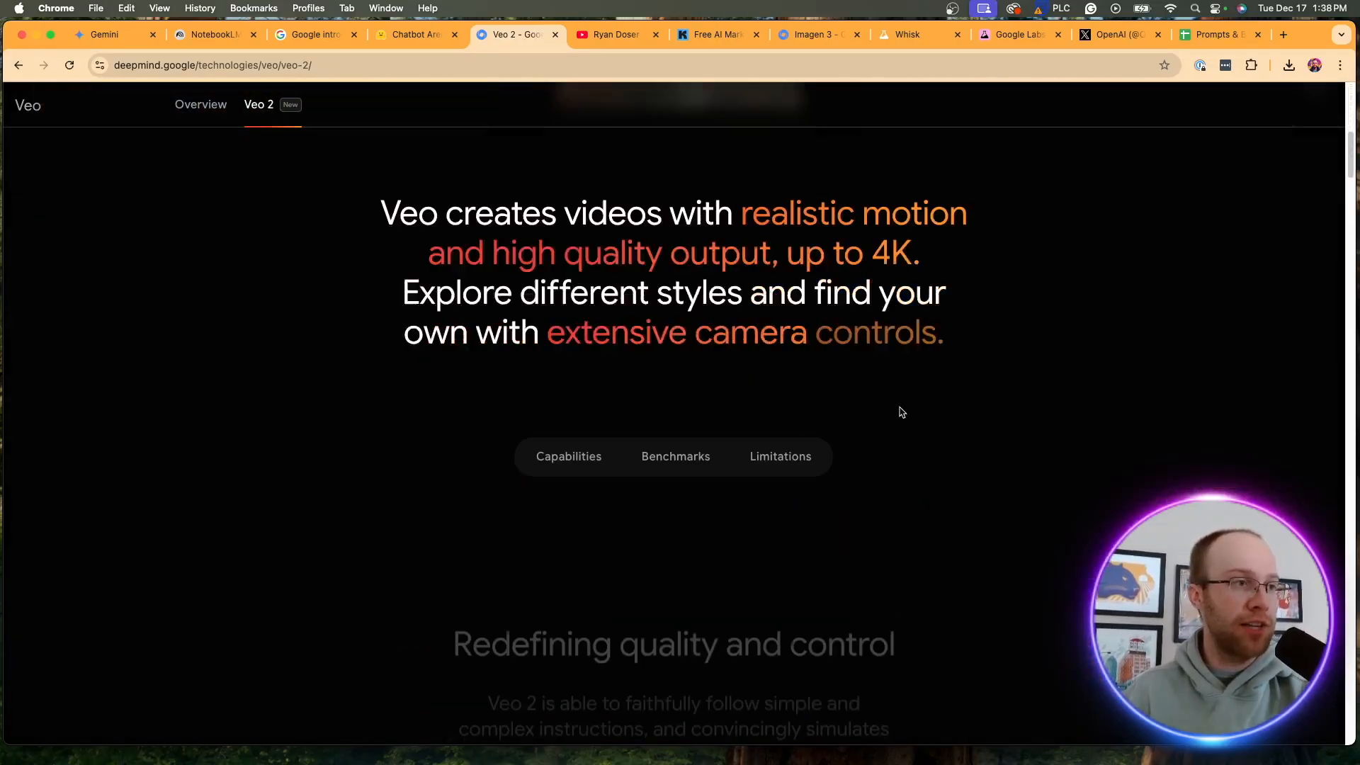
{"action": "scroll", "scroll_direction": "down", "scroll_amount": 3}
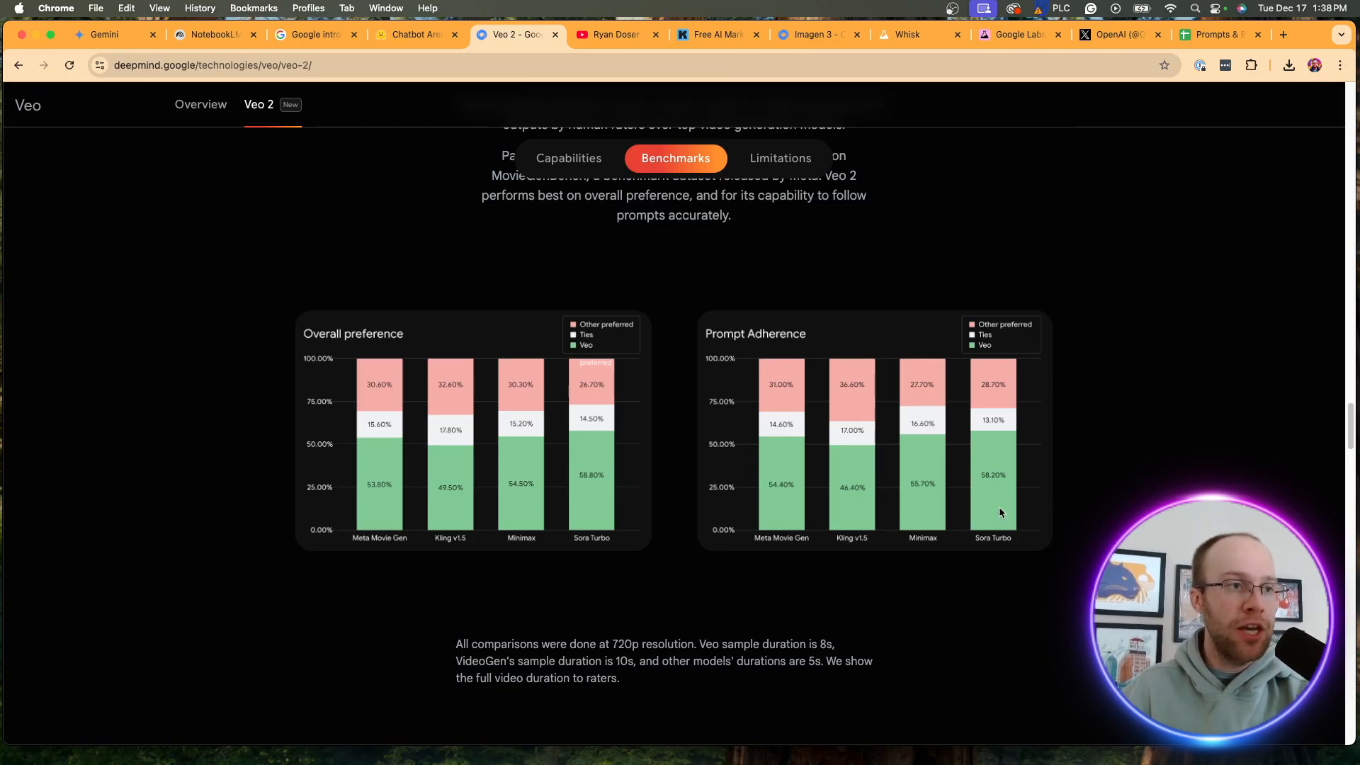
{"action": "mouse_move", "coordinate": [1006, 553]}
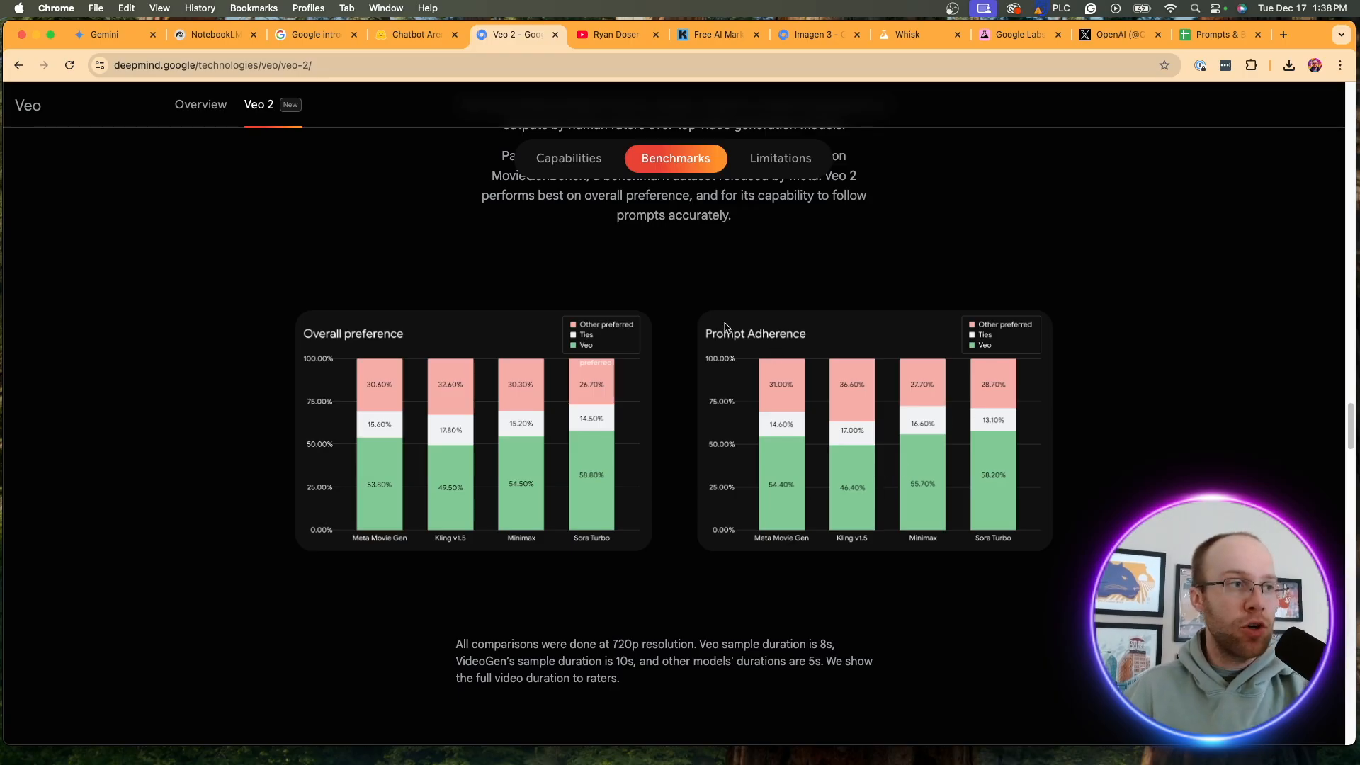
{"action": "mouse_move", "coordinate": [397, 385]}
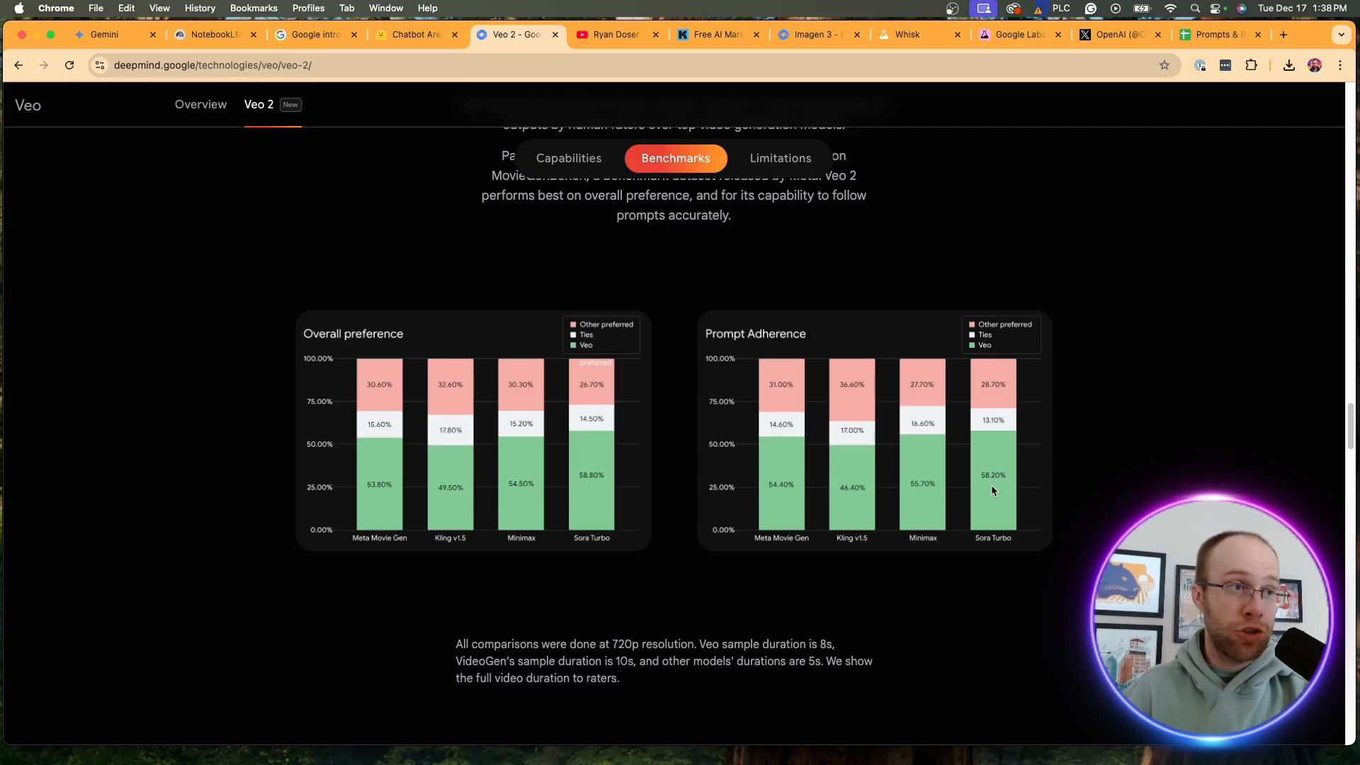
{"action": "mouse_move", "coordinate": [1017, 401]}
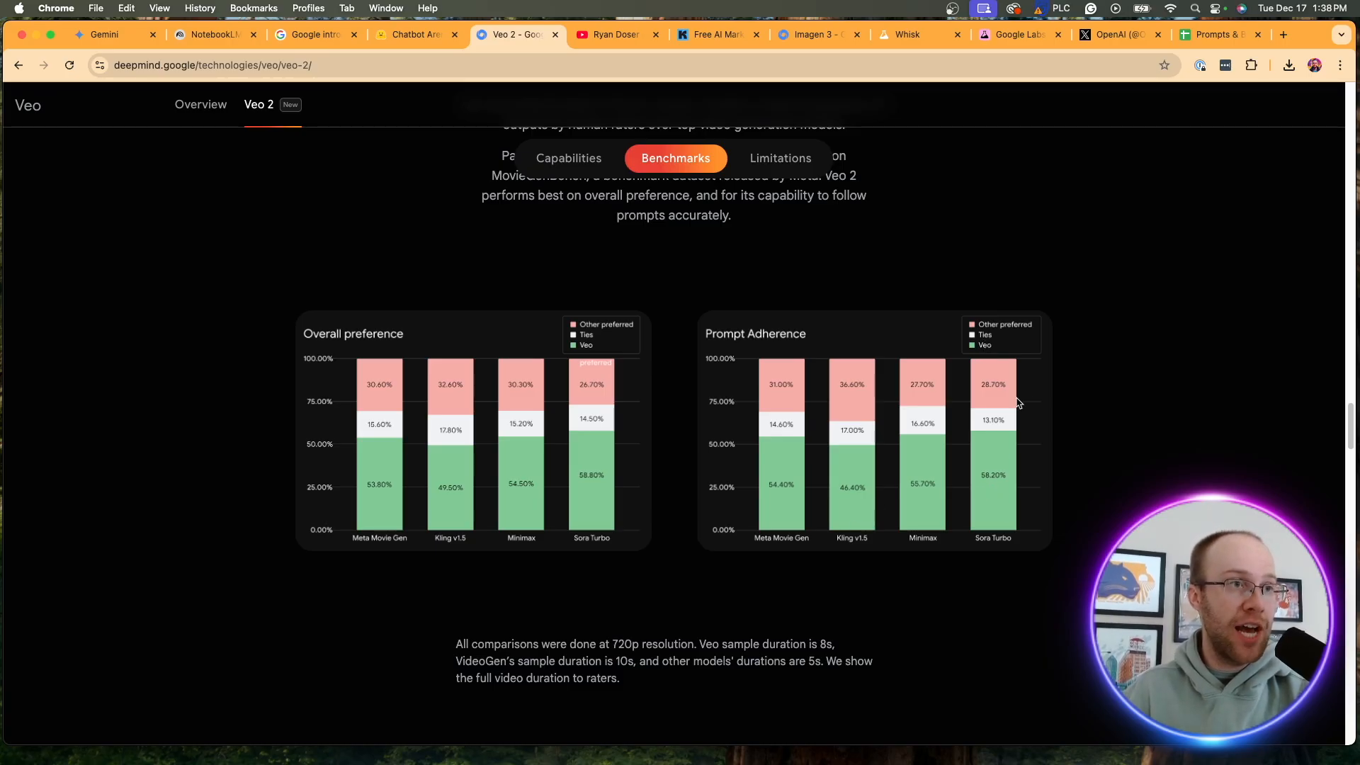
{"action": "mouse_move", "coordinate": [1005, 373]}
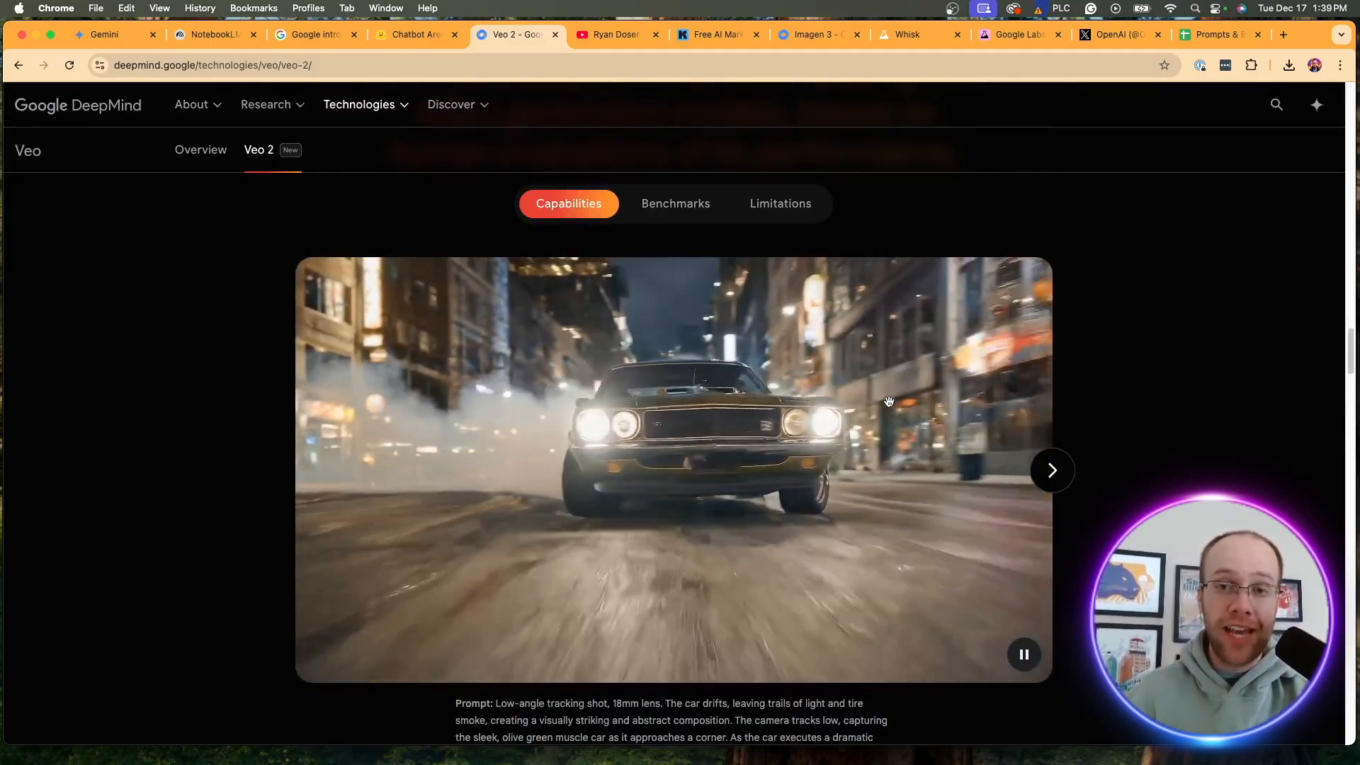
{"action": "scroll", "scroll_direction": "down", "scroll_amount": 3}
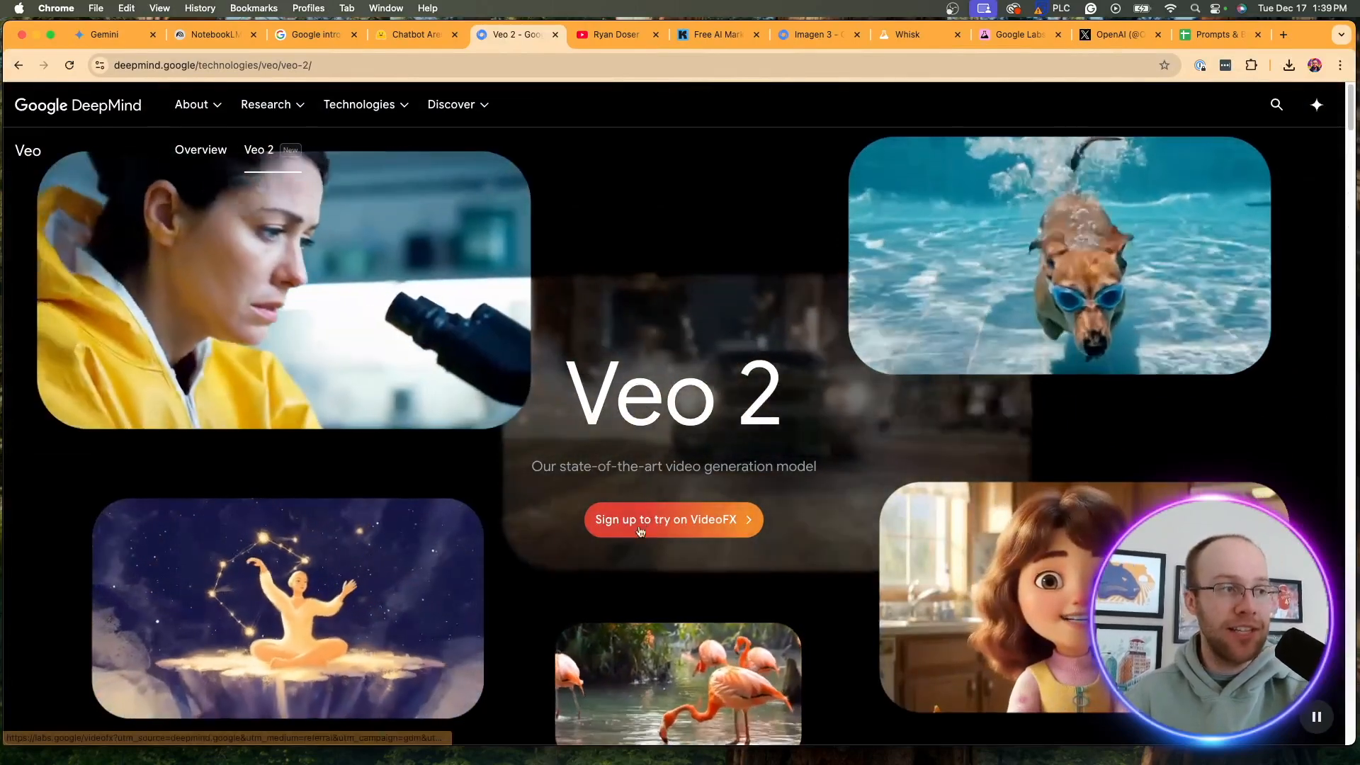
Start signing in with Google on VideoFX to try Veo 2 video generation
{"action": "left_click", "coordinate": [672, 519]}
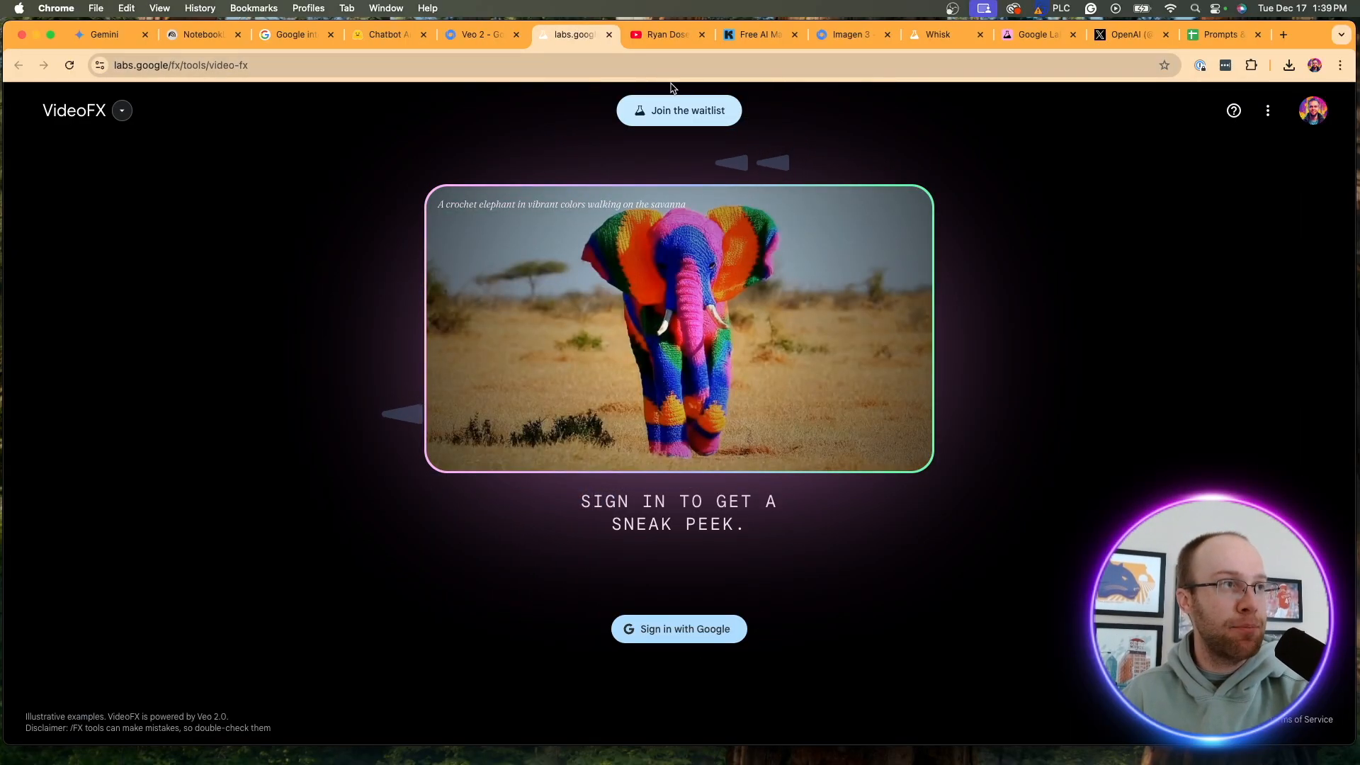
{"action": "left_click", "coordinate": [678, 627]}
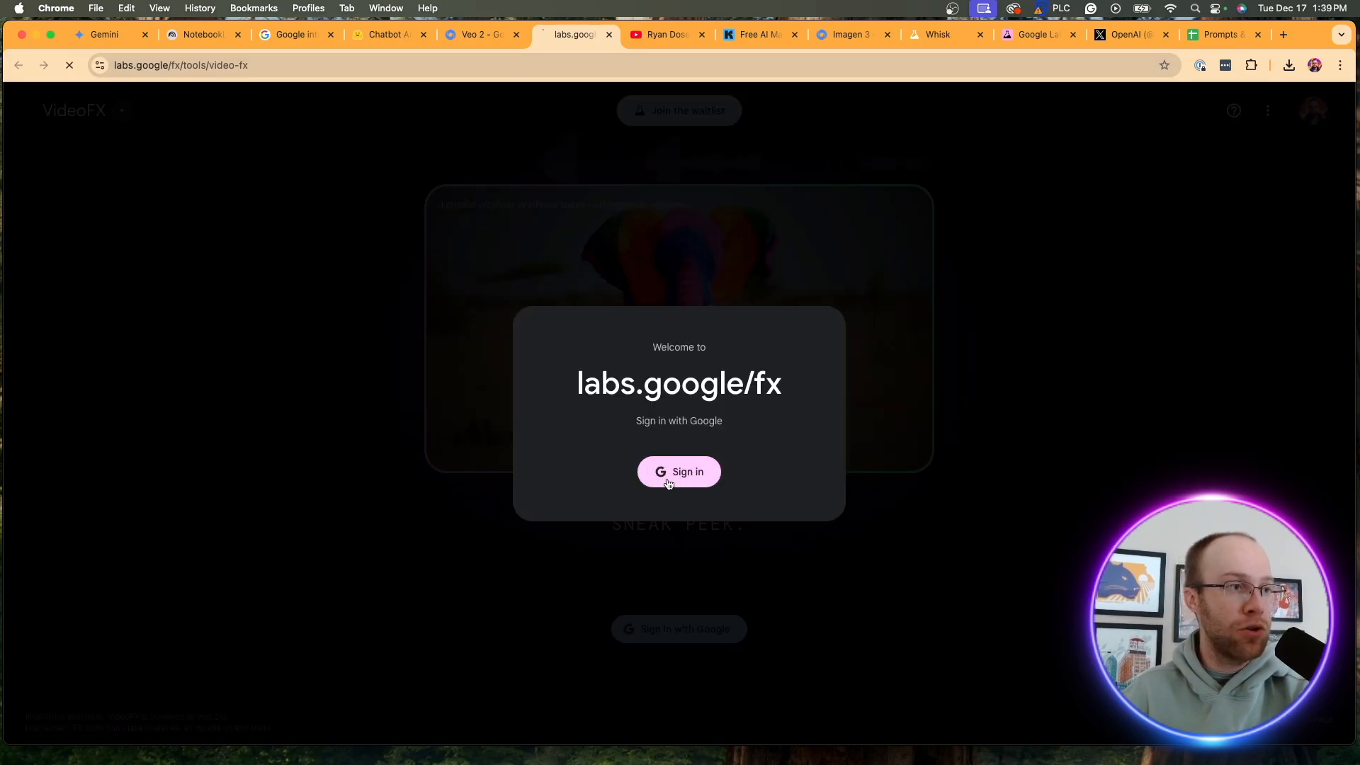
{"action": "mouse_move", "coordinate": [878, 361]}
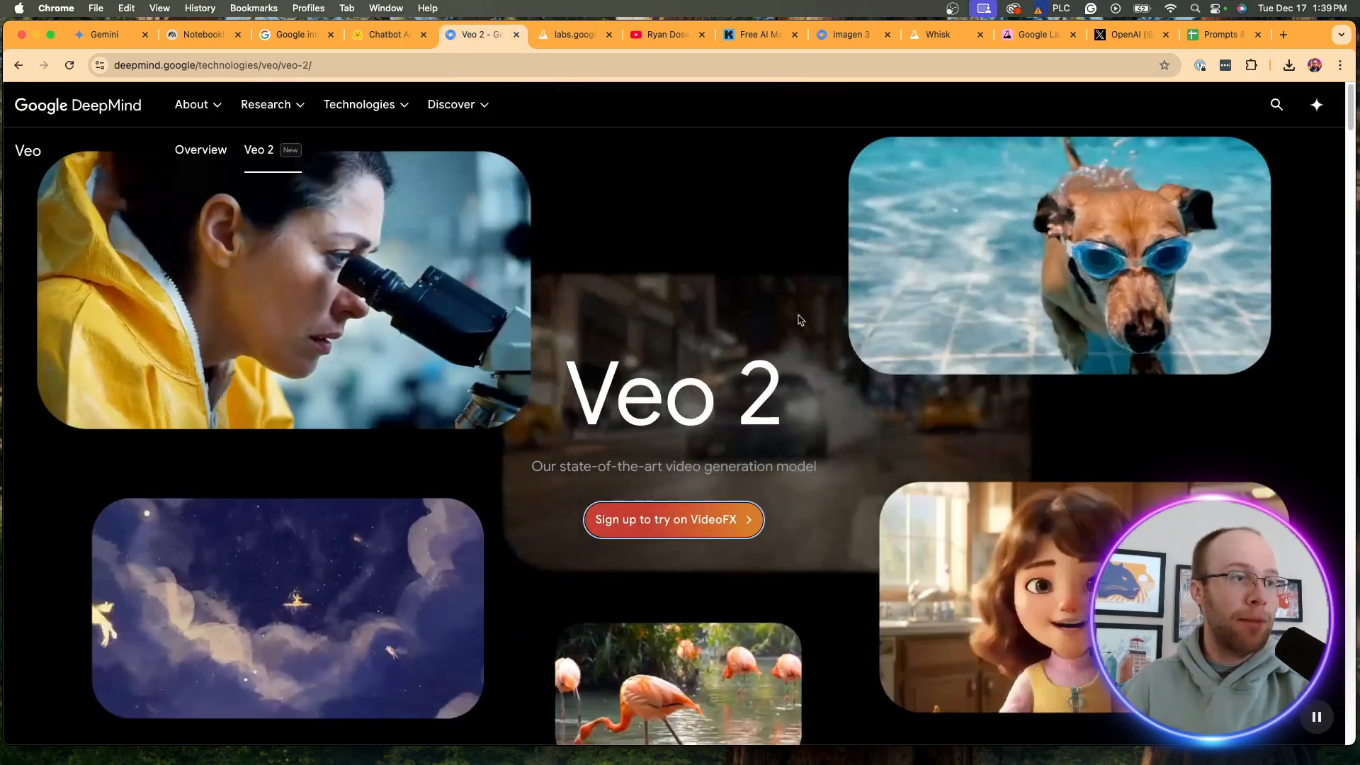
Jump through the Veo 2 Benchmarks charts and Limitations section
{"action": "scroll", "scroll_direction": "down", "scroll_amount": 3}
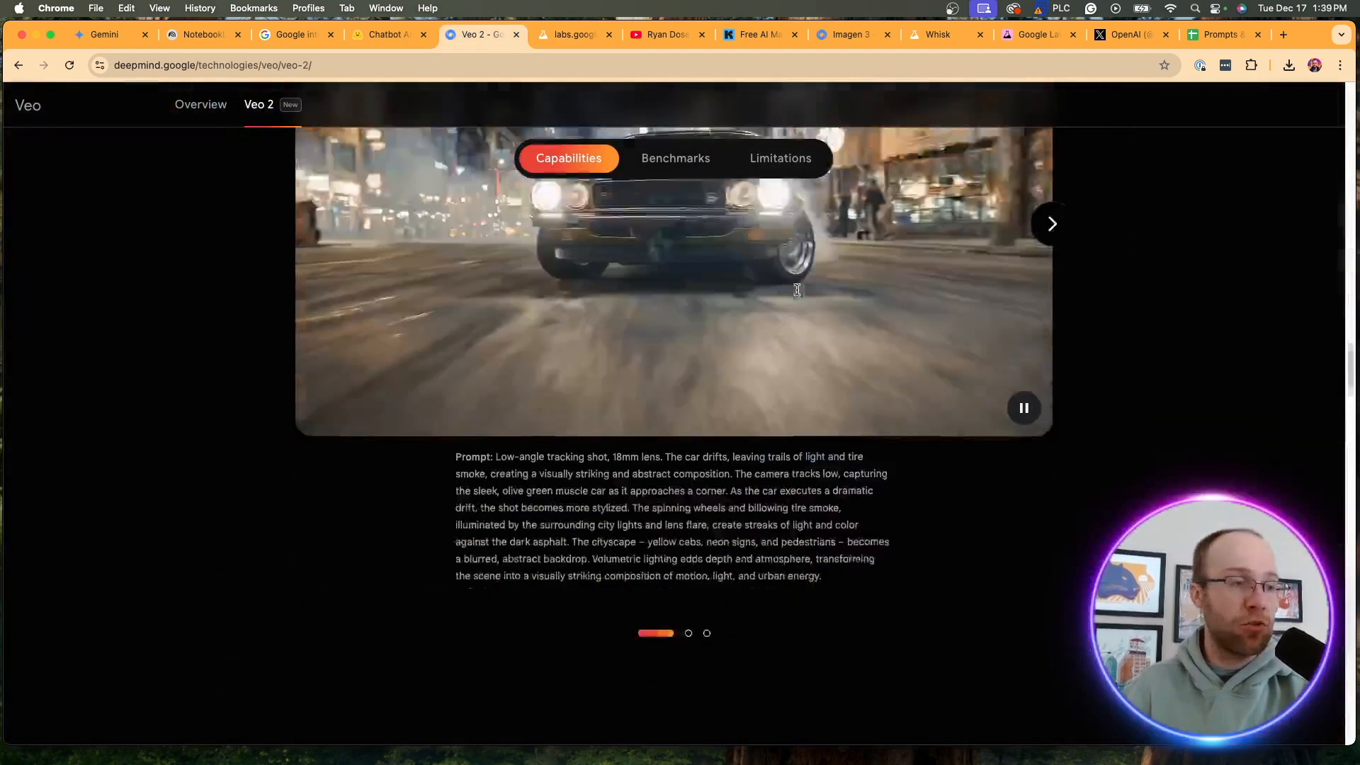
{"action": "left_click", "coordinate": [674, 157]}
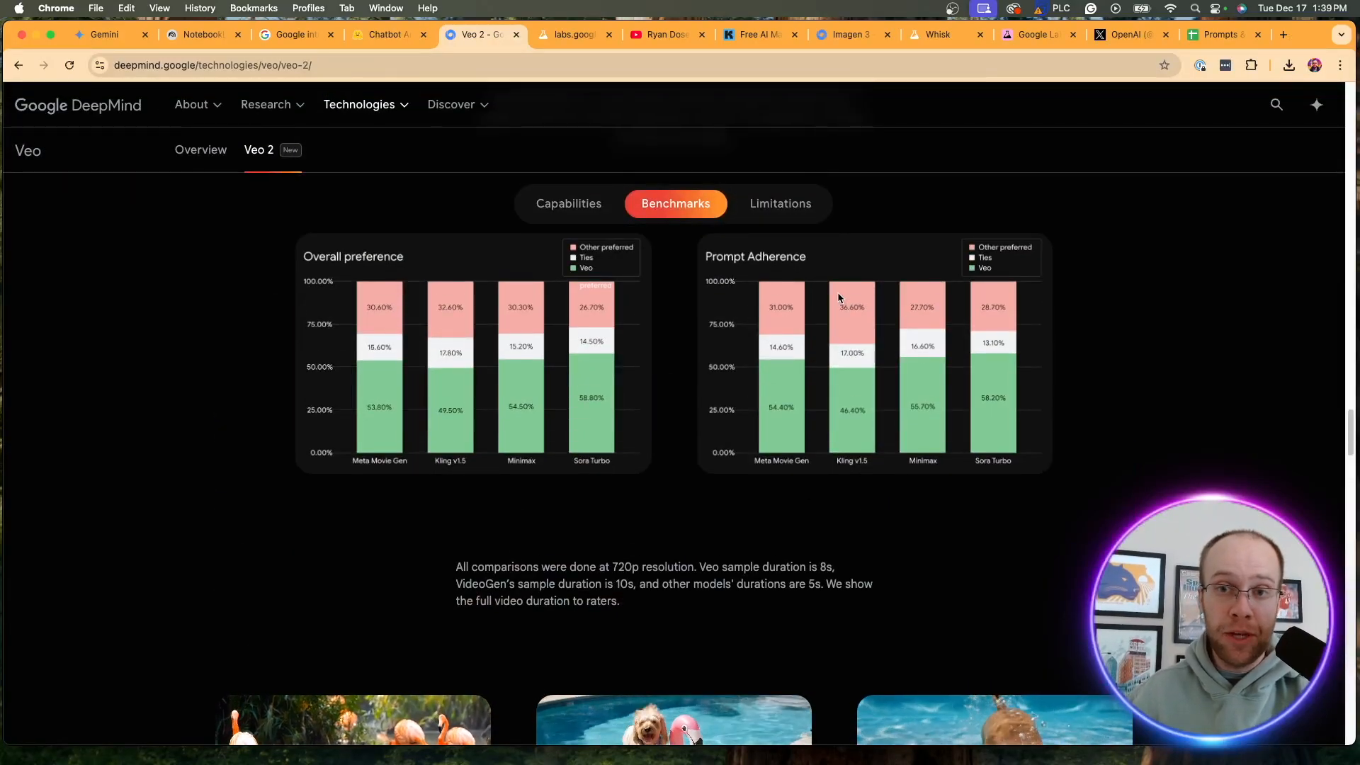
{"action": "scroll", "scroll_direction": "down", "scroll_amount": 3}
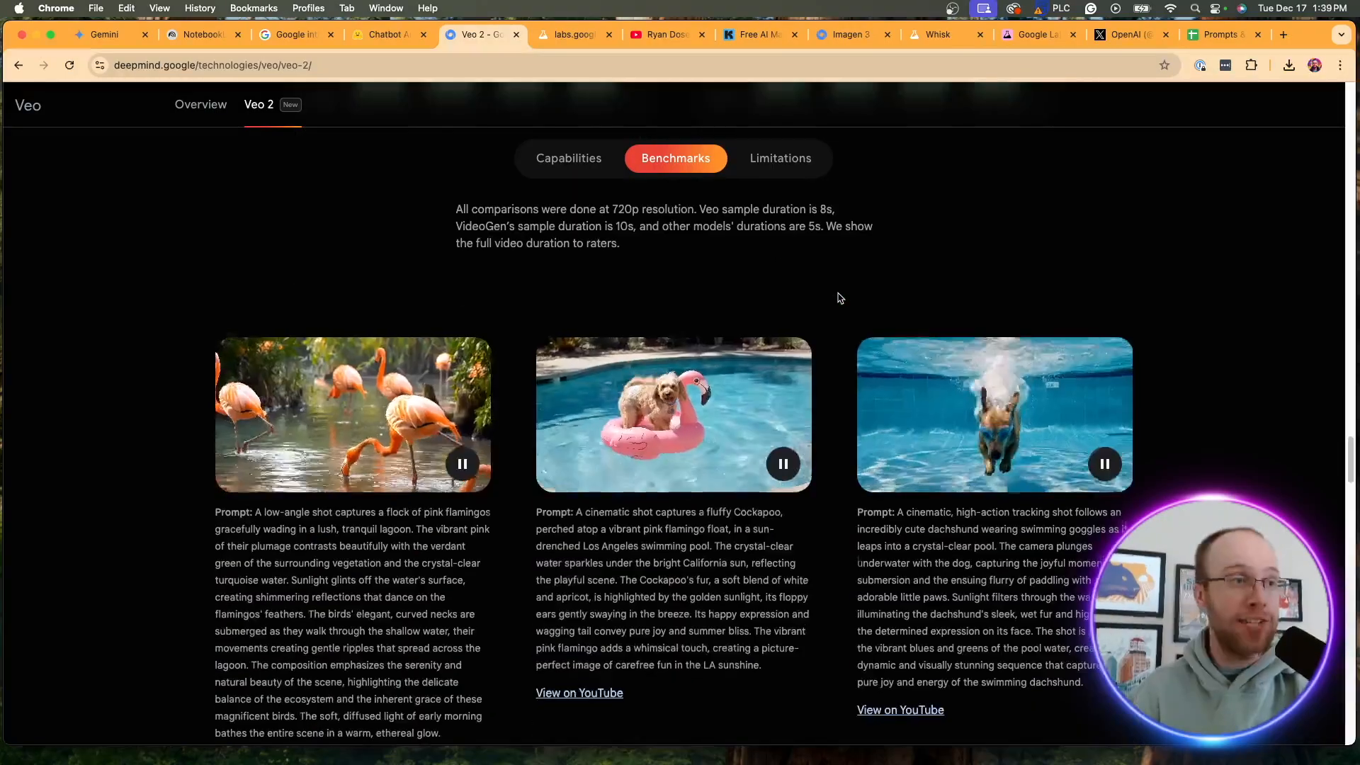
{"action": "left_click", "coordinate": [777, 158]}
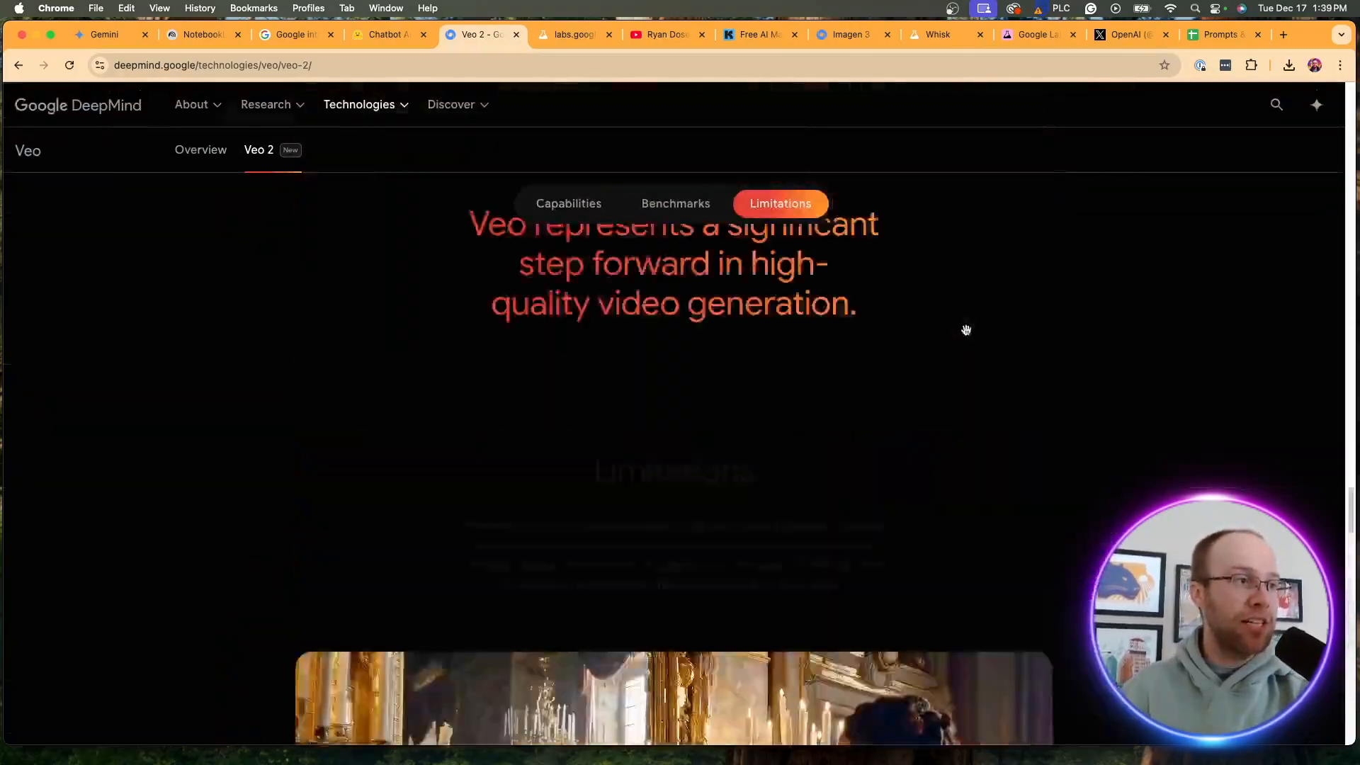
{"action": "scroll", "scroll_direction": "up", "scroll_amount": 3}
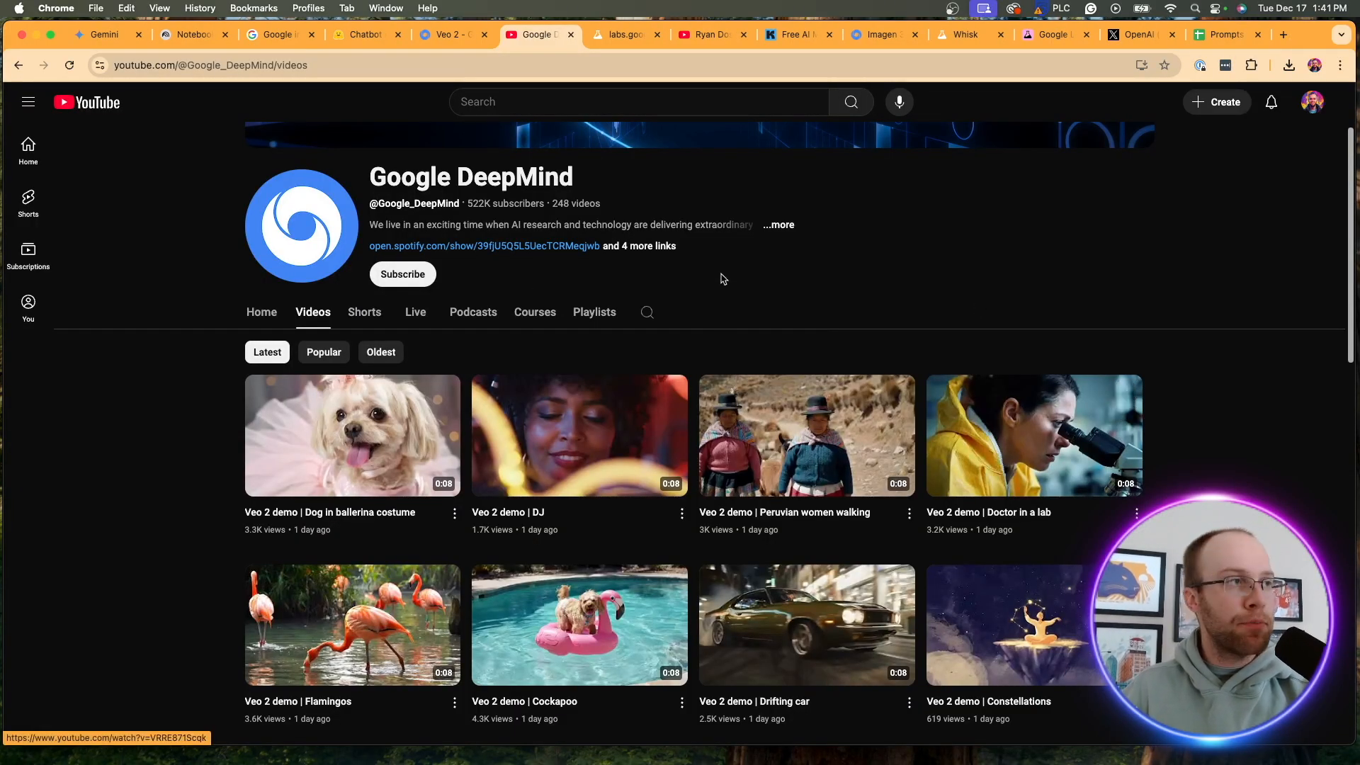
{"action": "mouse_move", "coordinate": [1081, 289]}
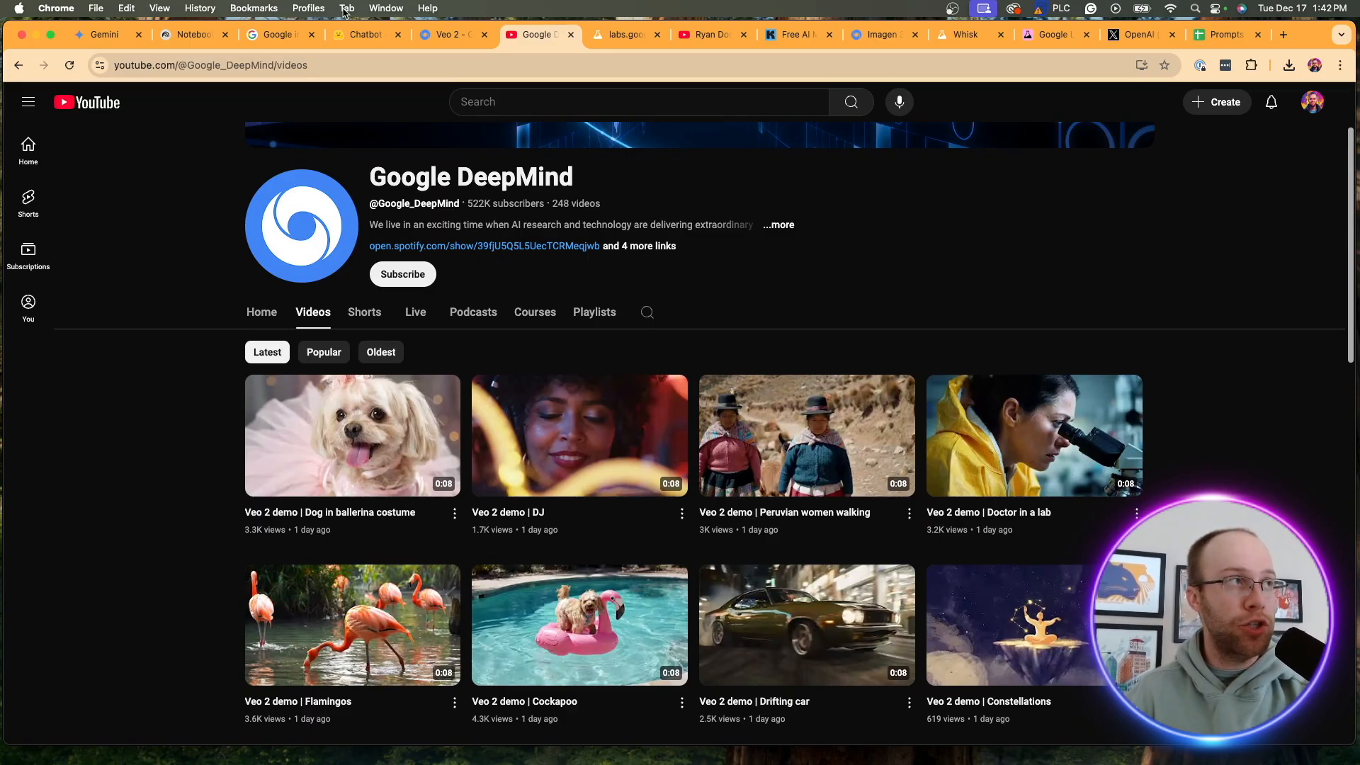
Switch between the Veo 2 overview and the DeepMind YouTube channel, then to the Imagen 3 tab
{"action": "left_click", "coordinate": [424, 34]}
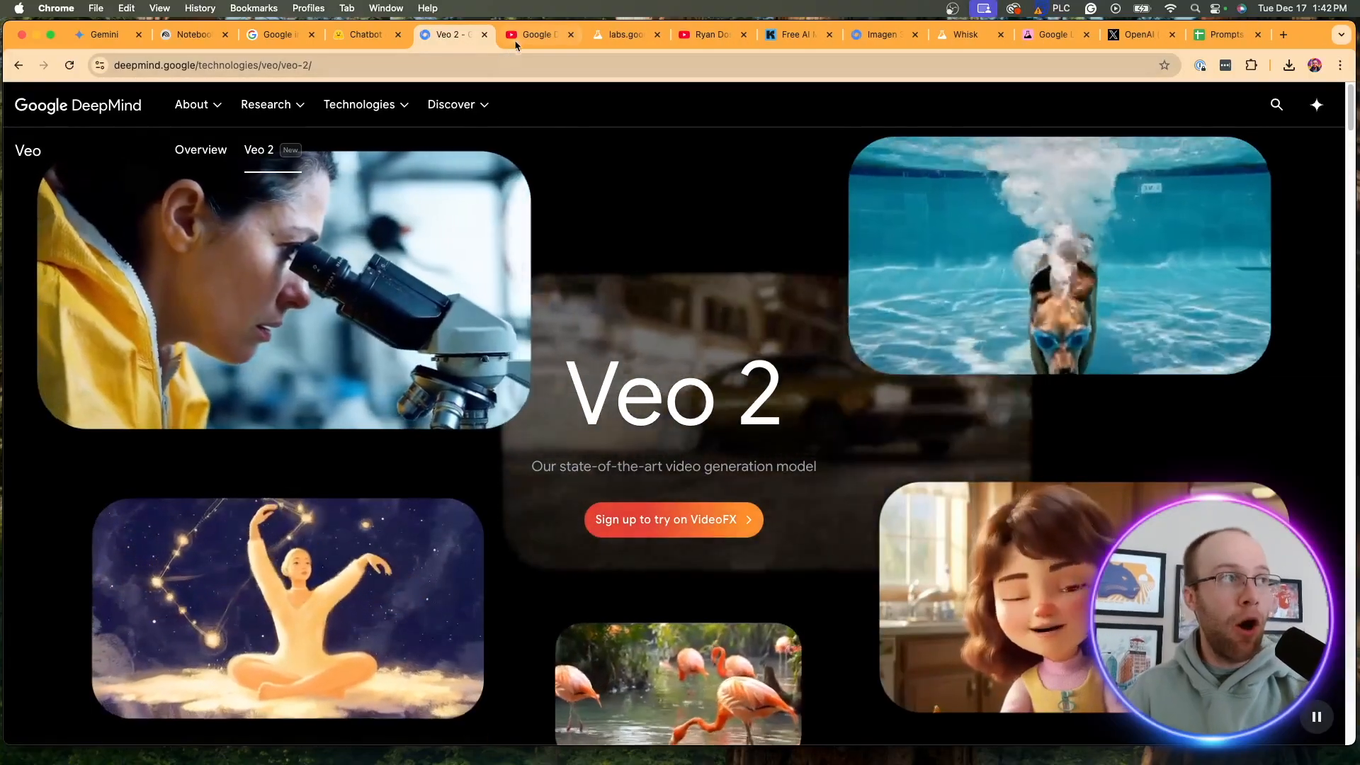
{"action": "left_click", "coordinate": [536, 34]}
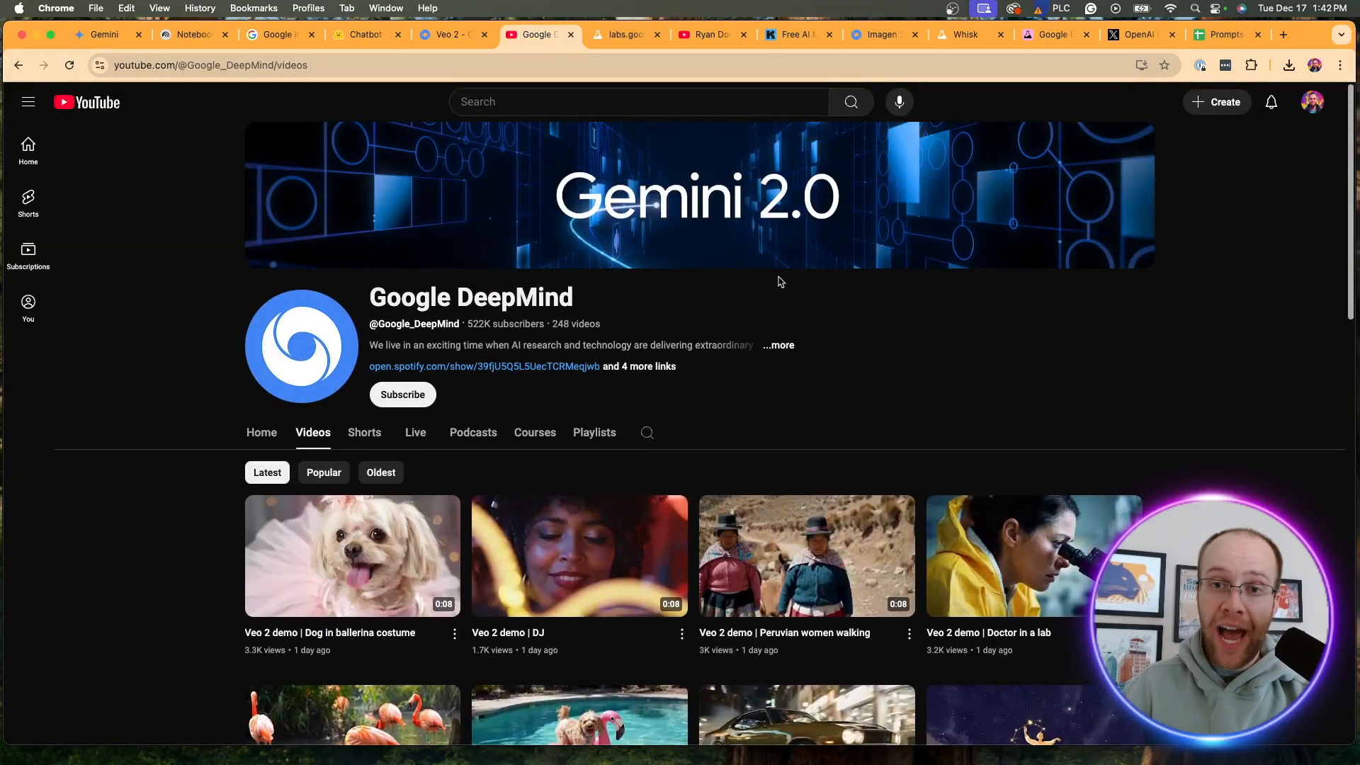
{"action": "mouse_move", "coordinate": [756, 292]}
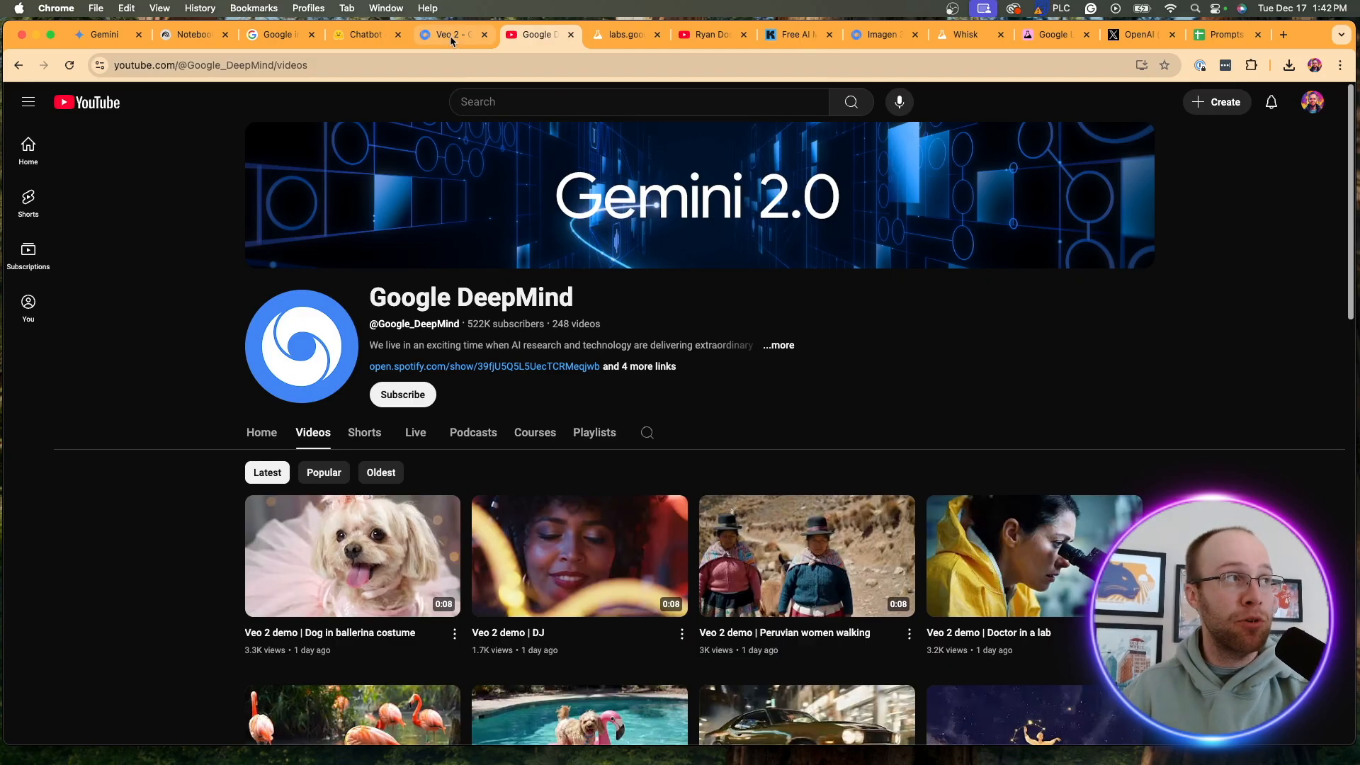
{"action": "left_click", "coordinate": [450, 34]}
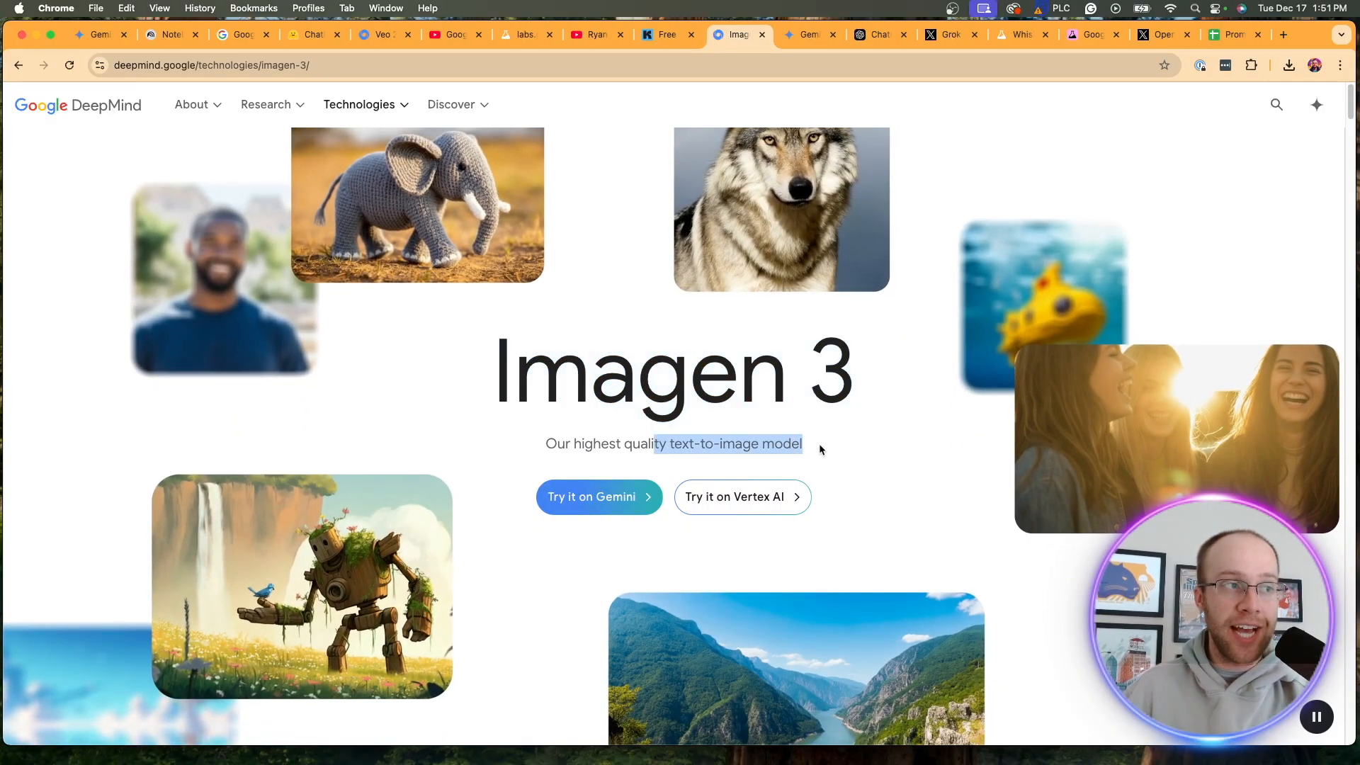
Browse the Imagen 3 sample images and their prompts in the example carousel
{"action": "left_click", "coordinate": [565, 443]}
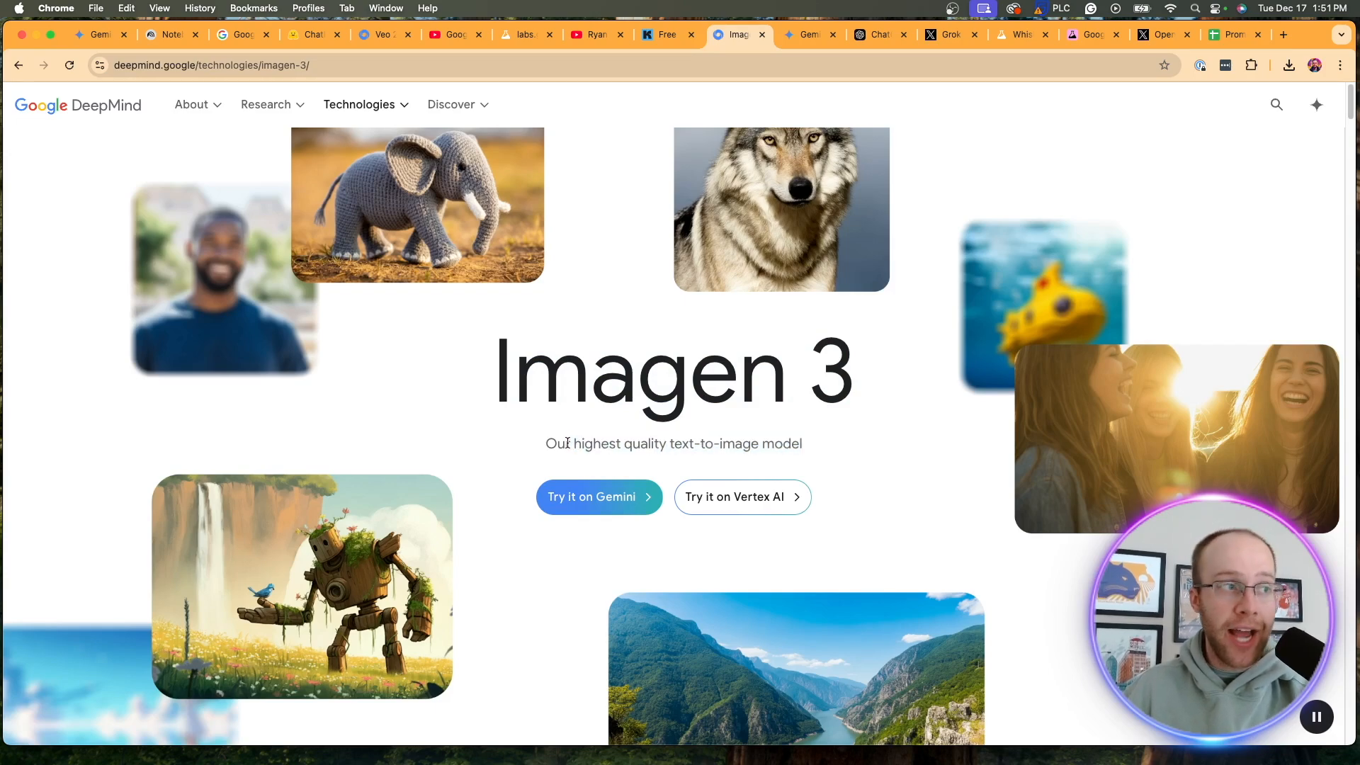
{"action": "scroll", "scroll_direction": "down", "scroll_amount": 3}
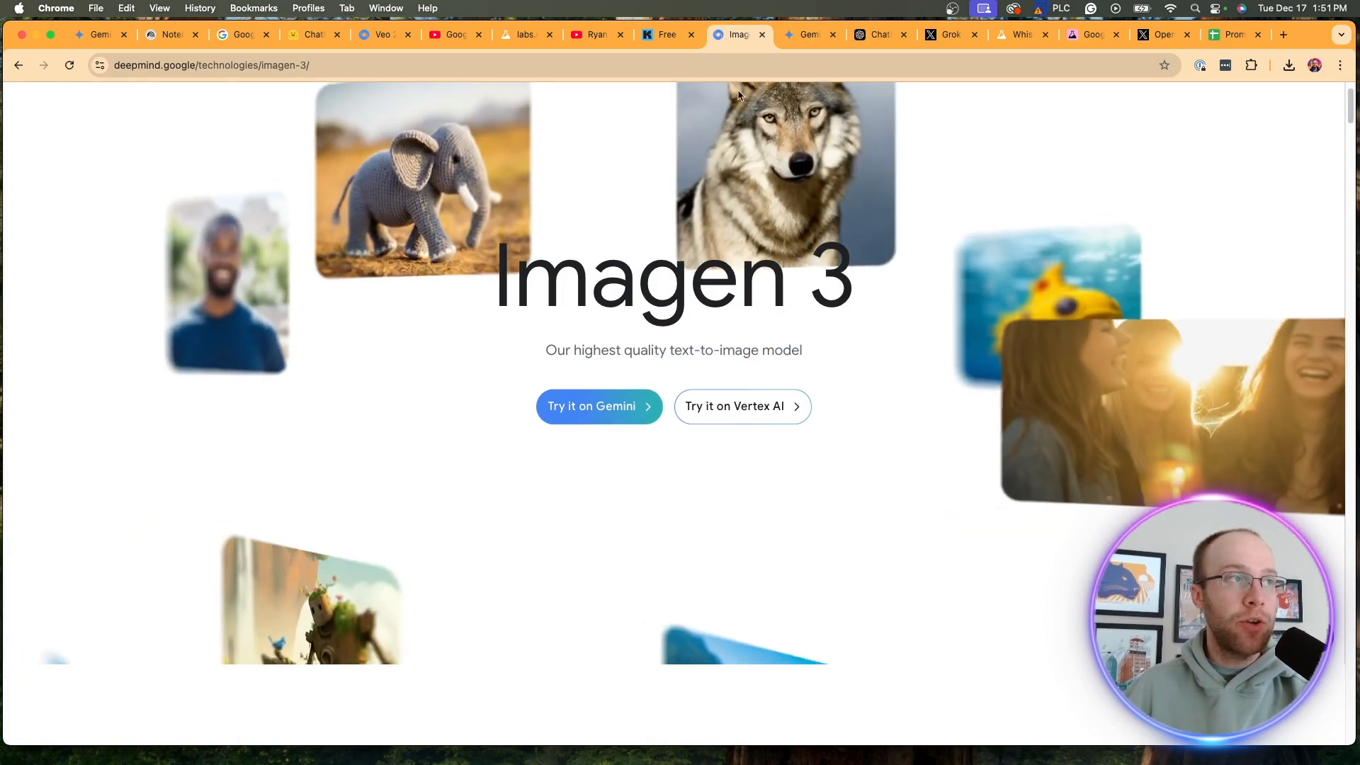
{"action": "scroll", "scroll_direction": "down", "scroll_amount": 3}
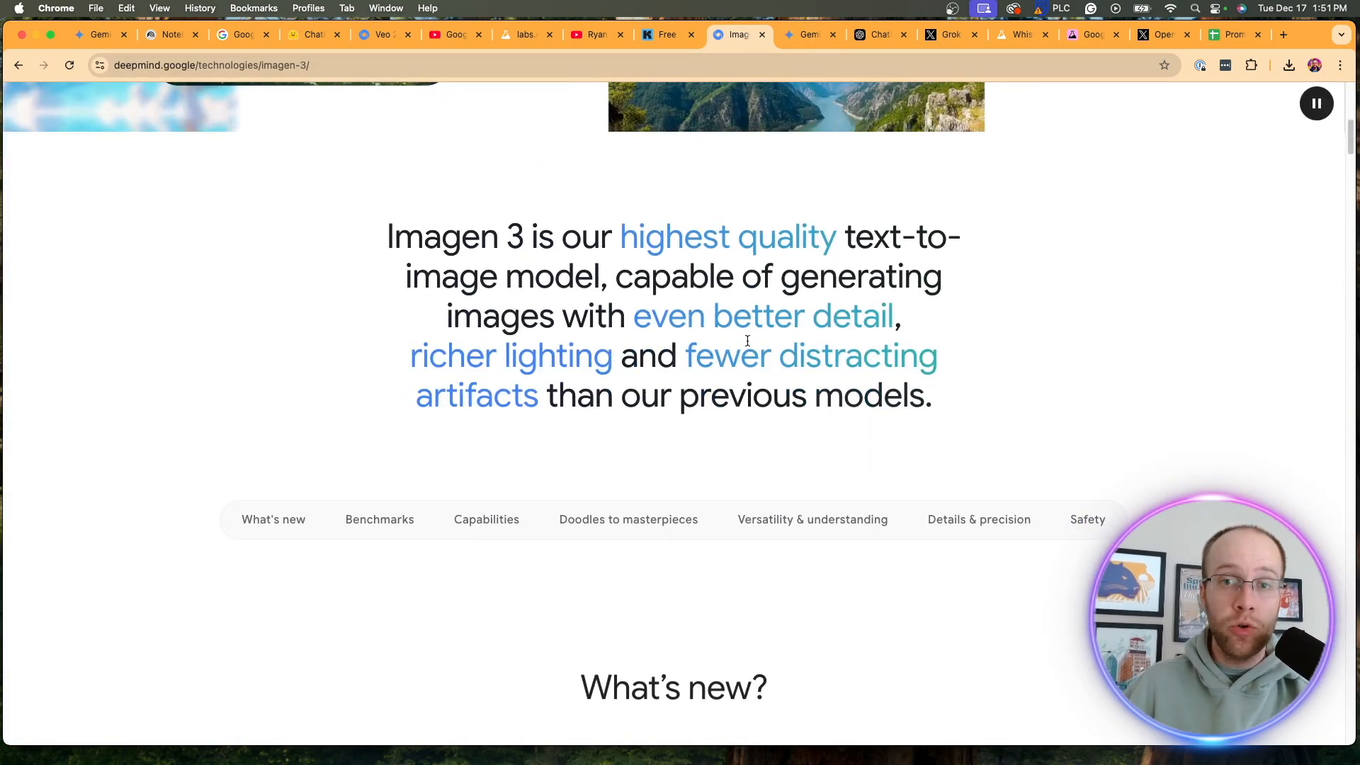
{"action": "scroll", "scroll_direction": "down", "scroll_amount": 3}
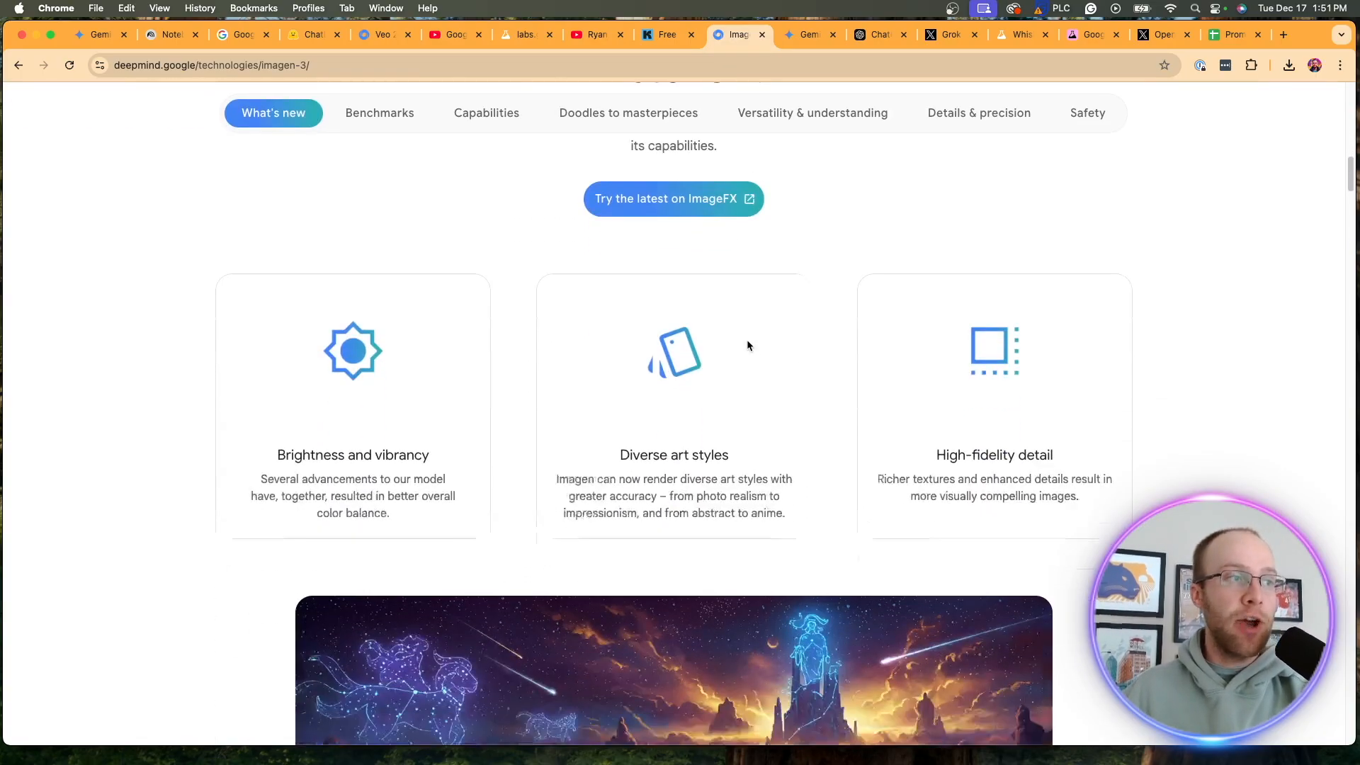
{"action": "scroll", "scroll_direction": "down", "scroll_amount": 3}
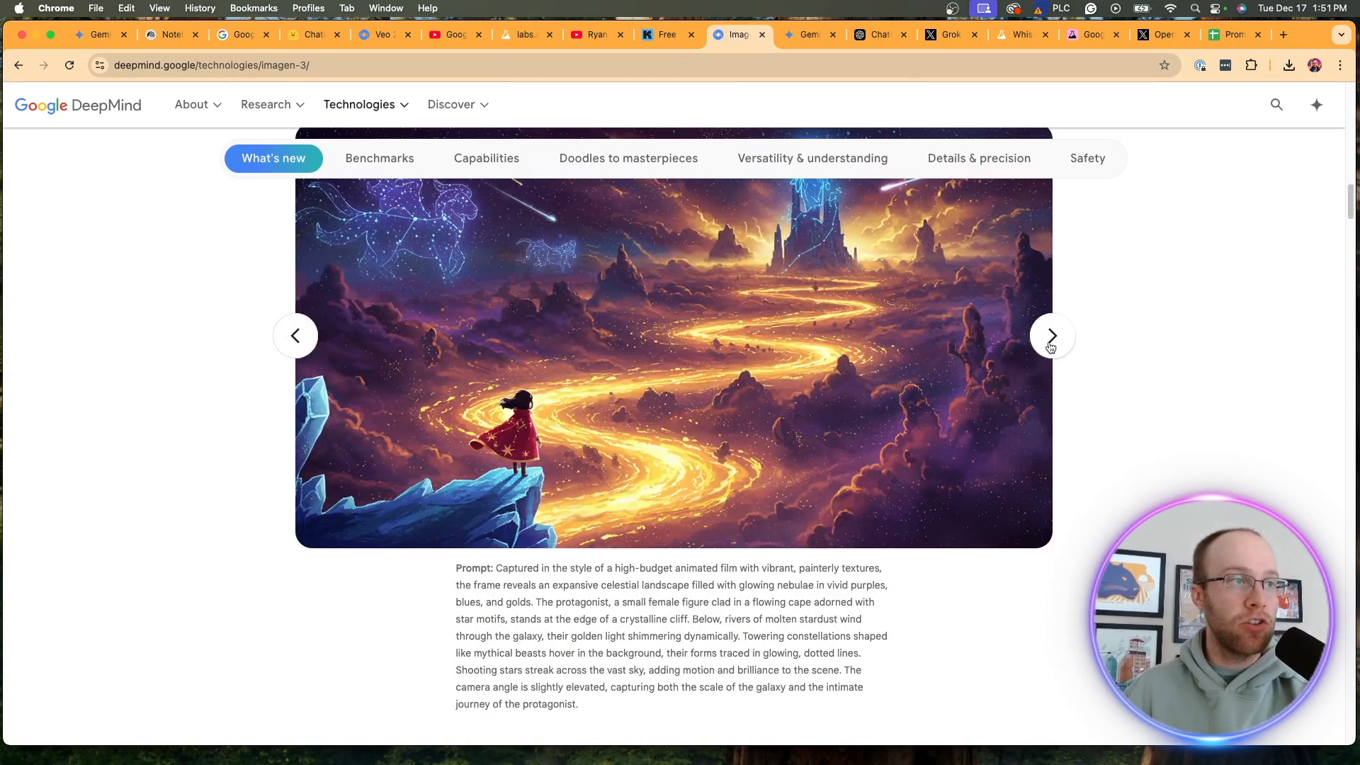
{"action": "left_click", "coordinate": [1050, 336]}
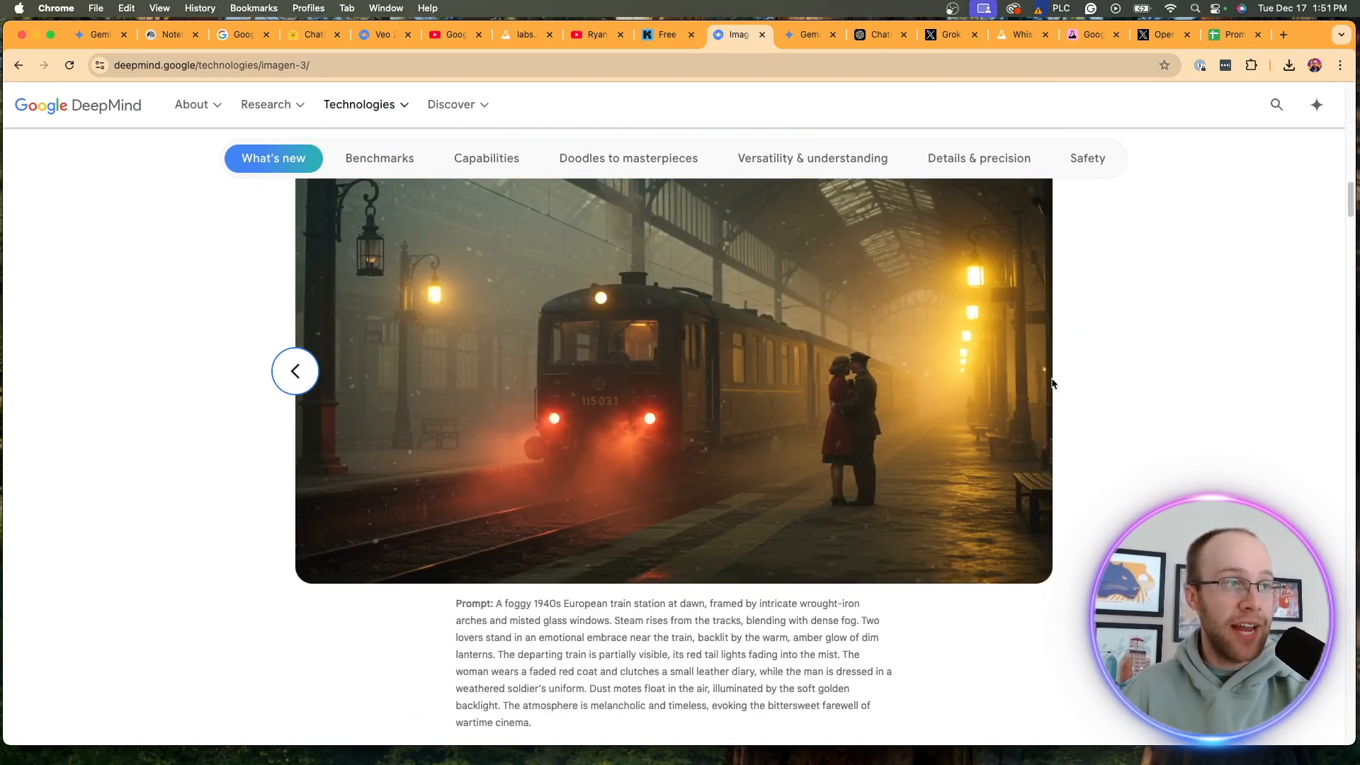
{"action": "scroll", "scroll_direction": "down", "scroll_amount": 3}
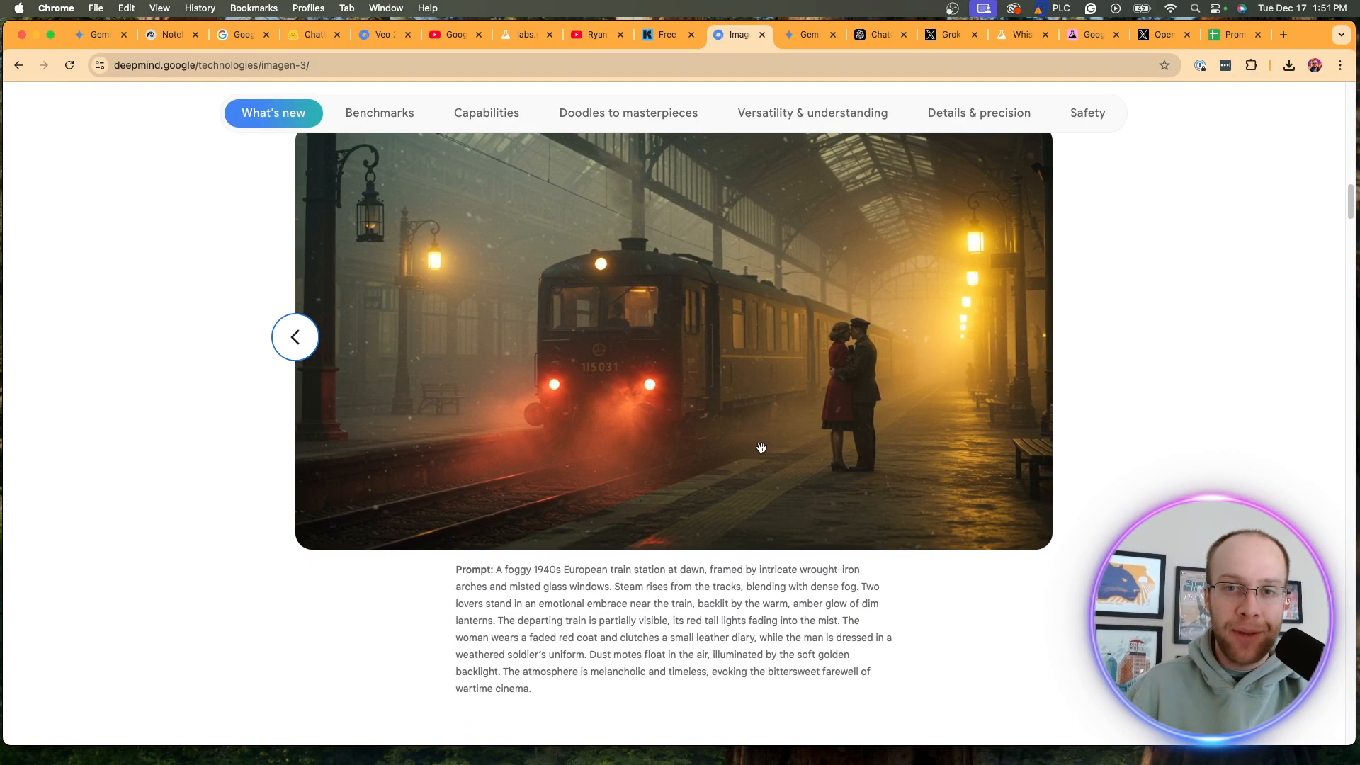
{"action": "left_click", "coordinate": [294, 337]}
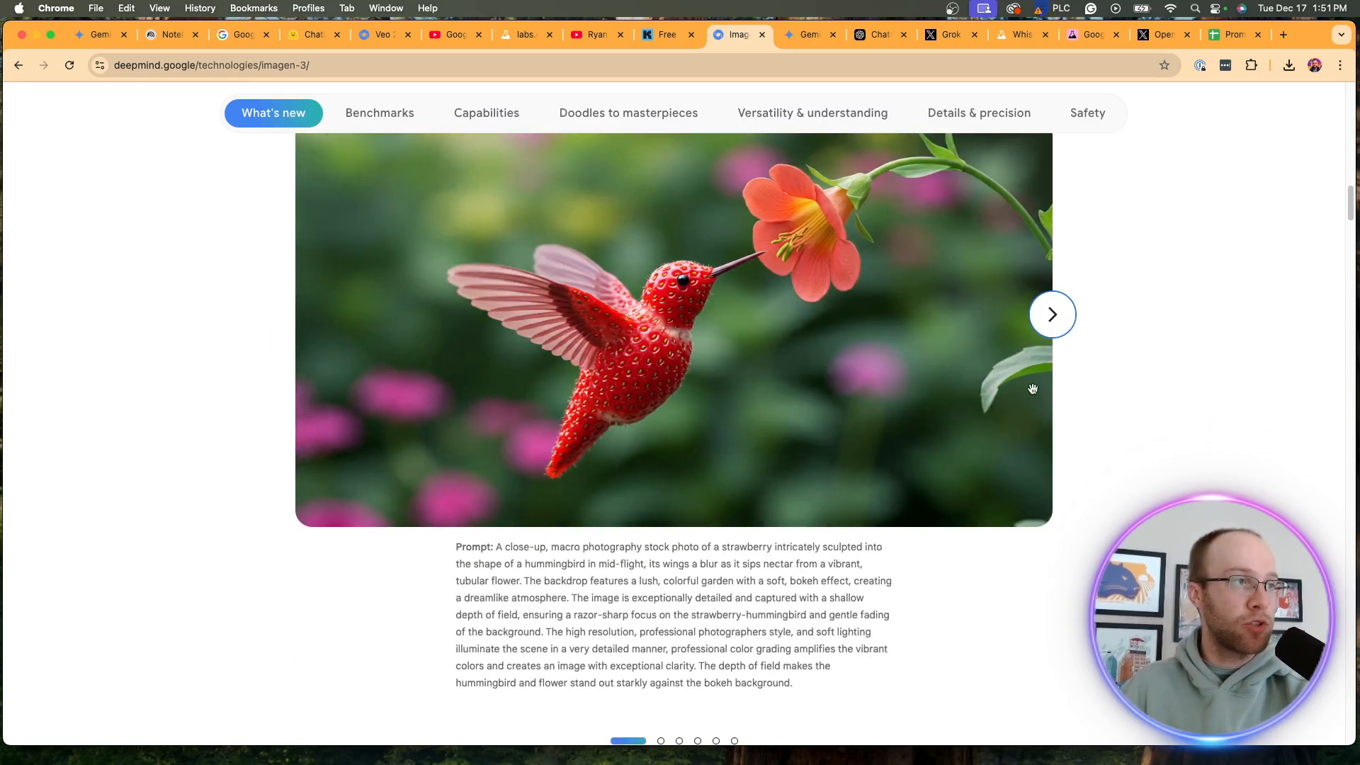
Jump to the Imagen 3 Benchmarks section with its Elo chart and win-rate heatmap
{"action": "left_click", "coordinate": [380, 113]}
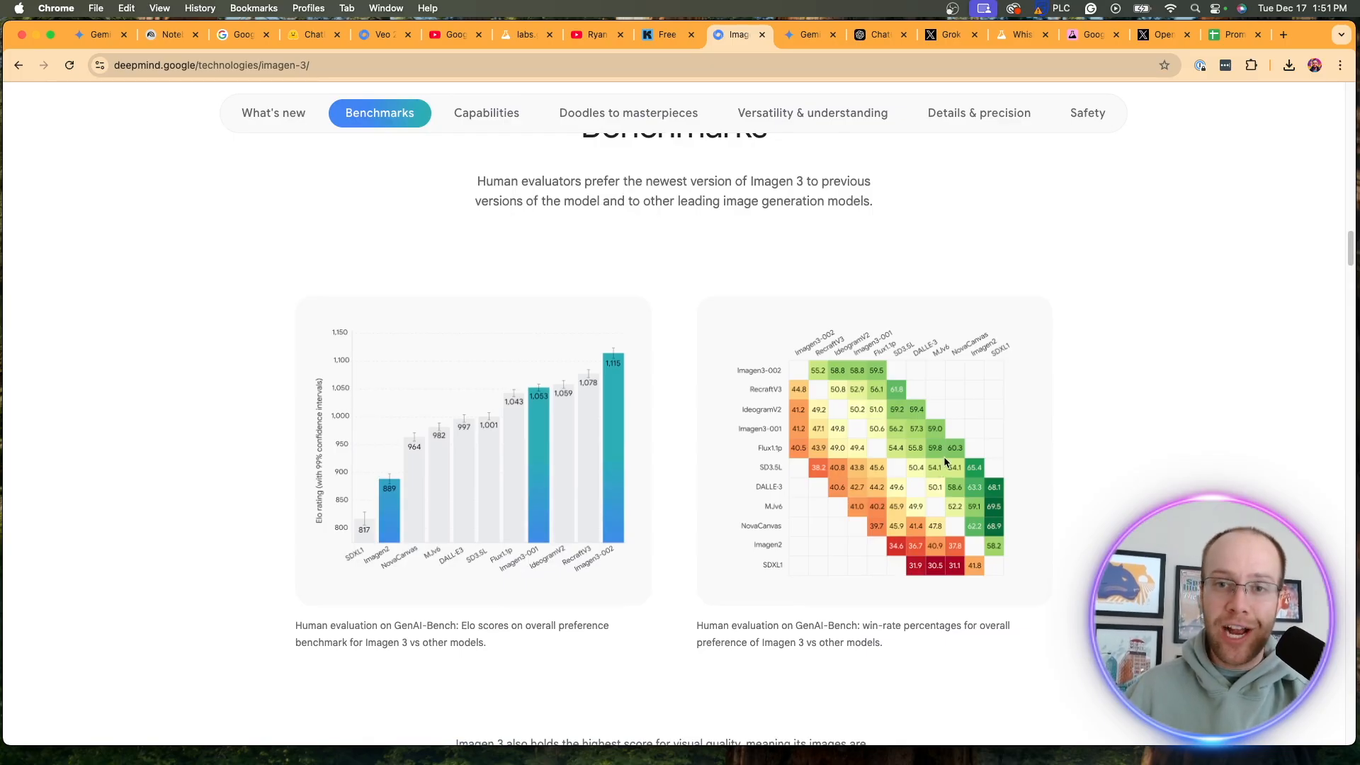
{"action": "left_click_drag", "start_coordinate": [717, 625], "coordinate": [793, 625]}
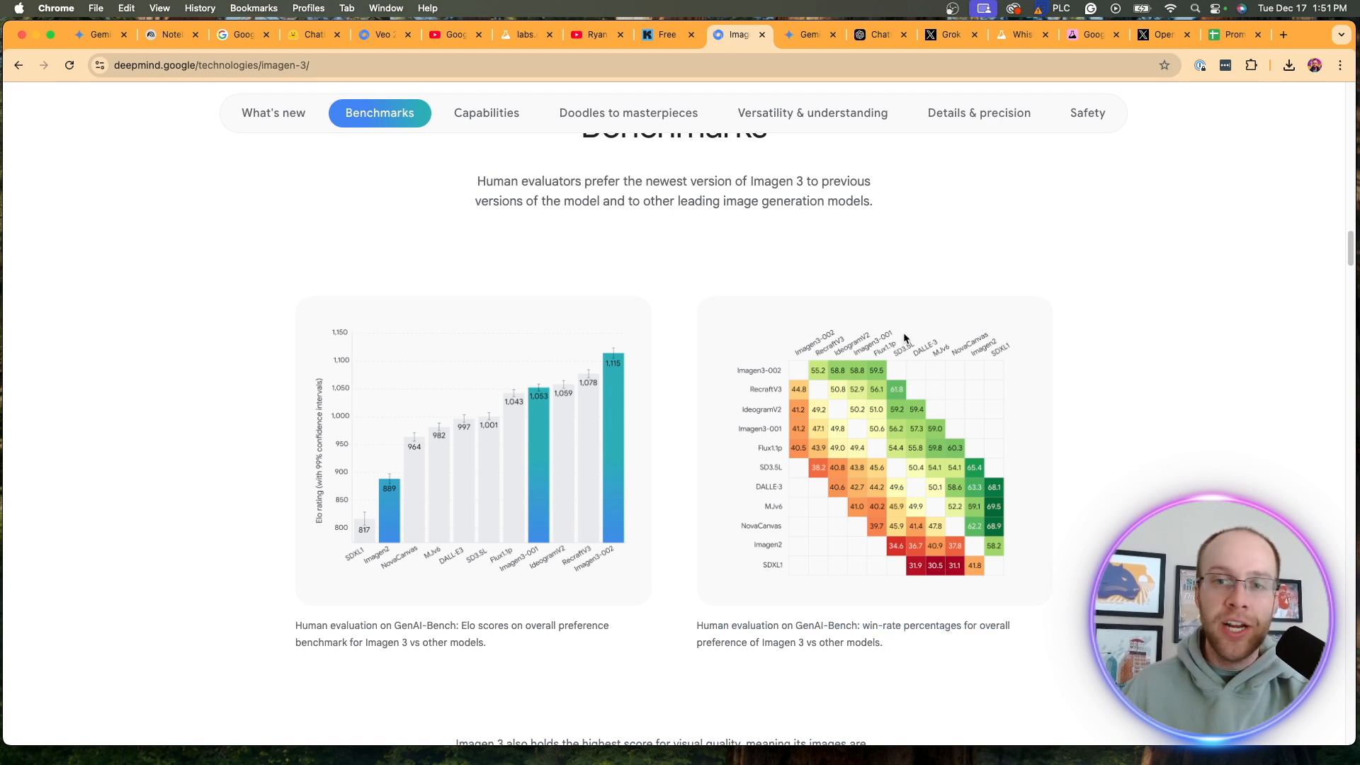
{"action": "mouse_move", "coordinate": [562, 468]}
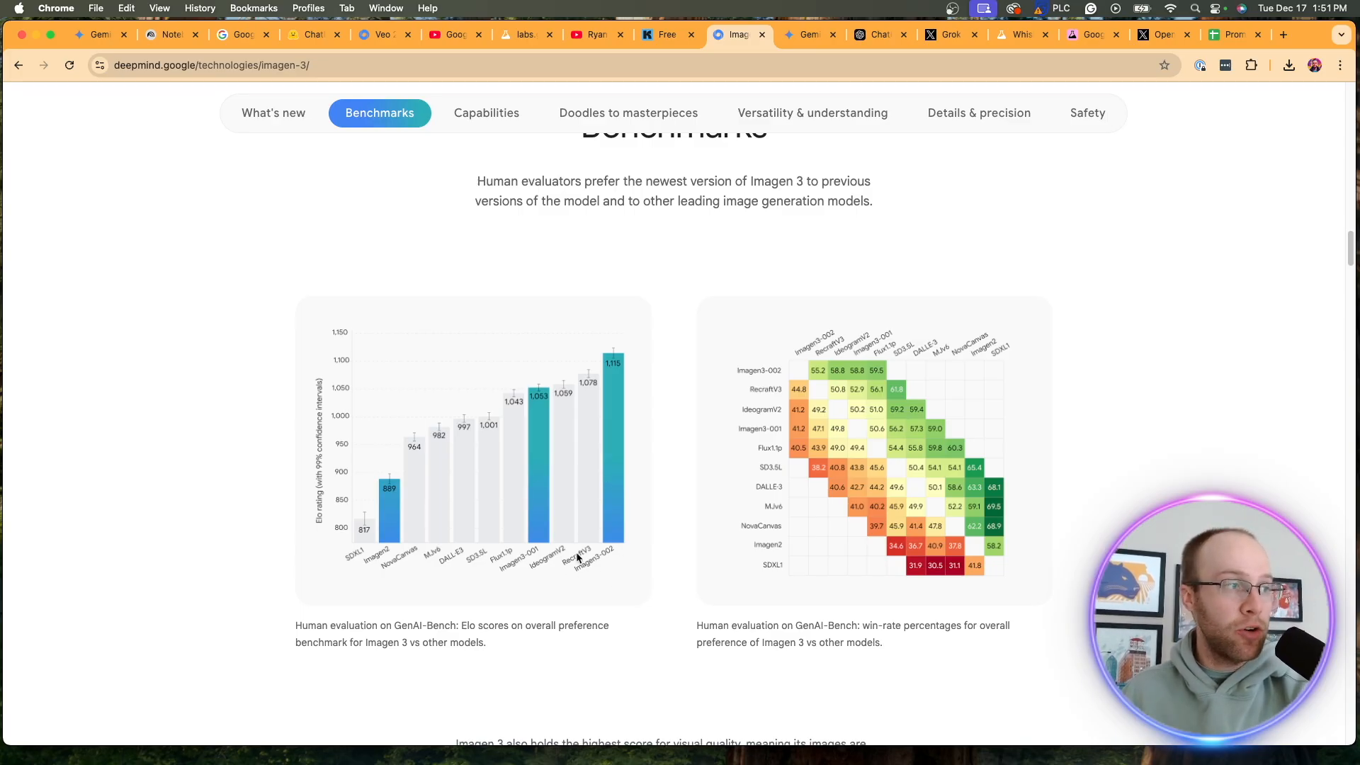
{"action": "mouse_move", "coordinate": [492, 530]}
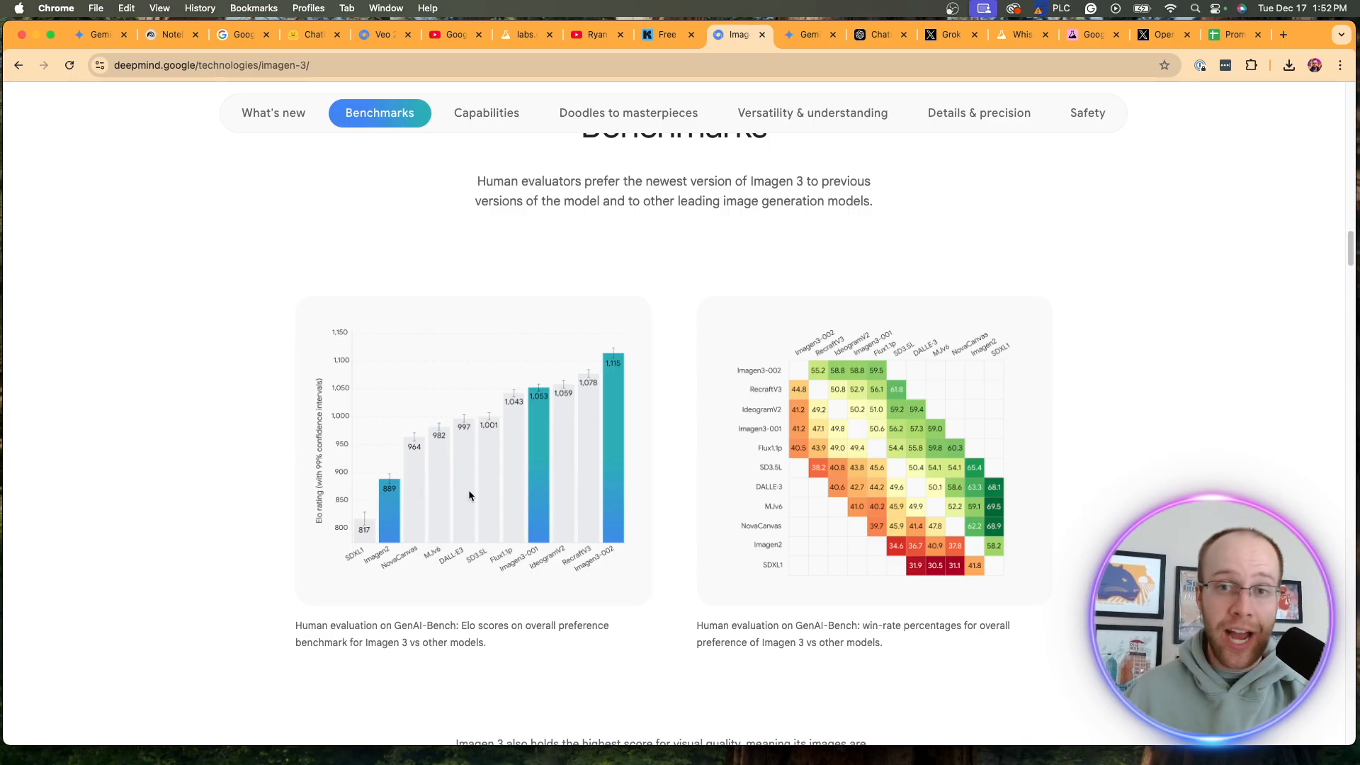
Reach the Doodles to masterpieces section showing the Cappadocia hot air balloon prompt
{"action": "left_click", "coordinate": [486, 114]}
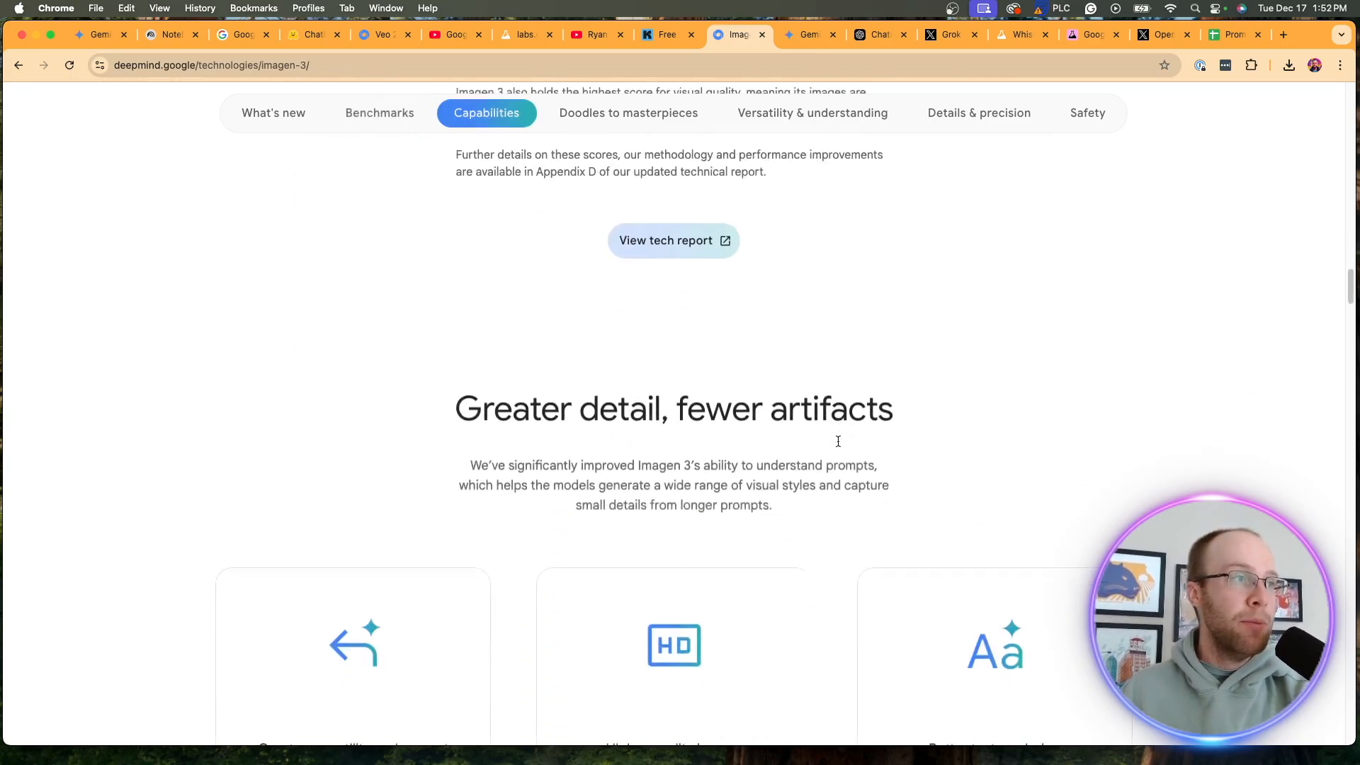
{"action": "left_click", "coordinate": [628, 113]}
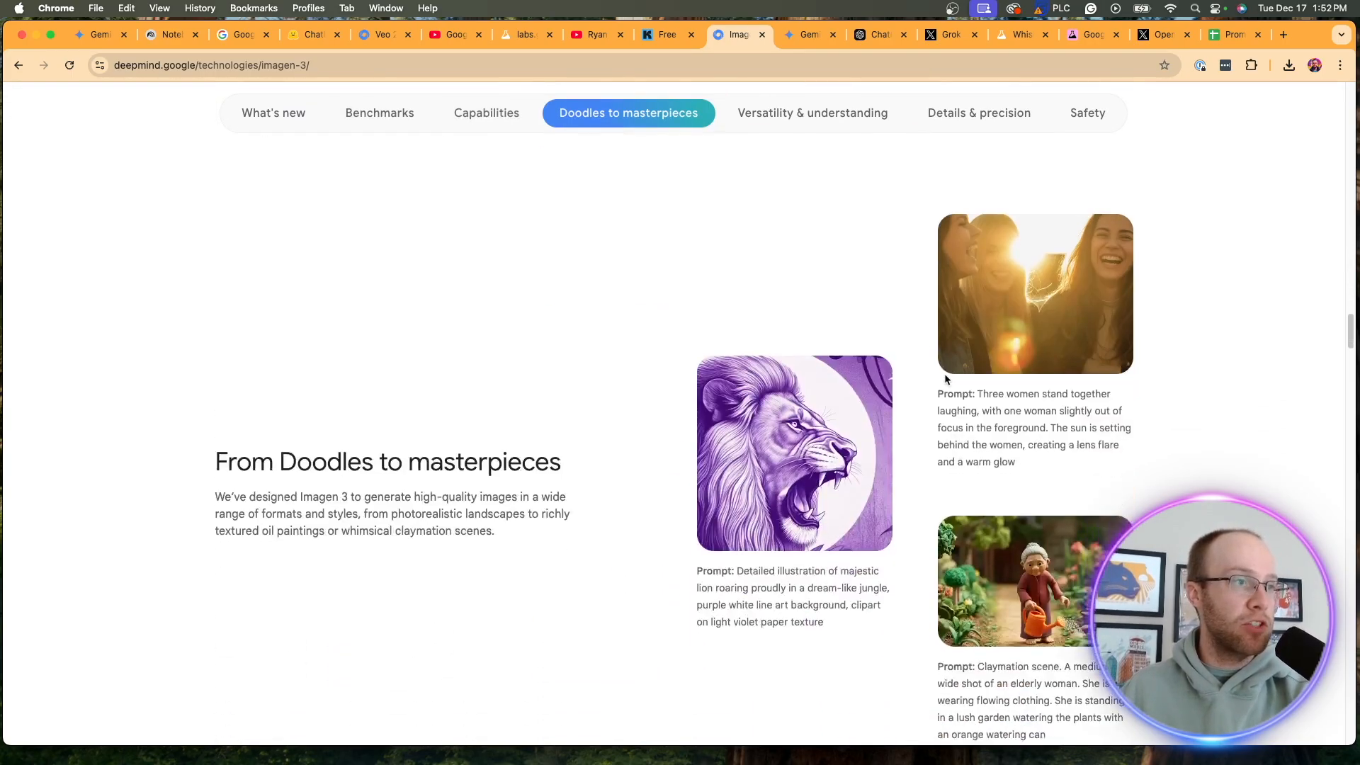
{"action": "scroll", "scroll_direction": "down", "scroll_amount": 3}
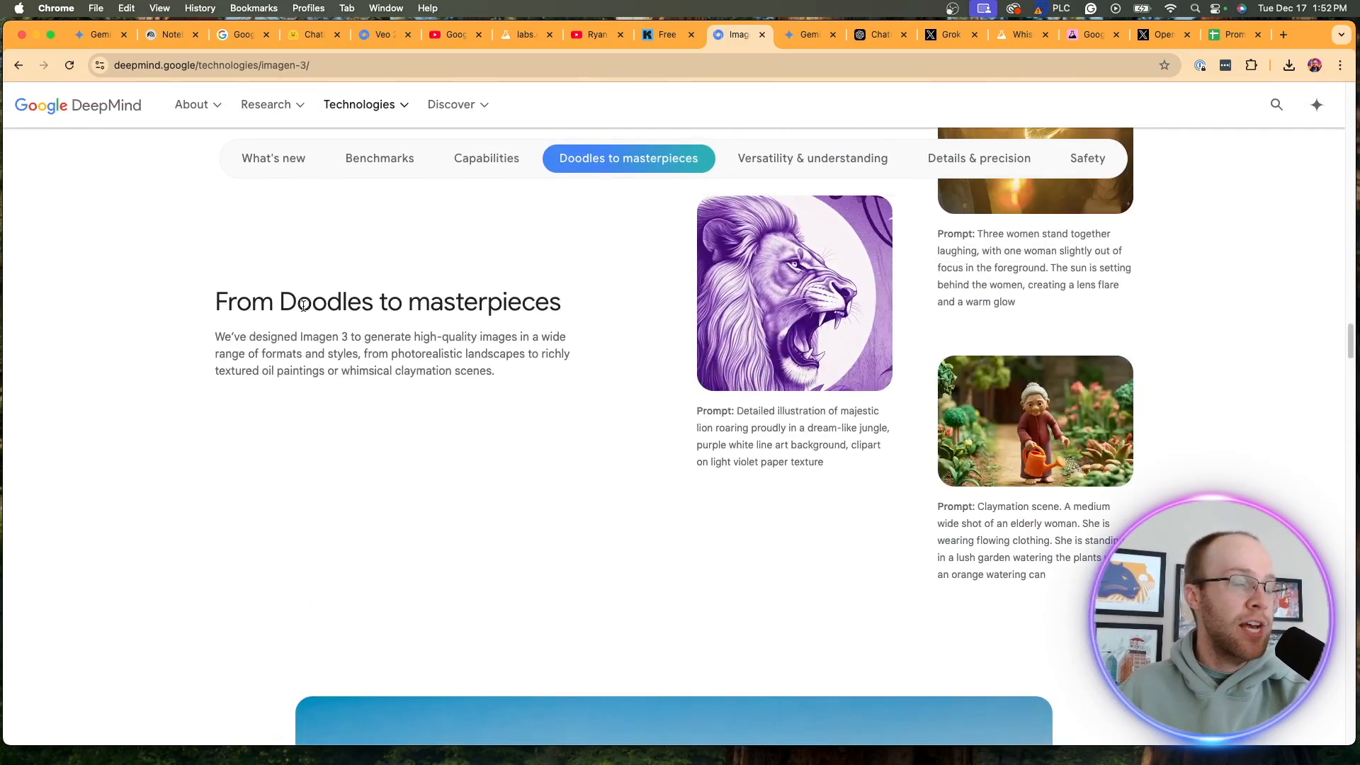
{"action": "scroll", "scroll_direction": "down", "scroll_amount": 3}
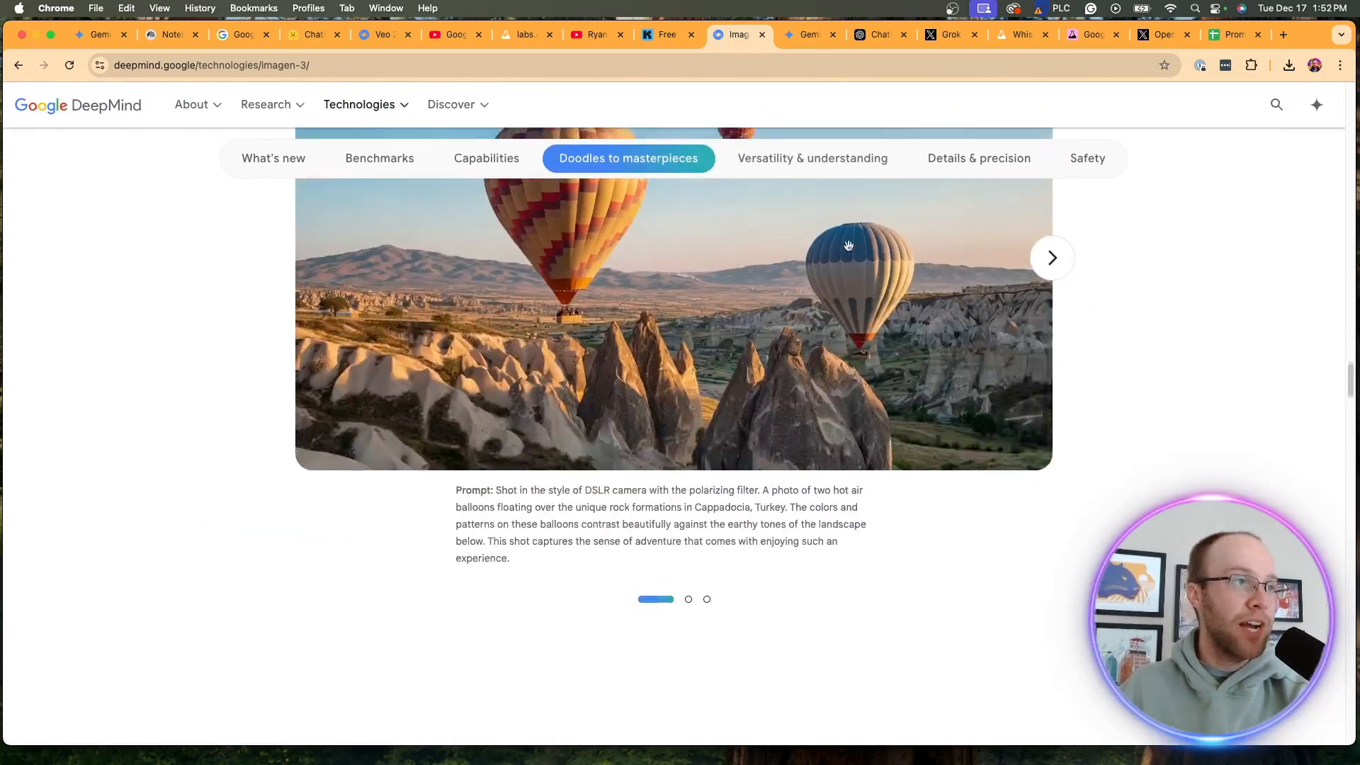
{"action": "scroll", "scroll_direction": "down", "scroll_amount": 3}
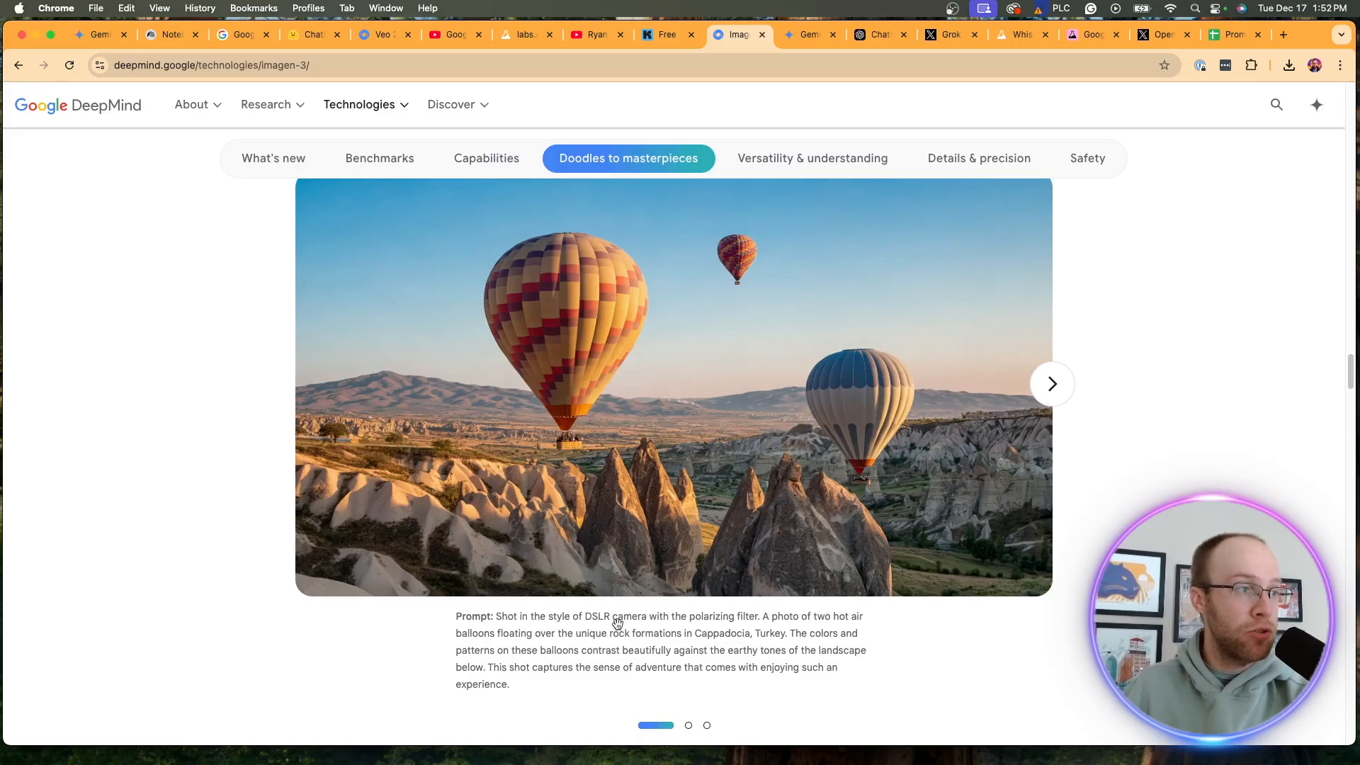
{"action": "mouse_move", "coordinate": [752, 646]}
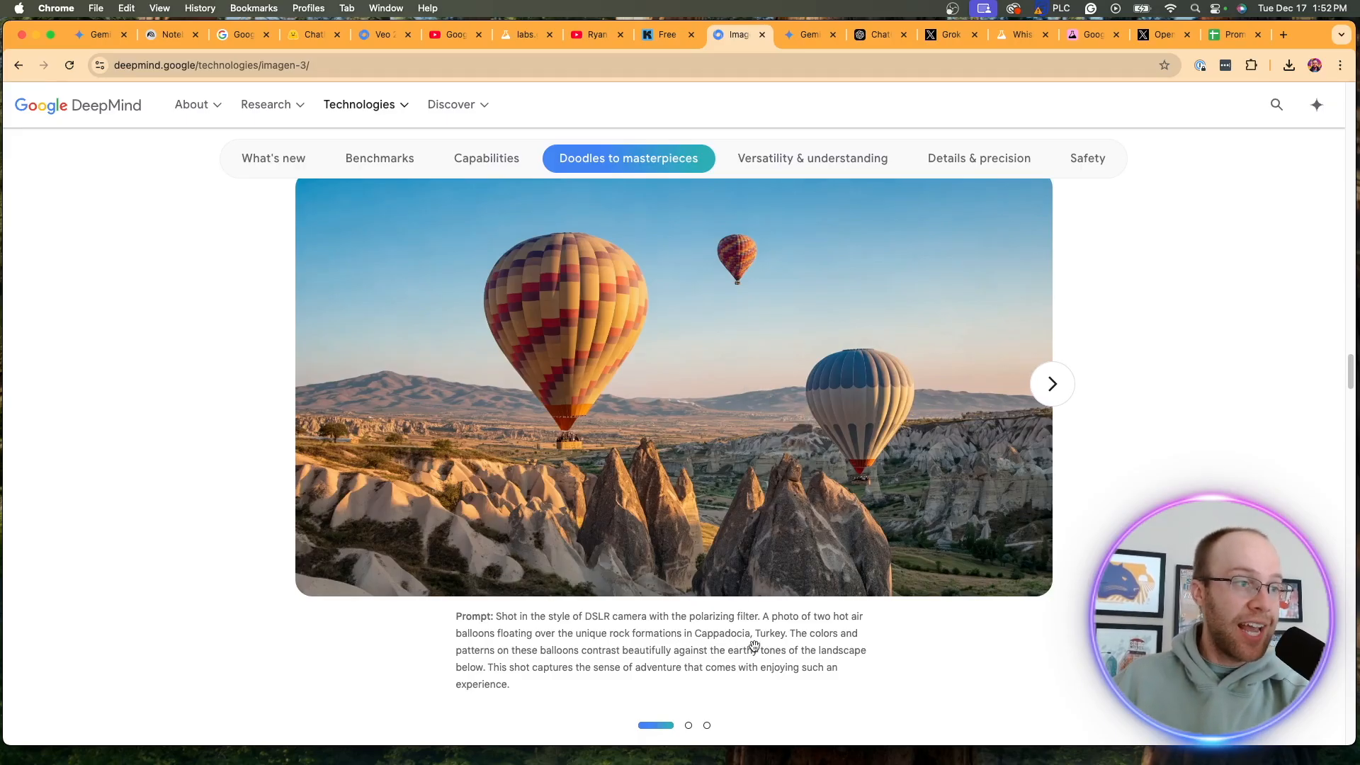
{"action": "mouse_move", "coordinate": [753, 5]}
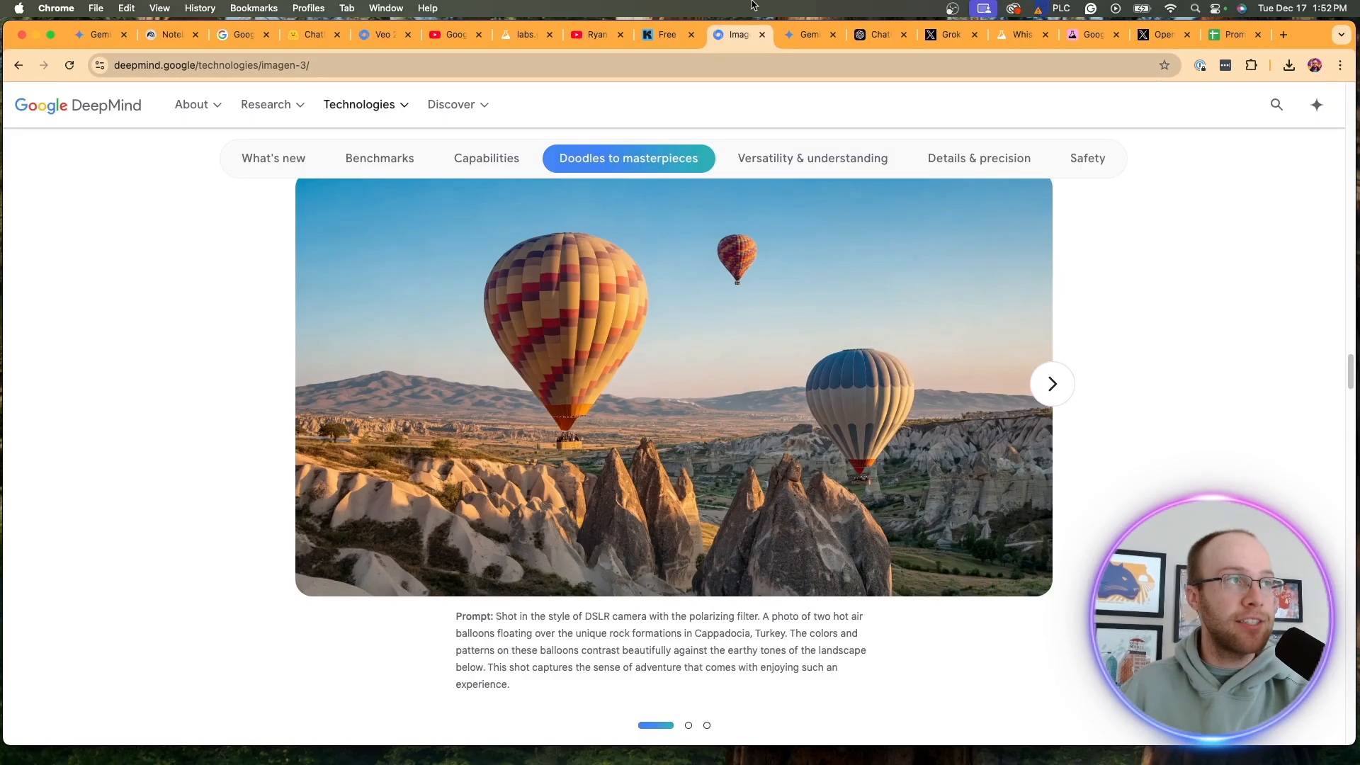
{"action": "left_click", "coordinate": [806, 34]}
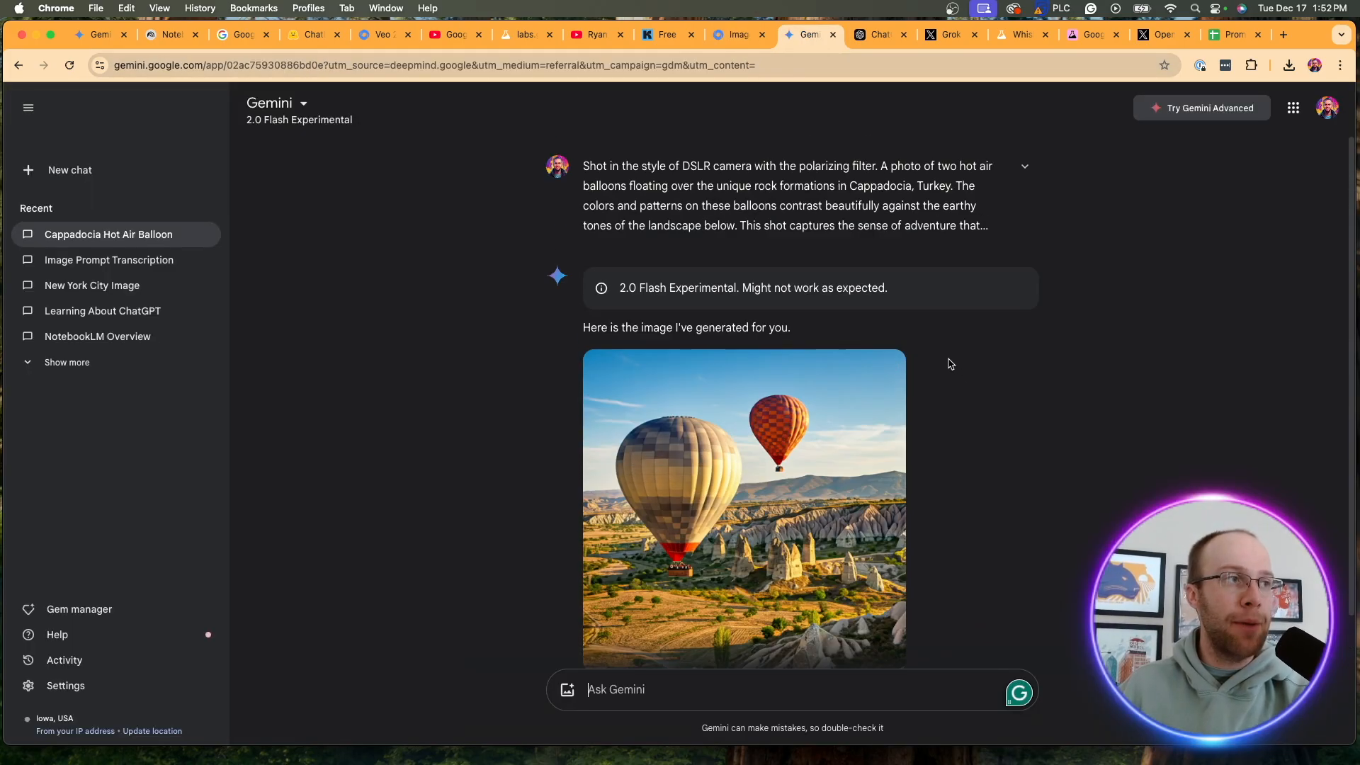
{"action": "scroll", "scroll_direction": "down", "scroll_amount": 3}
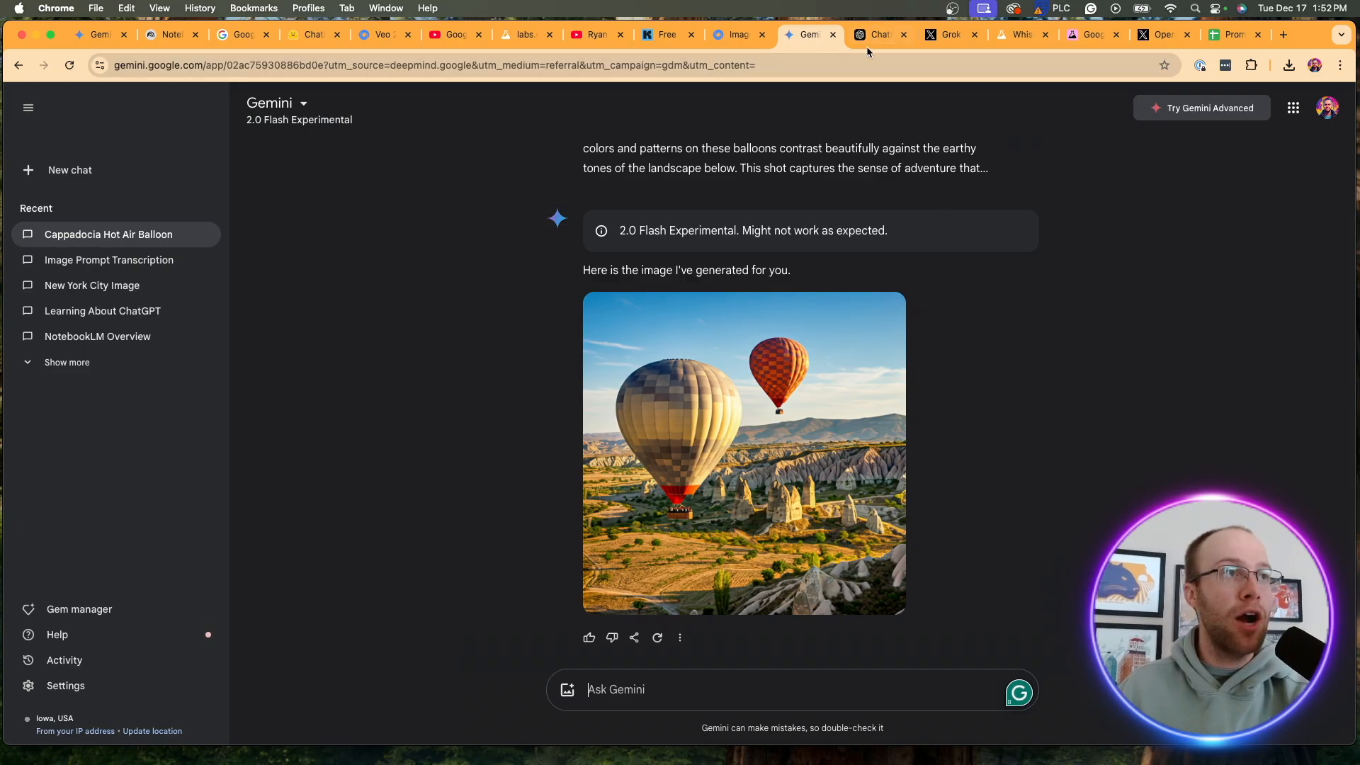
{"action": "left_click", "coordinate": [878, 34]}
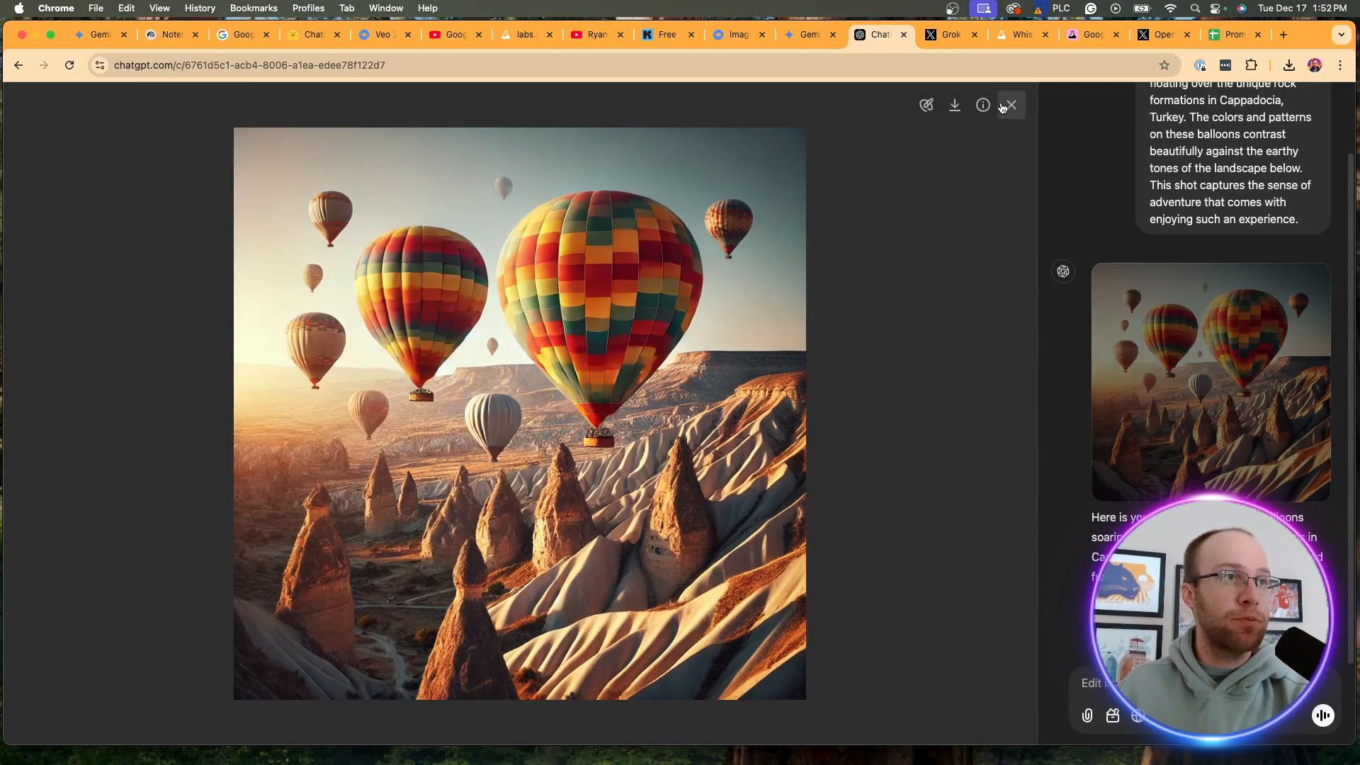
{"action": "left_click", "coordinate": [808, 34]}
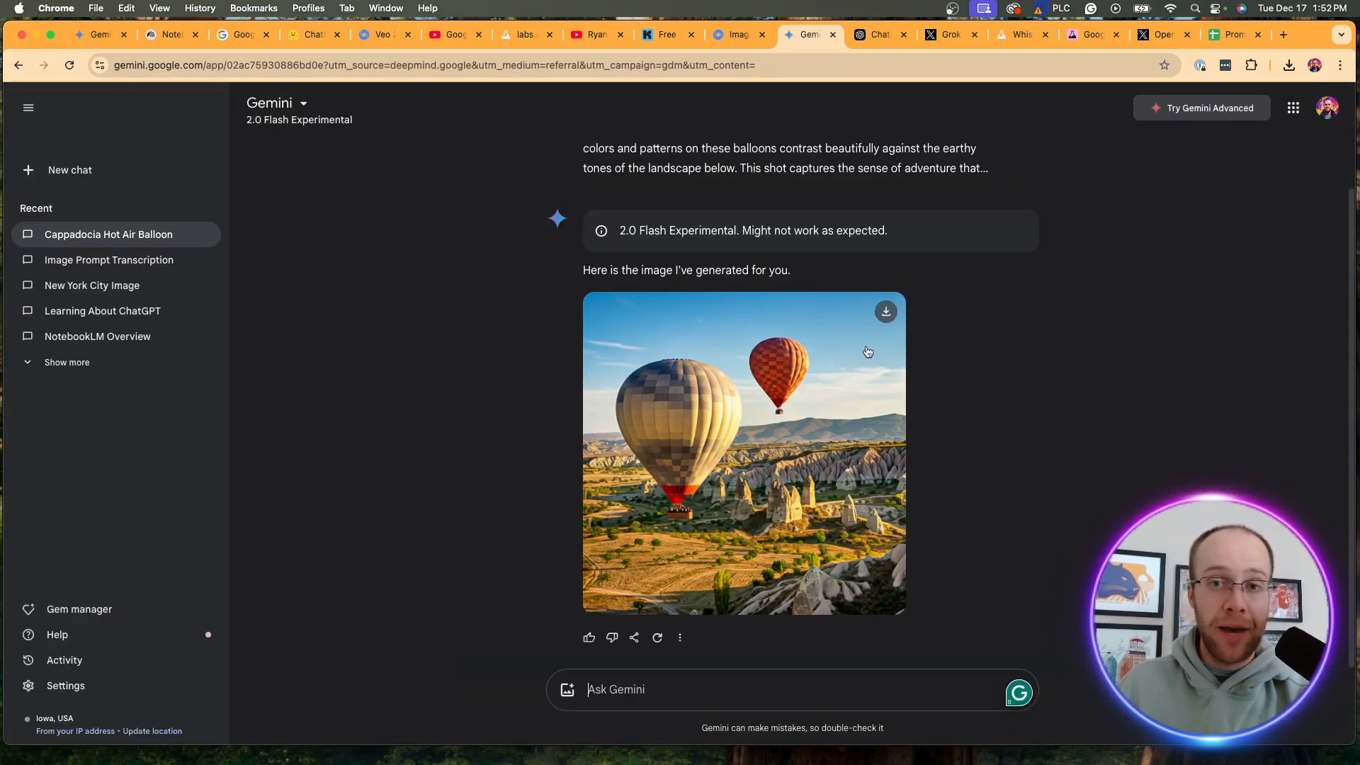
{"action": "left_click", "coordinate": [945, 34]}
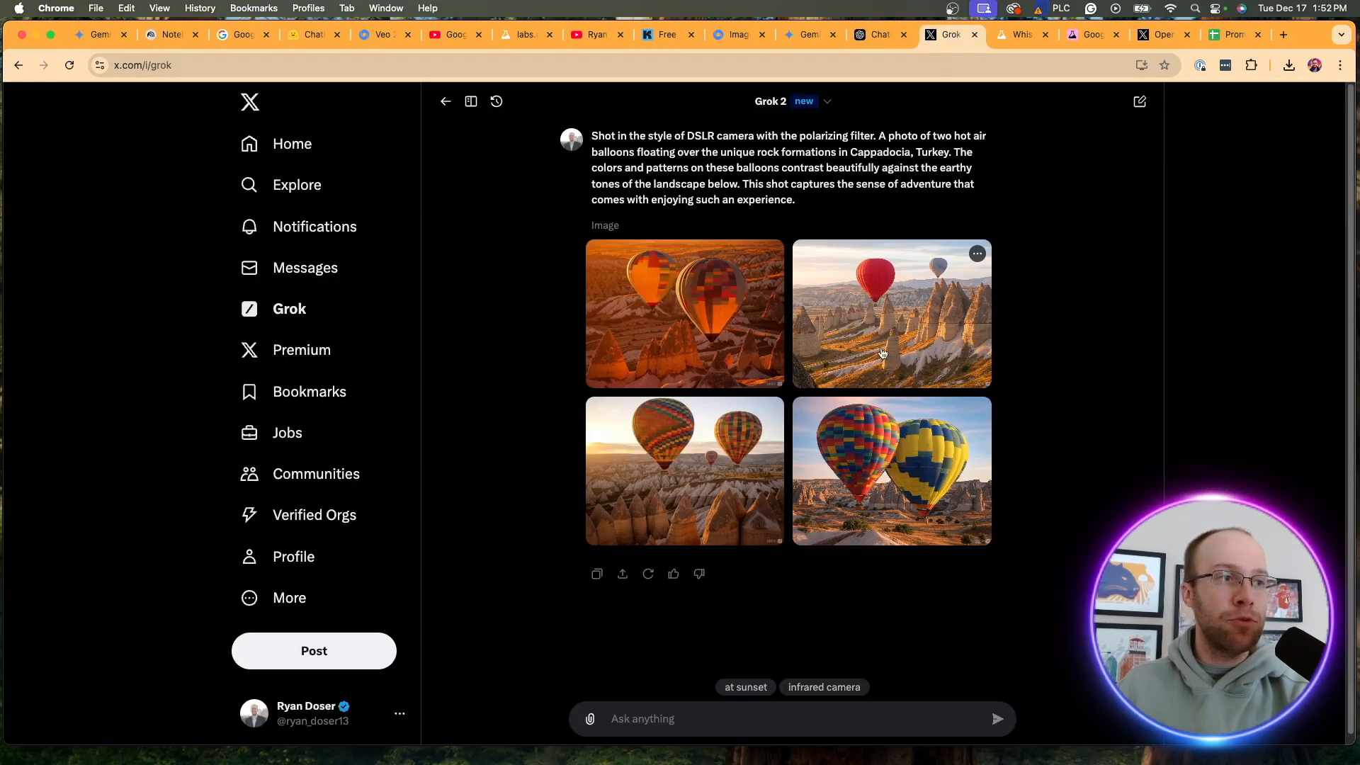
{"action": "mouse_move", "coordinate": [934, 337]}
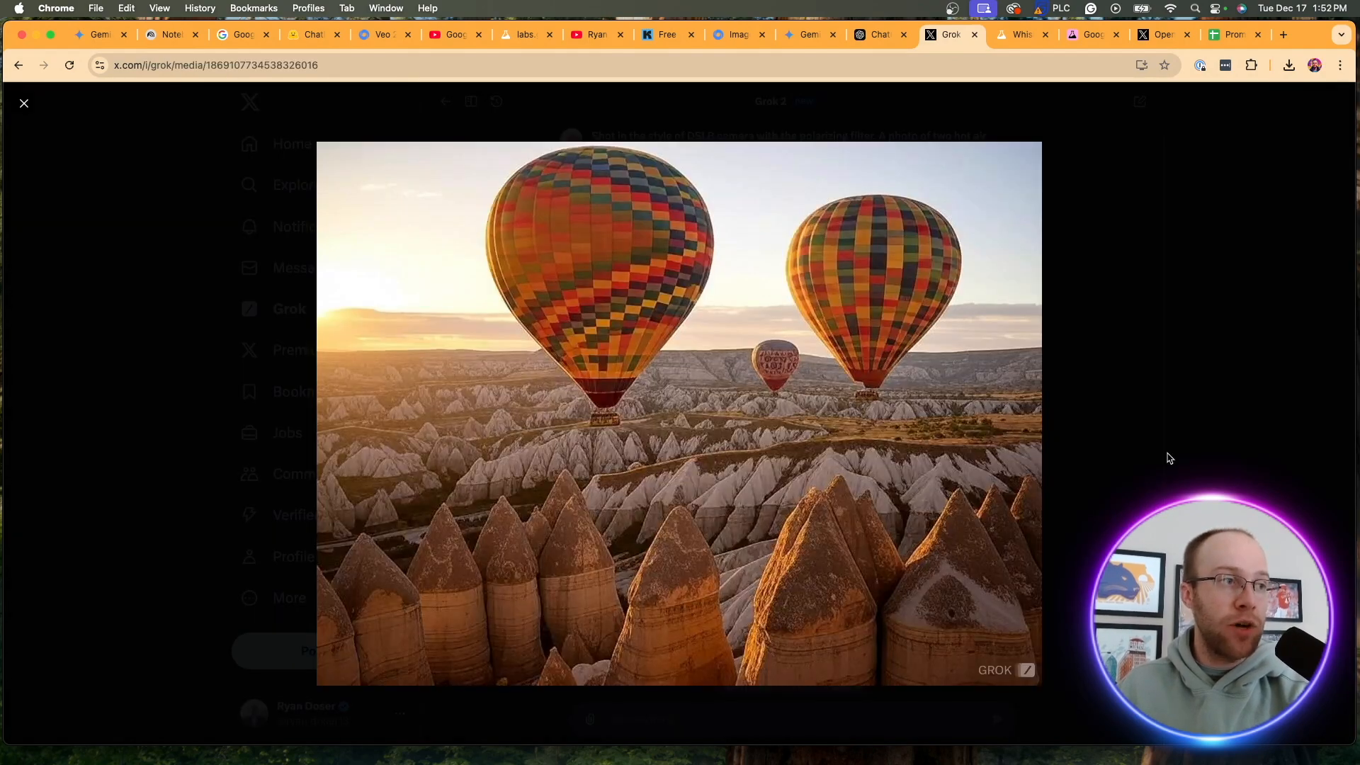
{"action": "left_click", "coordinate": [24, 103]}
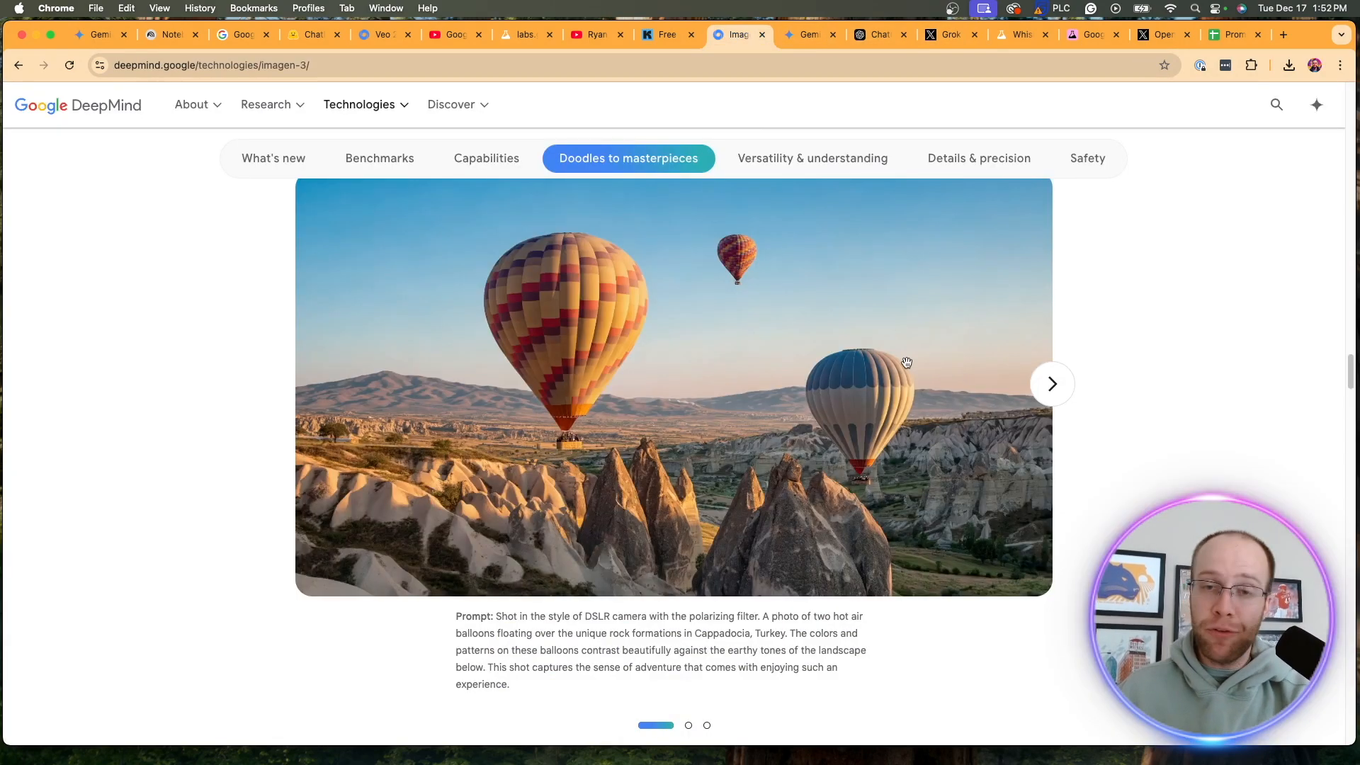
Return to the Imagen 3 headline and highlight the detail, lighting and artifacts phrases
{"action": "left_click", "coordinate": [380, 157]}
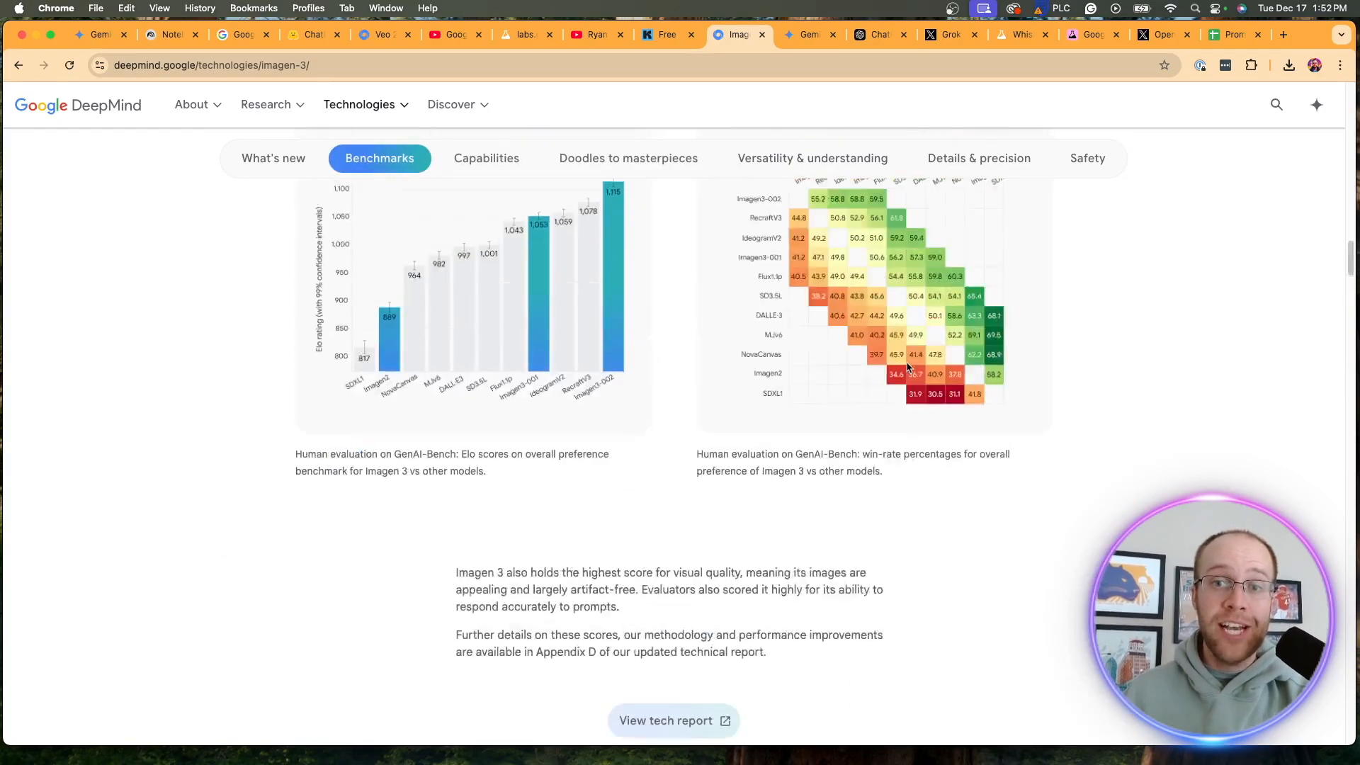
{"action": "left_click", "coordinate": [274, 157]}
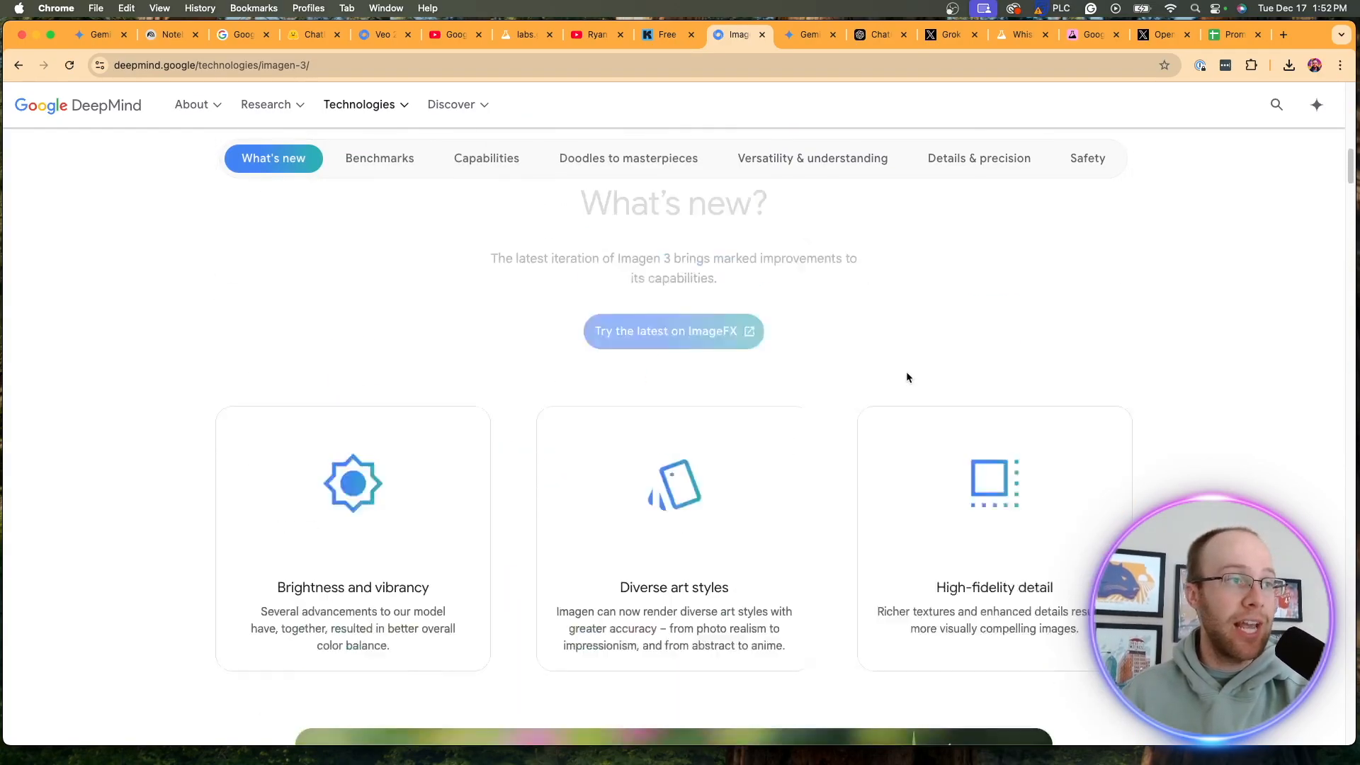
{"action": "scroll", "scroll_direction": "down", "scroll_amount": 3}
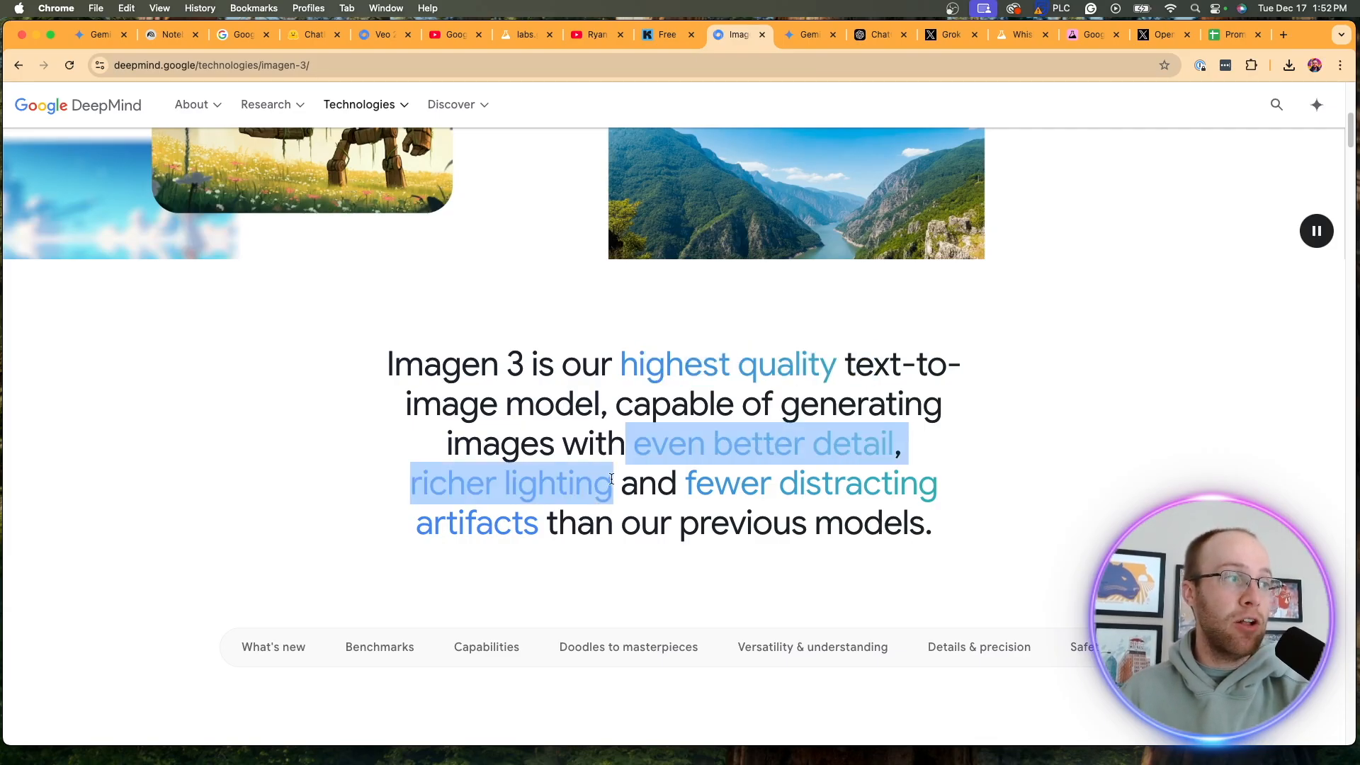
{"action": "left_click_drag", "start_coordinate": [614, 477], "coordinate": [596, 523]}
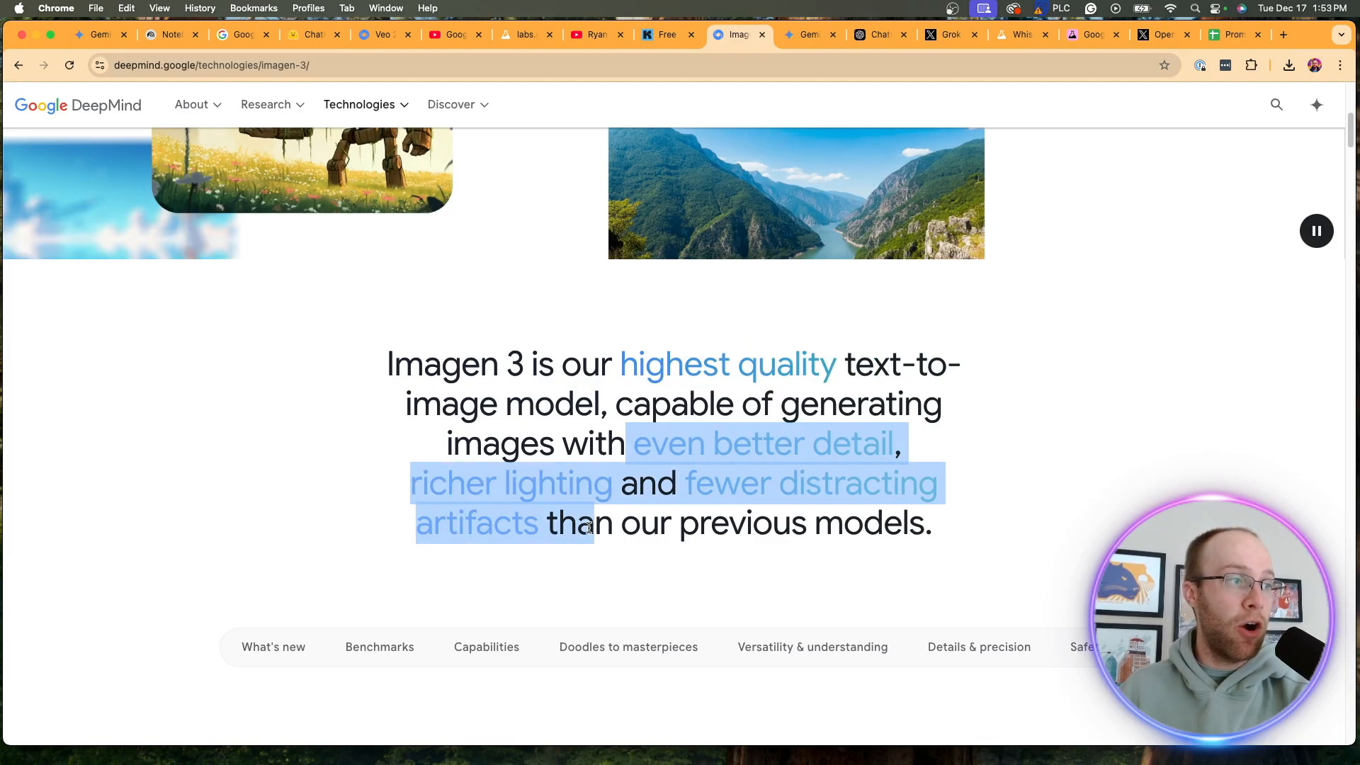
{"action": "left_click", "coordinate": [946, 534]}
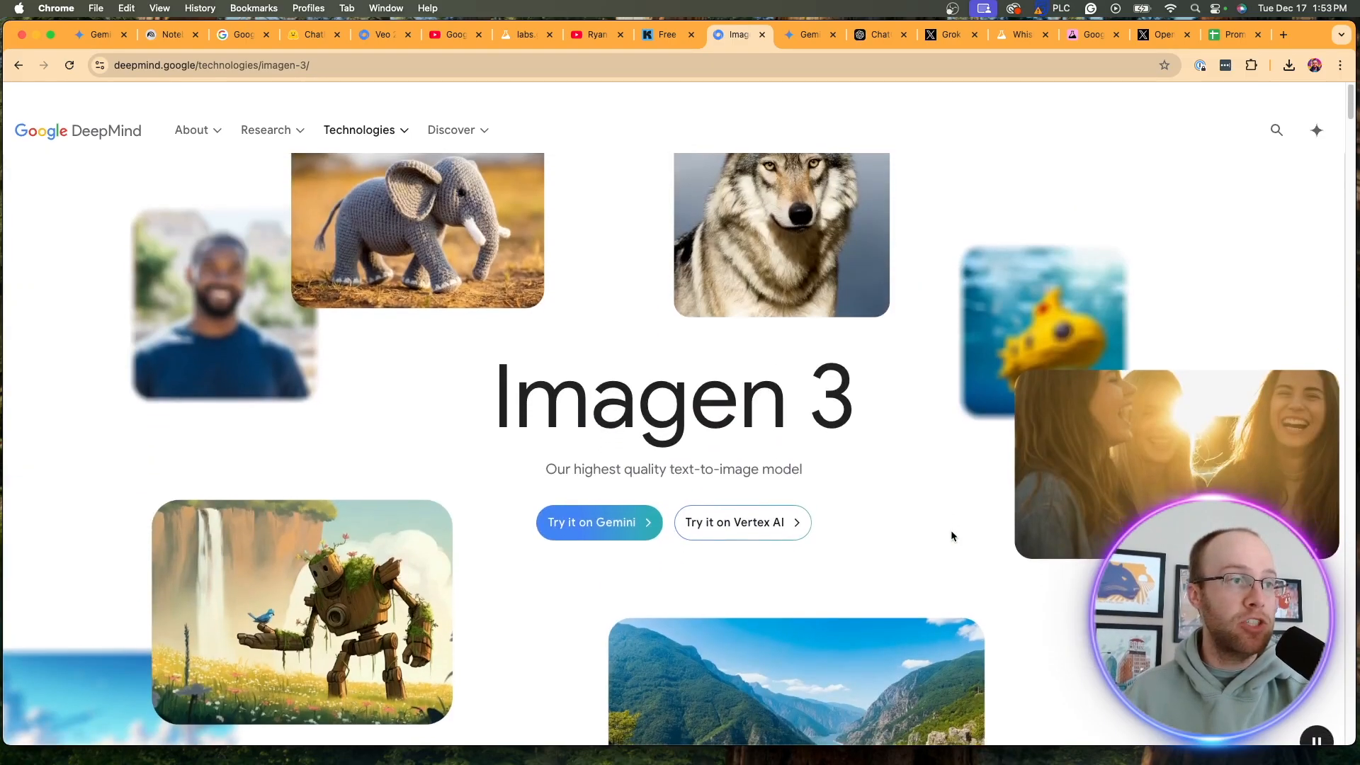
{"action": "scroll", "scroll_direction": "down", "scroll_amount": 3}
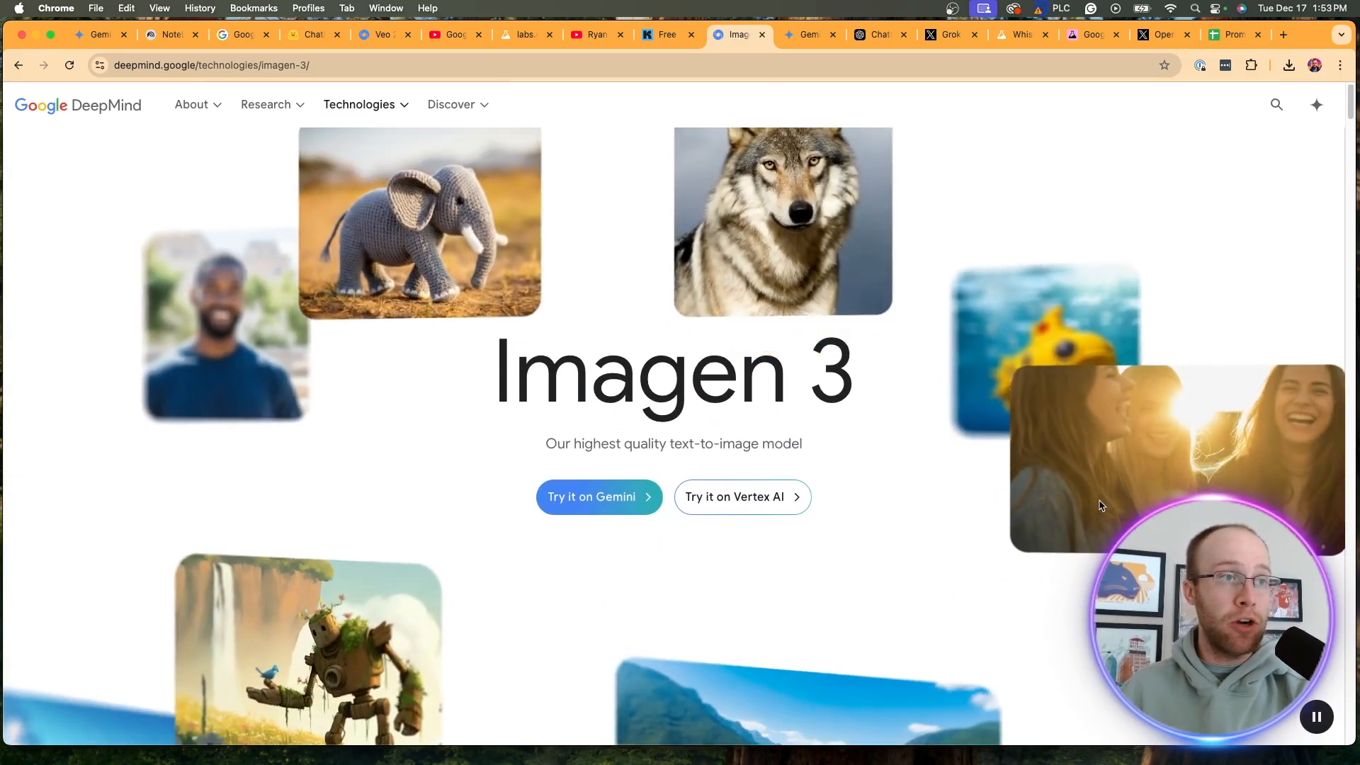
{"action": "scroll", "scroll_direction": "down", "scroll_amount": 3}
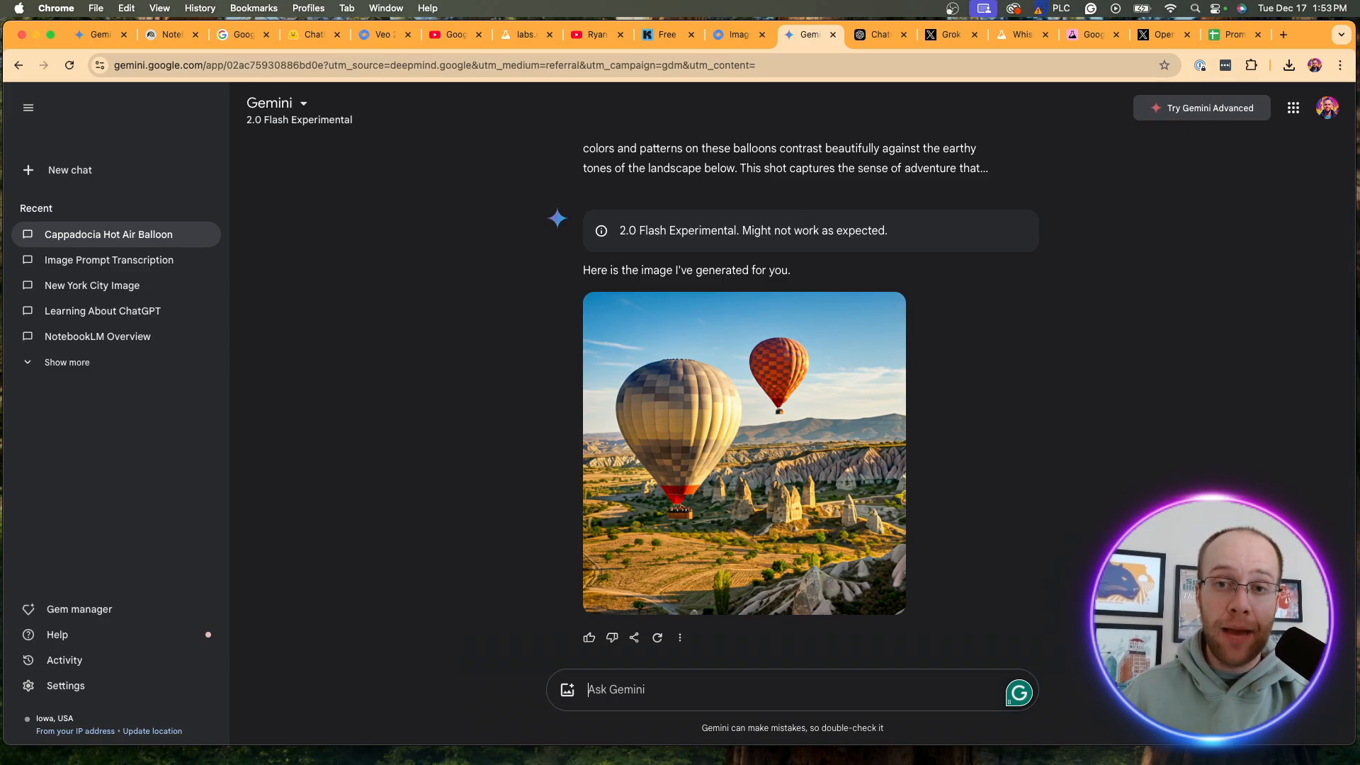
Visit the Whisk page and its labs.google announcement post, then return to Whisk
{"action": "left_click", "coordinate": [854, 34]}
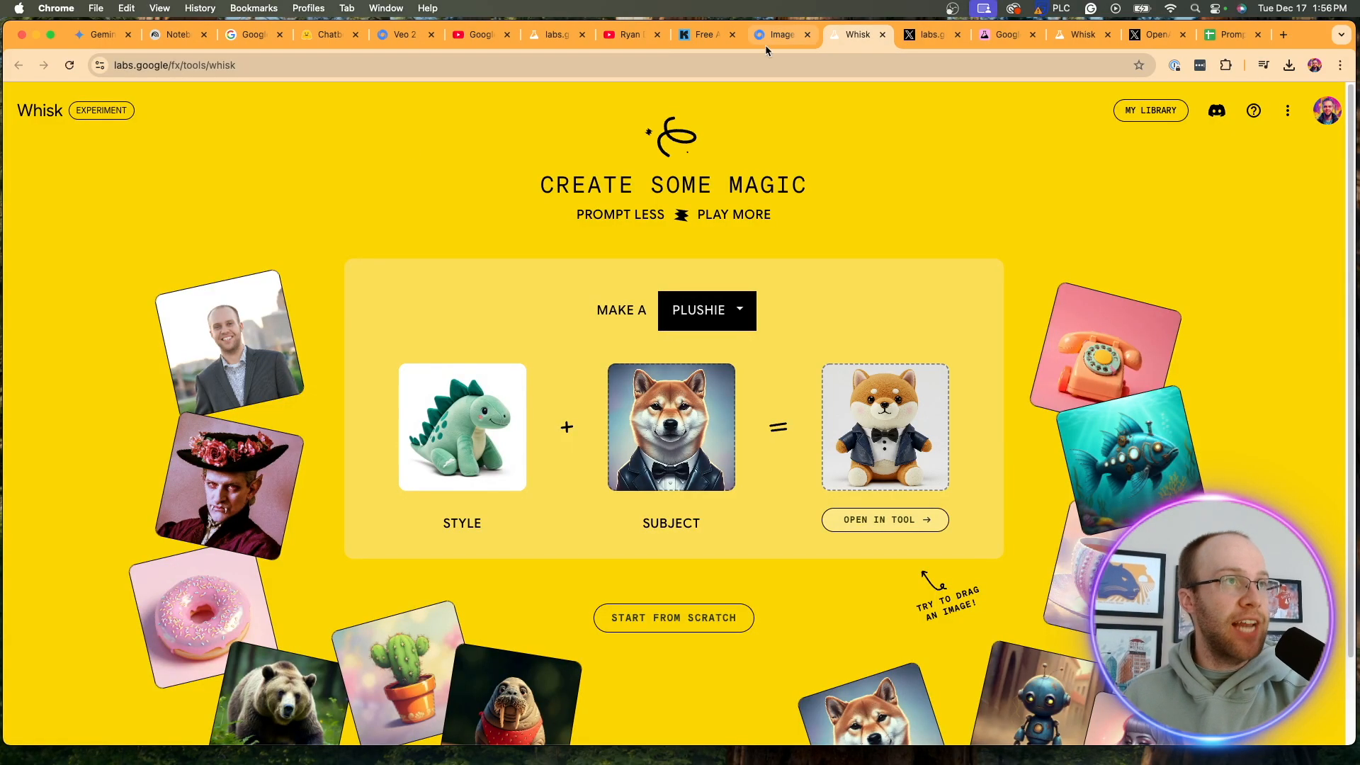
{"action": "left_click", "coordinate": [929, 34]}
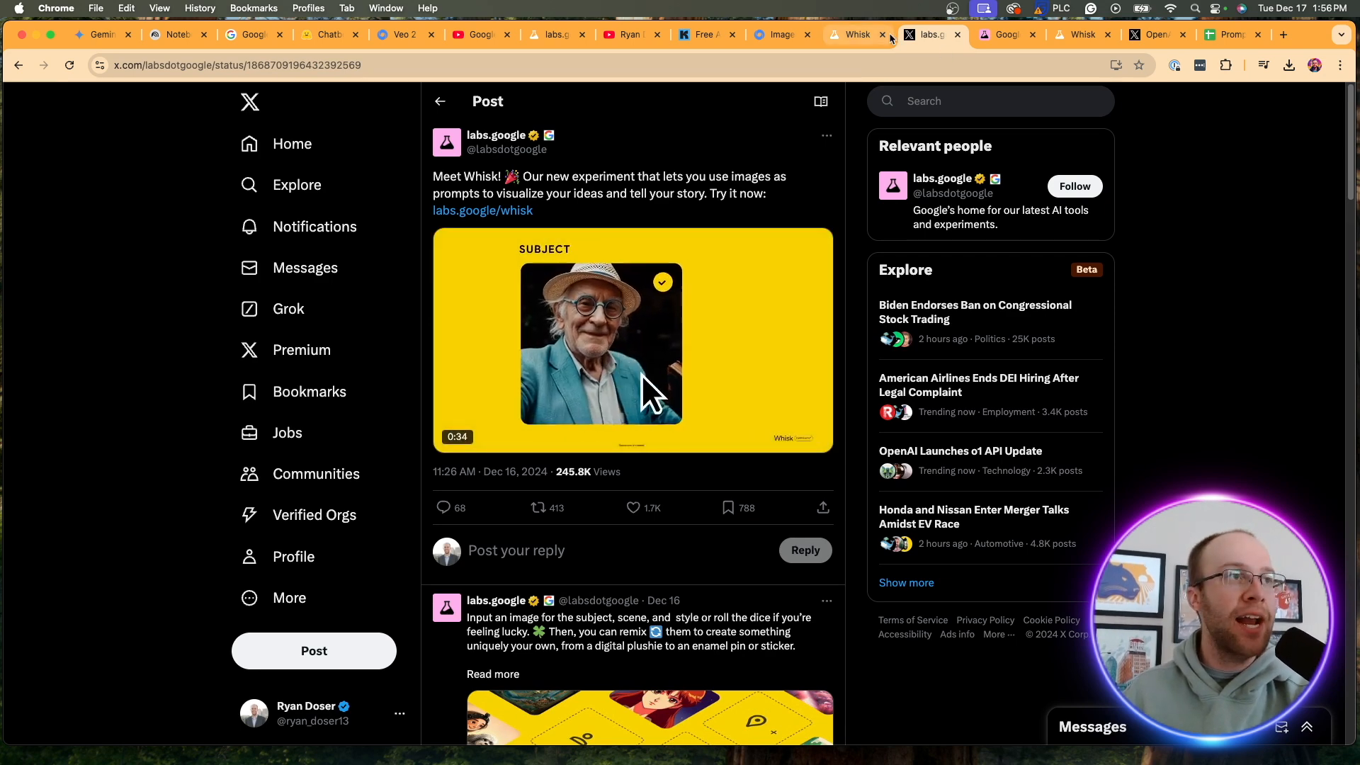
{"action": "left_click", "coordinate": [857, 34]}
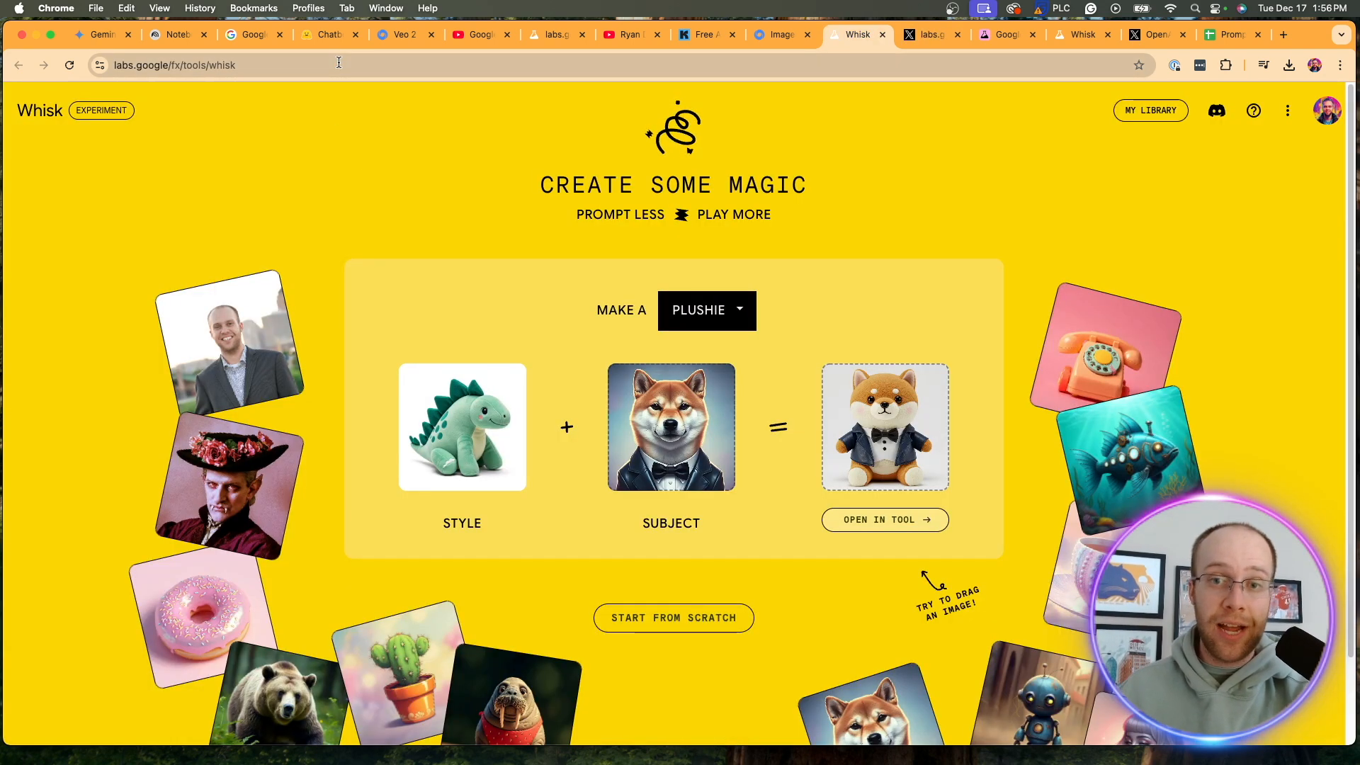
{"action": "mouse_move", "coordinate": [747, 282]}
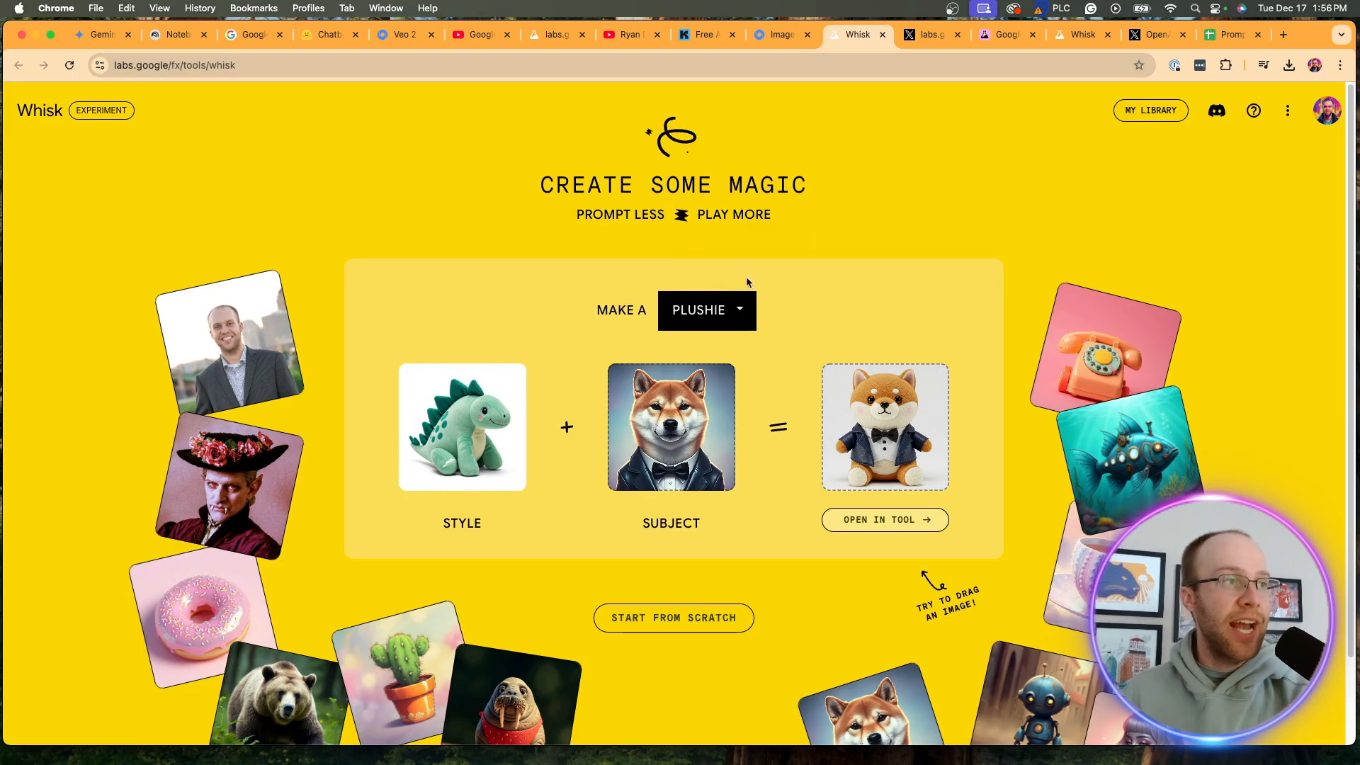
Switch Whisk's MAKE A choice from Plushie to Sticker, dismissing the file picker
{"action": "left_click", "coordinate": [706, 310]}
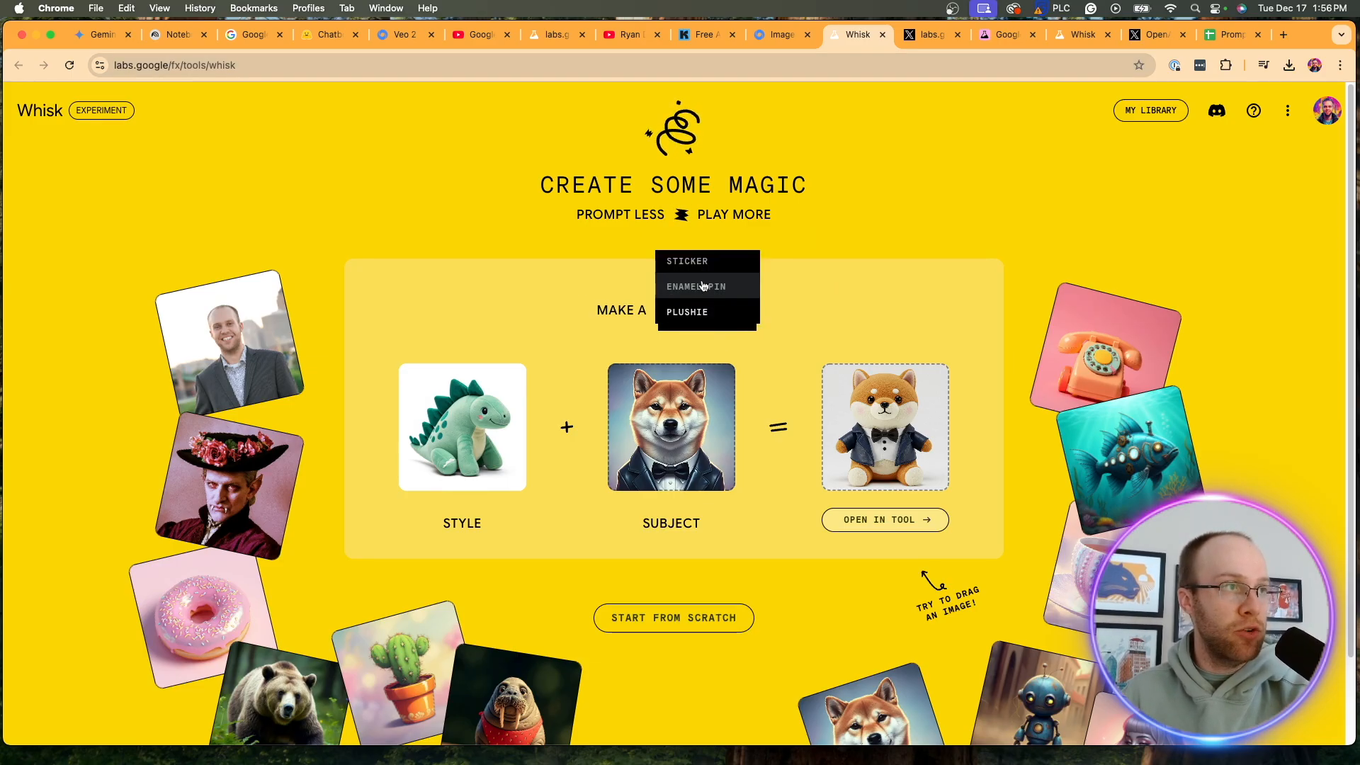
{"action": "left_click", "coordinate": [686, 261]}
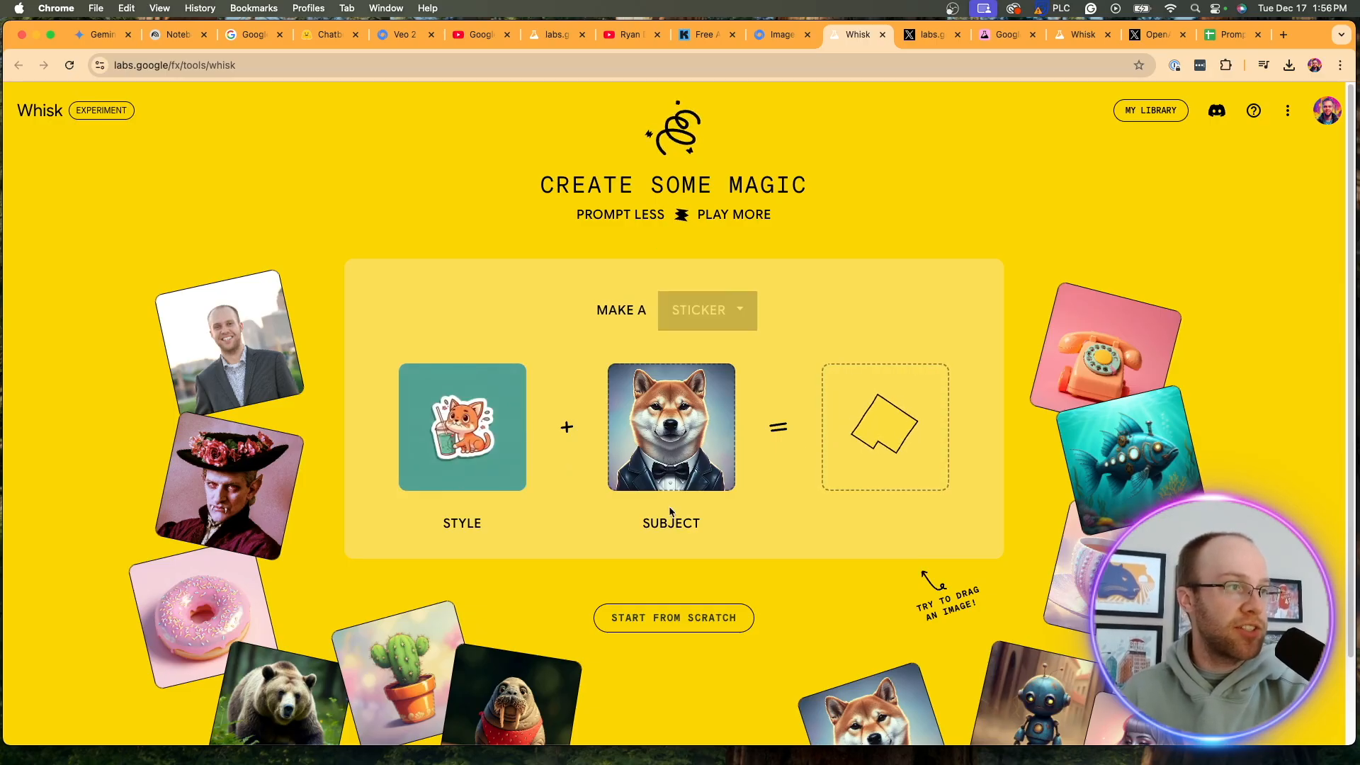
{"action": "mouse_move", "coordinate": [222, 327]}
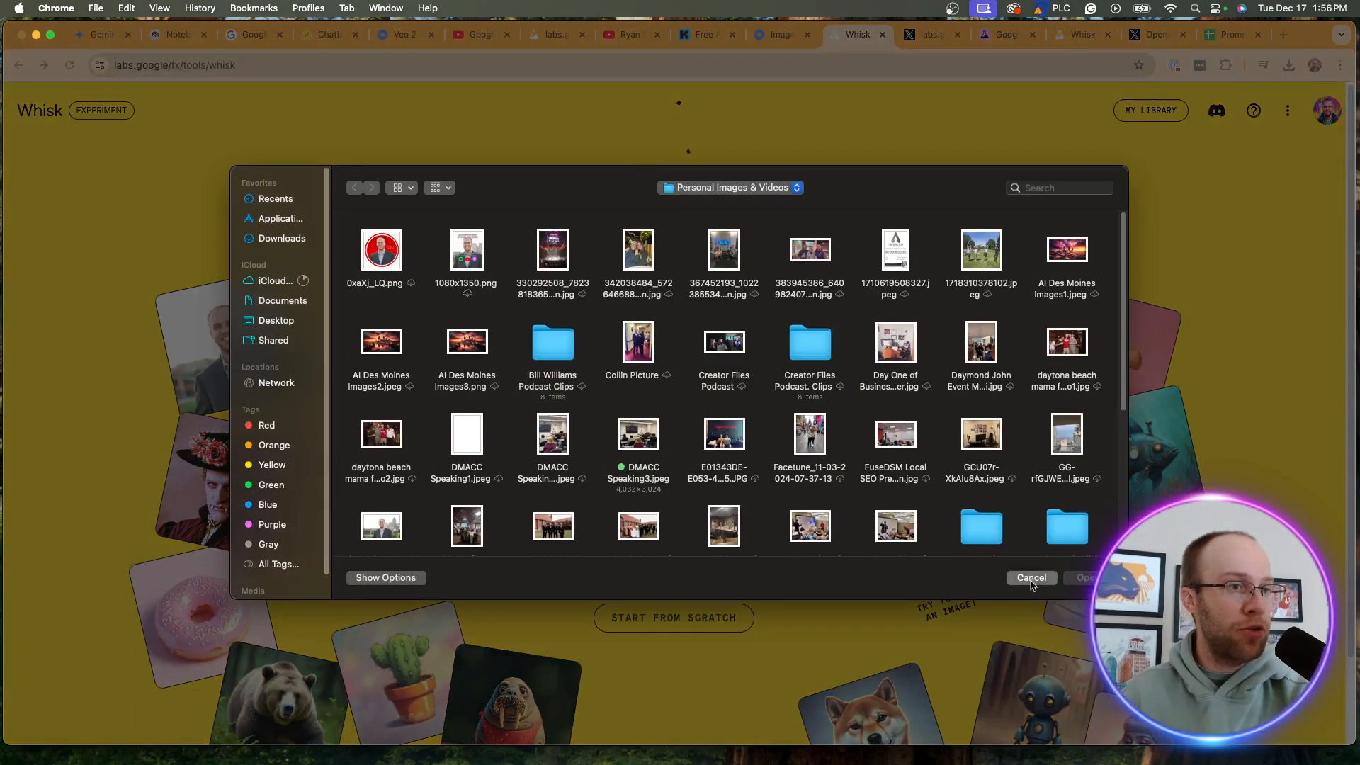
{"action": "left_click", "coordinate": [1030, 578]}
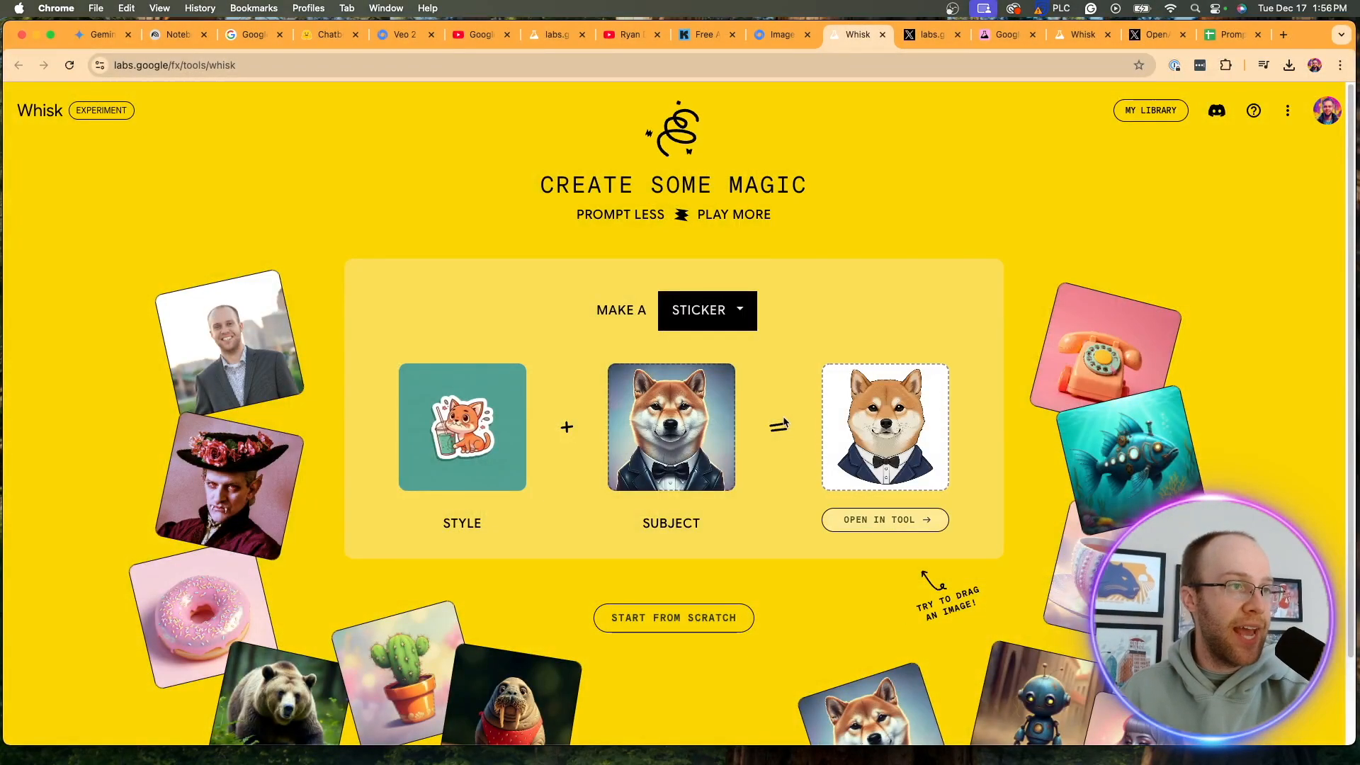
{"action": "scroll", "scroll_direction": "down", "scroll_amount": 3}
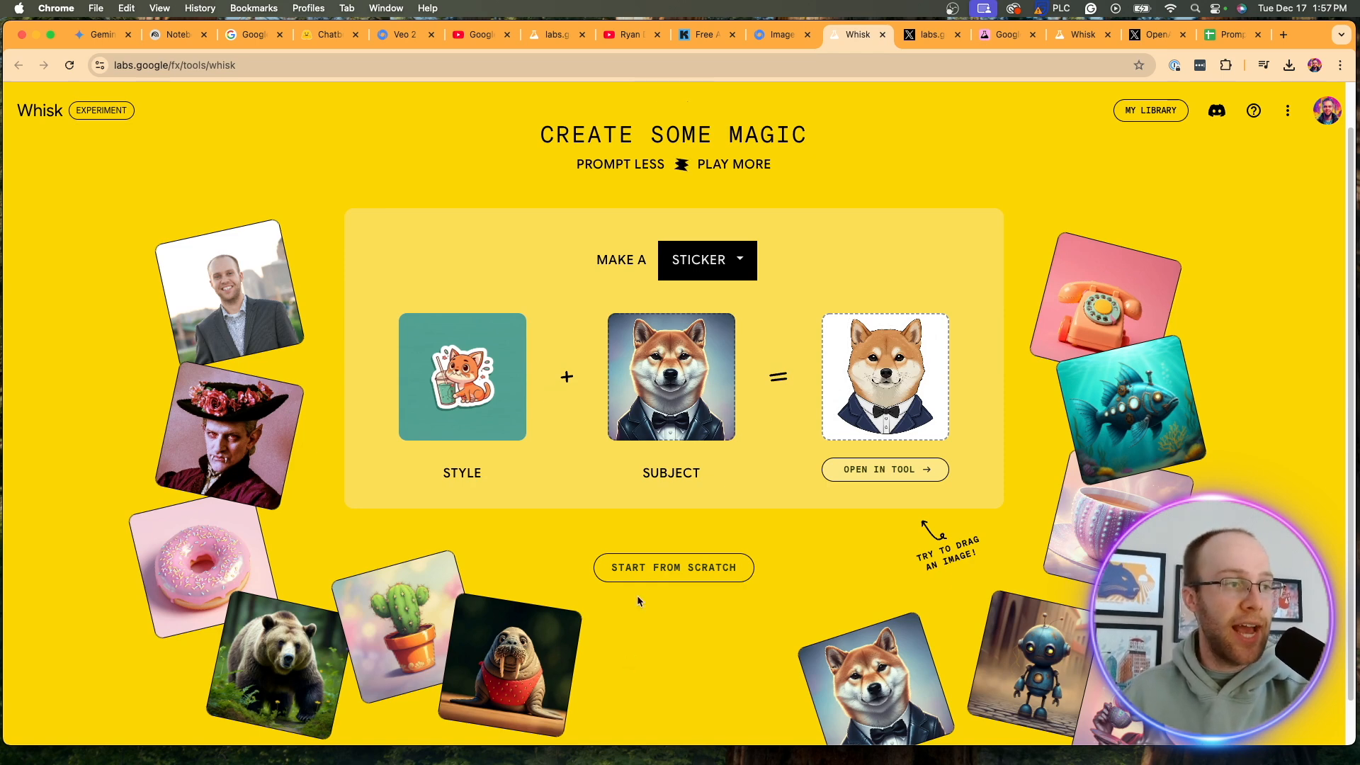
Start a new Whisk creation filled with random inspiration images
{"action": "left_click", "coordinate": [673, 566]}
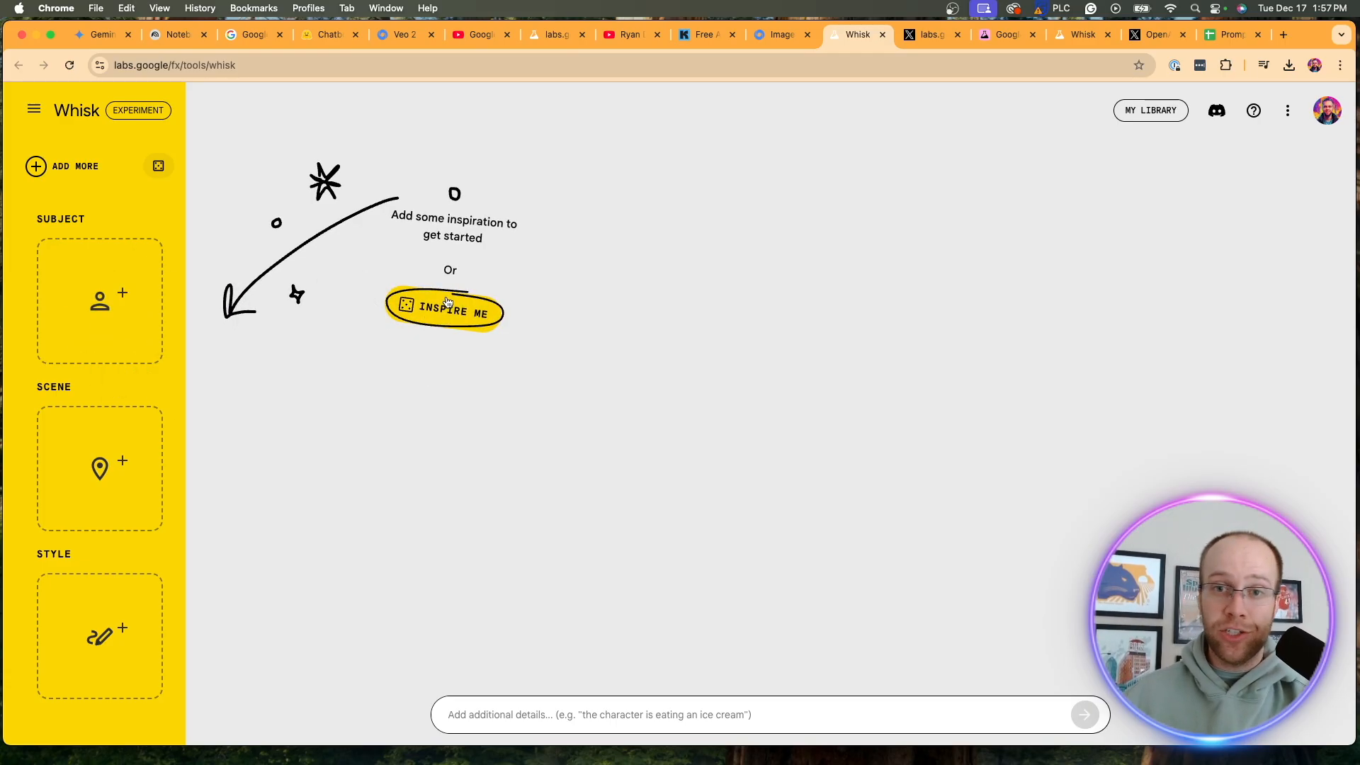
{"action": "left_click", "coordinate": [443, 312]}
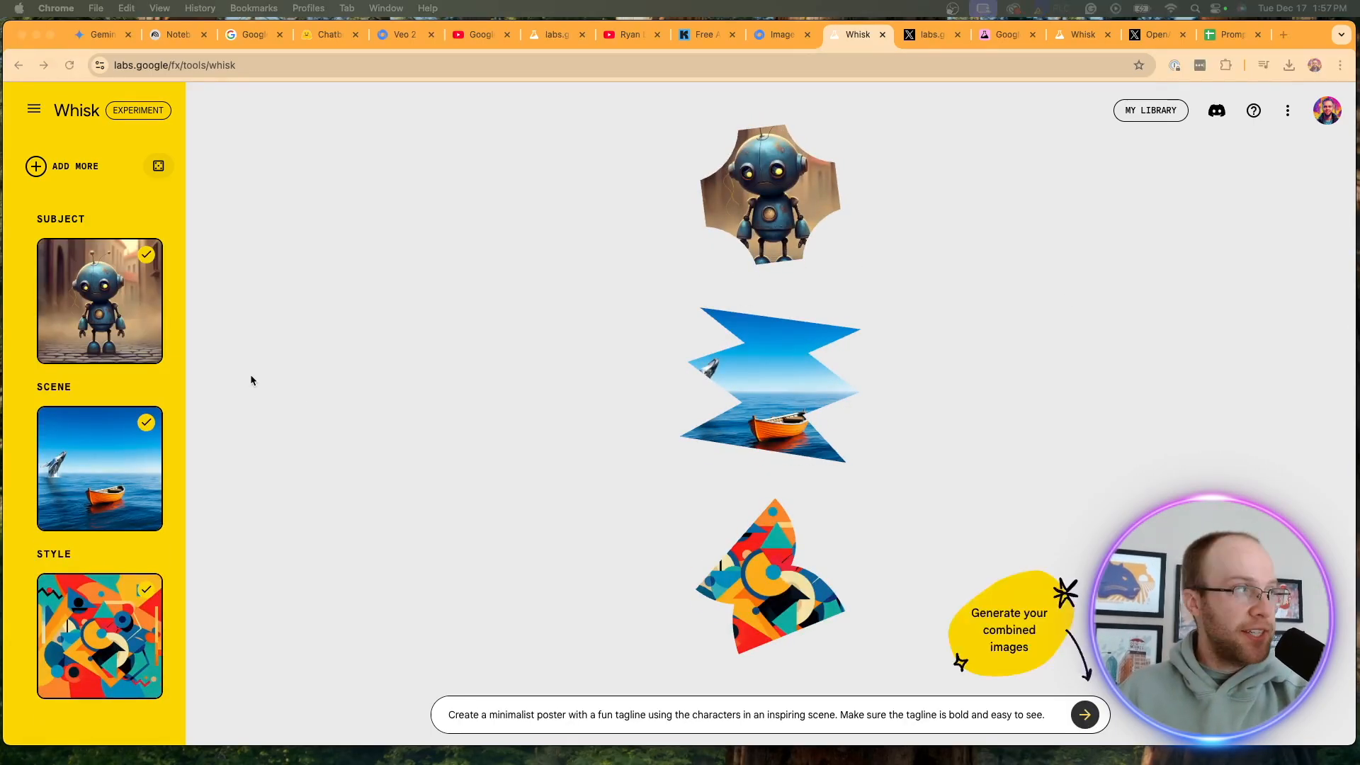
{"action": "mouse_move", "coordinate": [99, 468]}
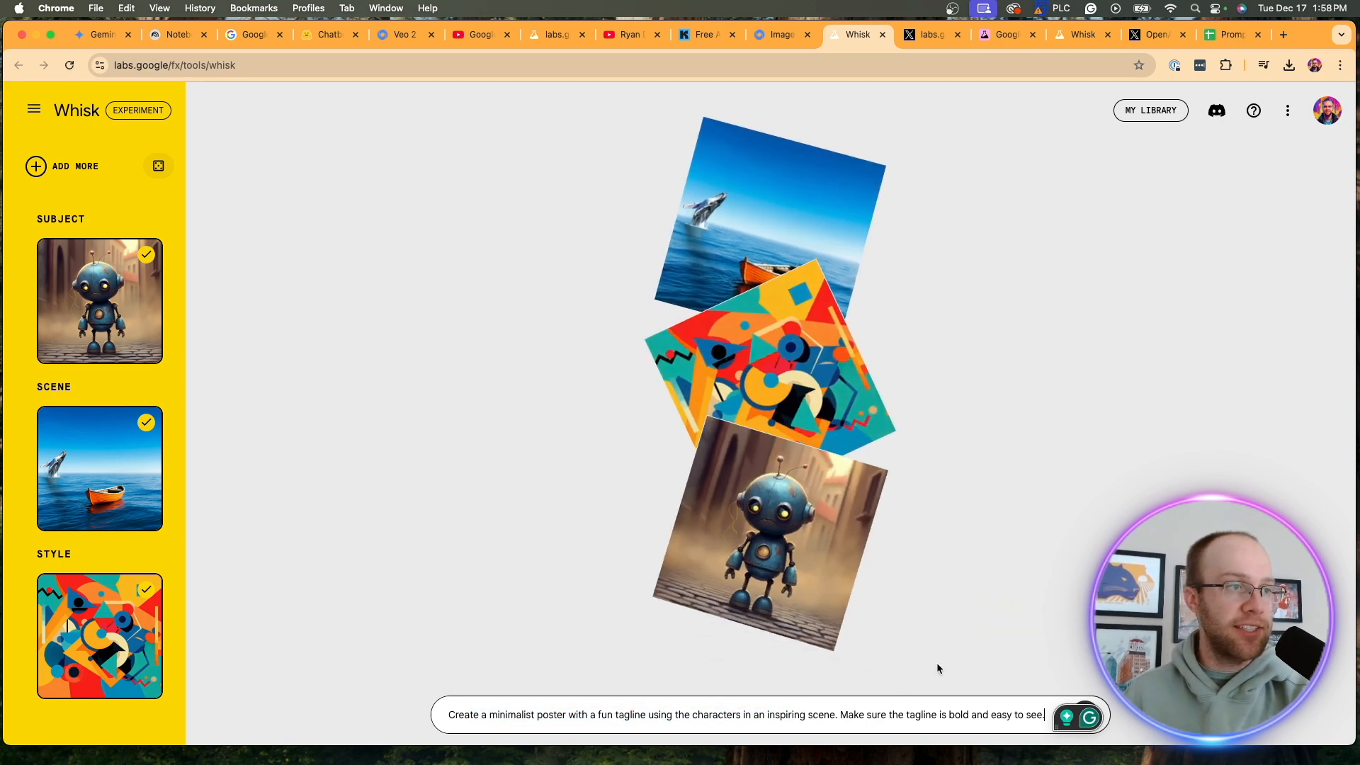
Review the generated 'Find Your Voyage' posters and close the settings panel
{"action": "left_click", "coordinate": [1064, 717]}
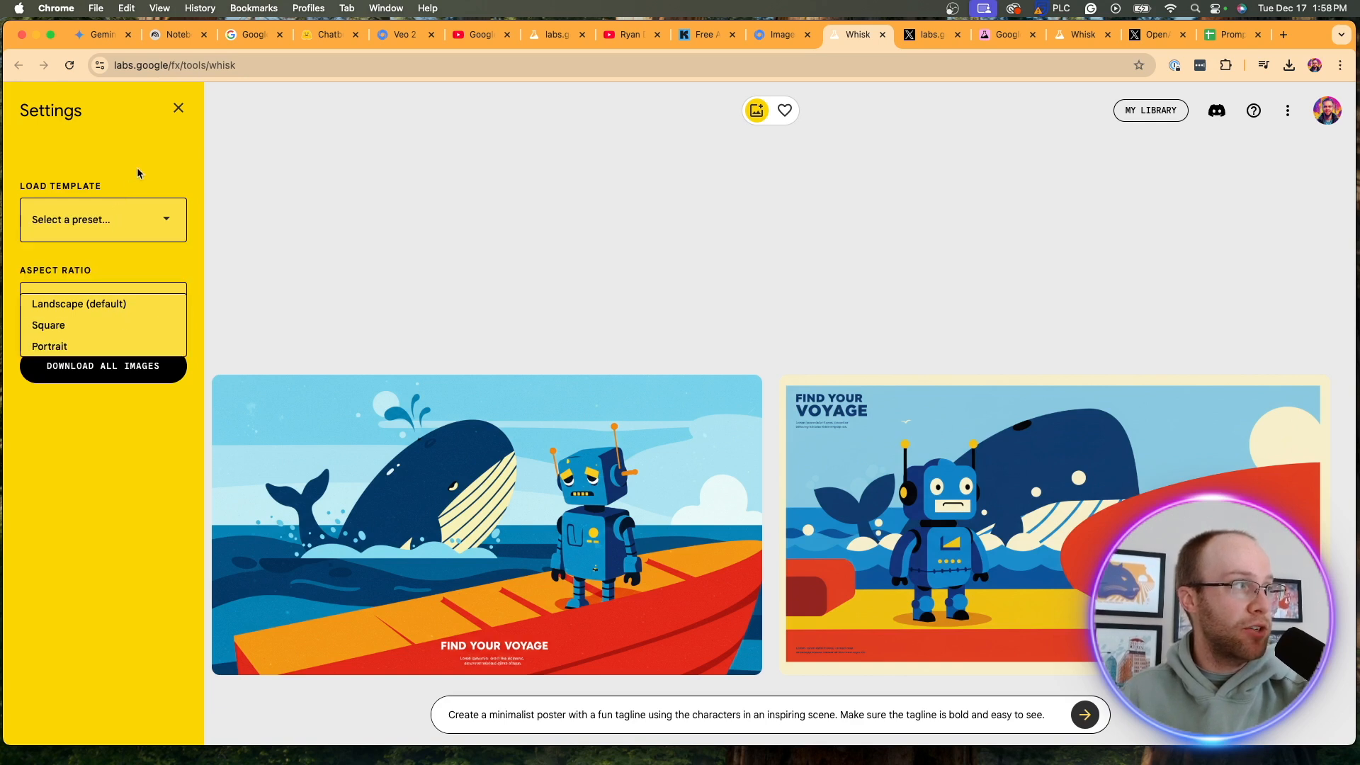
{"action": "left_click", "coordinate": [178, 108]}
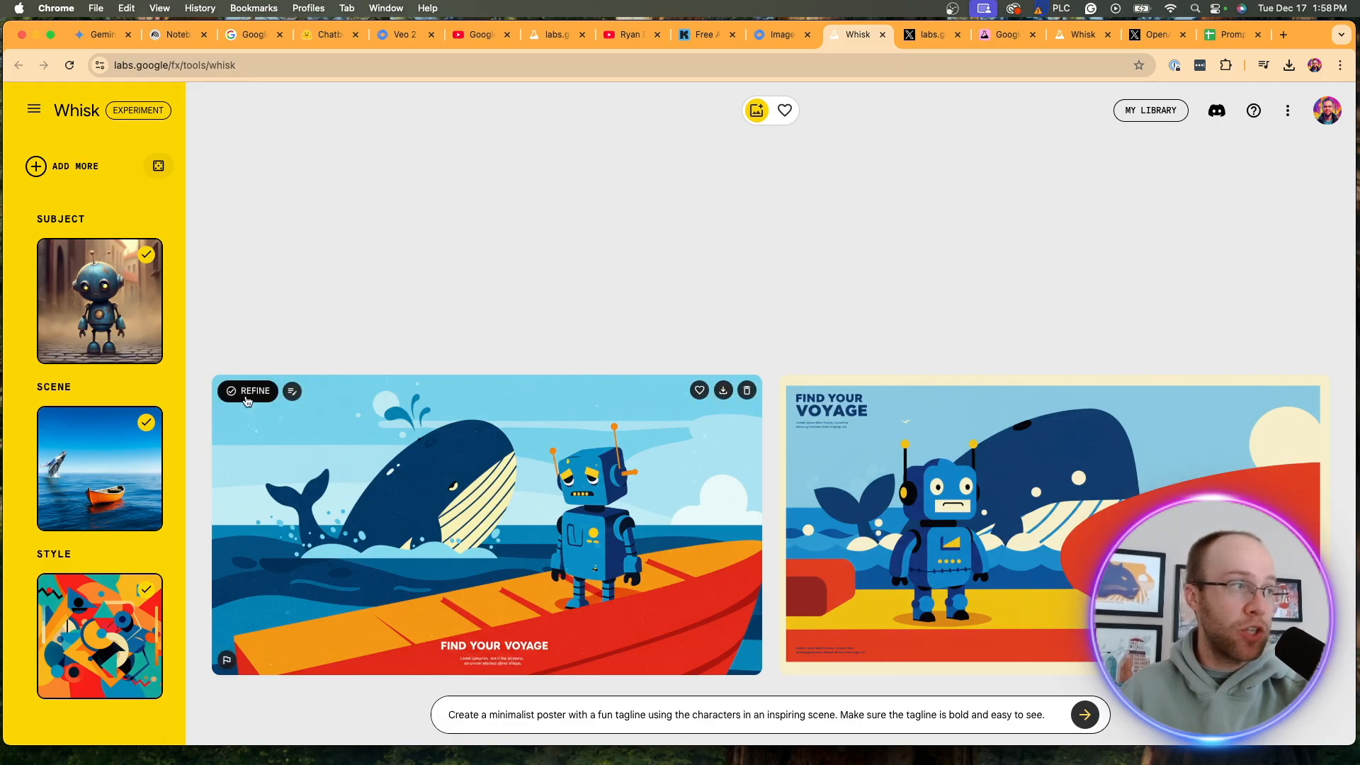
{"action": "mouse_move", "coordinate": [976, 519]}
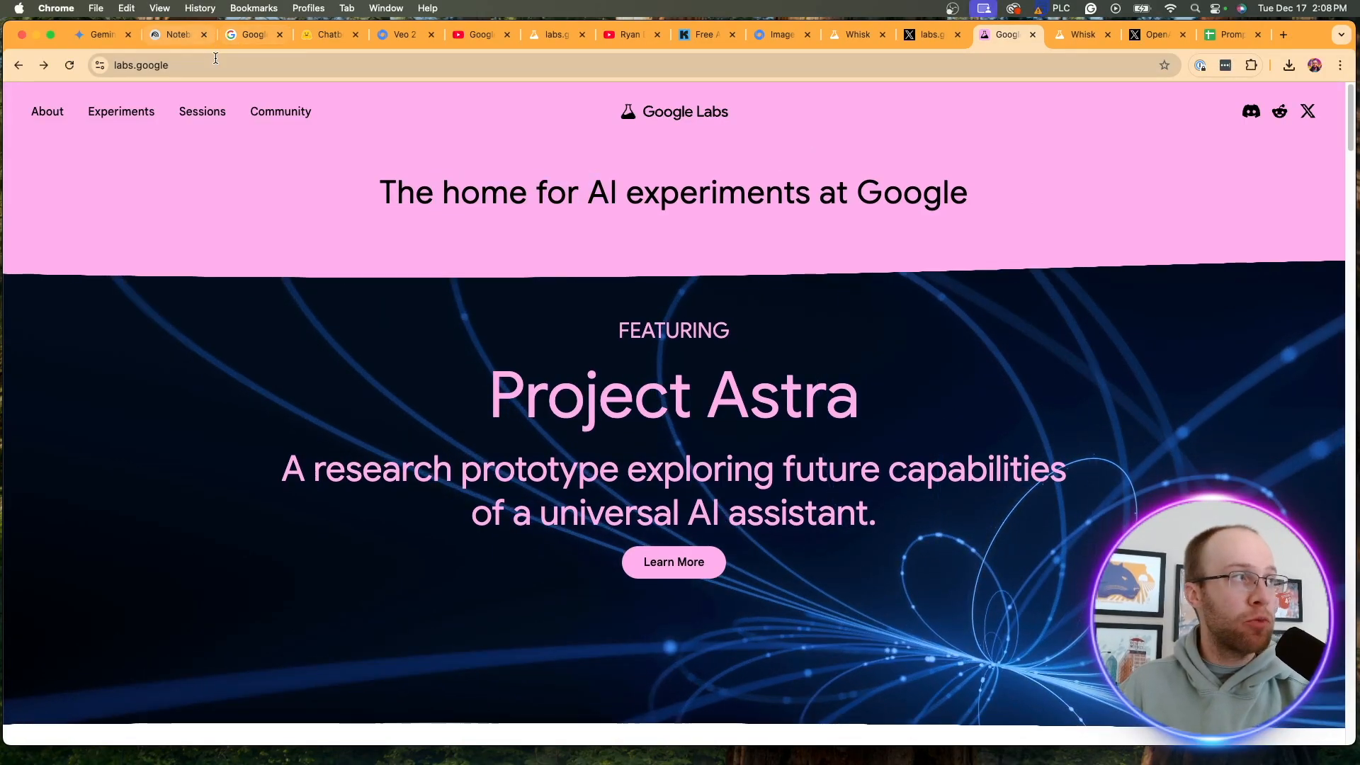
{"action": "left_click", "coordinate": [156, 64]}
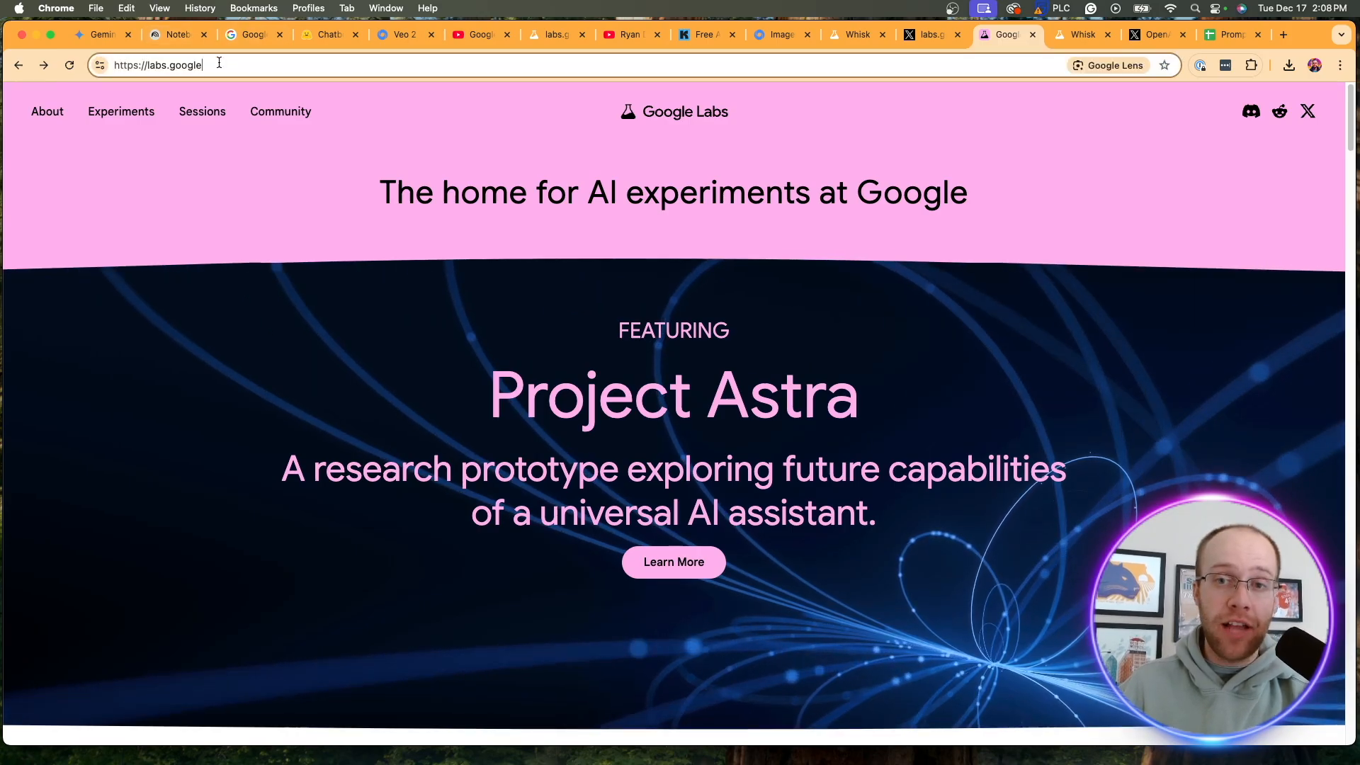
{"action": "scroll", "scroll_direction": "down", "scroll_amount": 3}
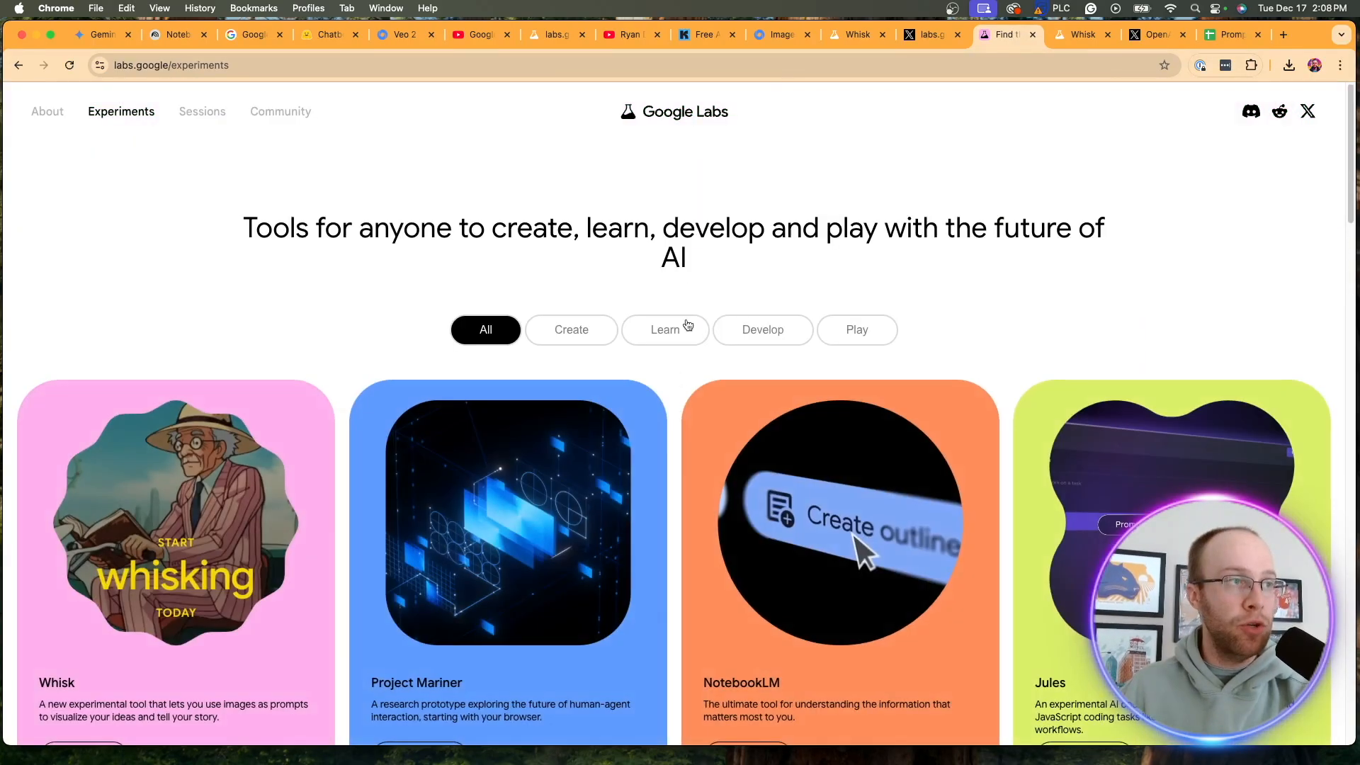
{"action": "scroll", "scroll_direction": "down", "scroll_amount": 3}
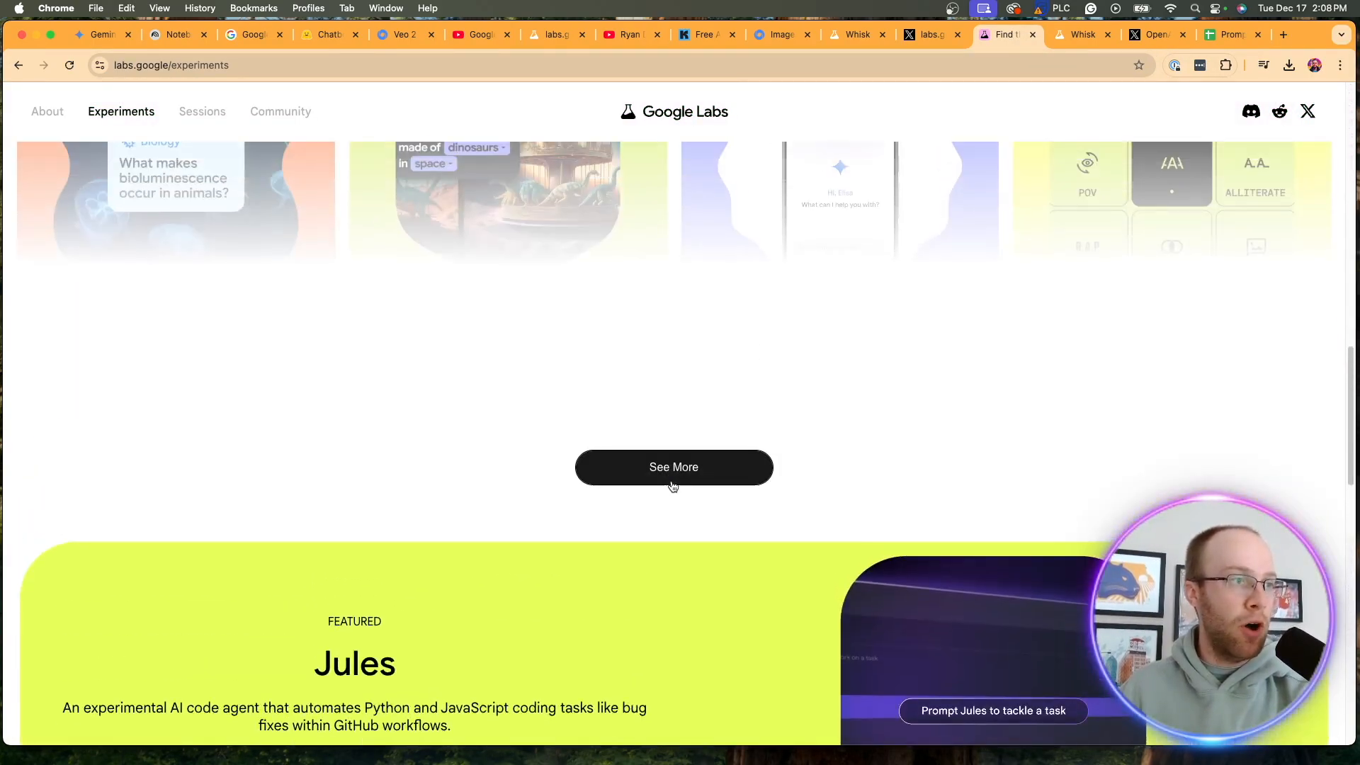
{"action": "left_click", "coordinate": [673, 467]}
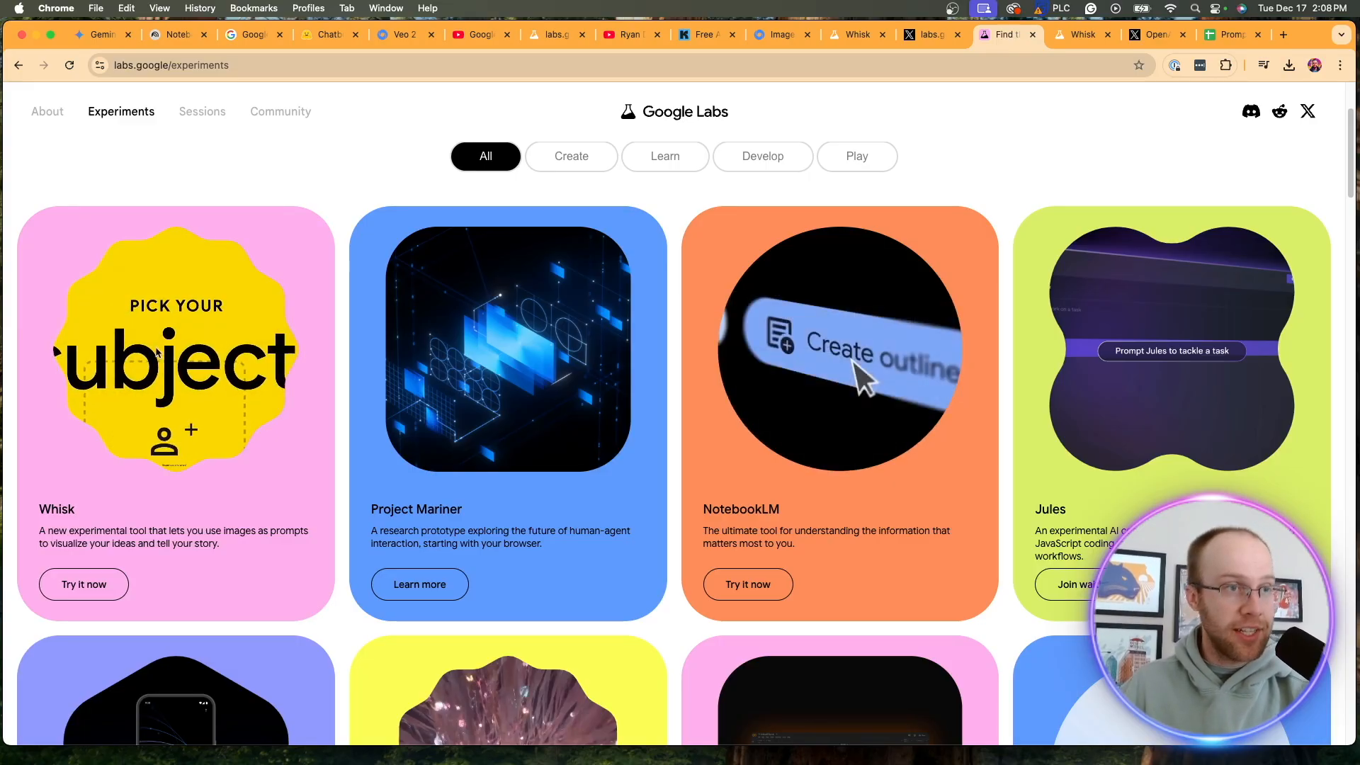
{"action": "scroll", "scroll_direction": "down", "scroll_amount": 3}
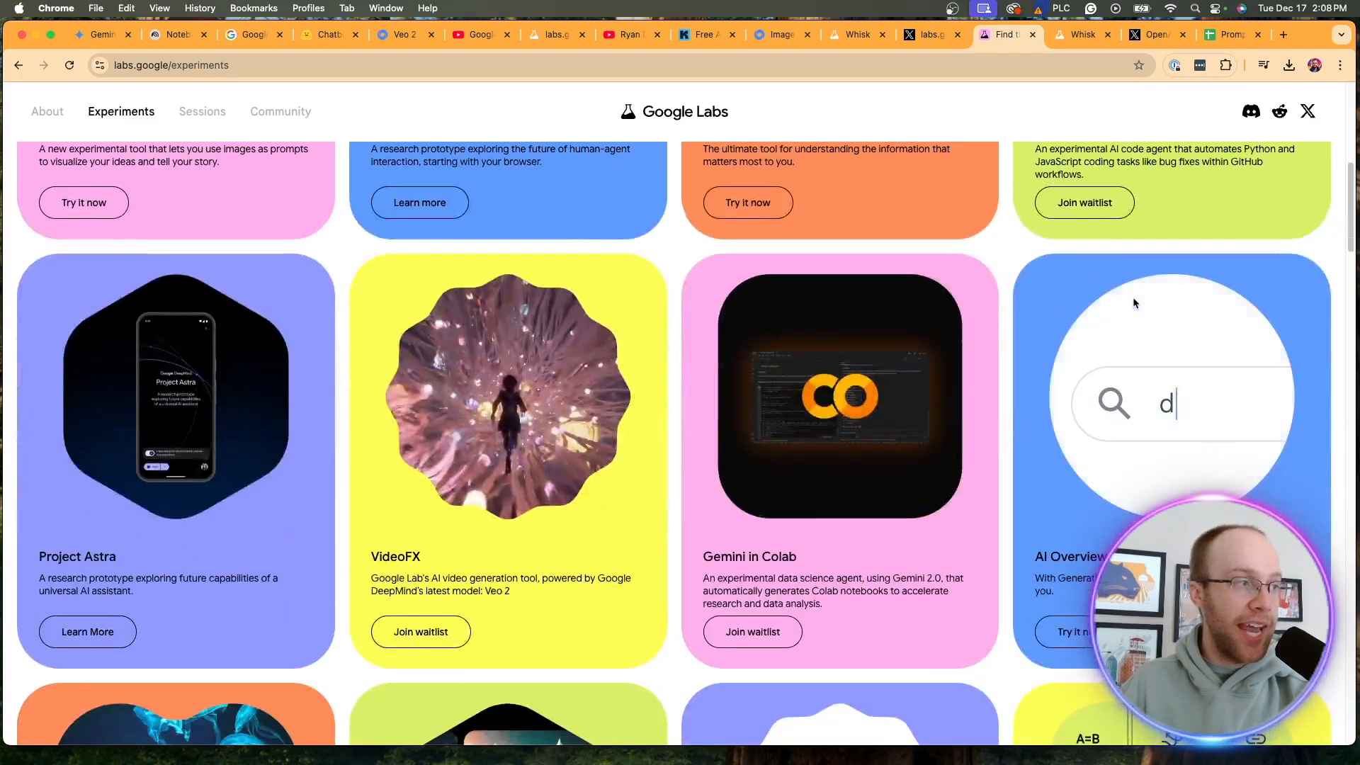
{"action": "scroll", "scroll_direction": "down", "scroll_amount": 3}
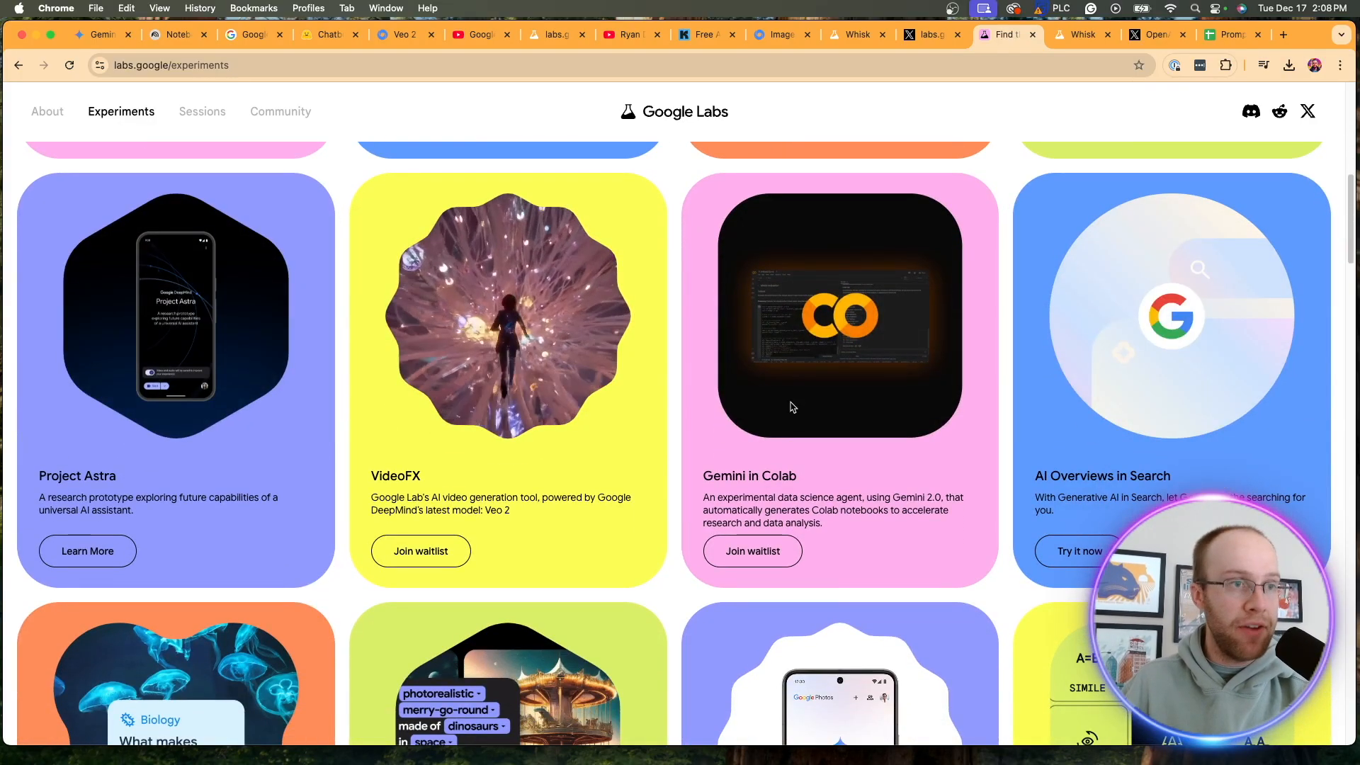
{"action": "scroll", "scroll_direction": "down", "scroll_amount": 3}
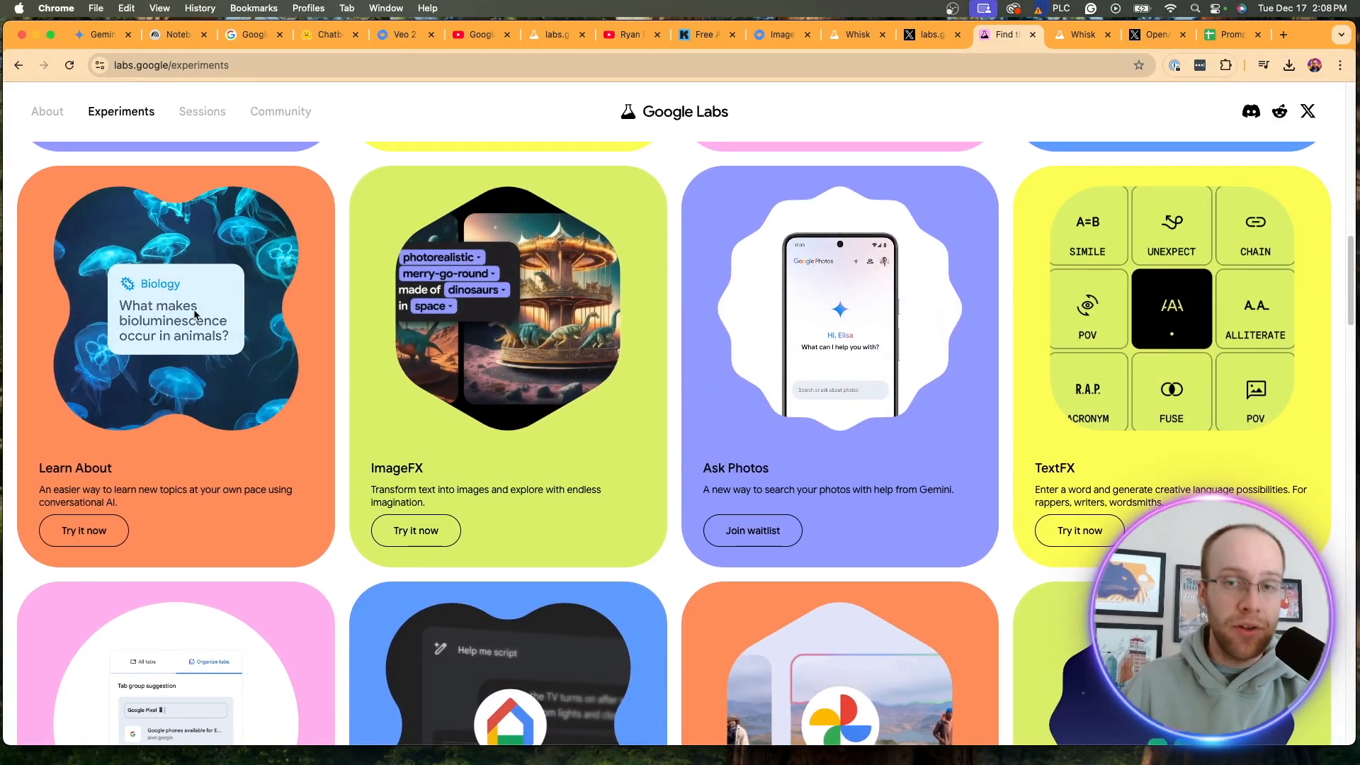
{"action": "scroll", "scroll_direction": "down", "scroll_amount": 3}
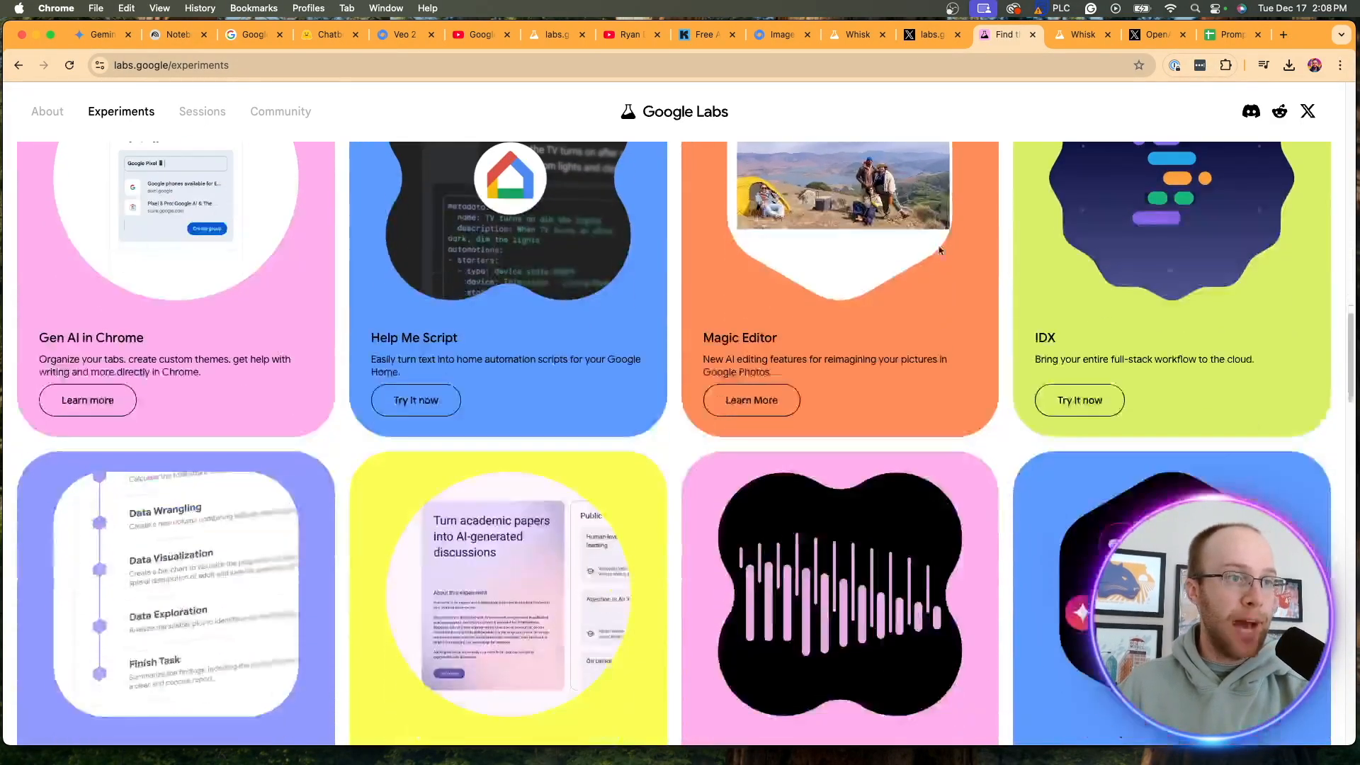
{"action": "scroll", "scroll_direction": "down", "scroll_amount": 3}
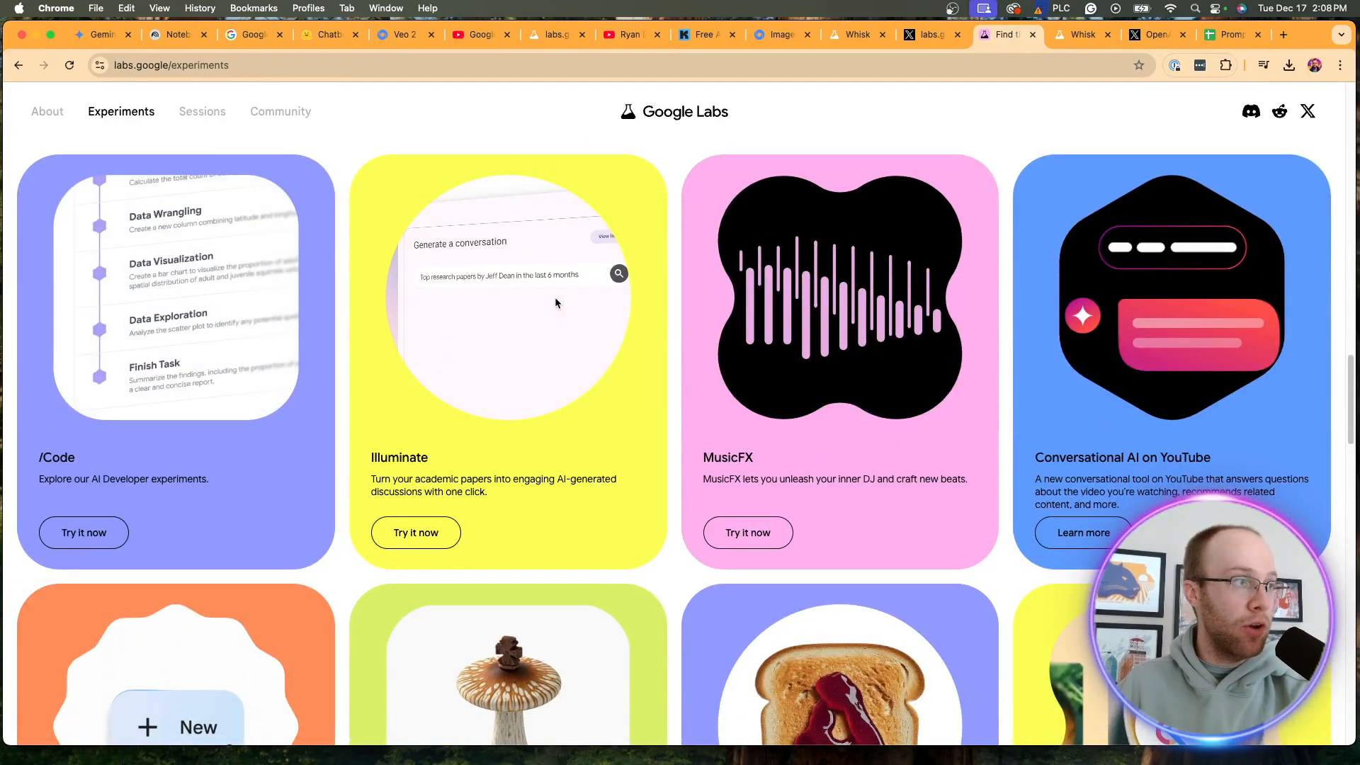
{"action": "scroll", "scroll_direction": "down", "scroll_amount": 3}
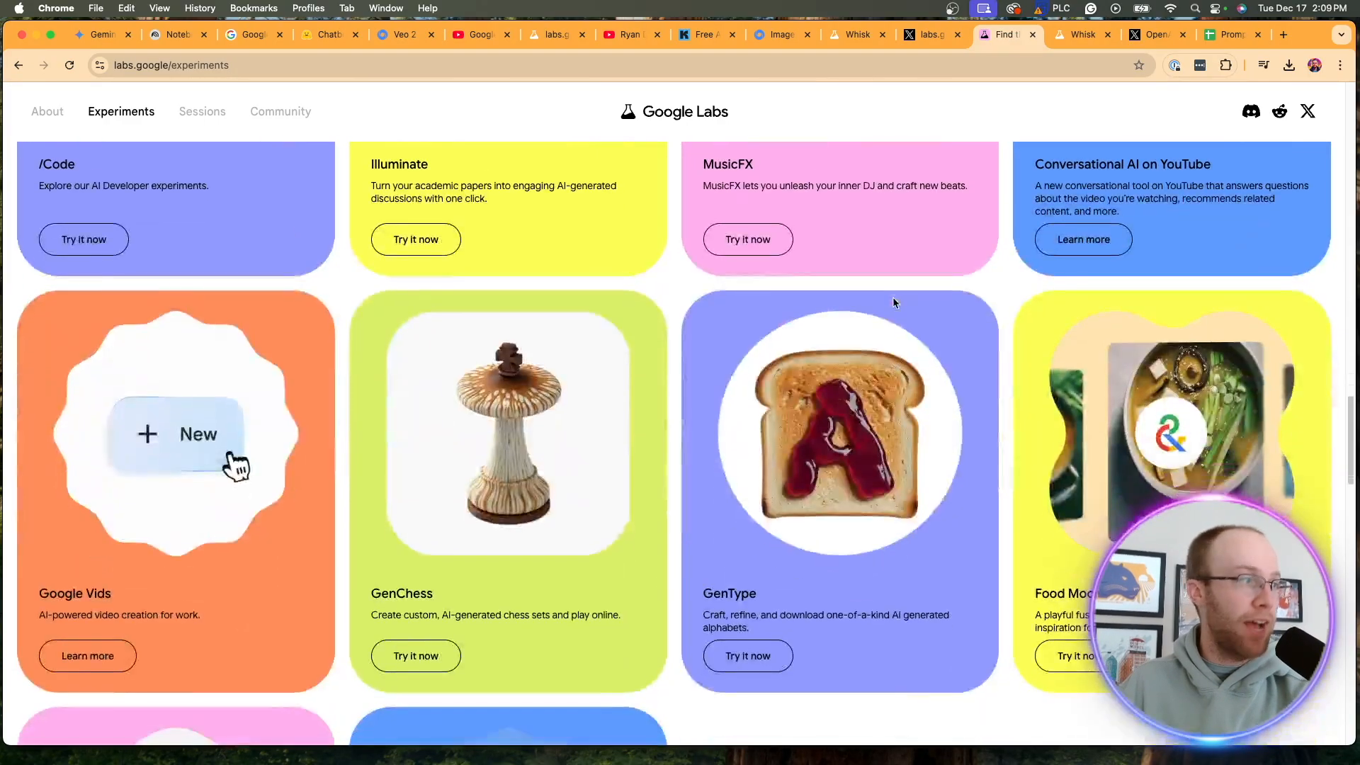
{"action": "scroll", "scroll_direction": "down", "scroll_amount": 3}
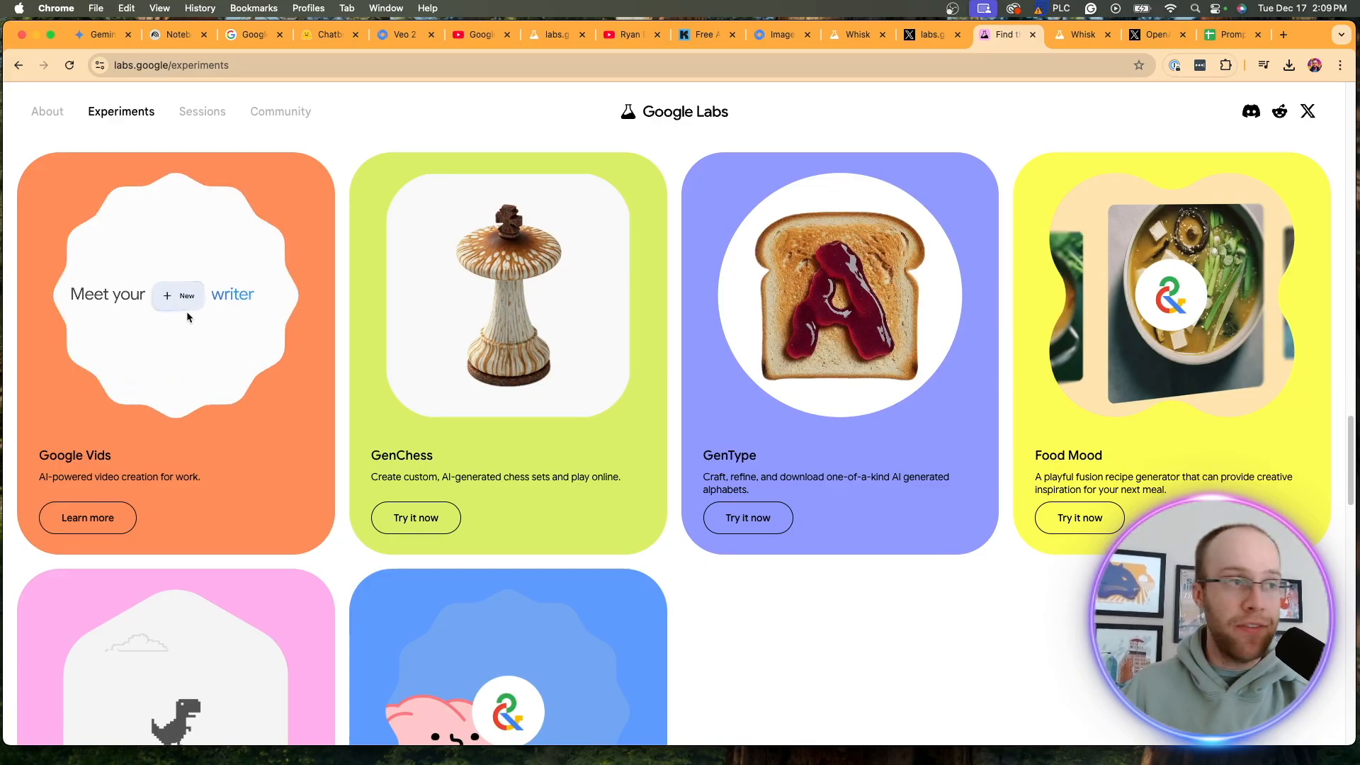
{"action": "scroll", "scroll_direction": "down", "scroll_amount": 3}
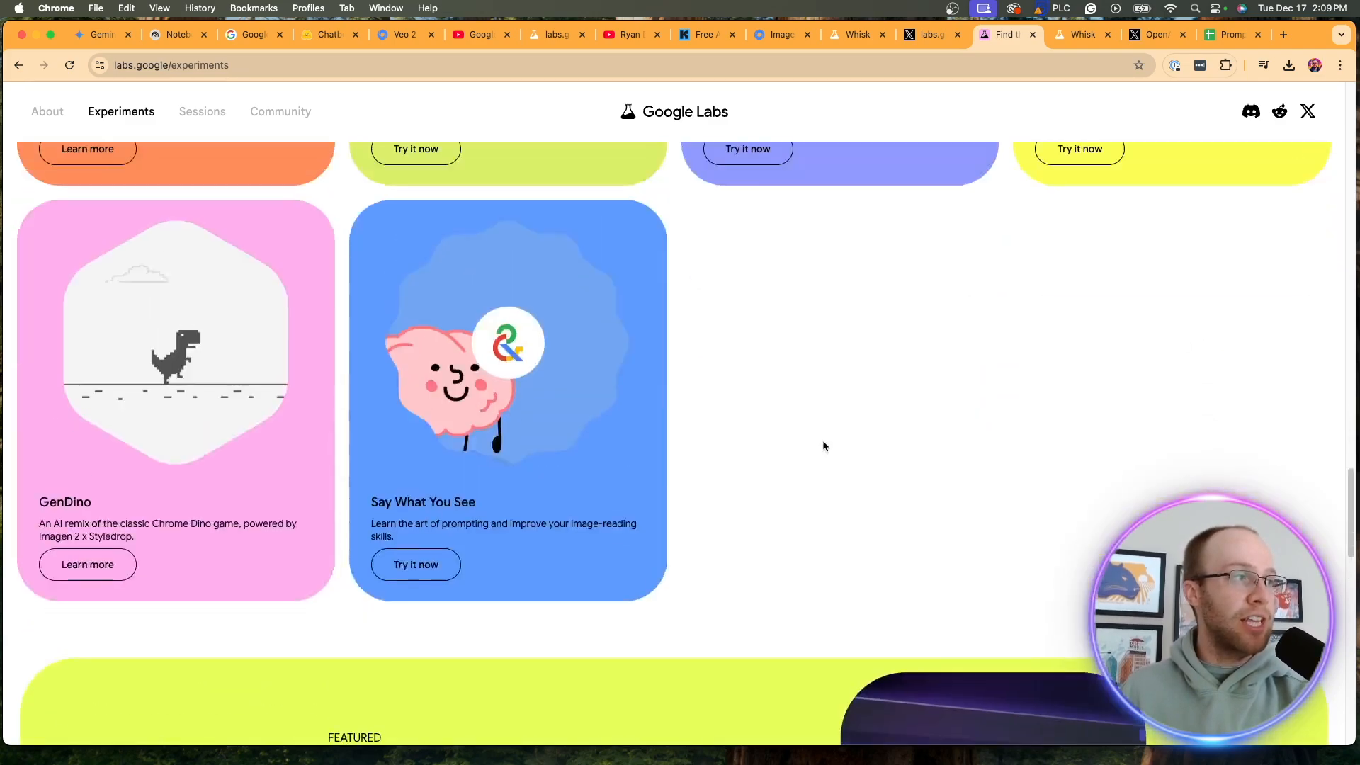
{"action": "scroll", "scroll_direction": "down", "scroll_amount": 3}
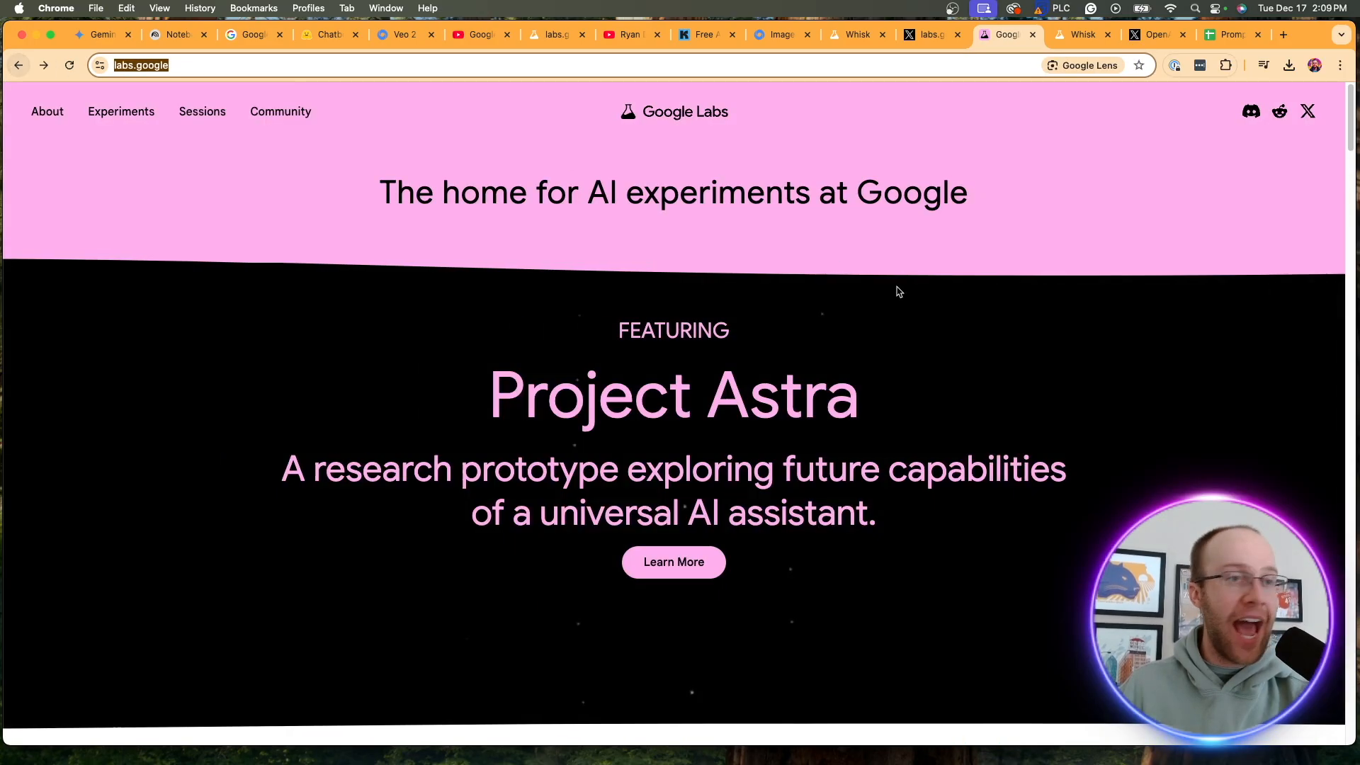
Review OpenAI's 12 Days of OpenAI posts on X, then return to the YouTube channel's Videos page
{"action": "left_click", "coordinate": [631, 34]}
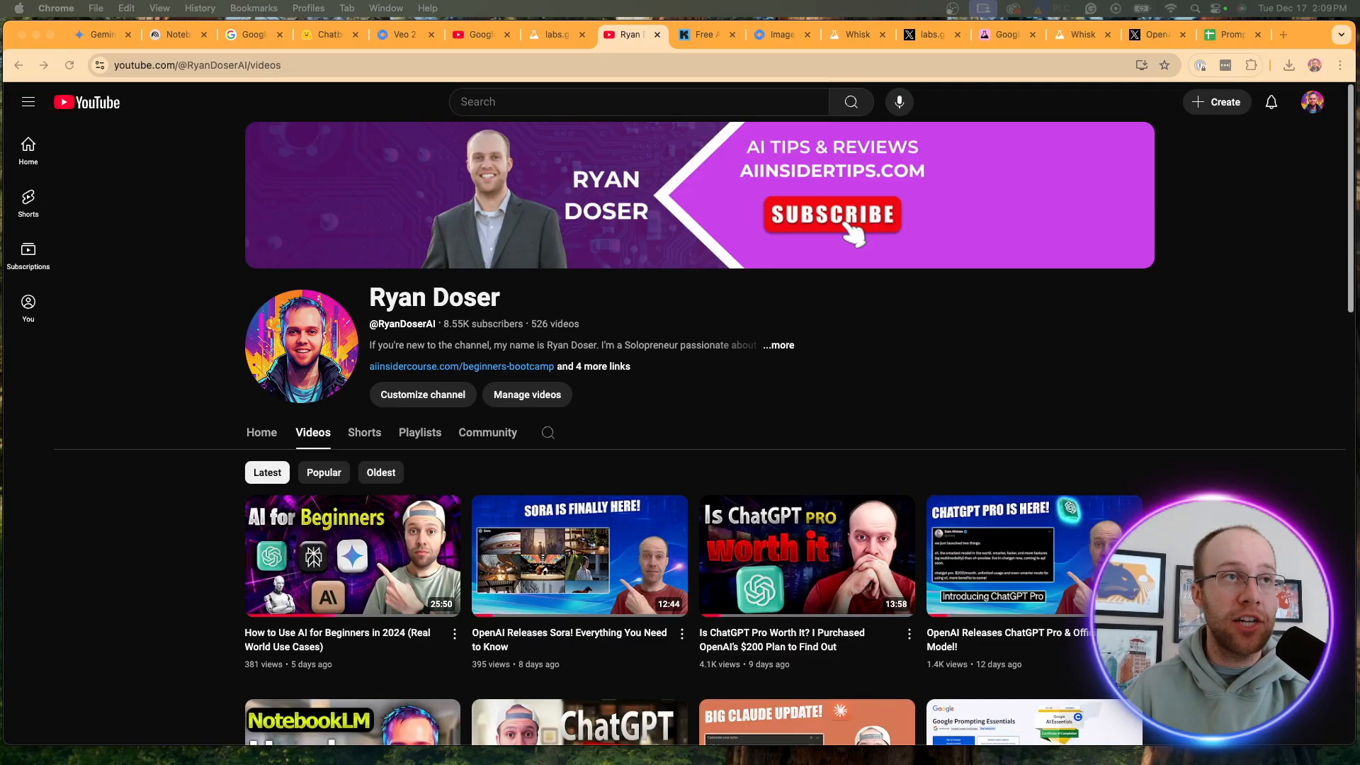
{"action": "left_click", "coordinate": [1155, 34]}
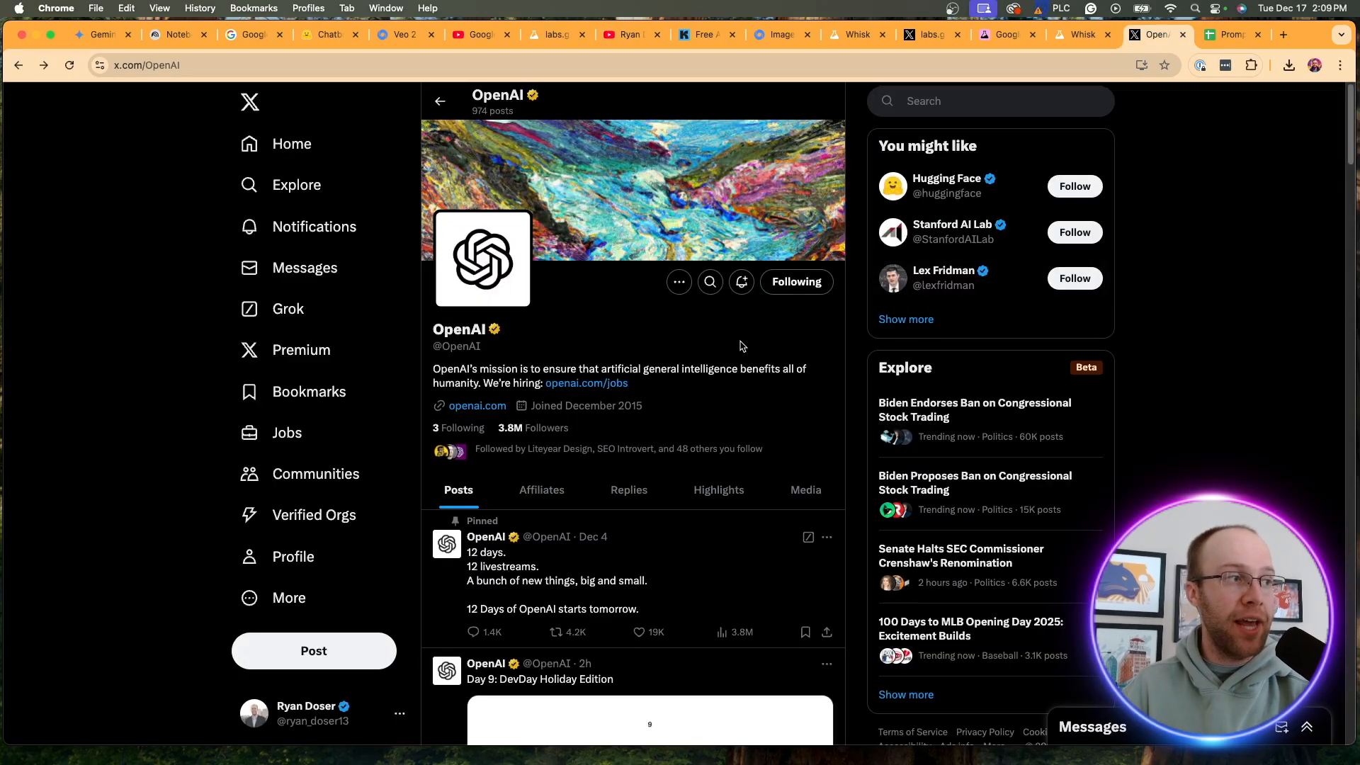
{"action": "scroll", "scroll_direction": "down", "scroll_amount": 3}
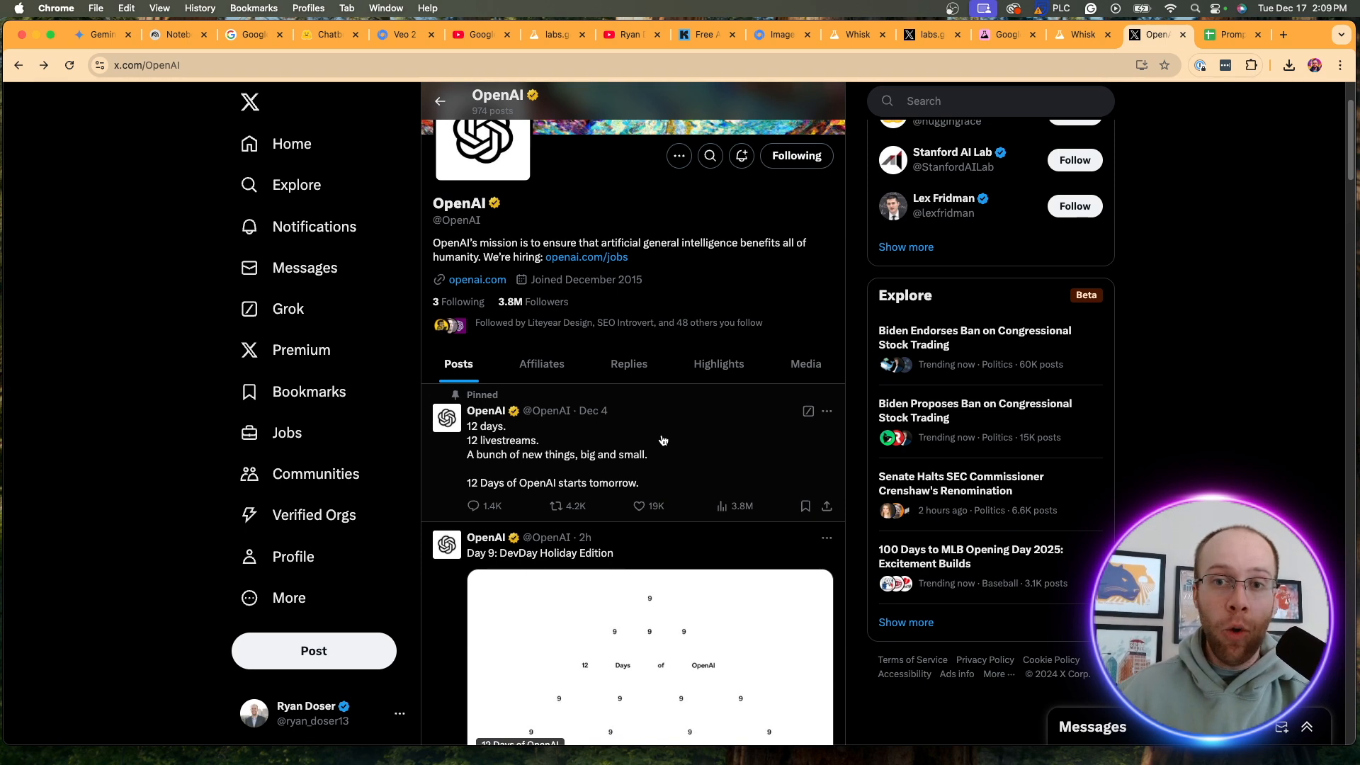
{"action": "scroll", "scroll_direction": "down", "scroll_amount": 3}
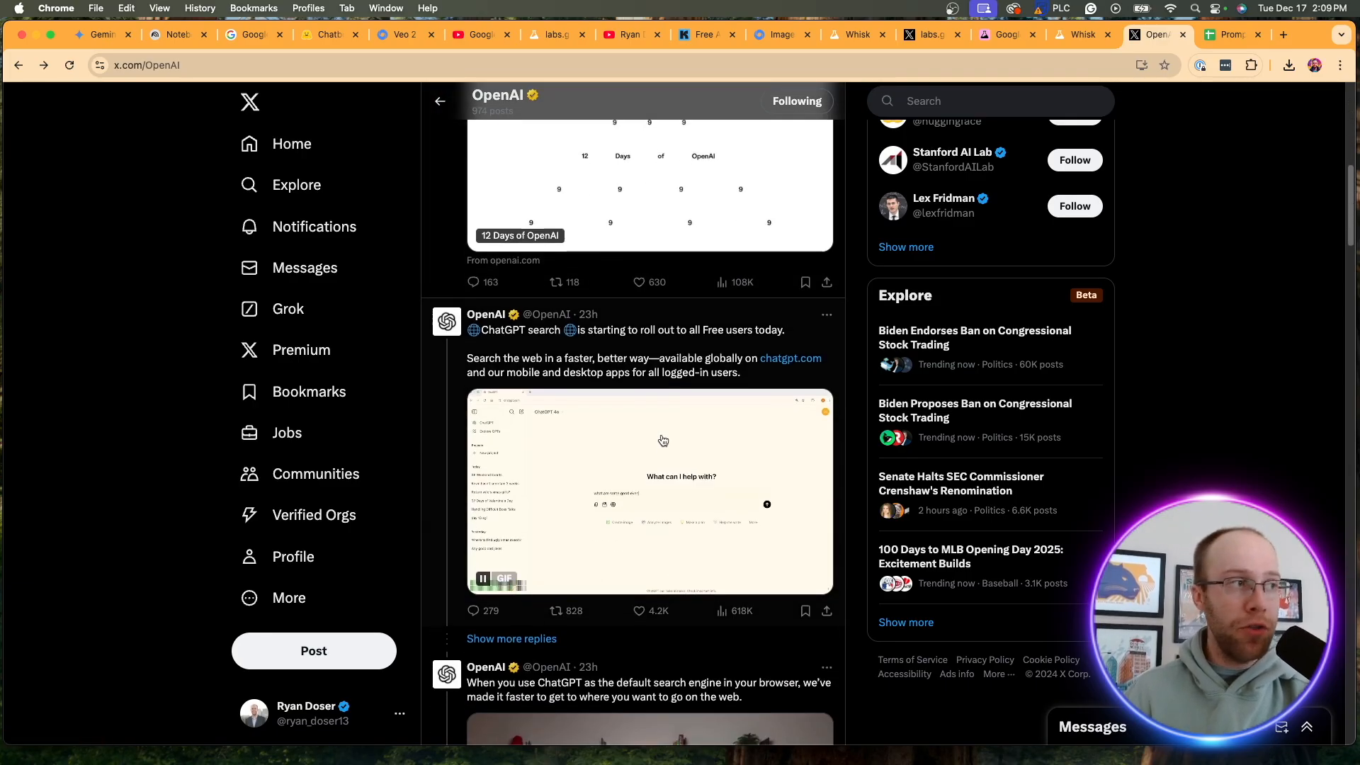
{"action": "scroll", "scroll_direction": "down", "scroll_amount": 3}
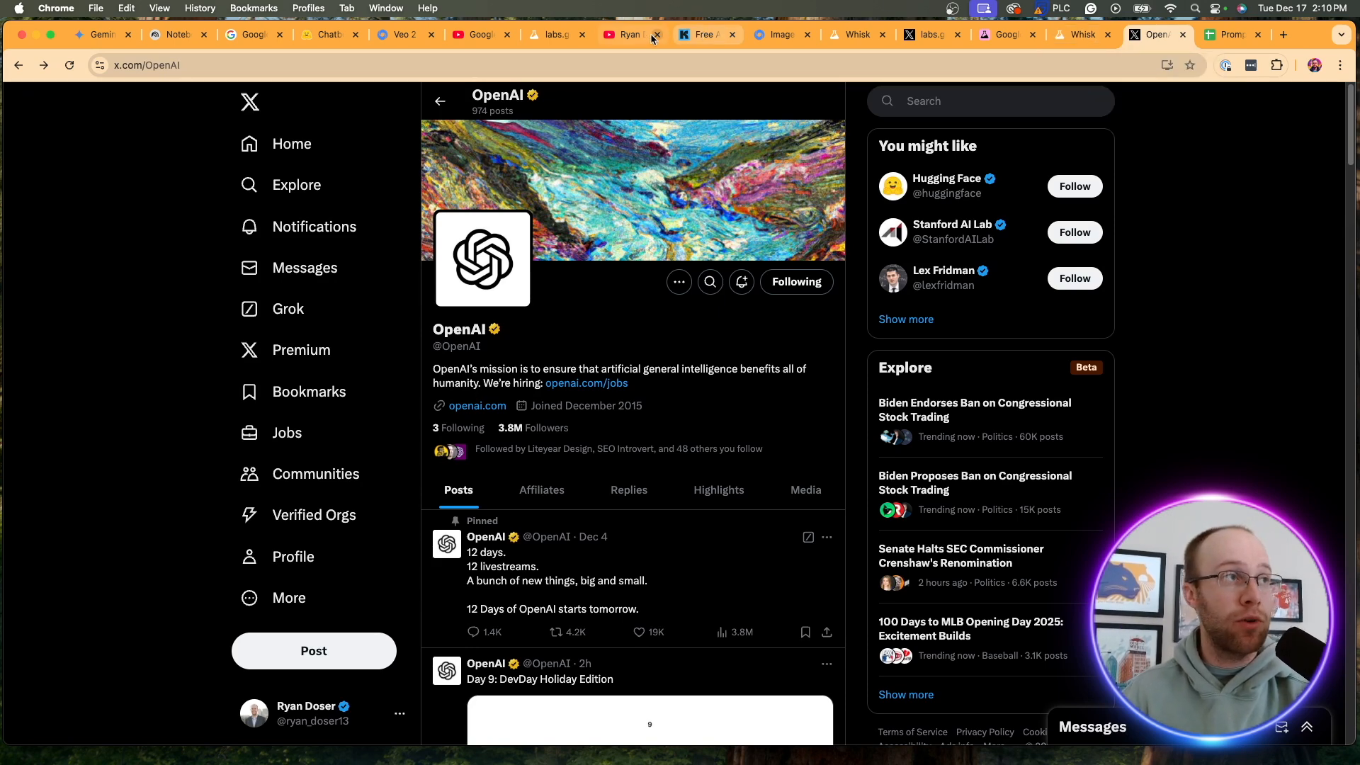
{"action": "left_click", "coordinate": [627, 34]}
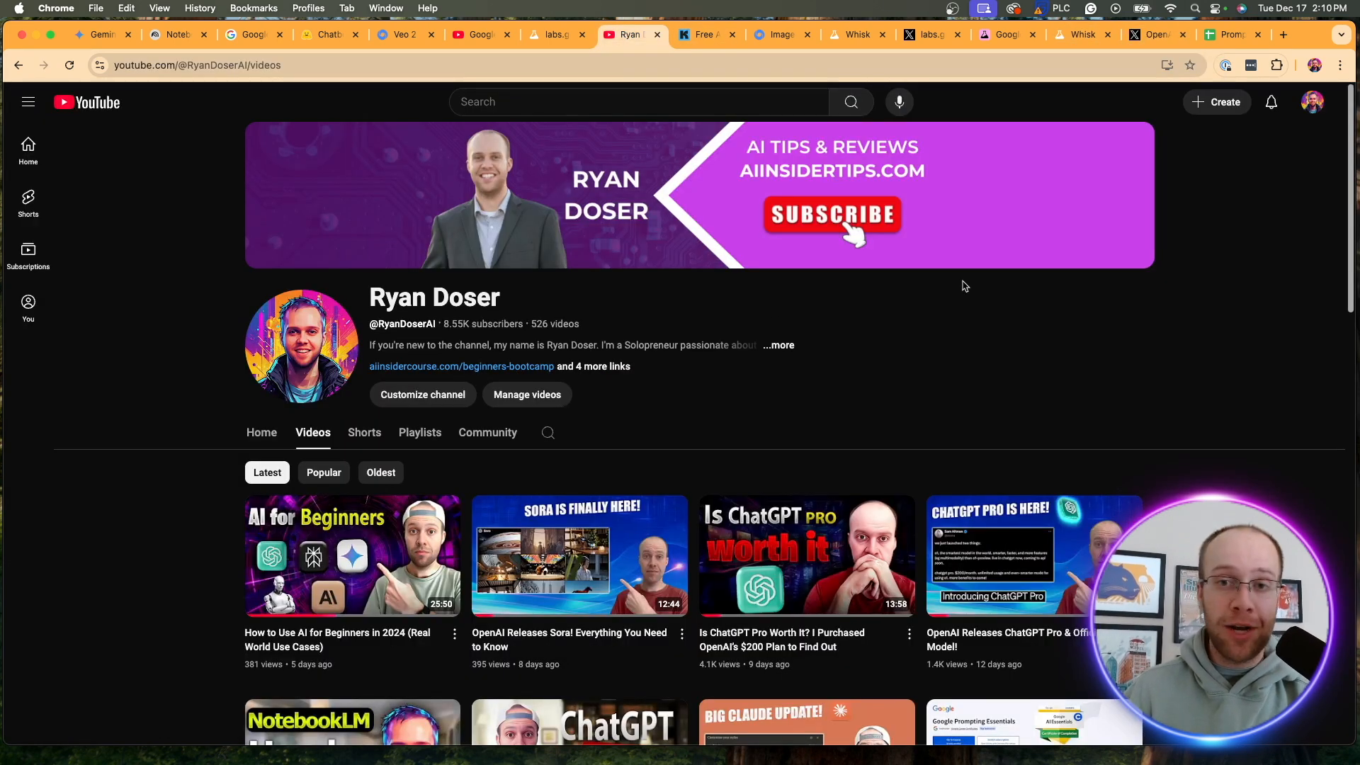